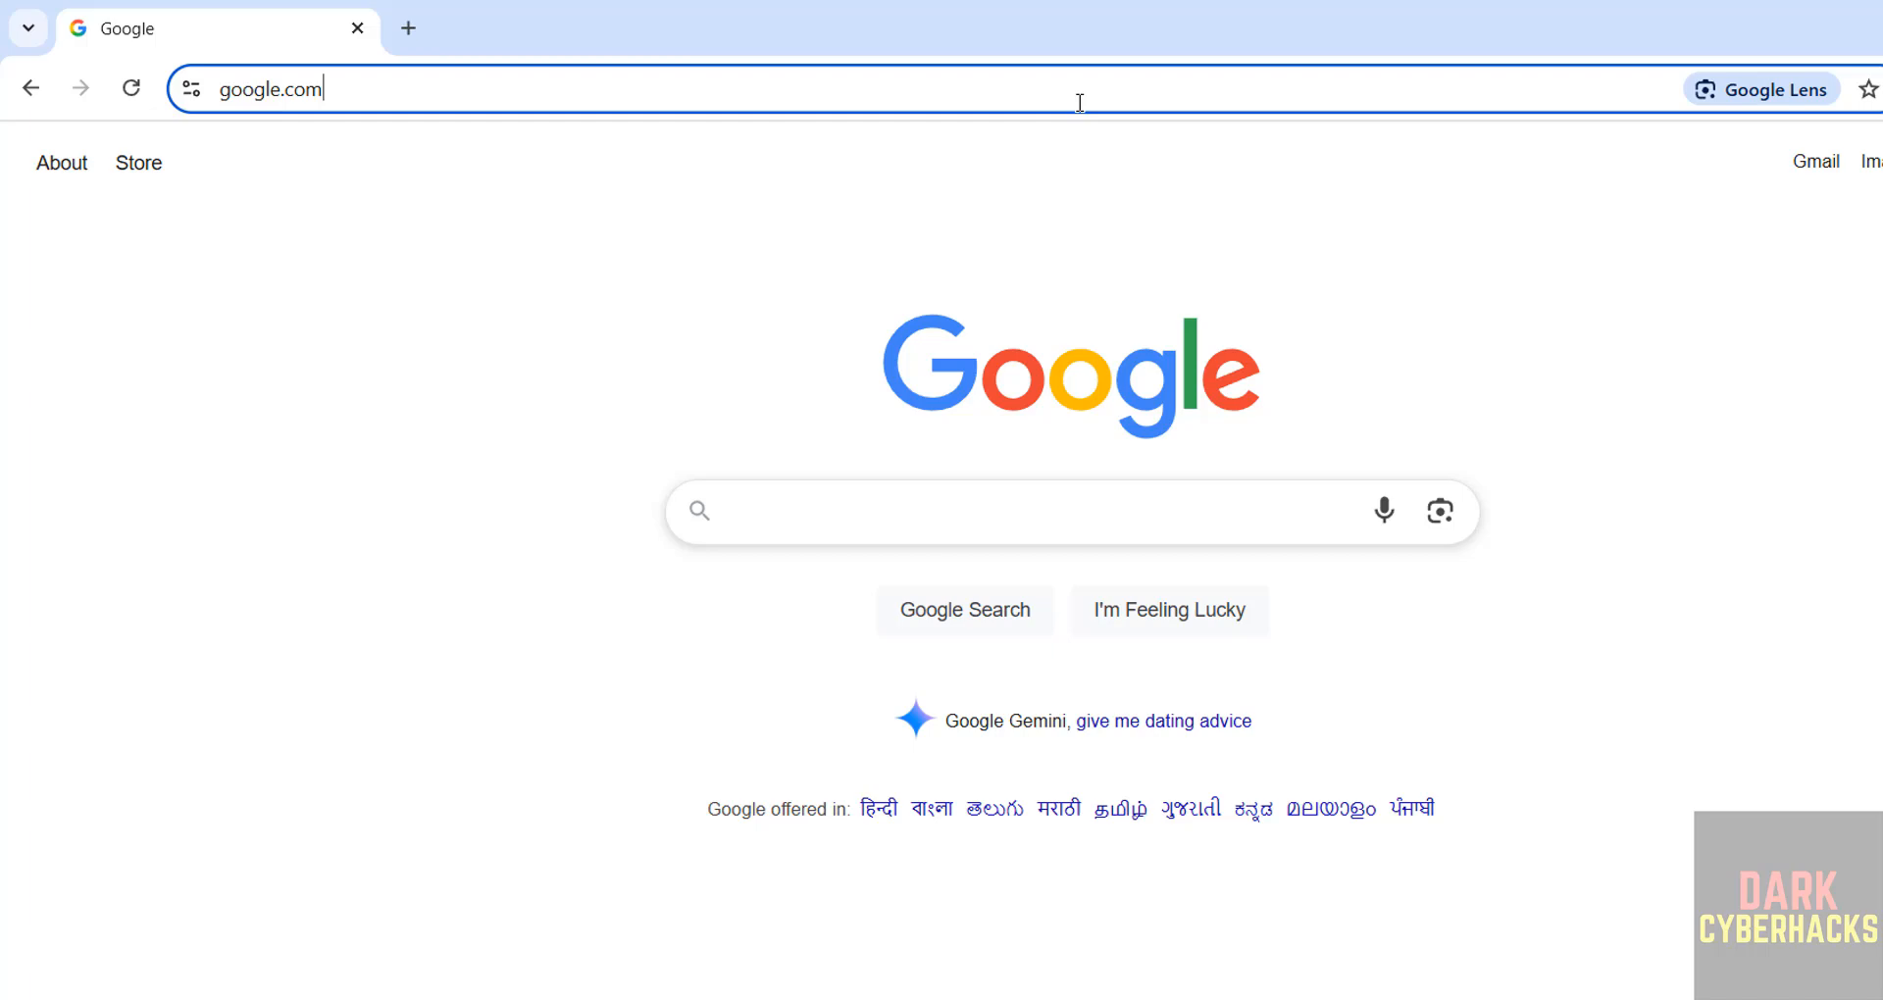
Go to kali.org in the browser's address bar.
{"action": "type", "text": "kali.org"}
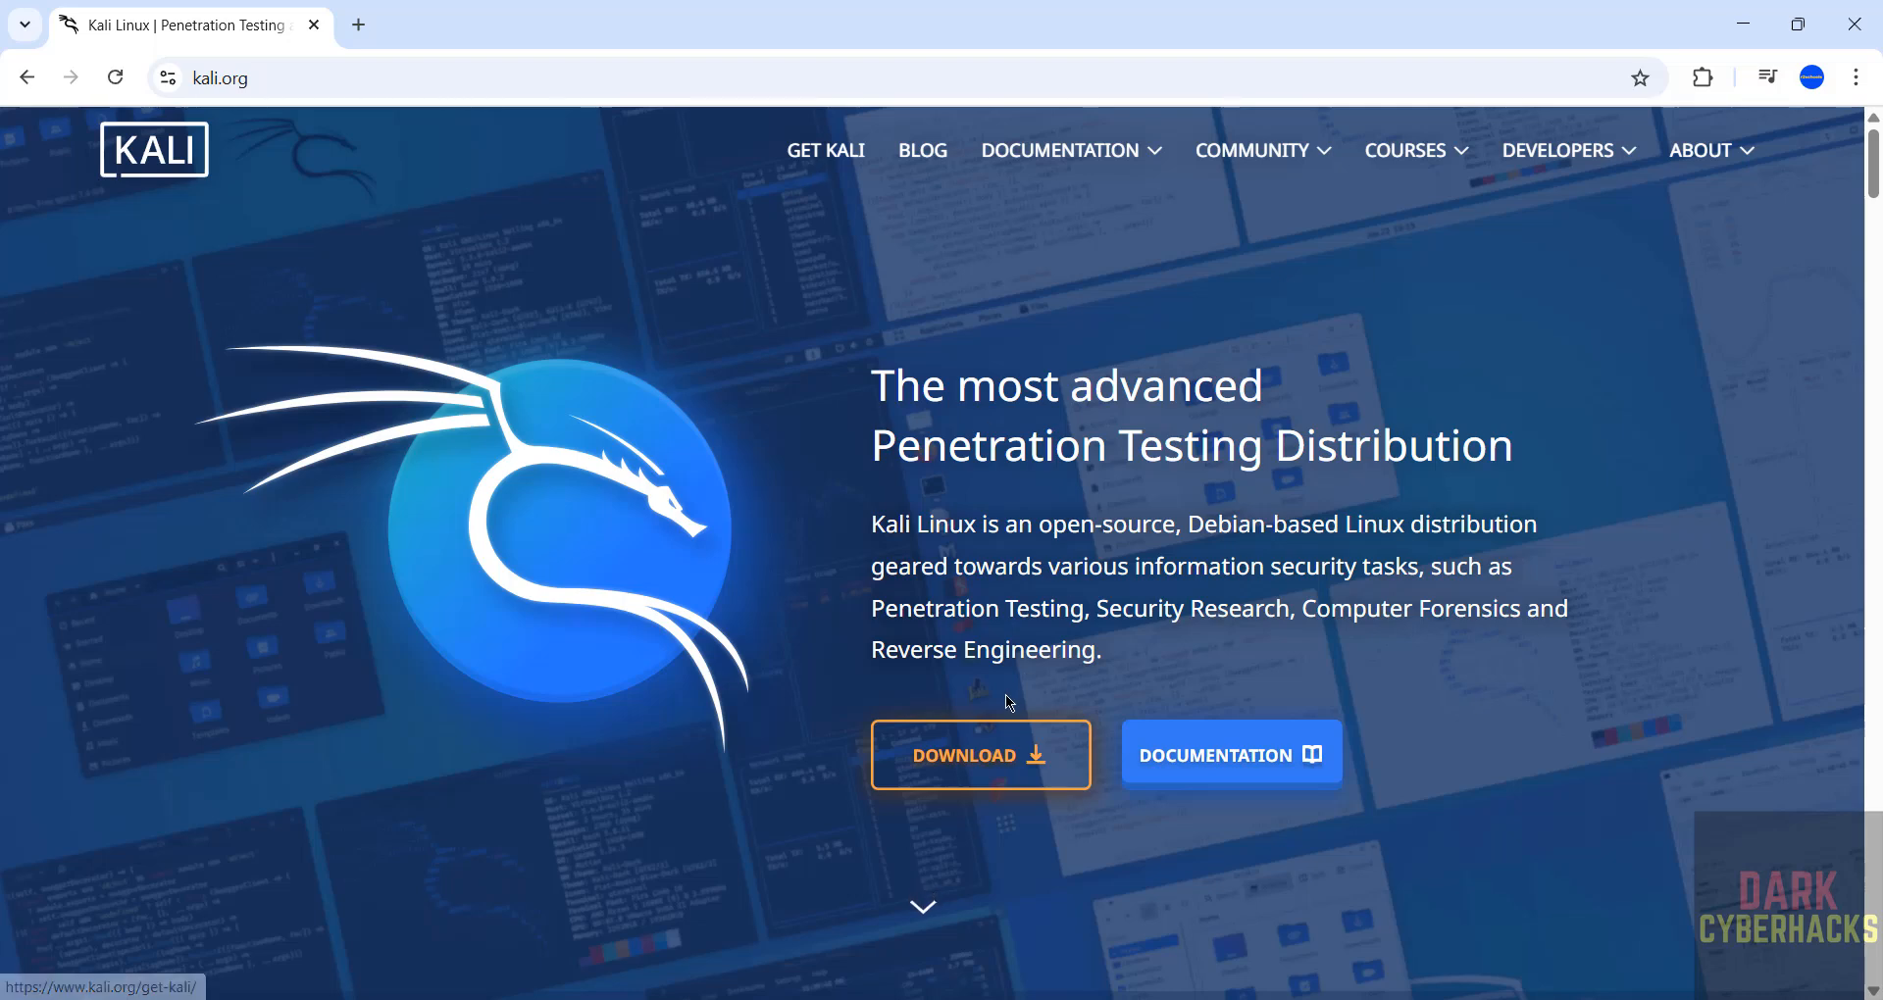
{"action": "mouse_move", "coordinate": [994, 525]}
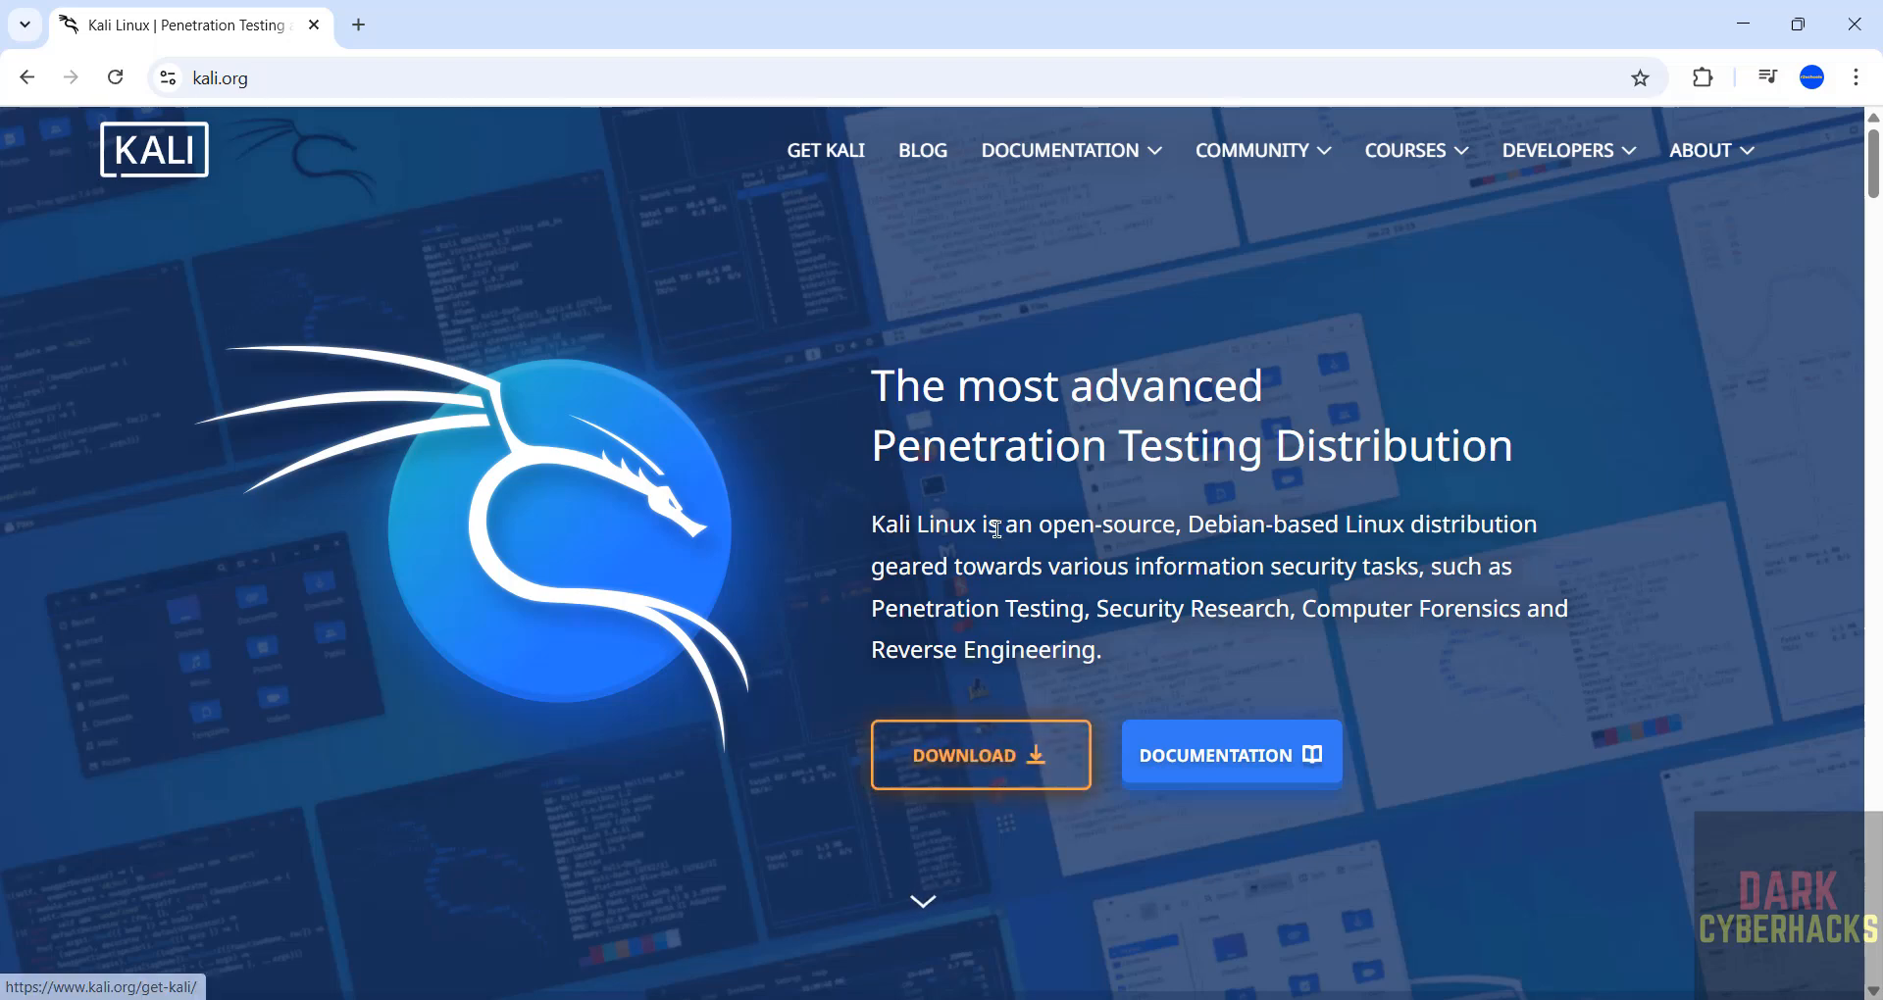
{"action": "mouse_move", "coordinate": [965, 533]}
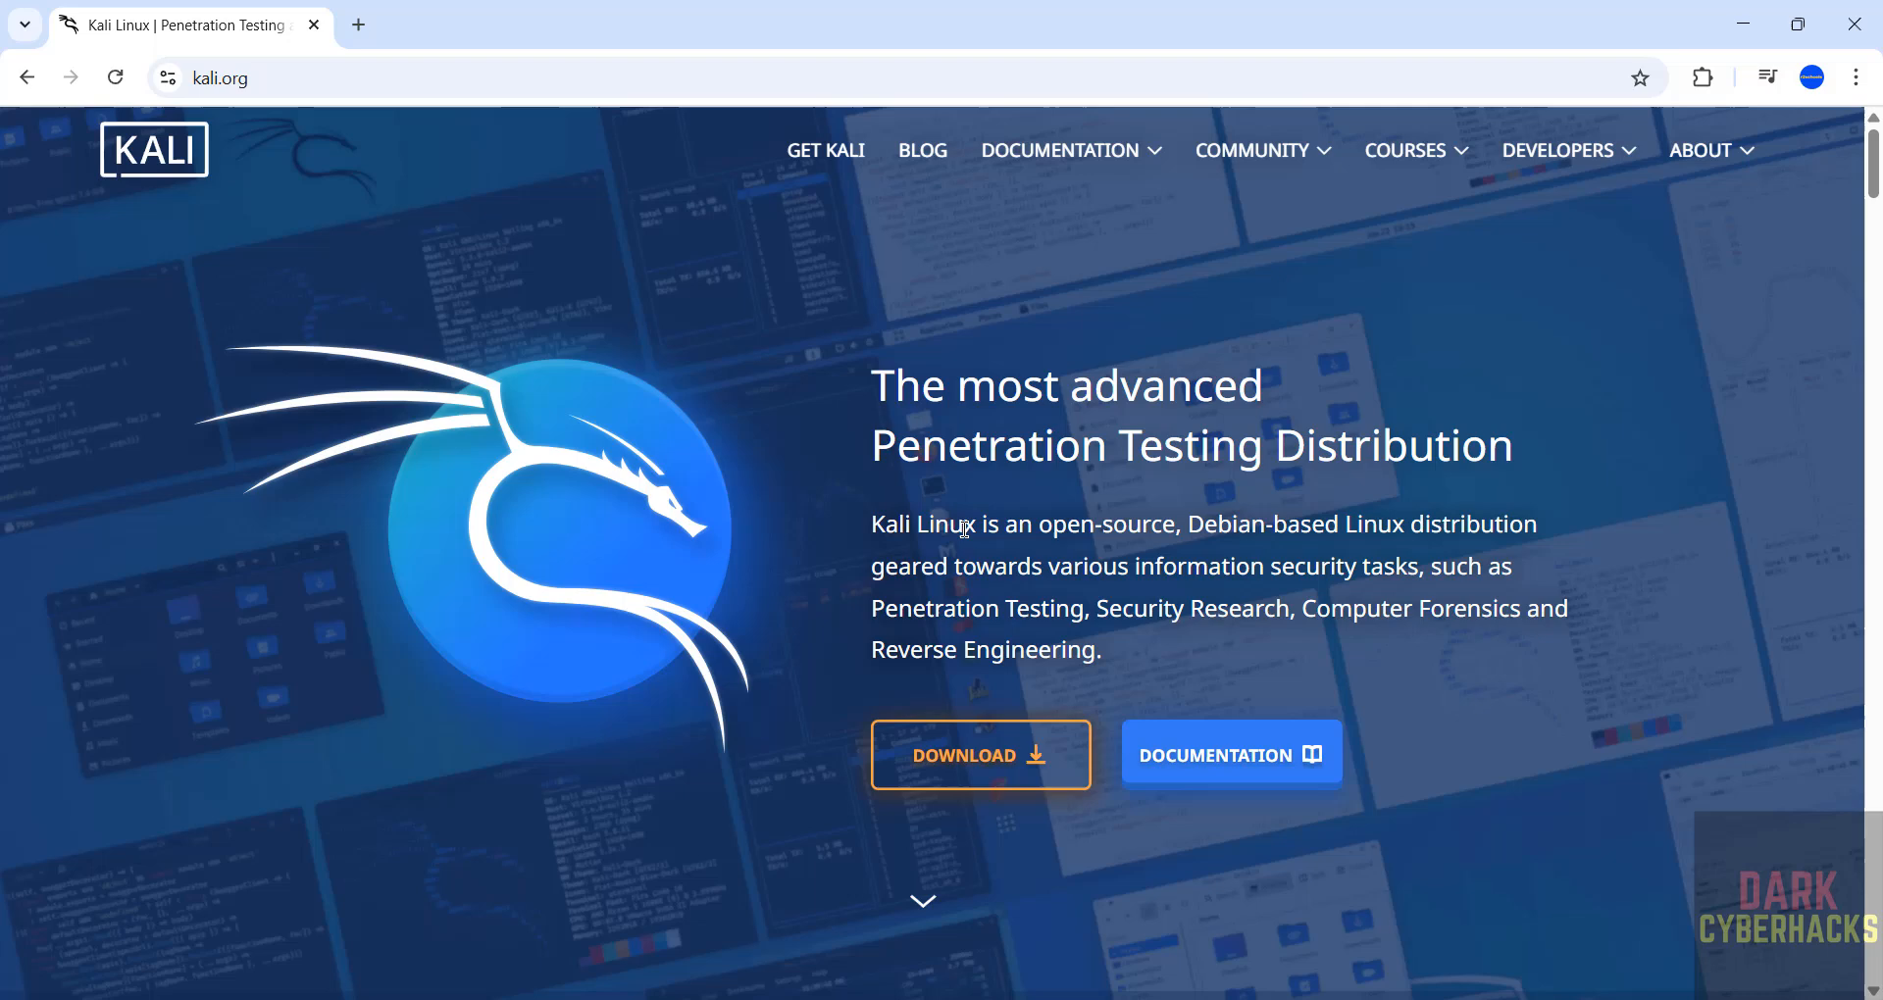
{"action": "mouse_move", "coordinate": [1257, 547]}
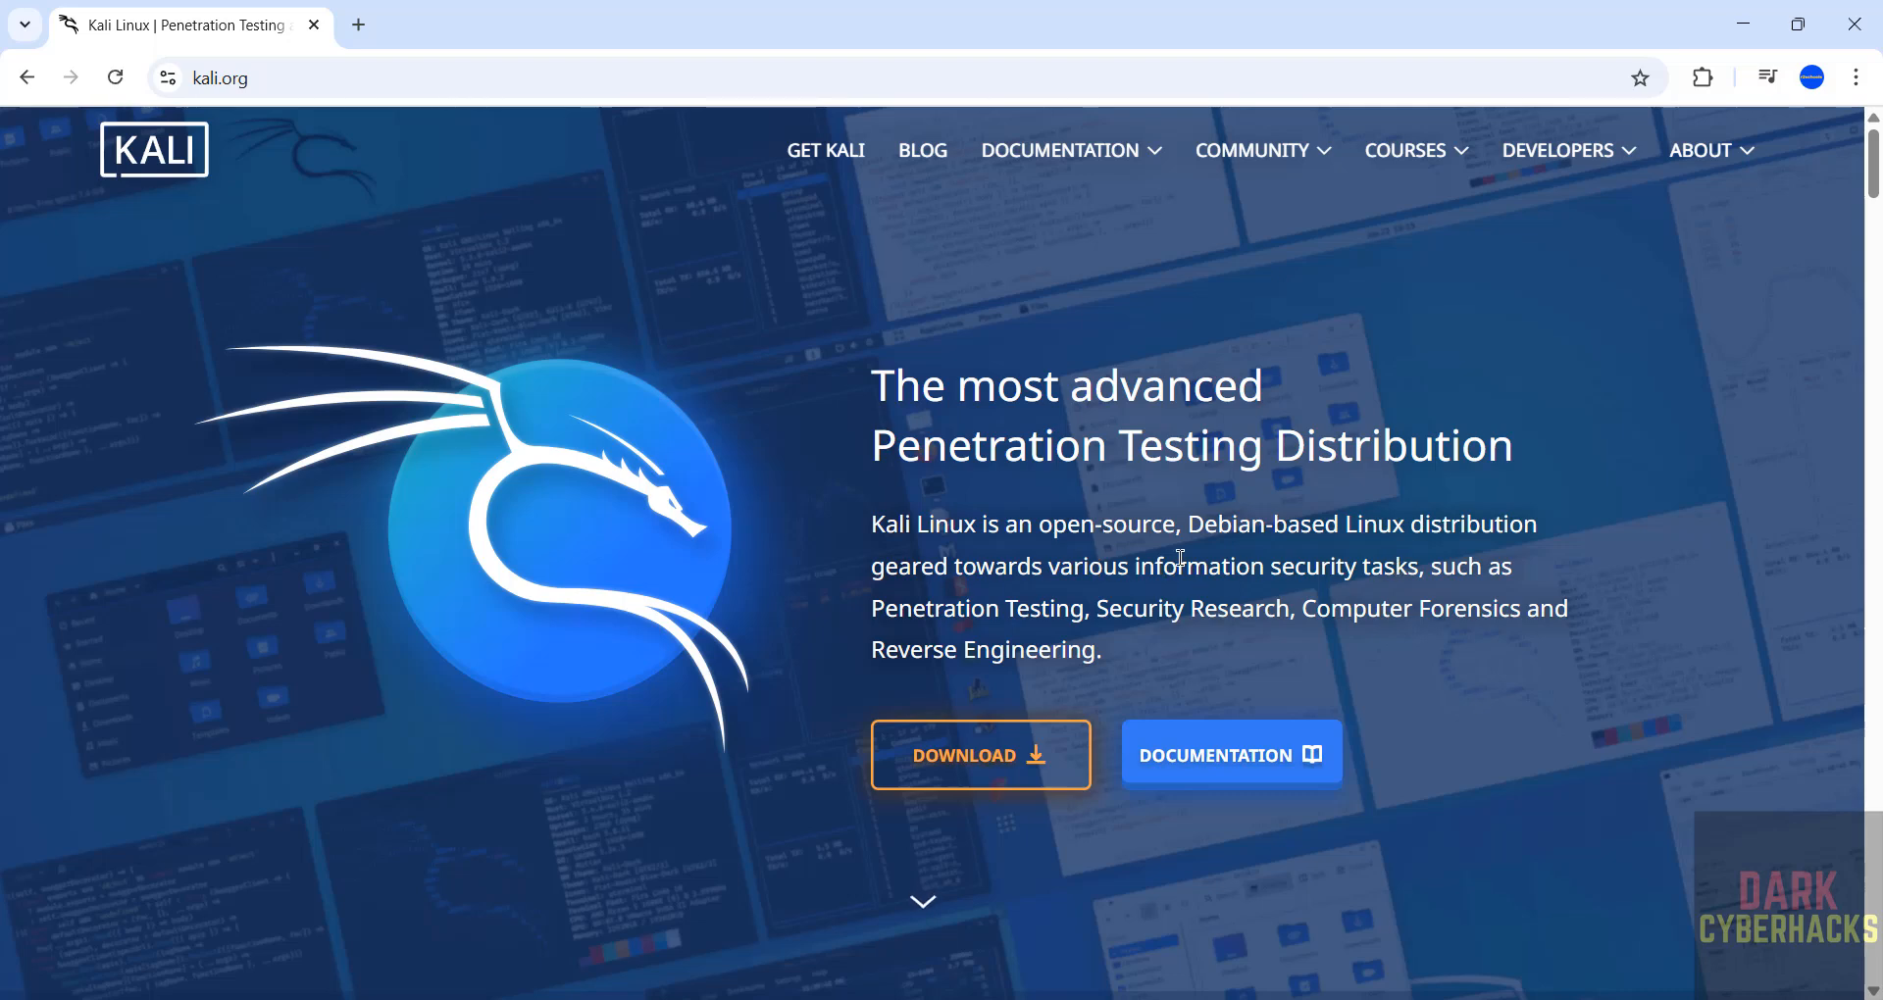
{"action": "mouse_move", "coordinate": [943, 636]}
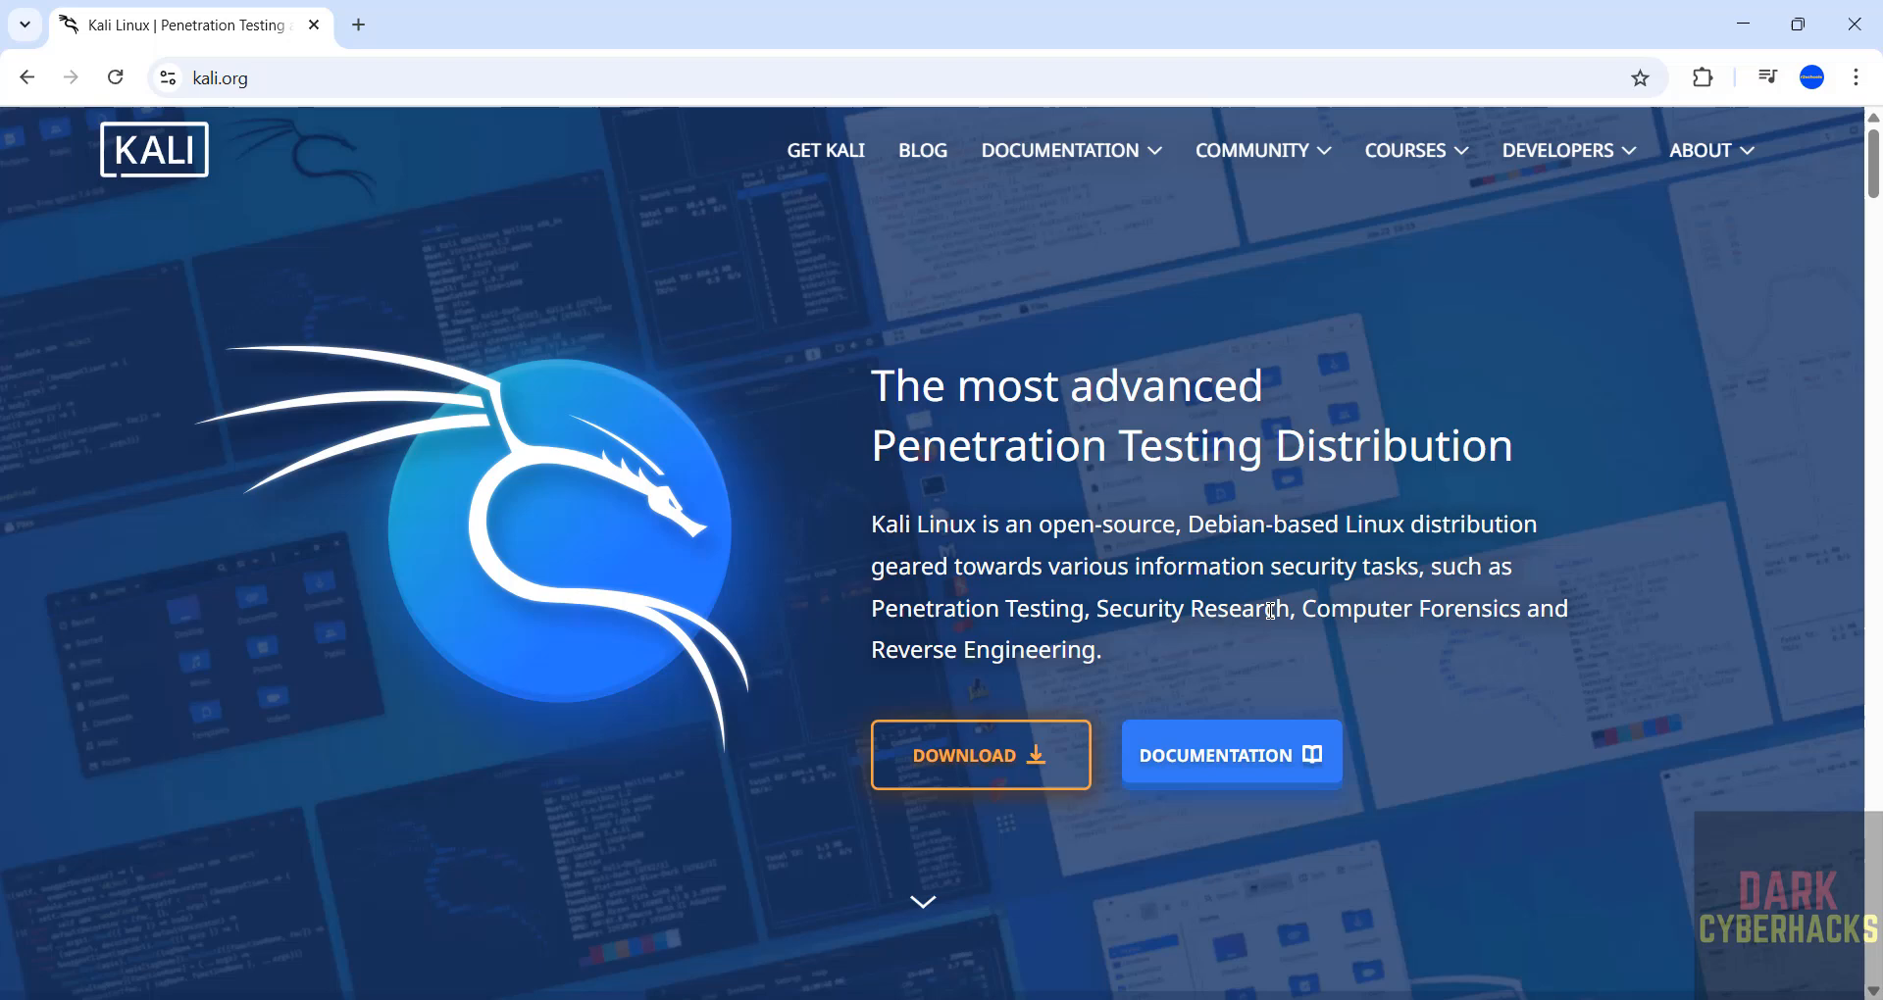
{"action": "mouse_move", "coordinate": [906, 653]}
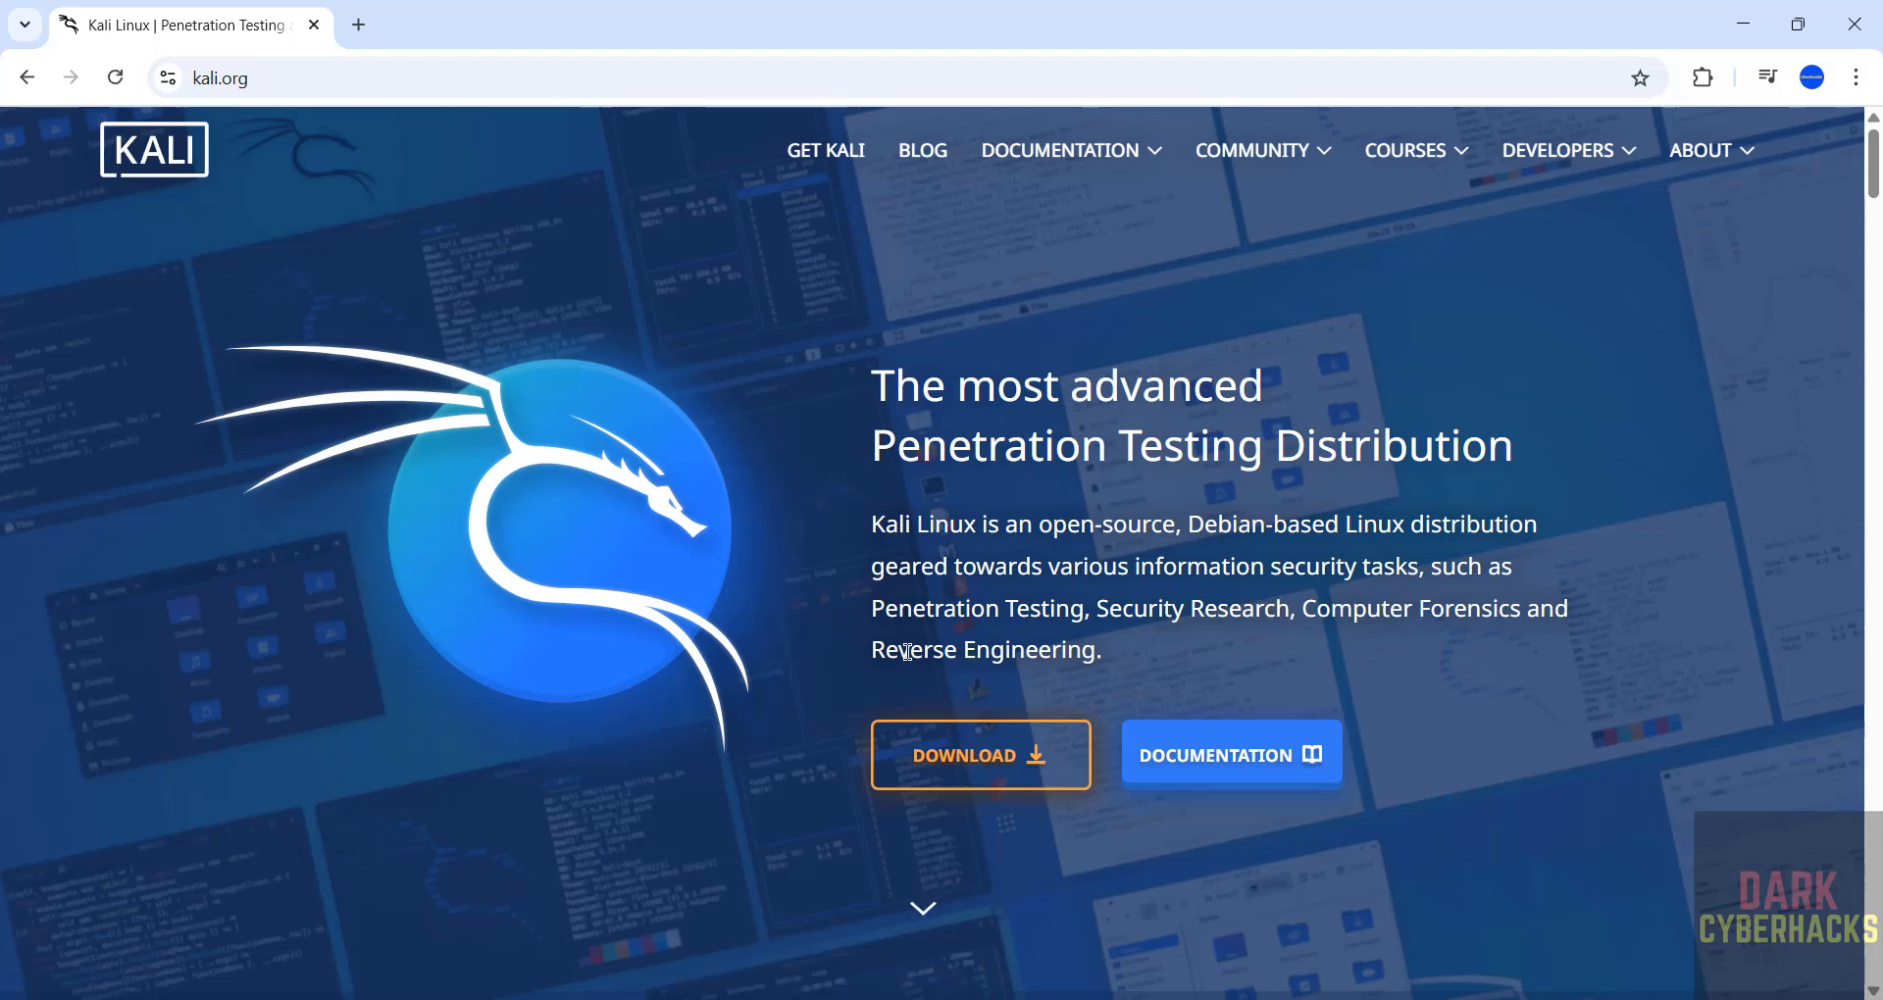
{"action": "mouse_move", "coordinate": [808, 157]}
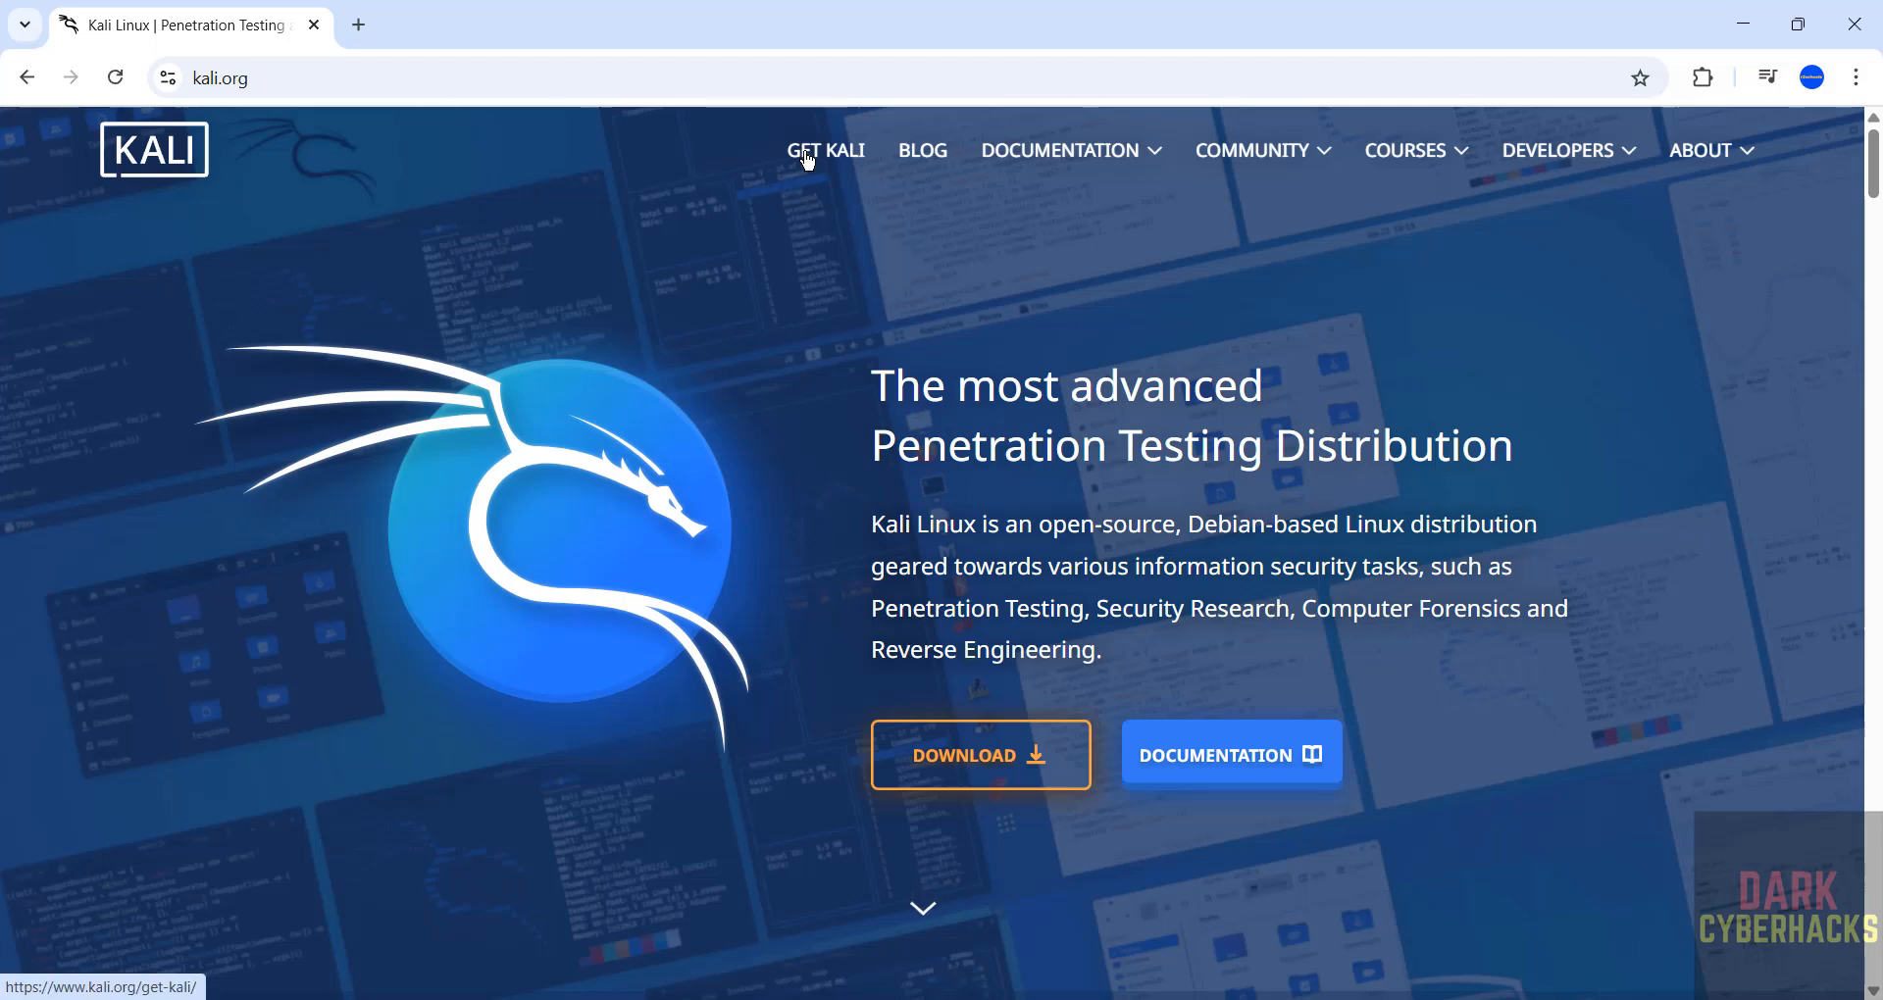
From GET KALI, start downloading the Kali Purple 2025.2 installer ISO.
{"action": "left_click", "coordinate": [826, 149]}
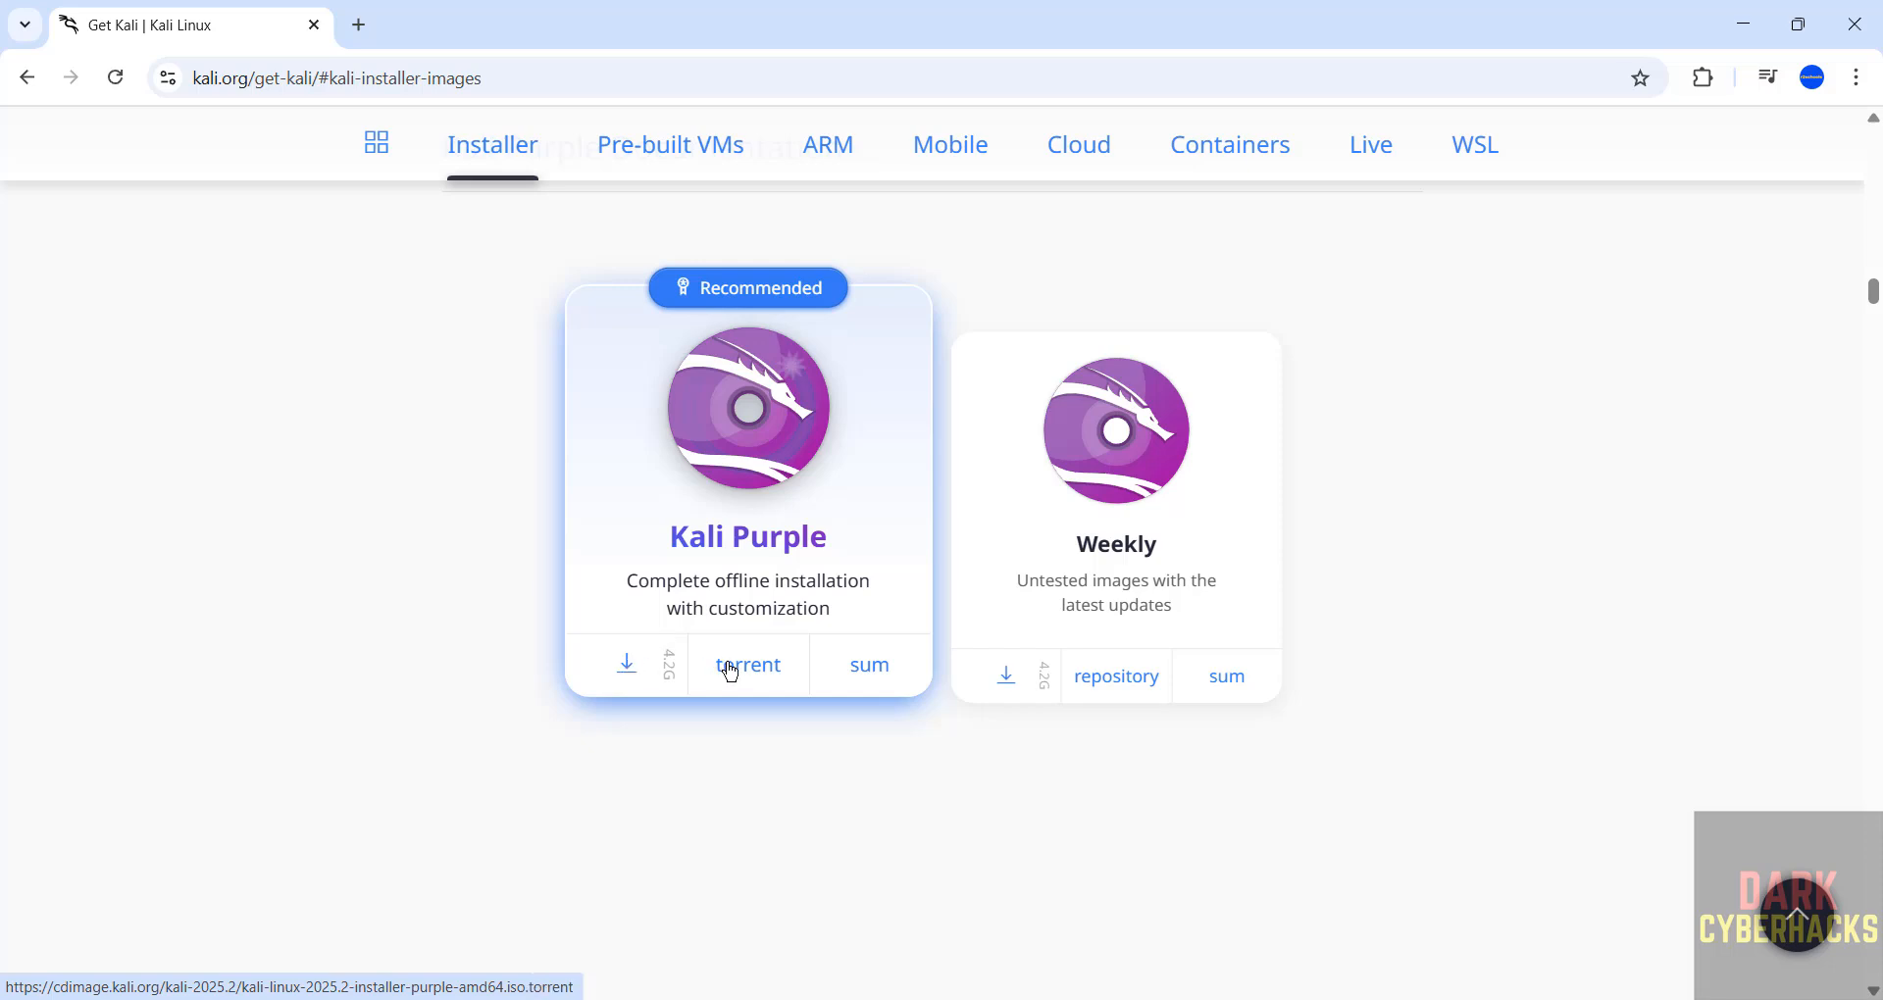
{"action": "mouse_move", "coordinate": [625, 680]}
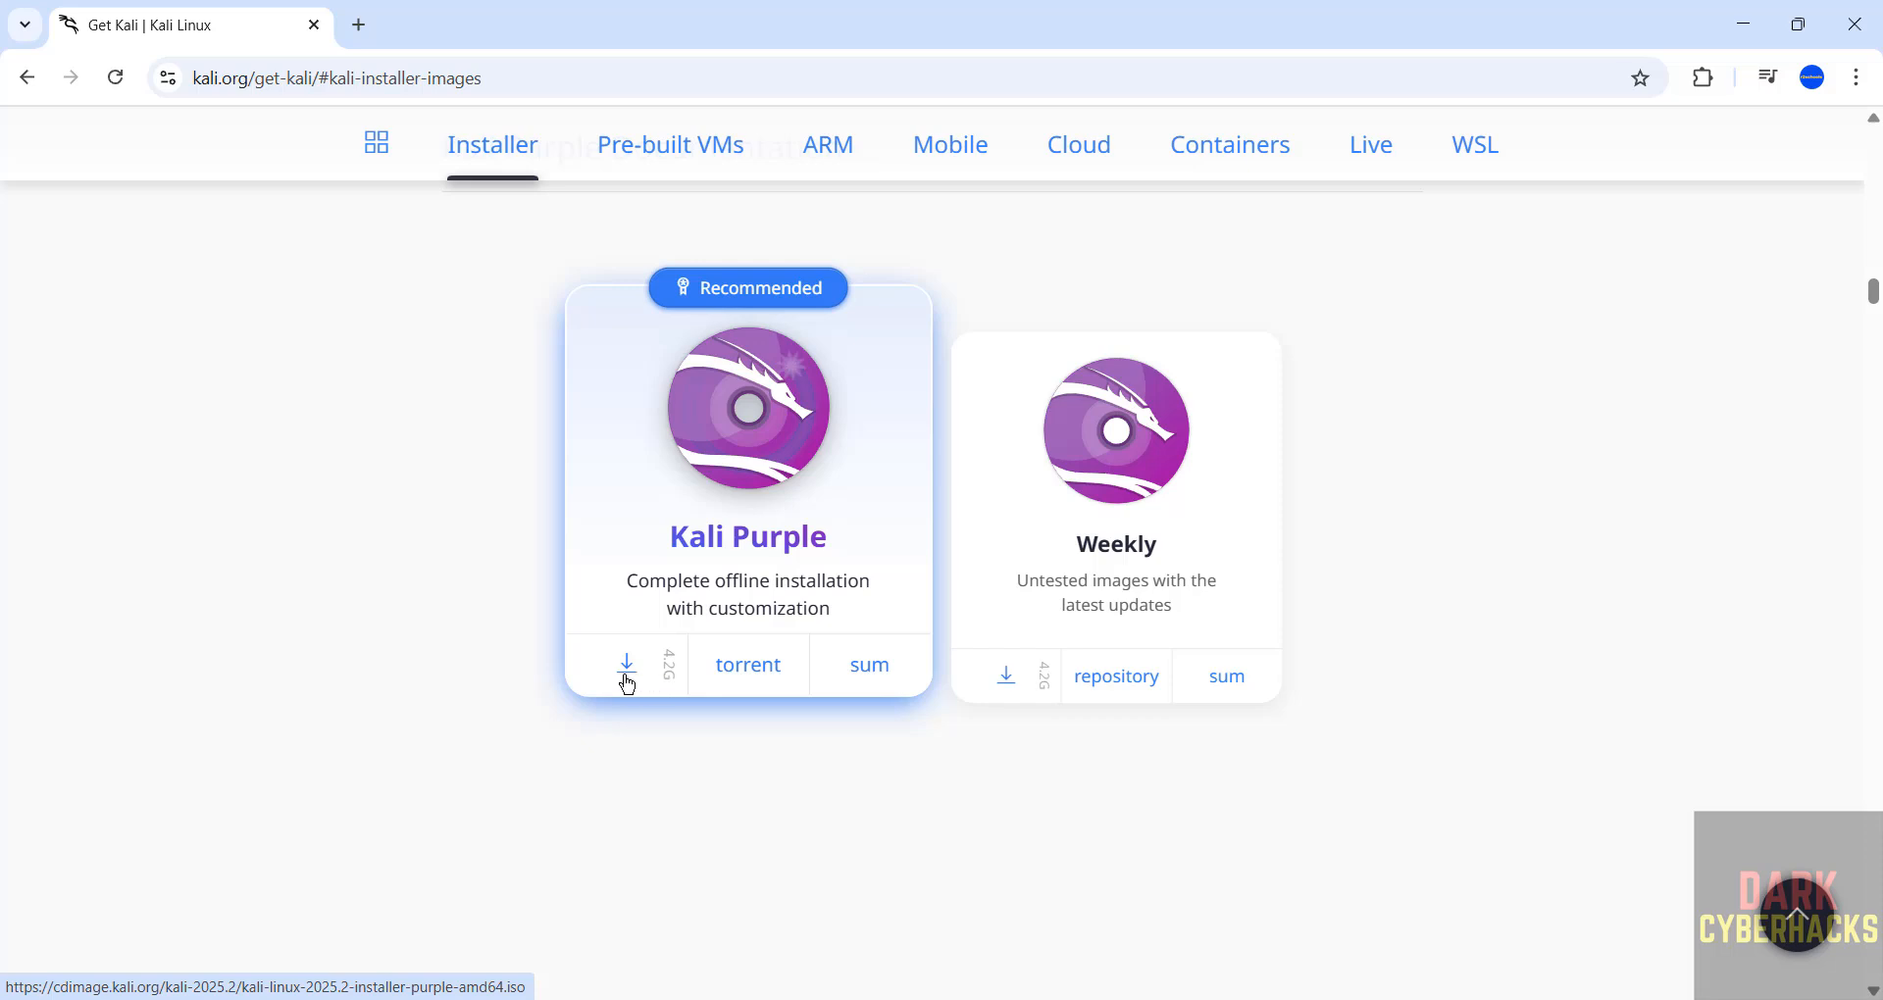
{"action": "left_click", "coordinate": [626, 663]}
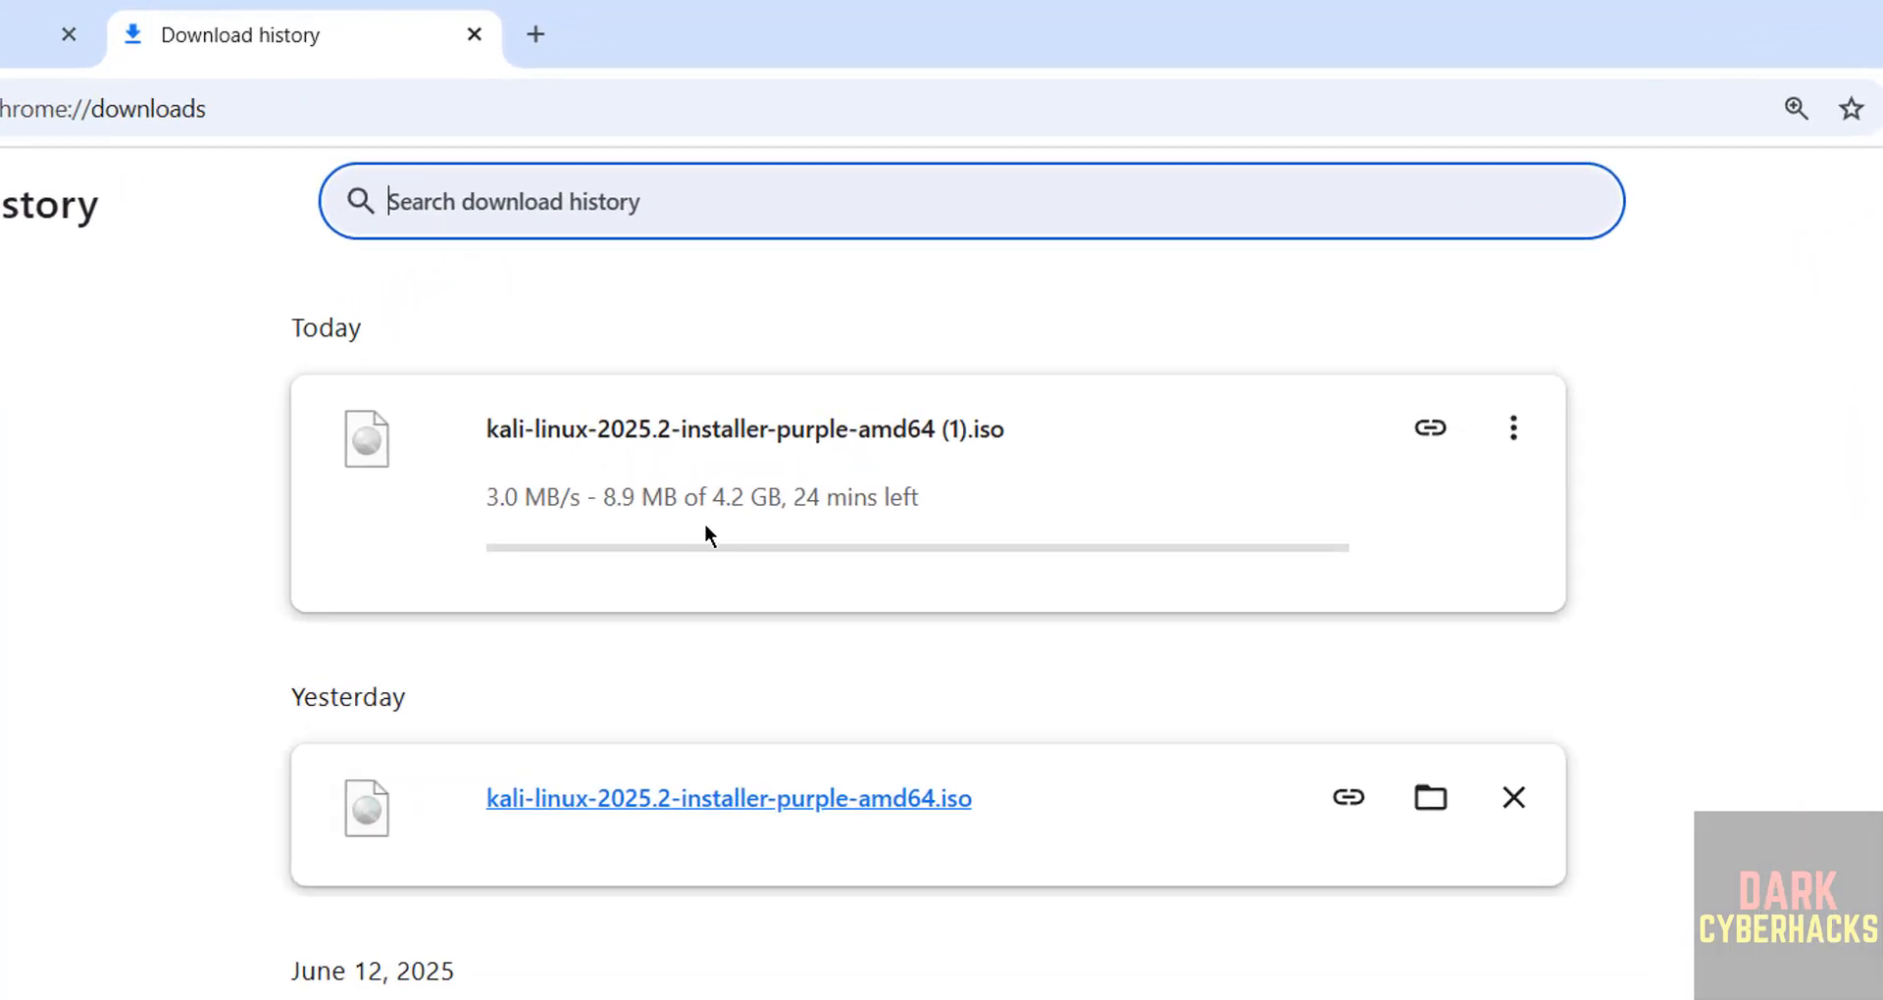
{"action": "mouse_move", "coordinate": [1455, 404]}
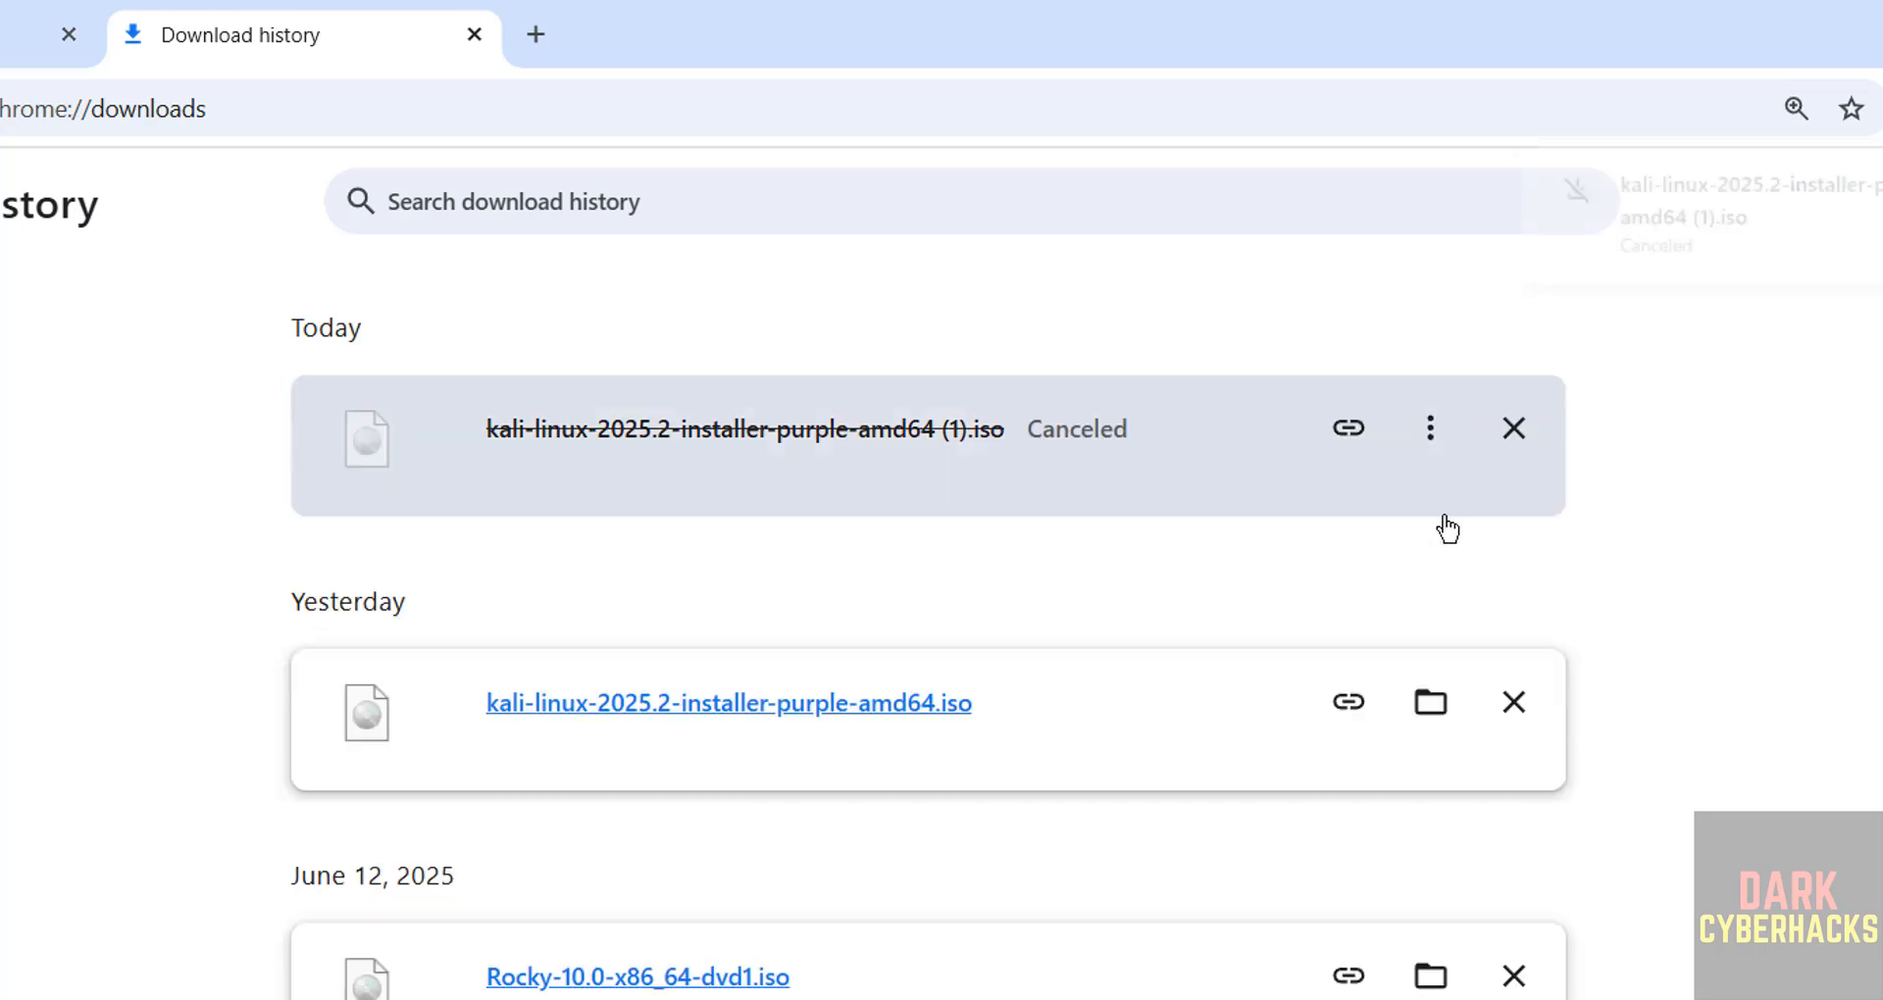
Remove the canceled duplicate kali-linux ISO download from Chrome's download history.
{"action": "left_click", "coordinate": [1514, 427]}
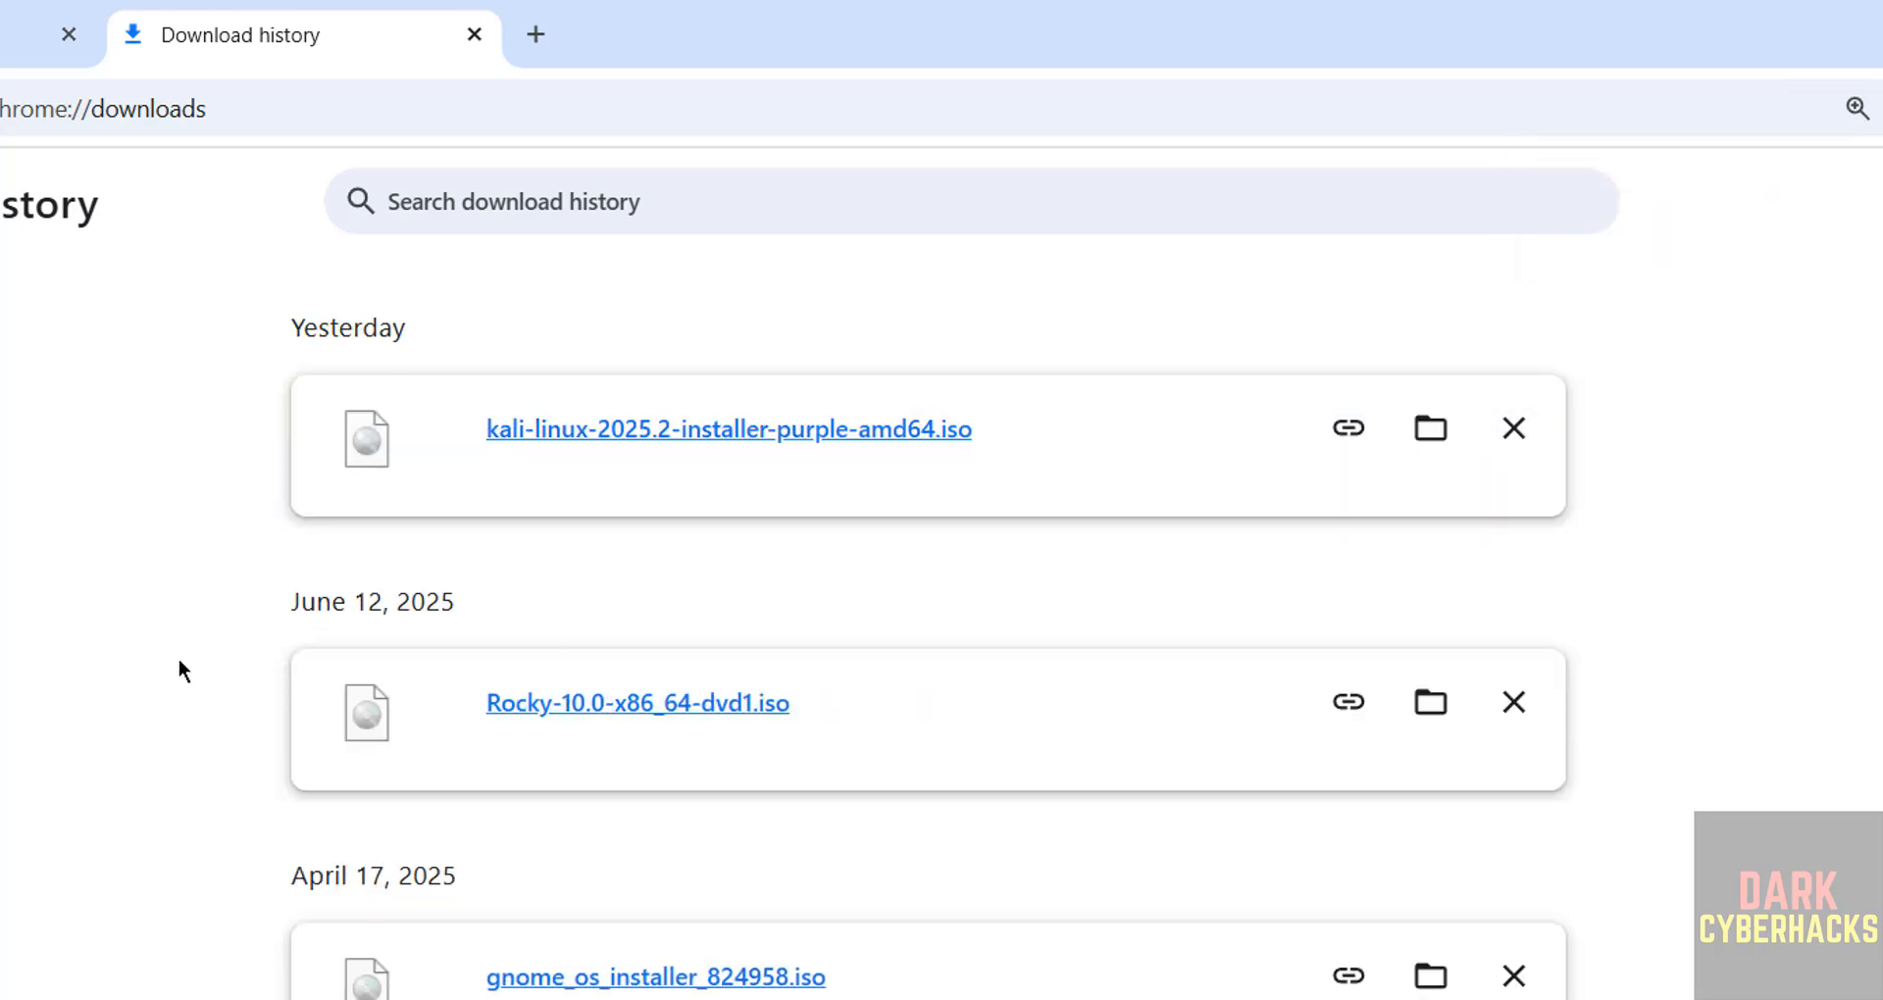
{"action": "mouse_move", "coordinate": [663, 467]}
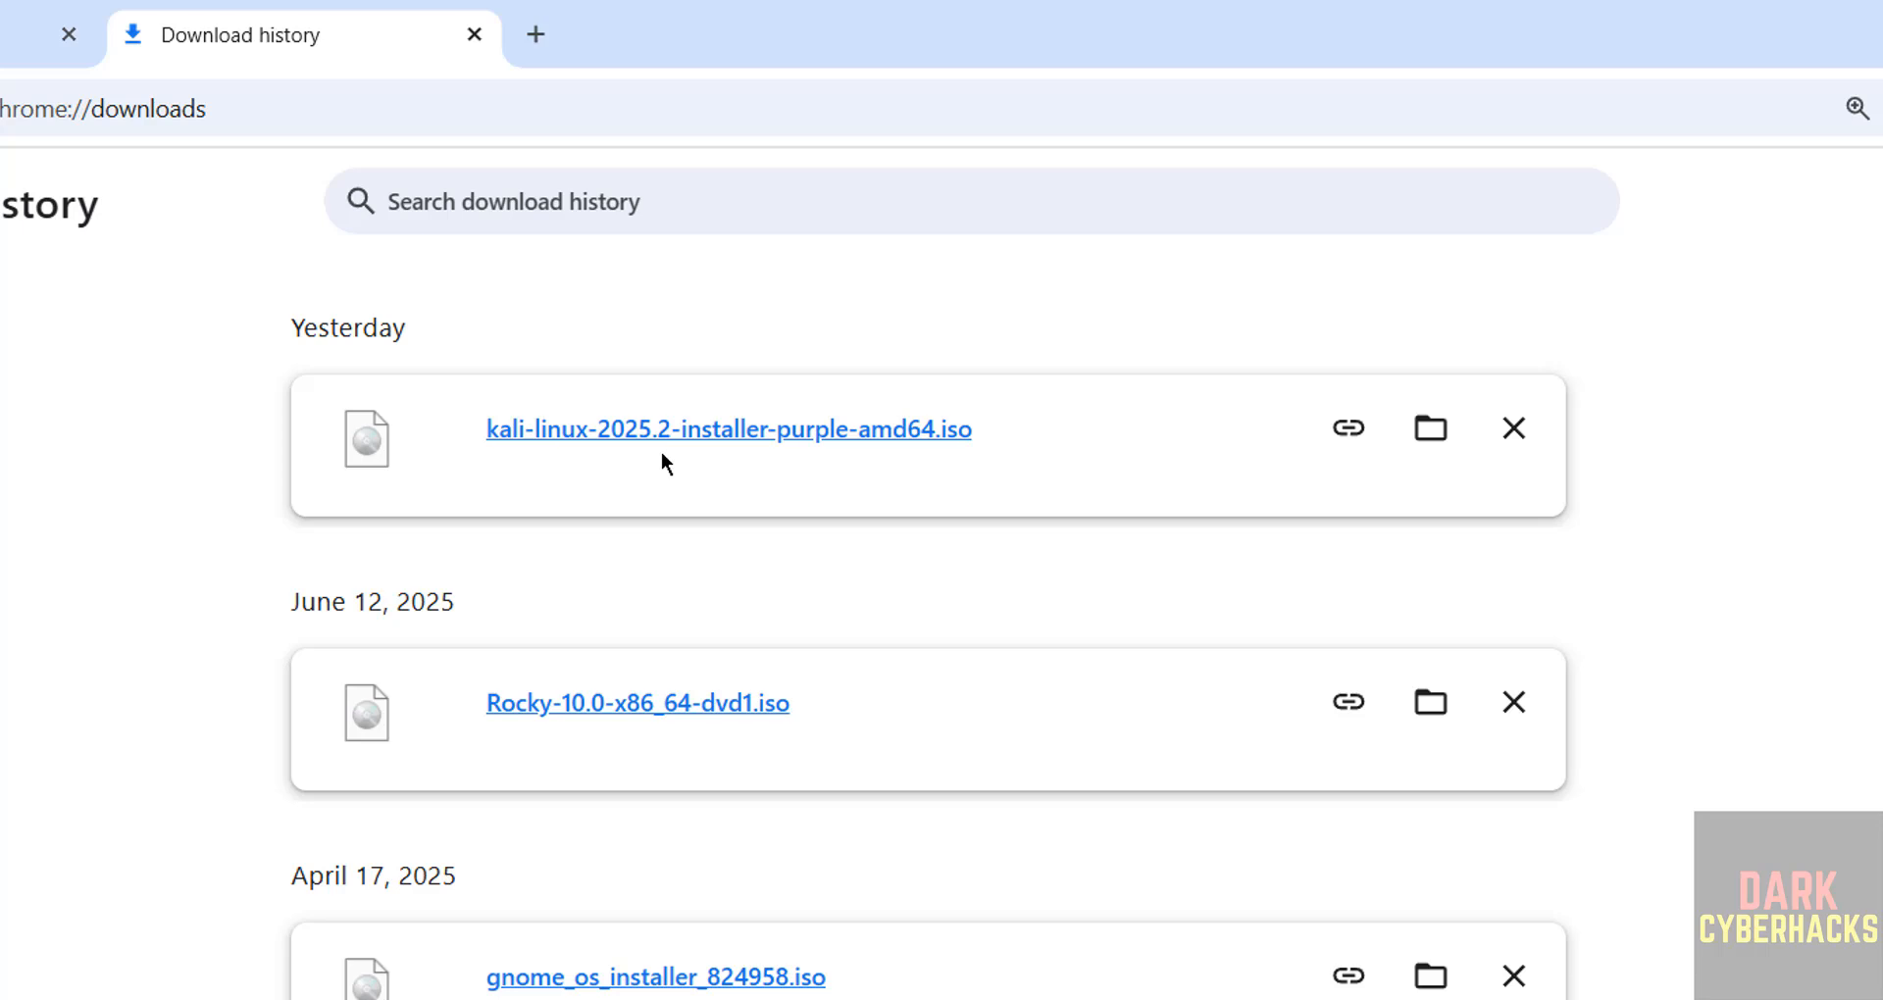
{"action": "mouse_move", "coordinate": [965, 296]}
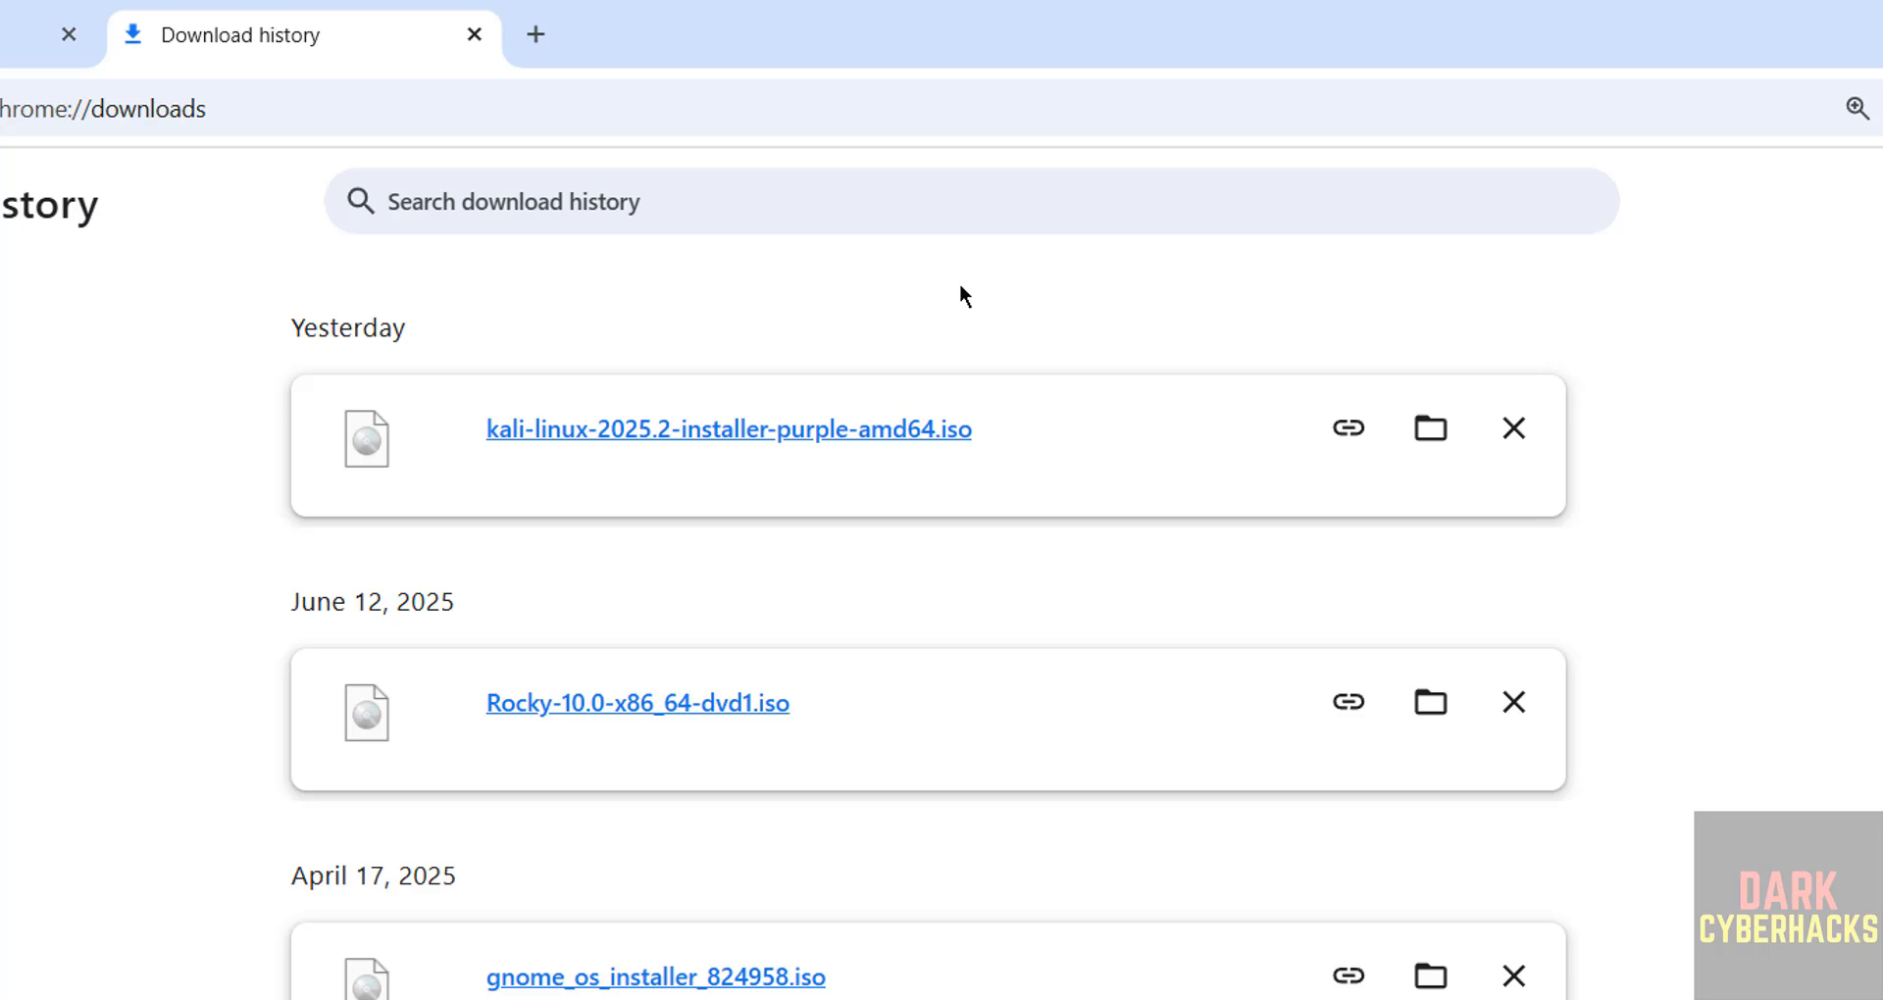
Launch VirtualBox Manager from Windows search and show the Machine menu.
{"action": "type", "text": "virtu"}
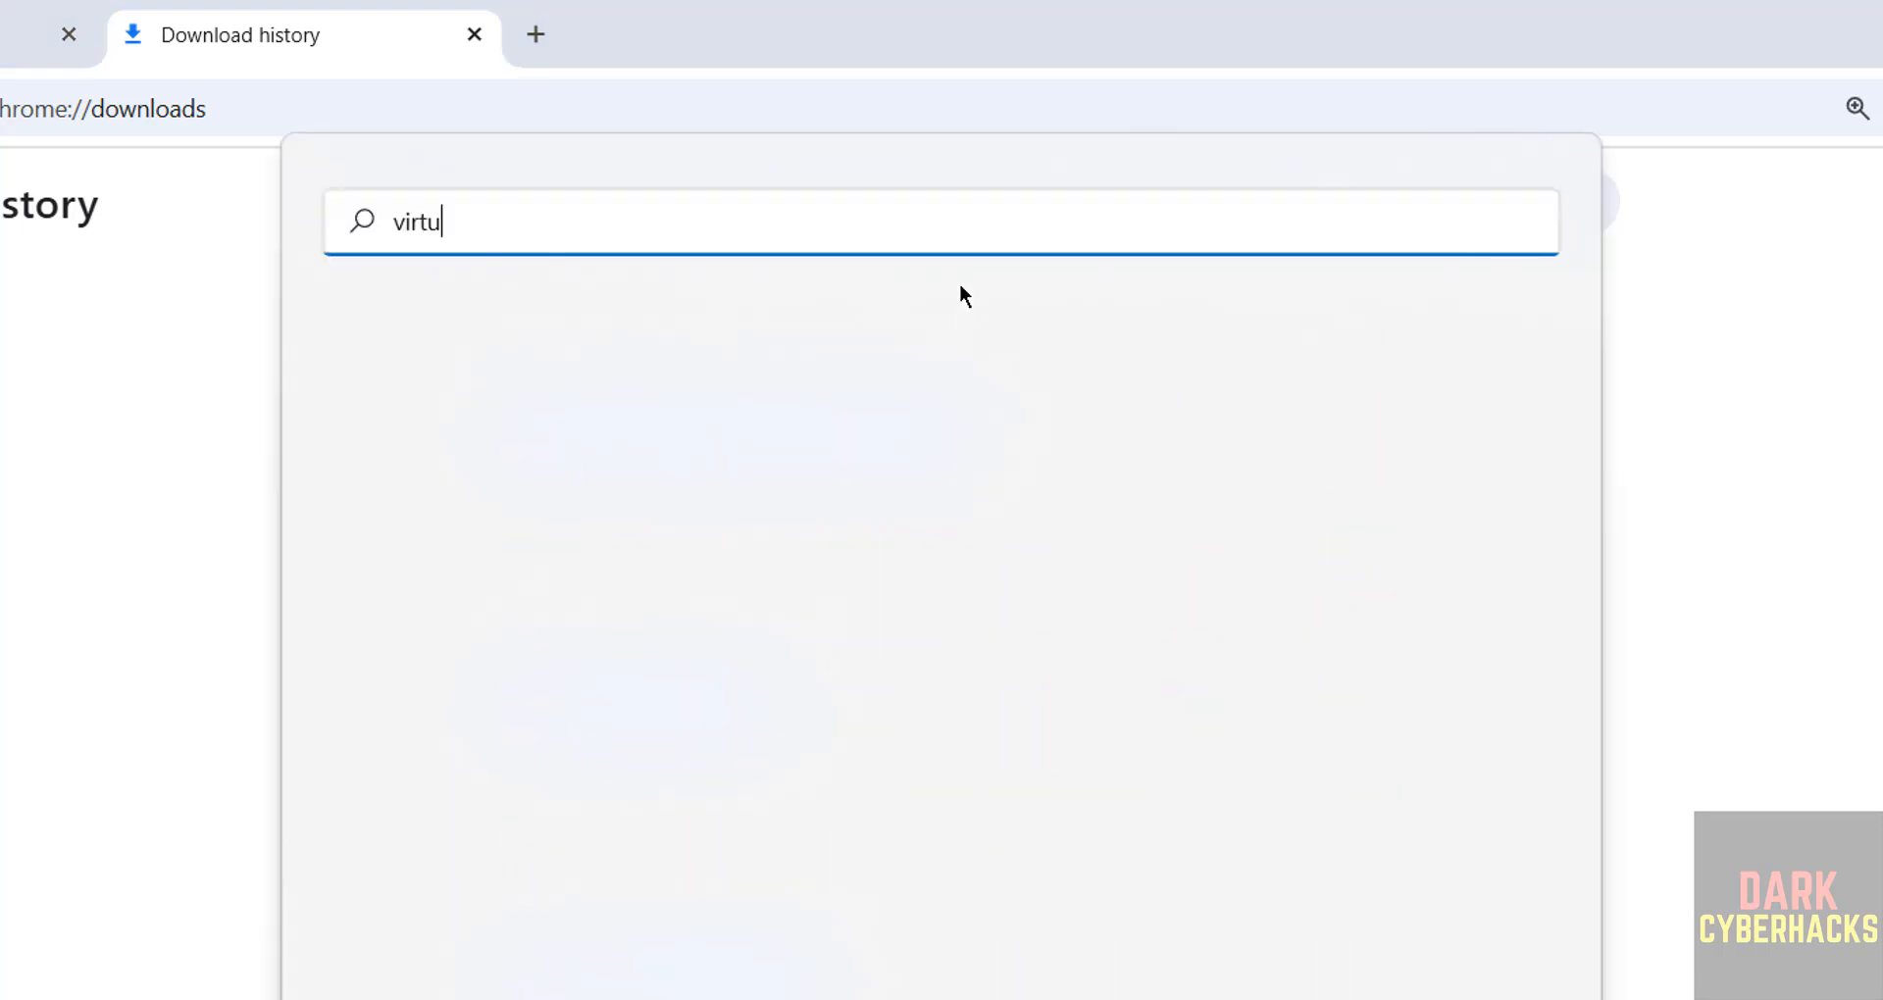
{"action": "type", "text": "a"}
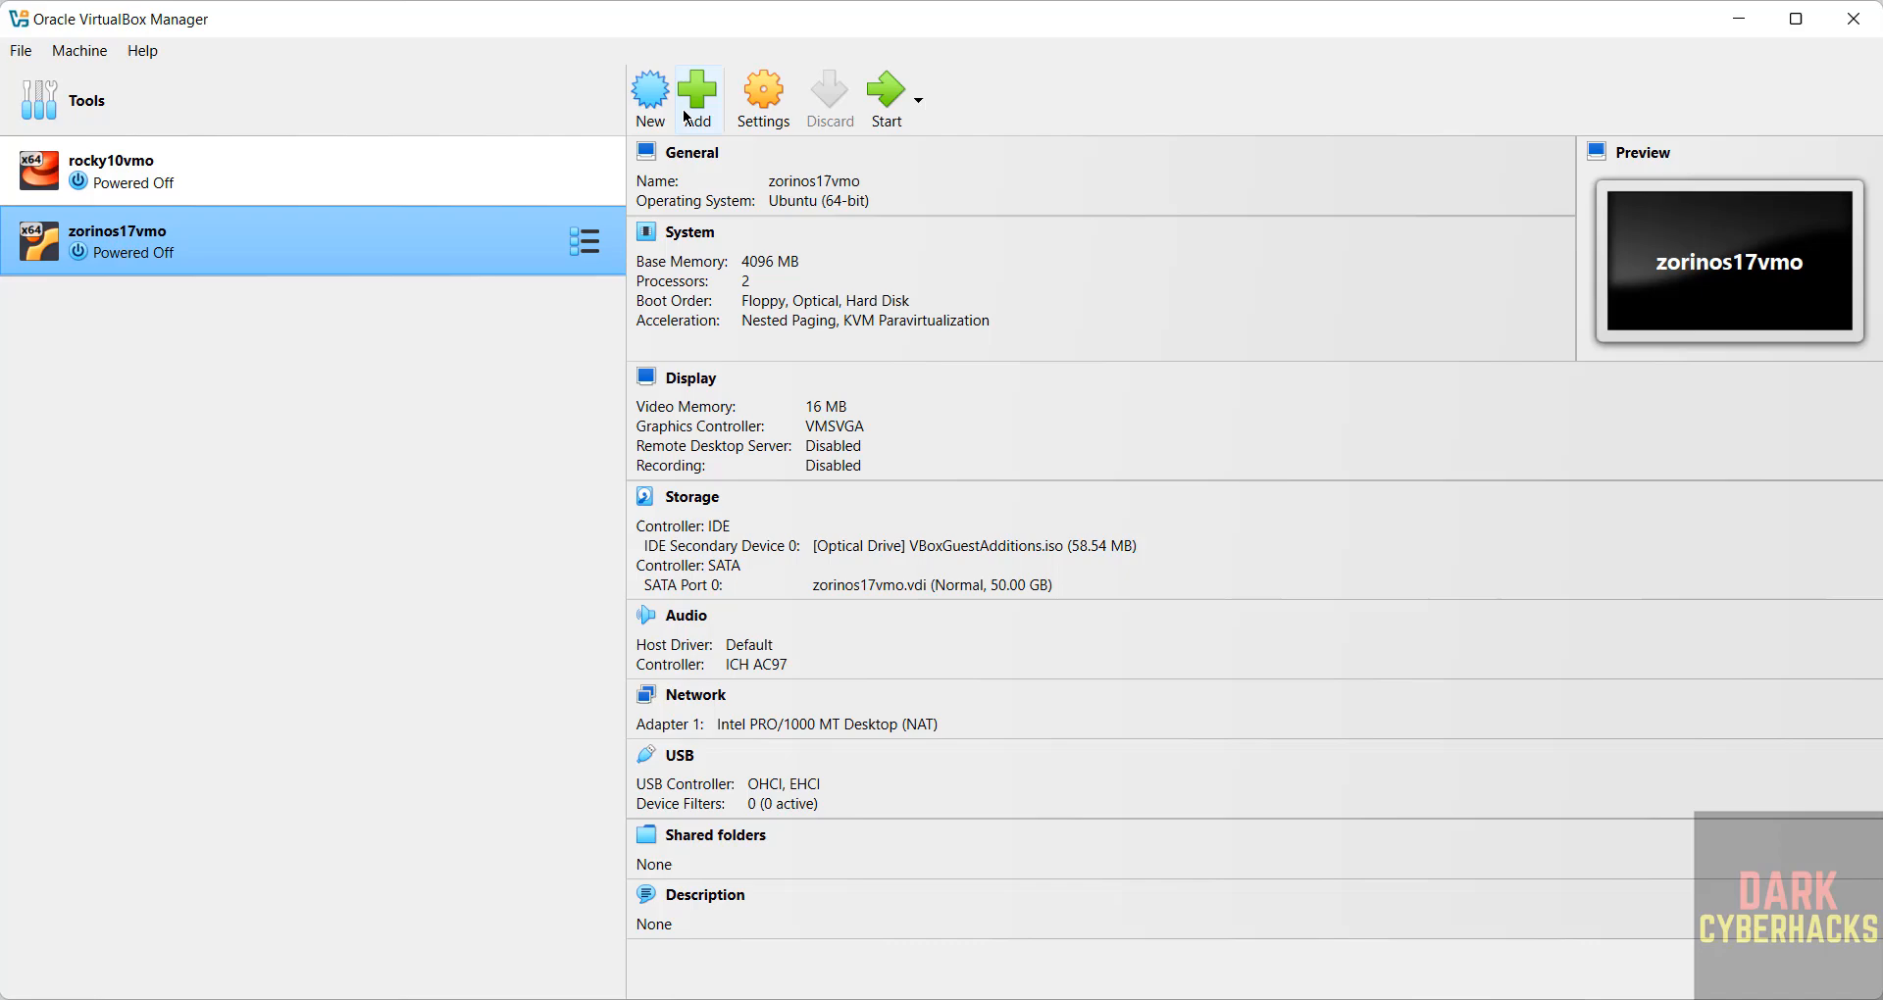
{"action": "mouse_move", "coordinate": [71, 49]}
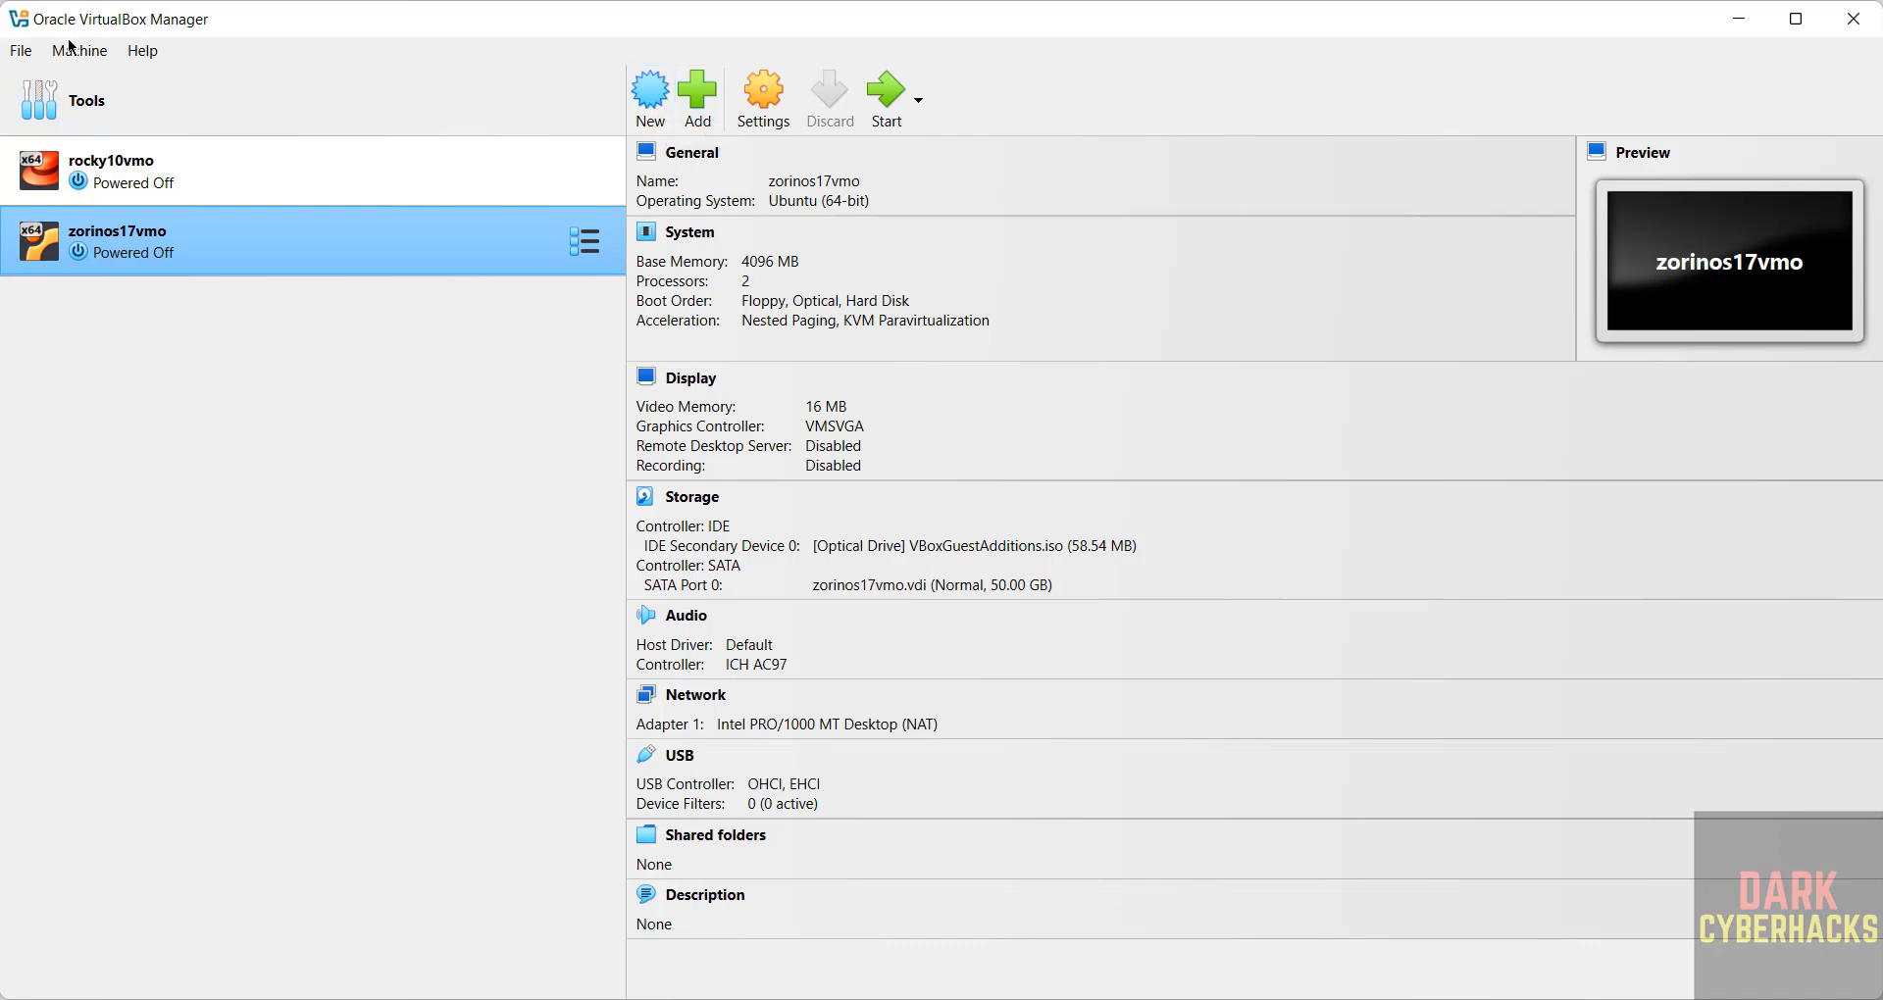
{"action": "left_click", "coordinate": [77, 50]}
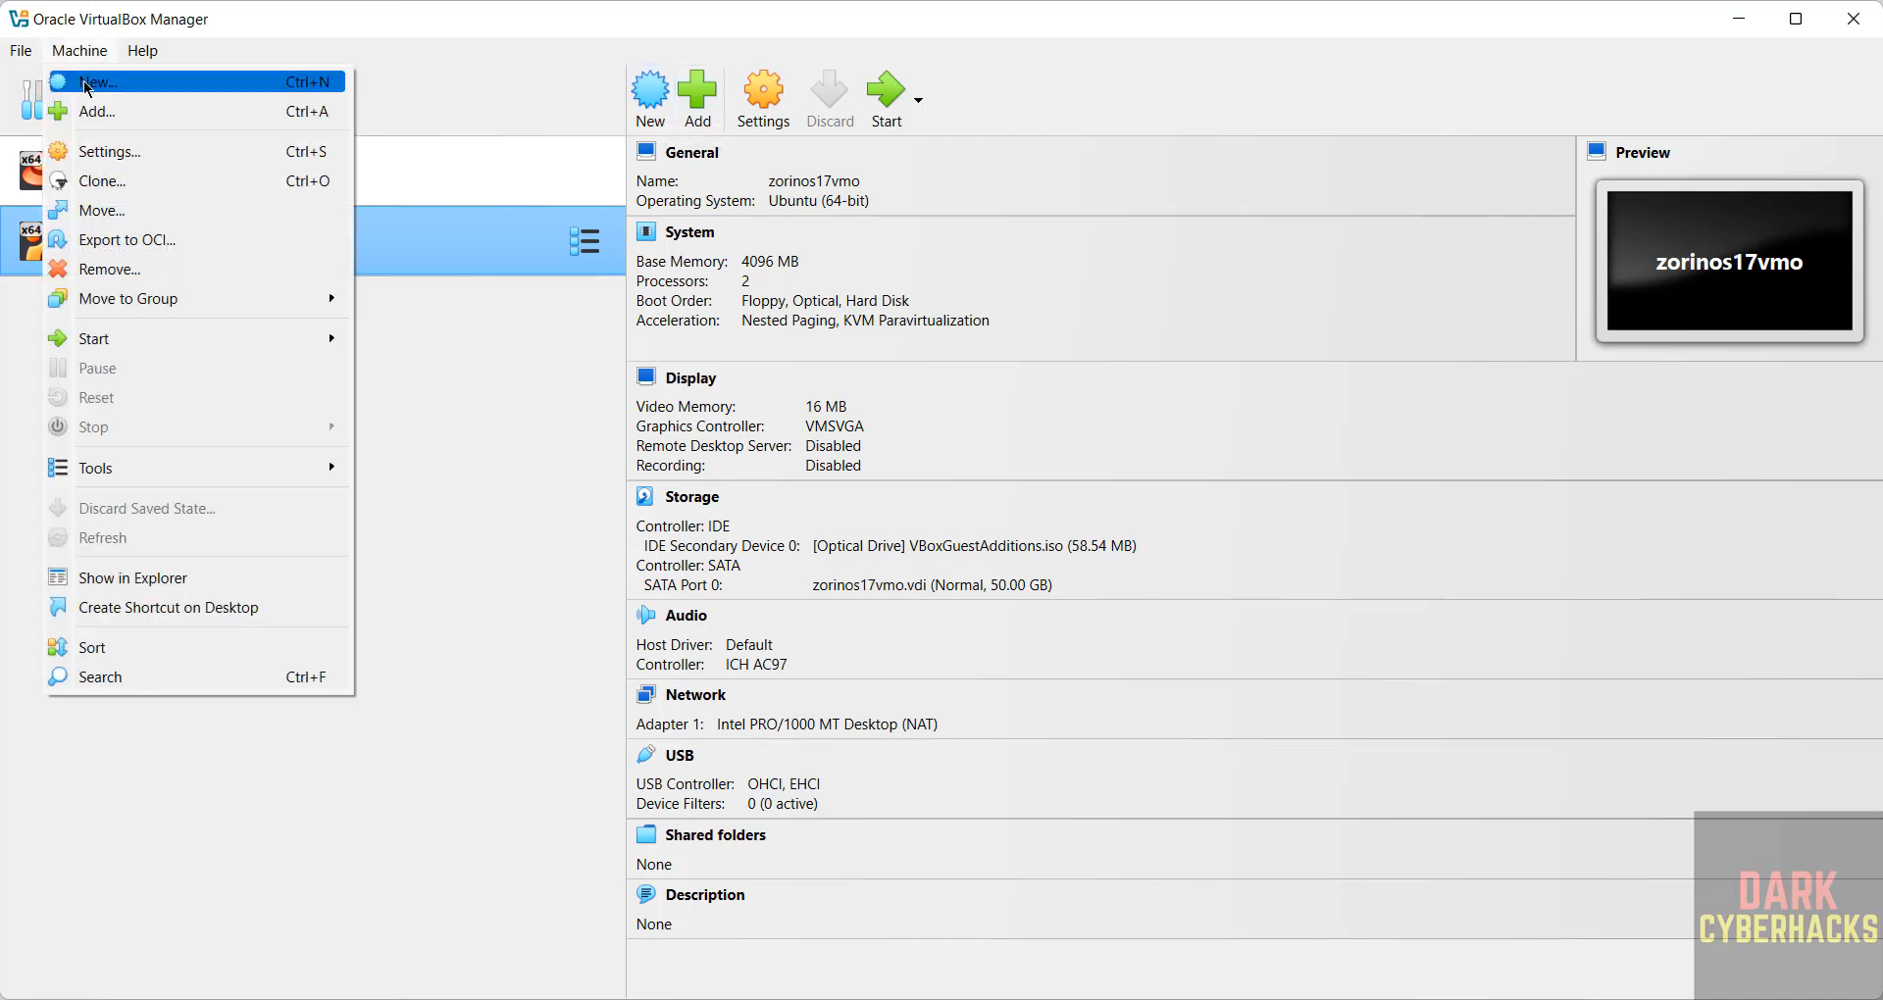
Begin a new virtual machine and name it kaliP20252vmo.
{"action": "left_click", "coordinate": [90, 82]}
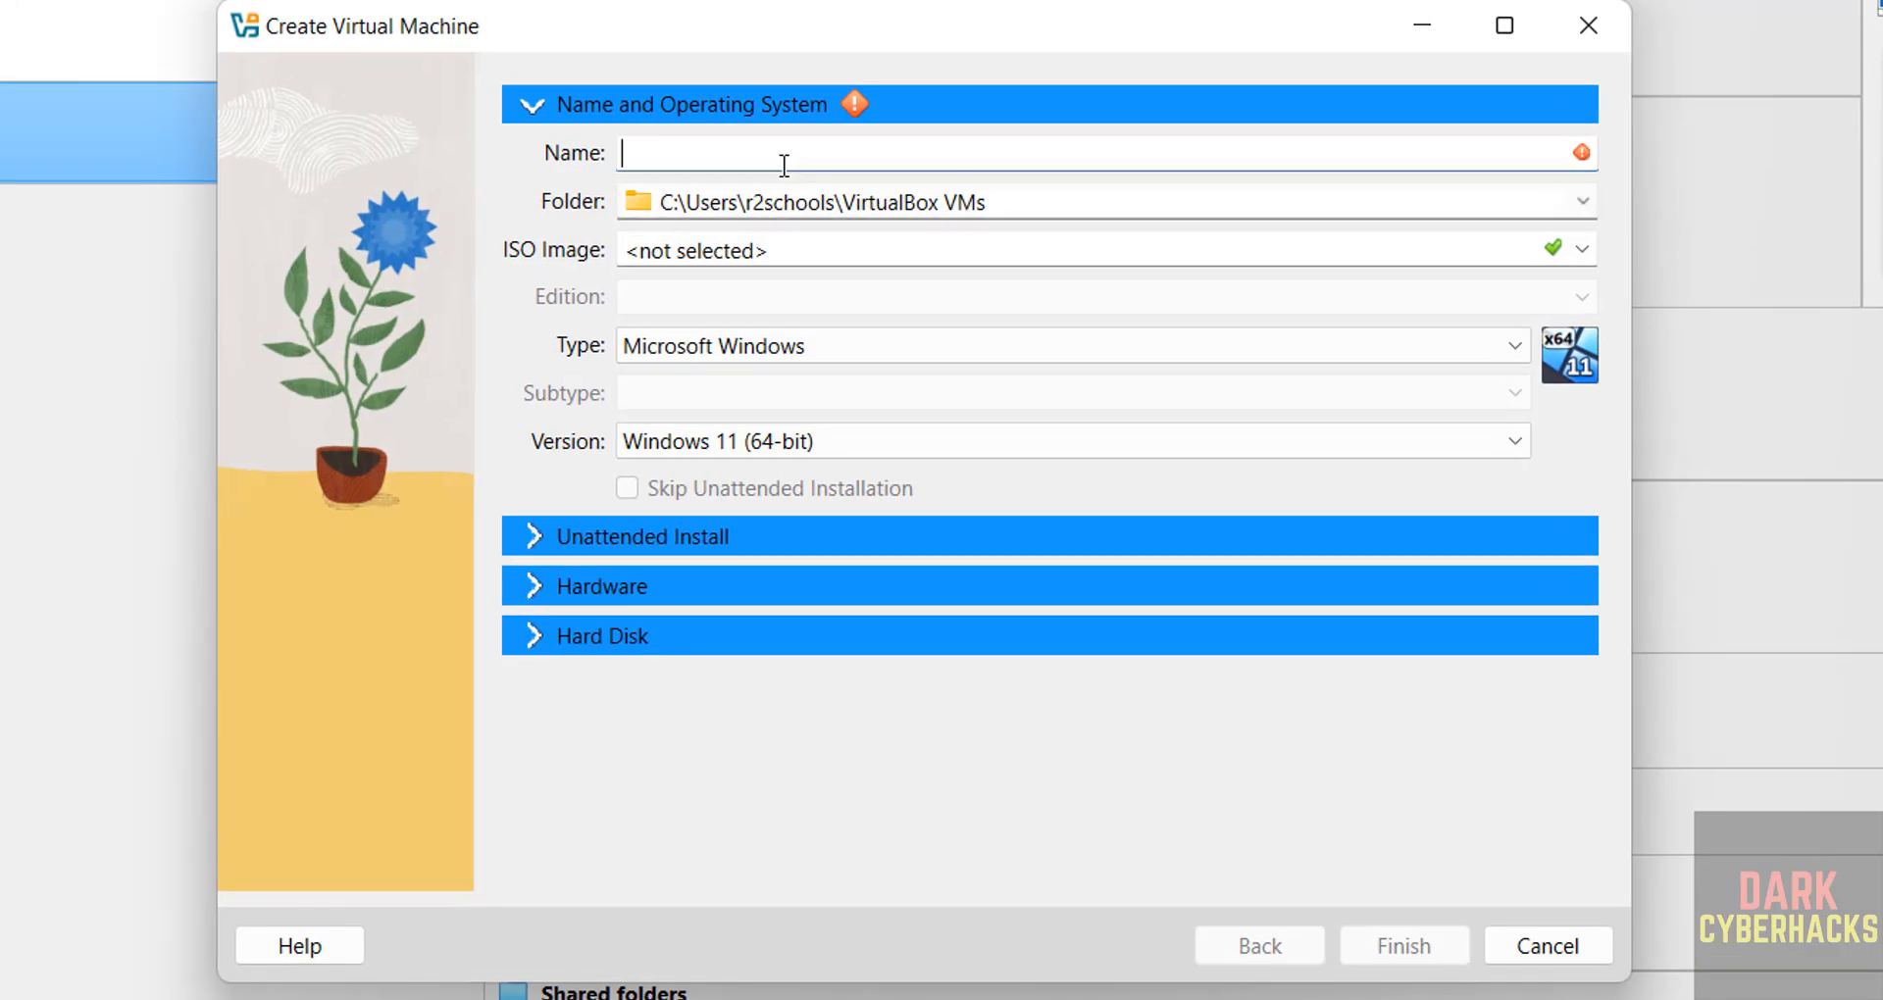
{"action": "mouse_move", "coordinate": [781, 160]}
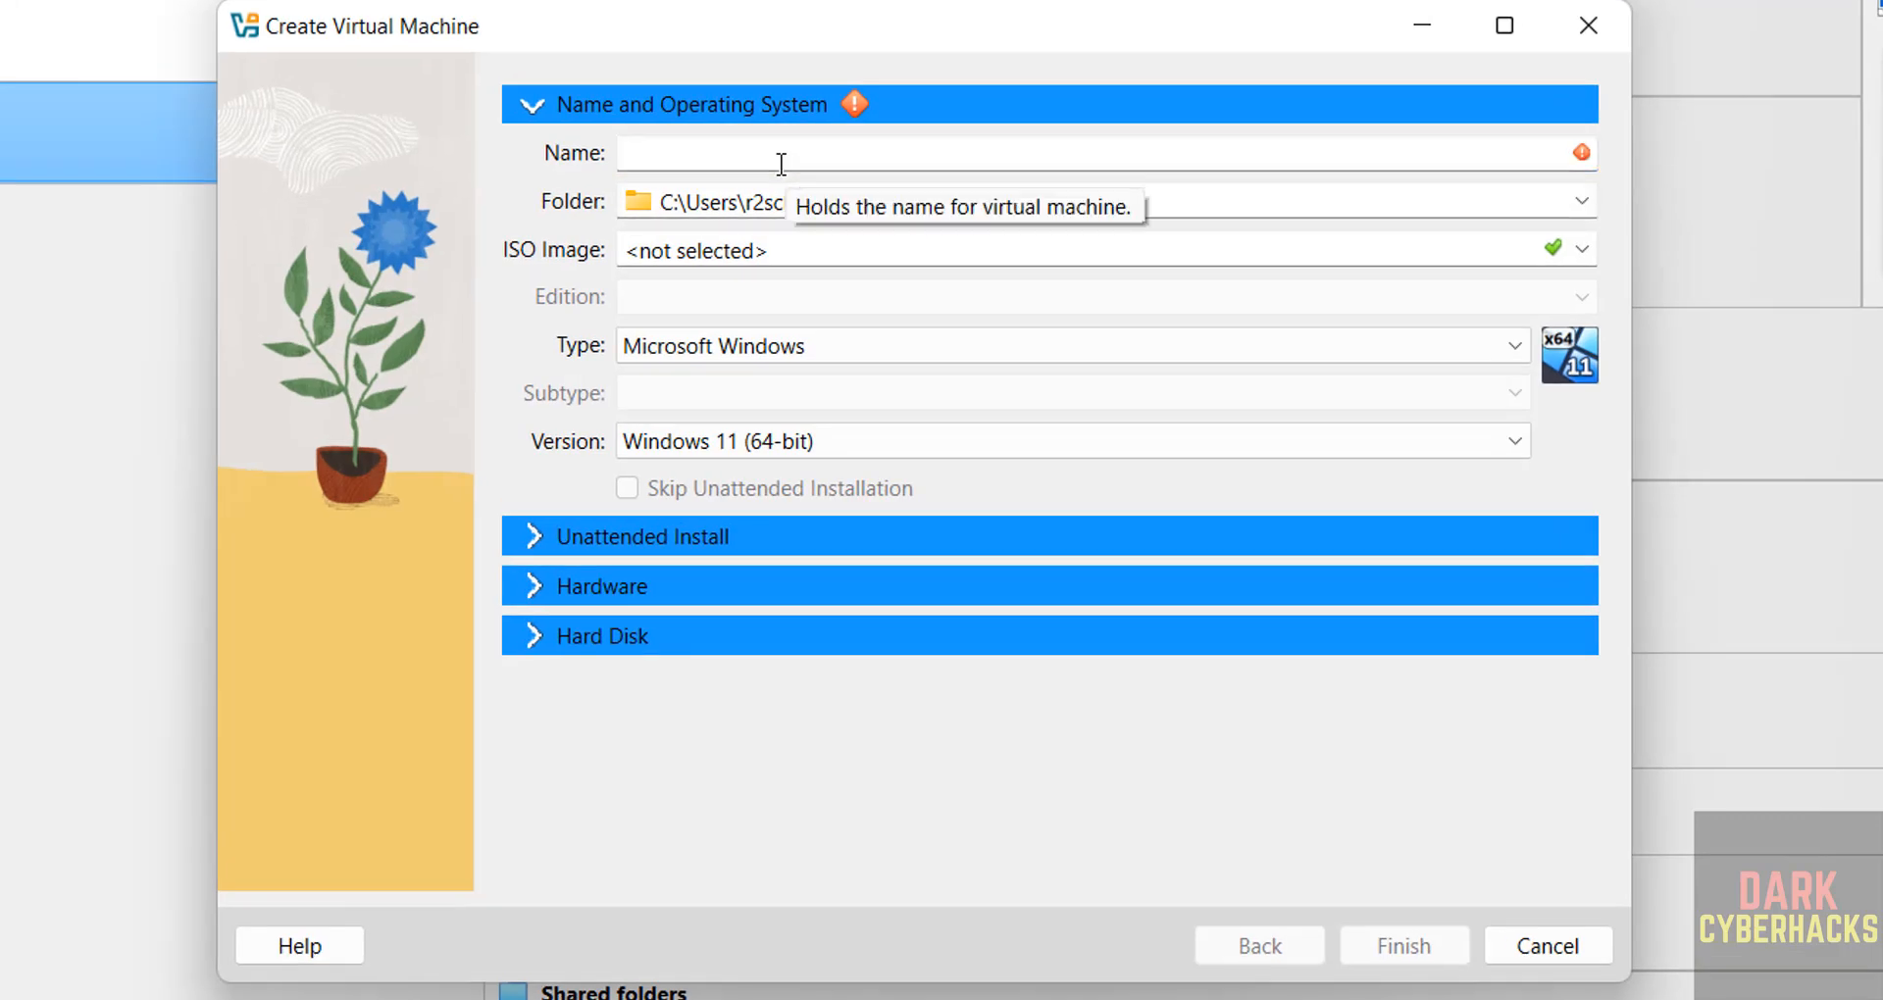
{"action": "type", "text": "kaliP"}
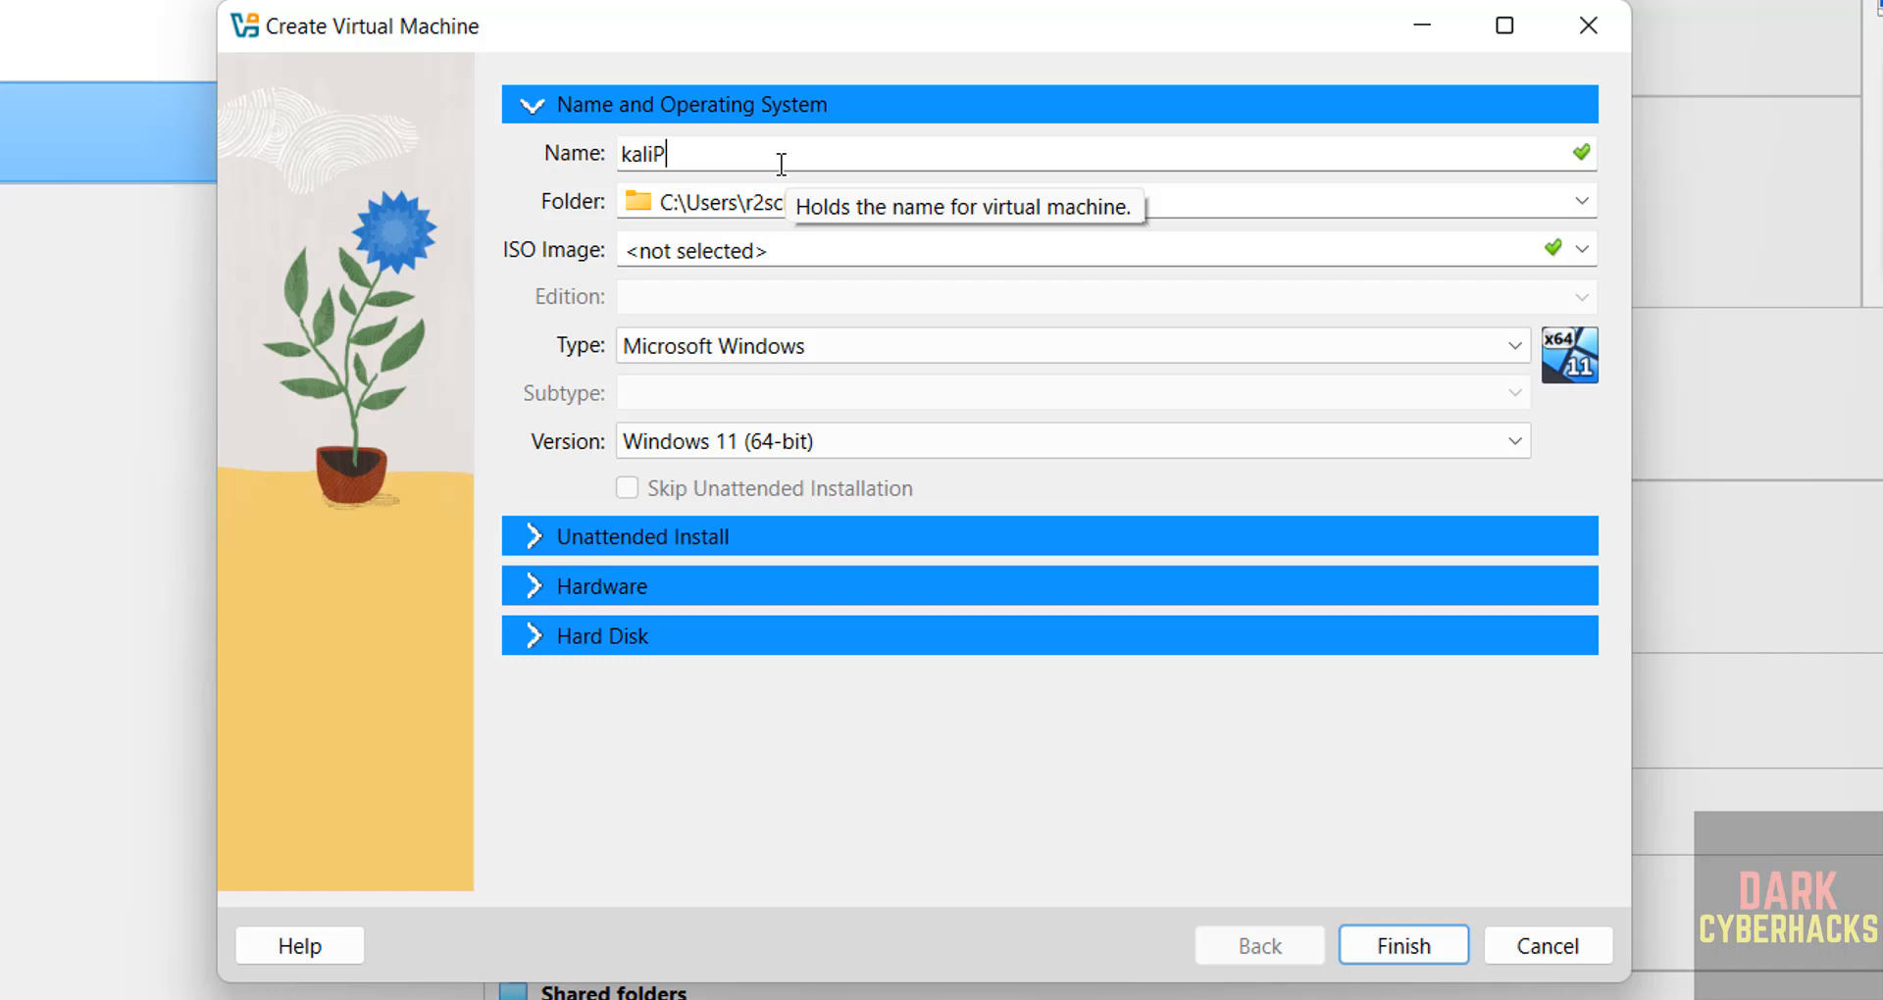
{"action": "type", "text": "2025"}
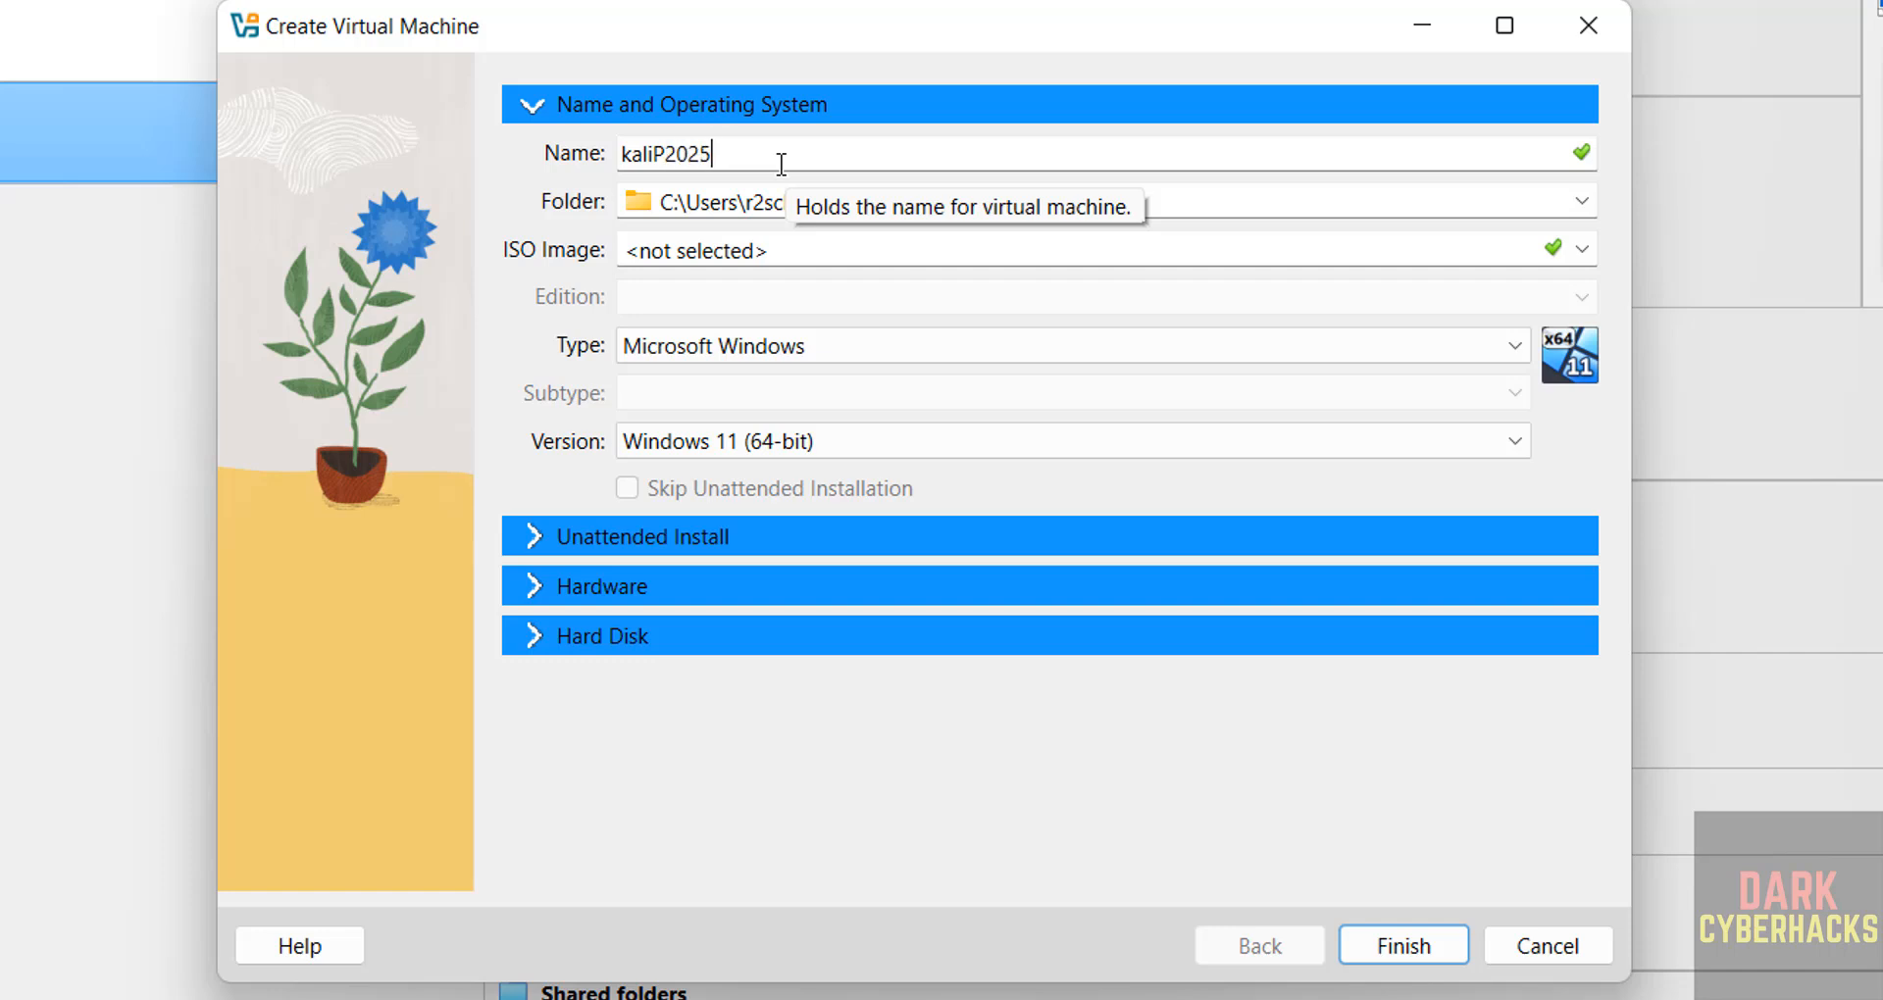
{"action": "type", "text": "2vmo"}
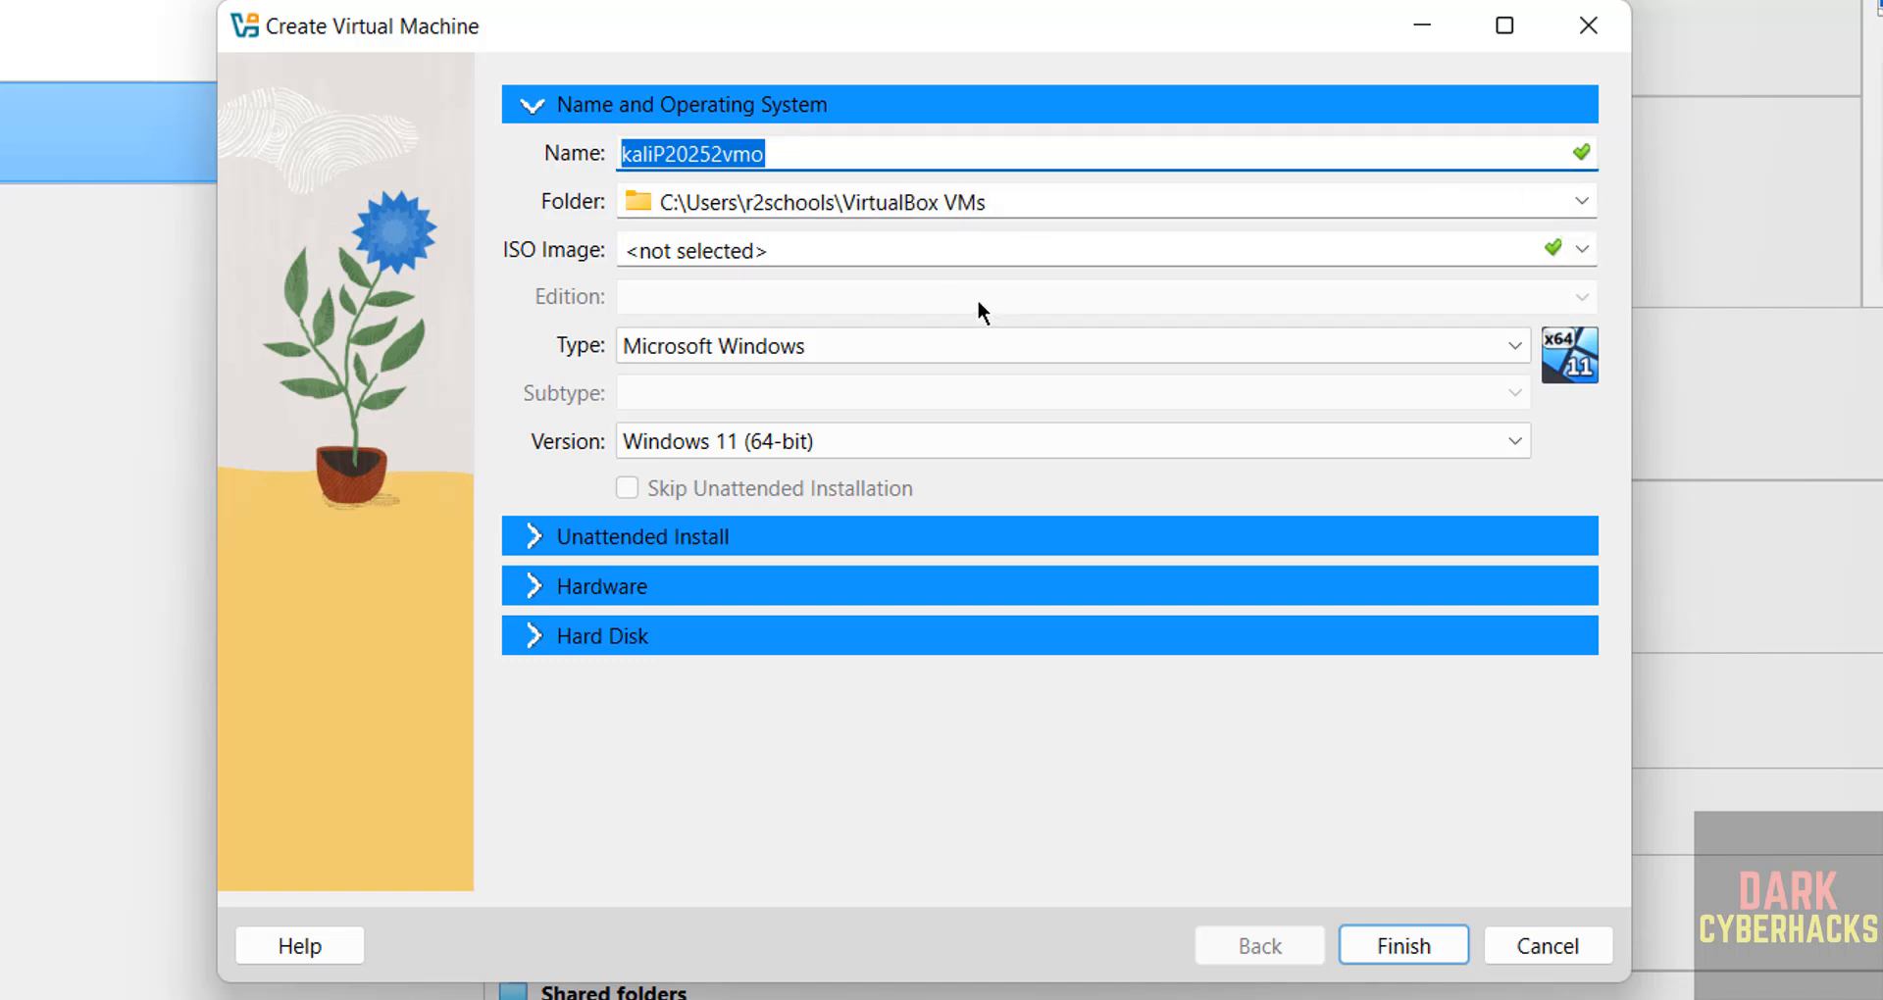
{"action": "mouse_move", "coordinate": [1530, 225]}
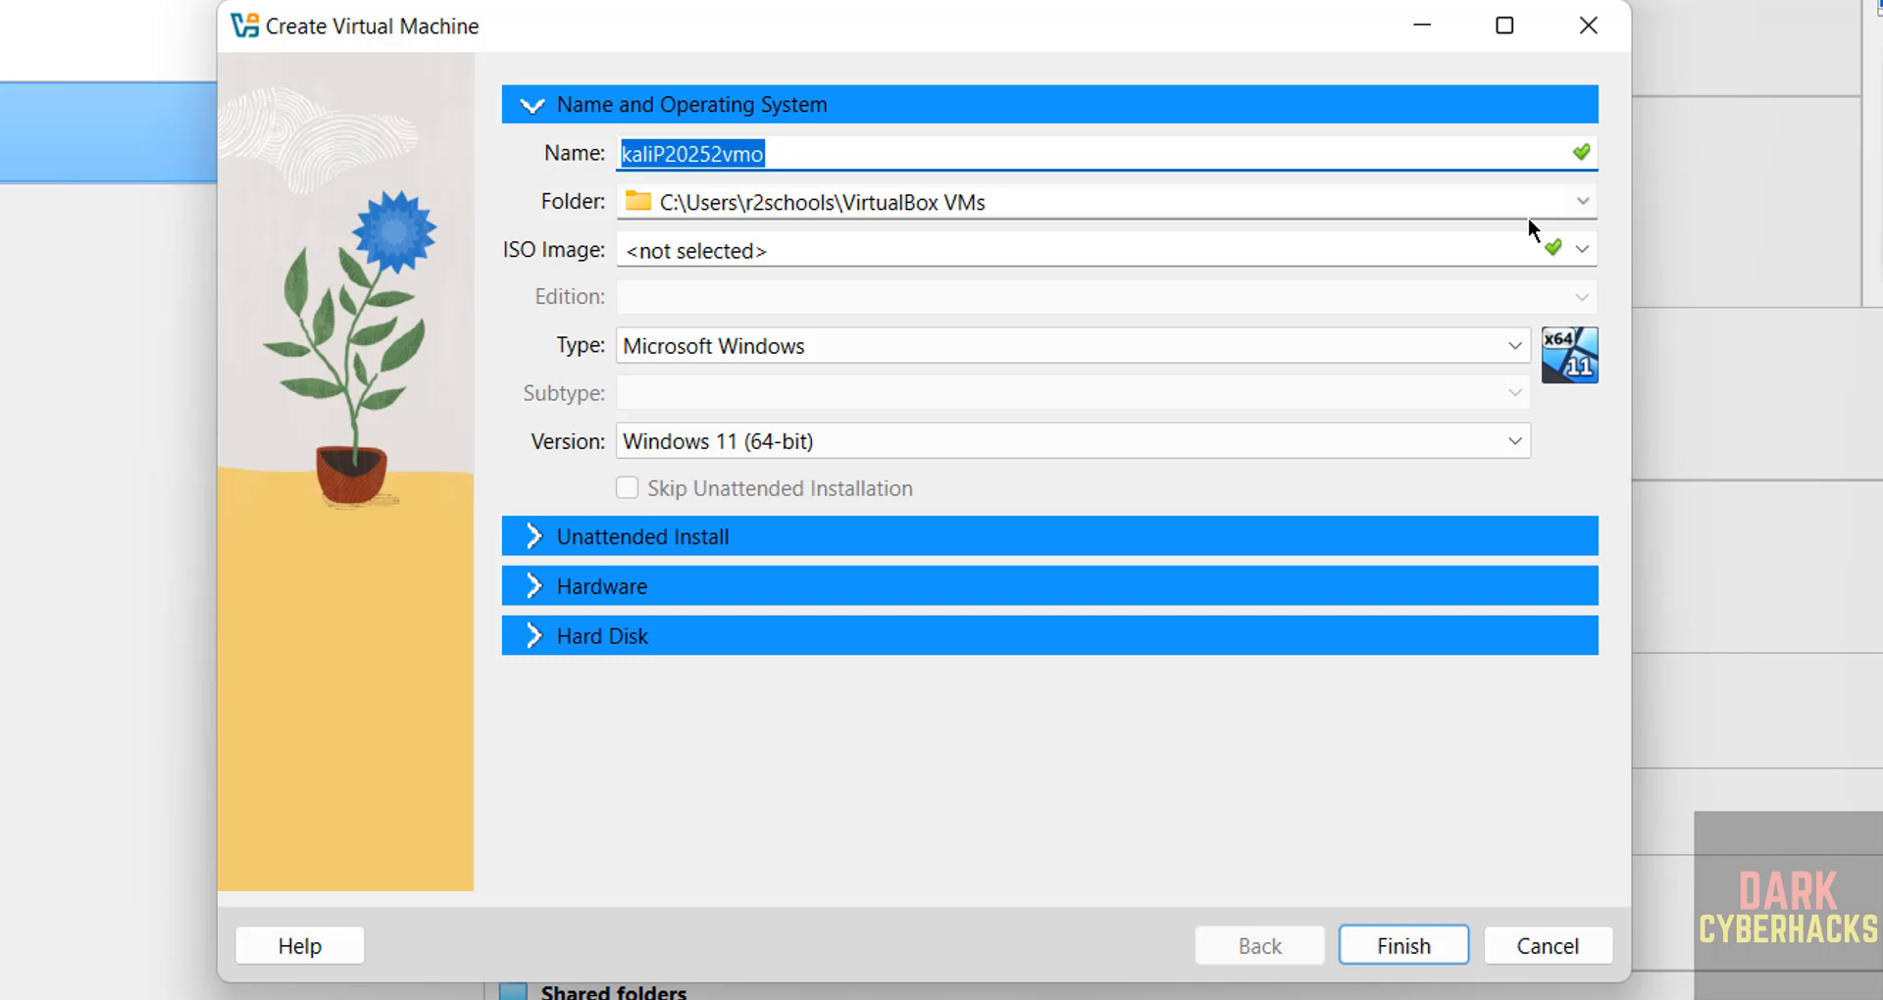
Choose a new E:\VMS\kaliP20252vmo folder as the machine's storage location.
{"action": "left_click", "coordinate": [1581, 200]}
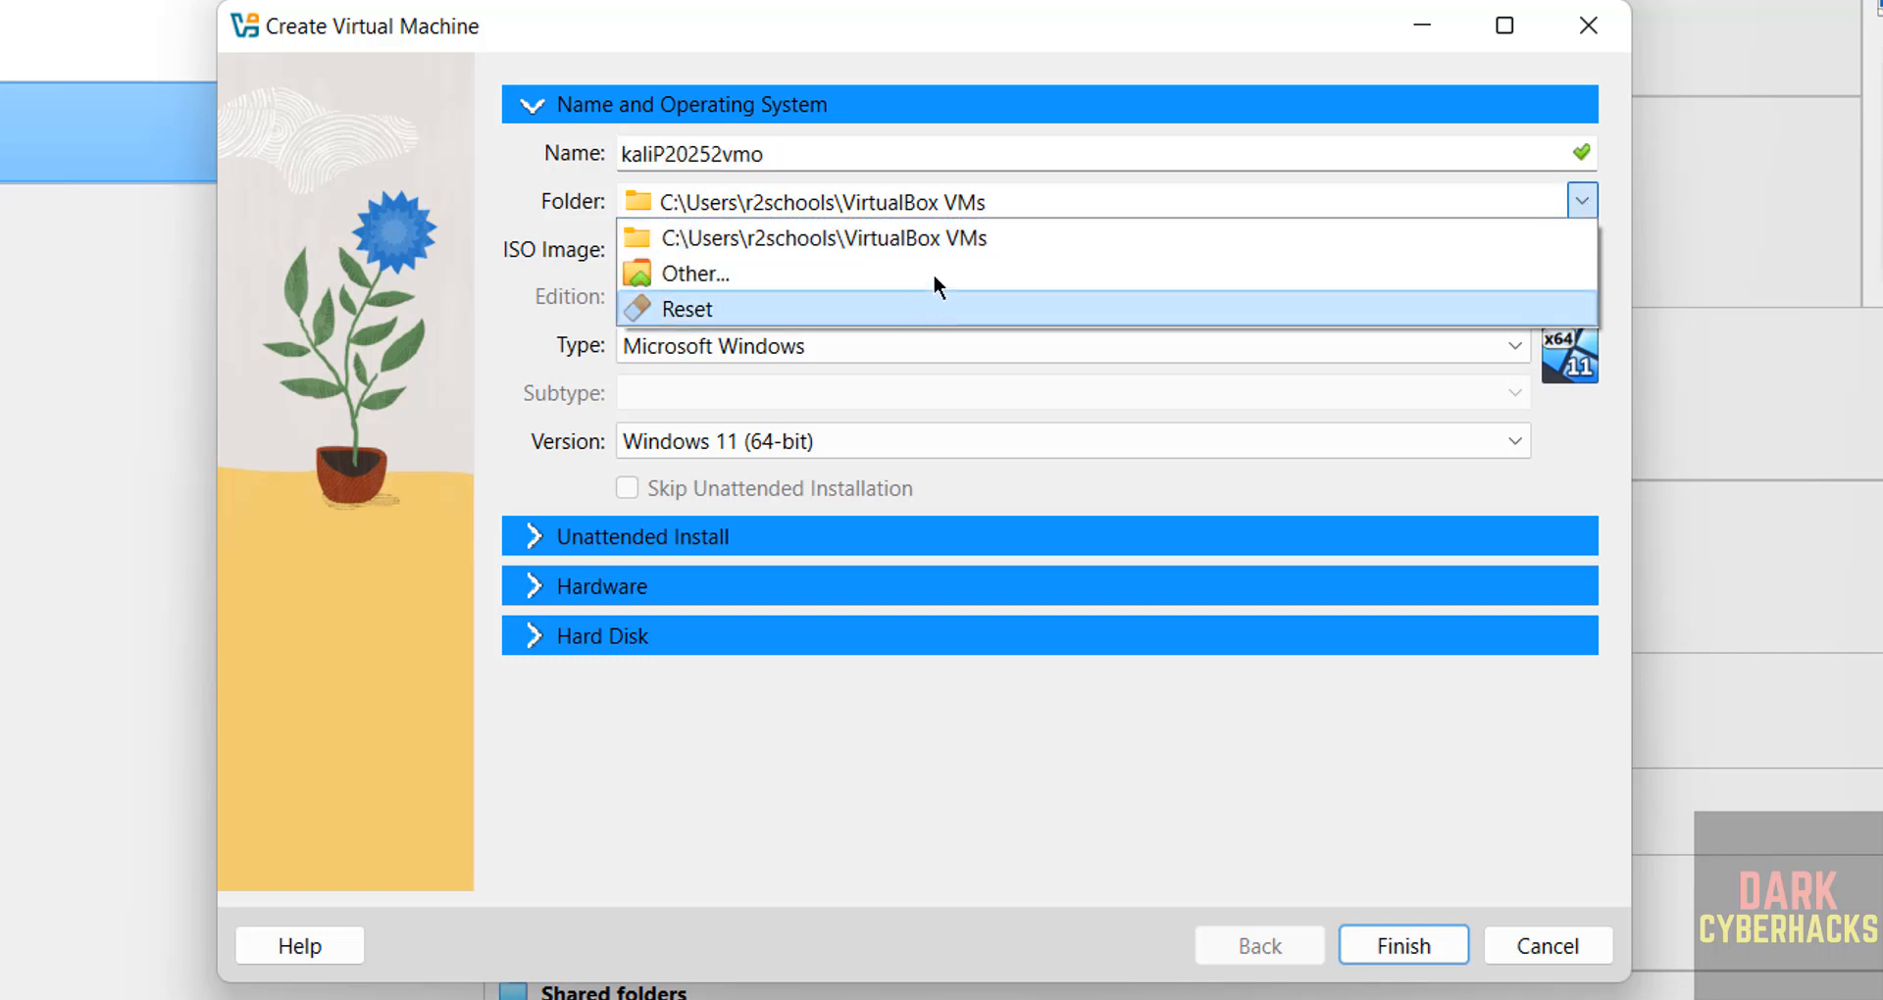
{"action": "left_click", "coordinate": [692, 273]}
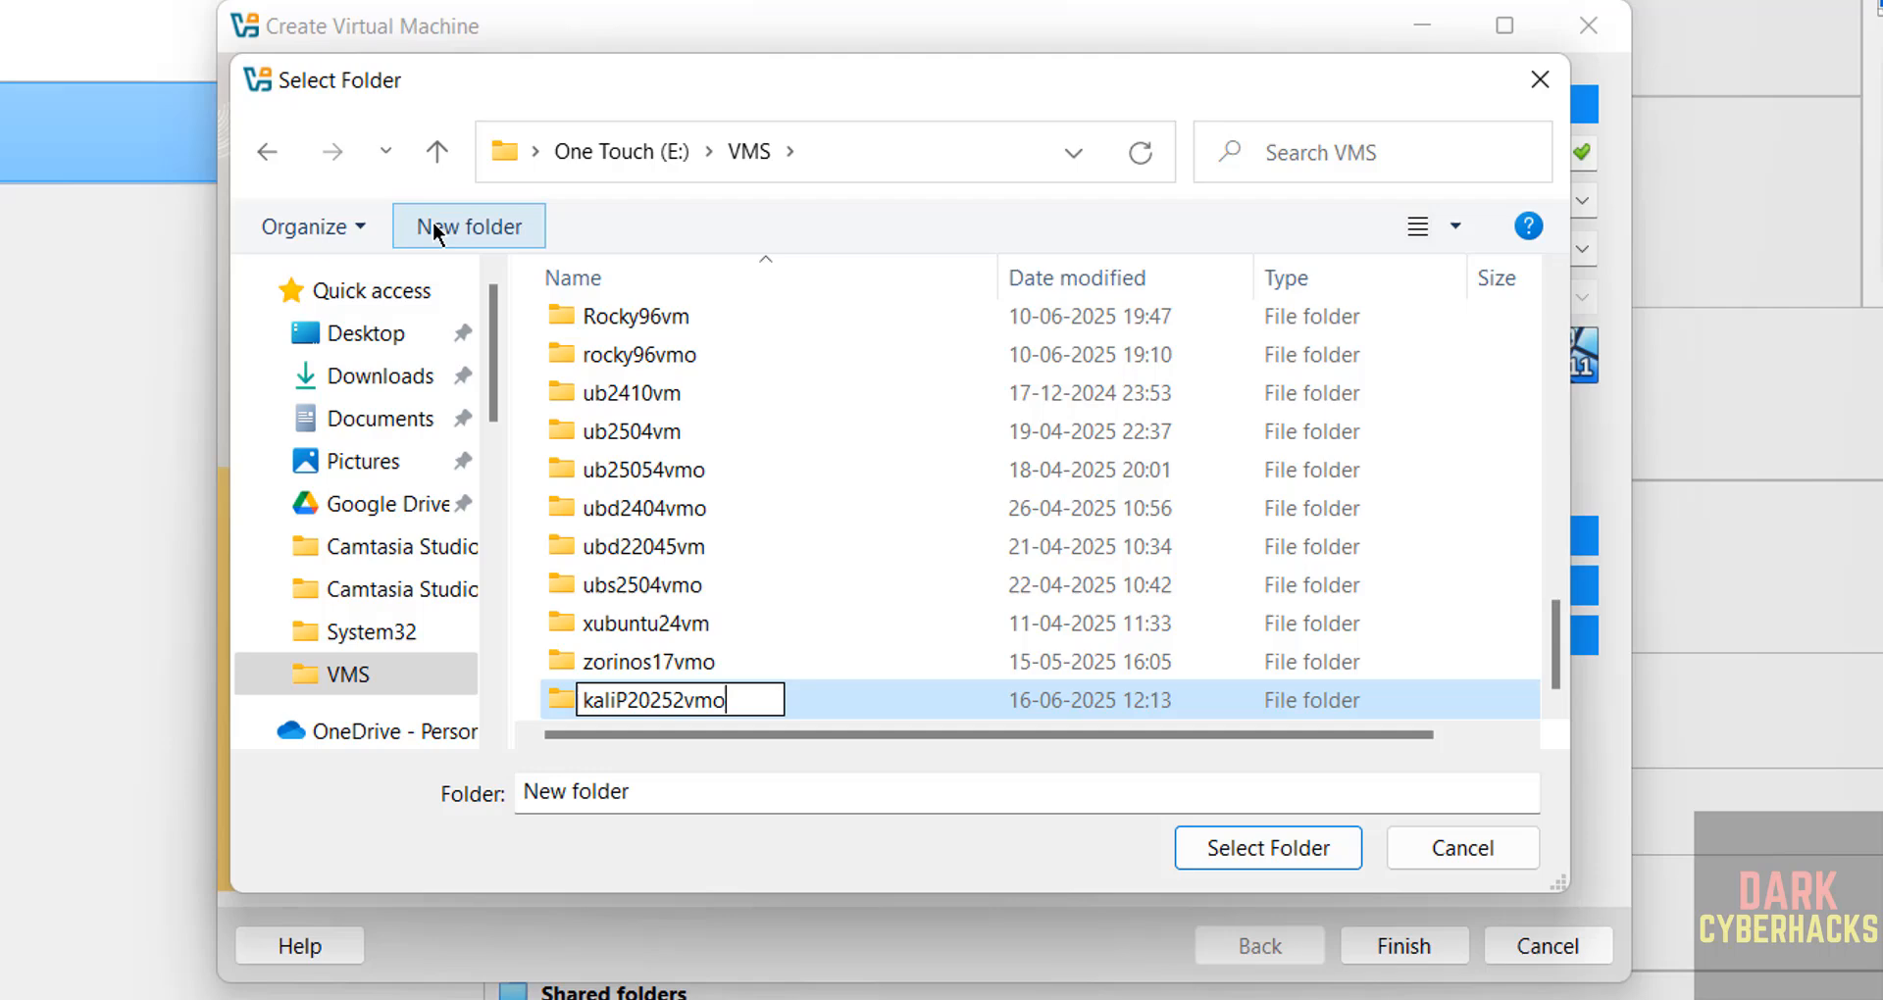
{"action": "left_click", "coordinate": [1267, 847]}
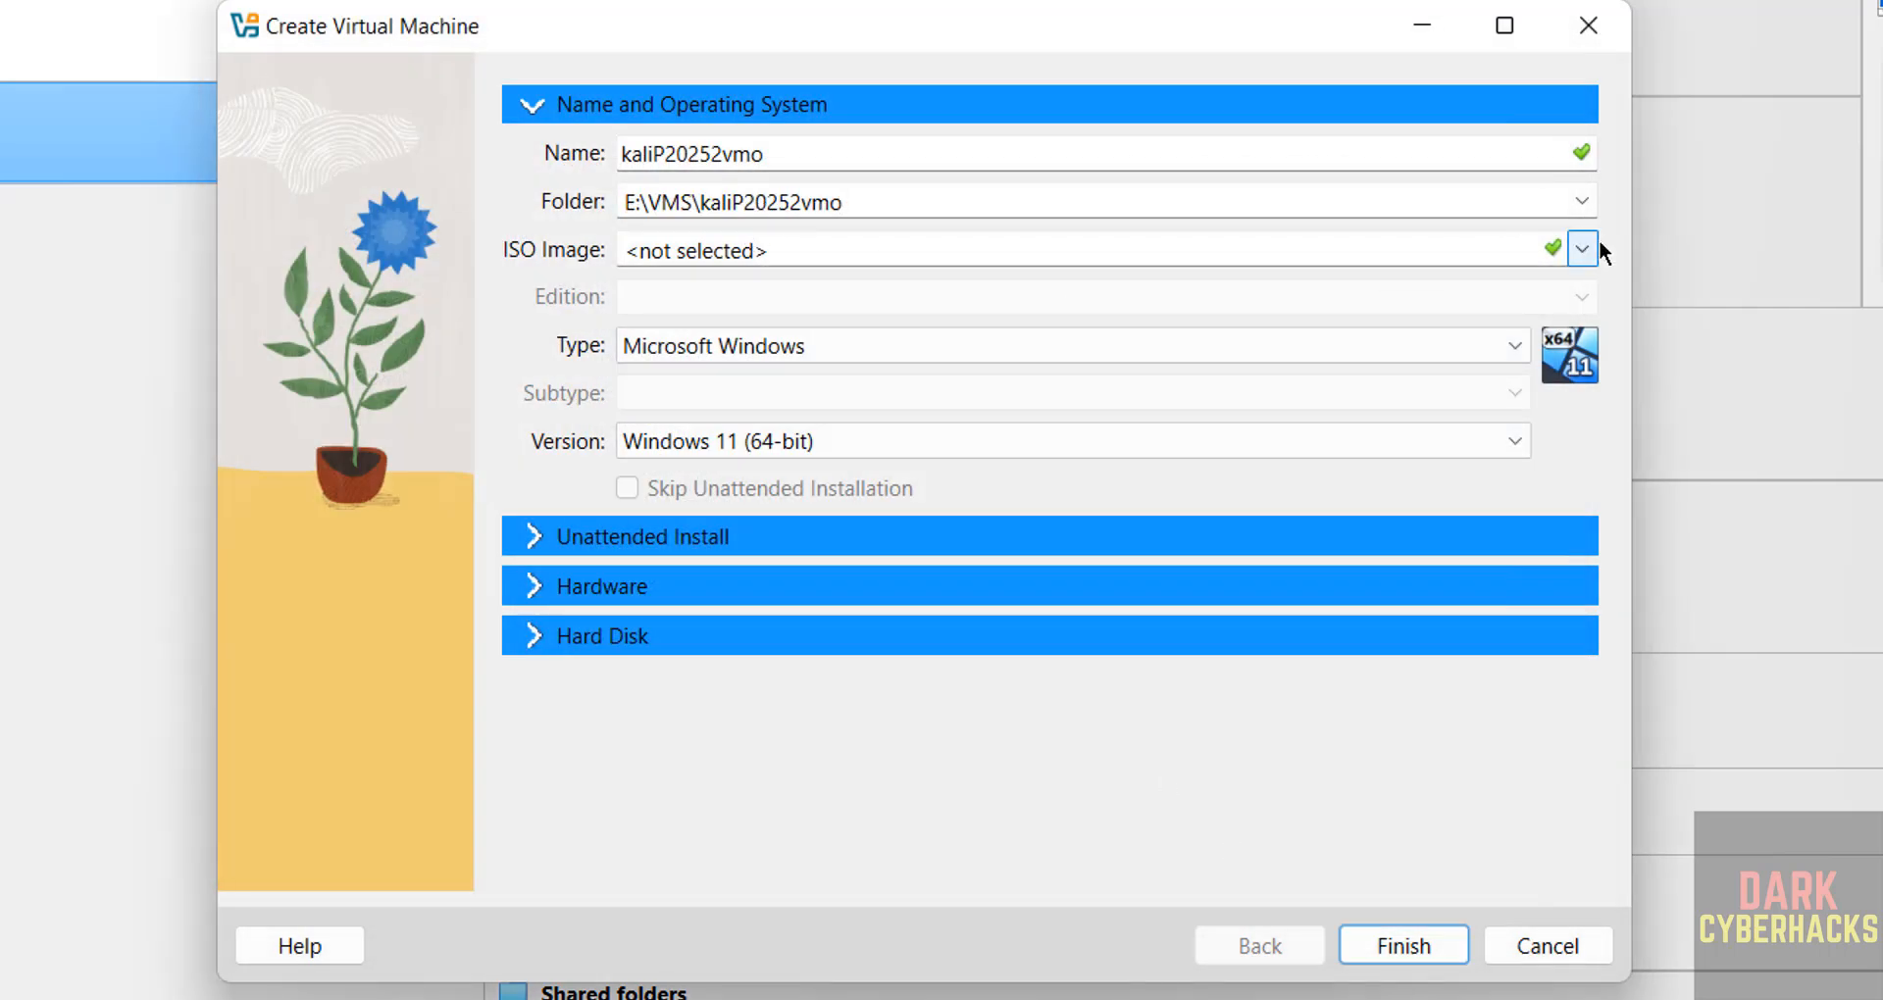
Attach the Kali Purple 2025.2 ISO and set the OS version to Debian (64-bit).
{"action": "left_click", "coordinate": [1581, 247]}
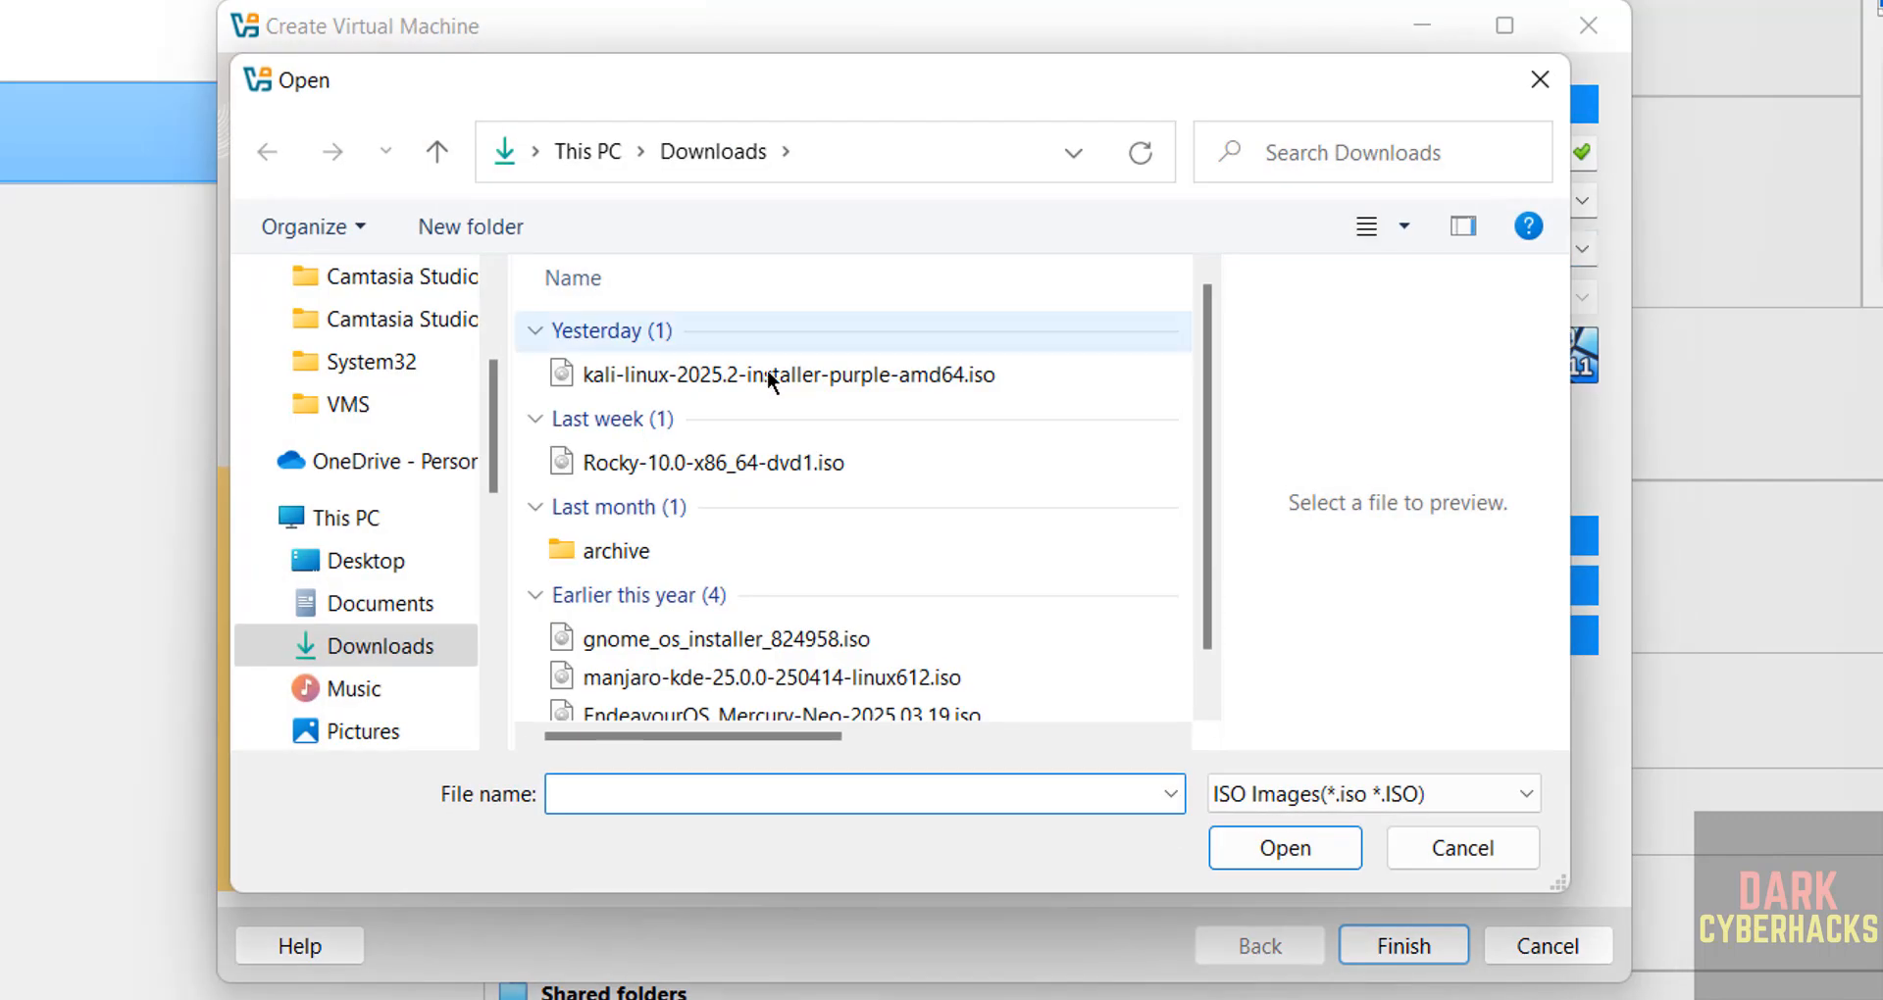
{"action": "left_click", "coordinate": [766, 375]}
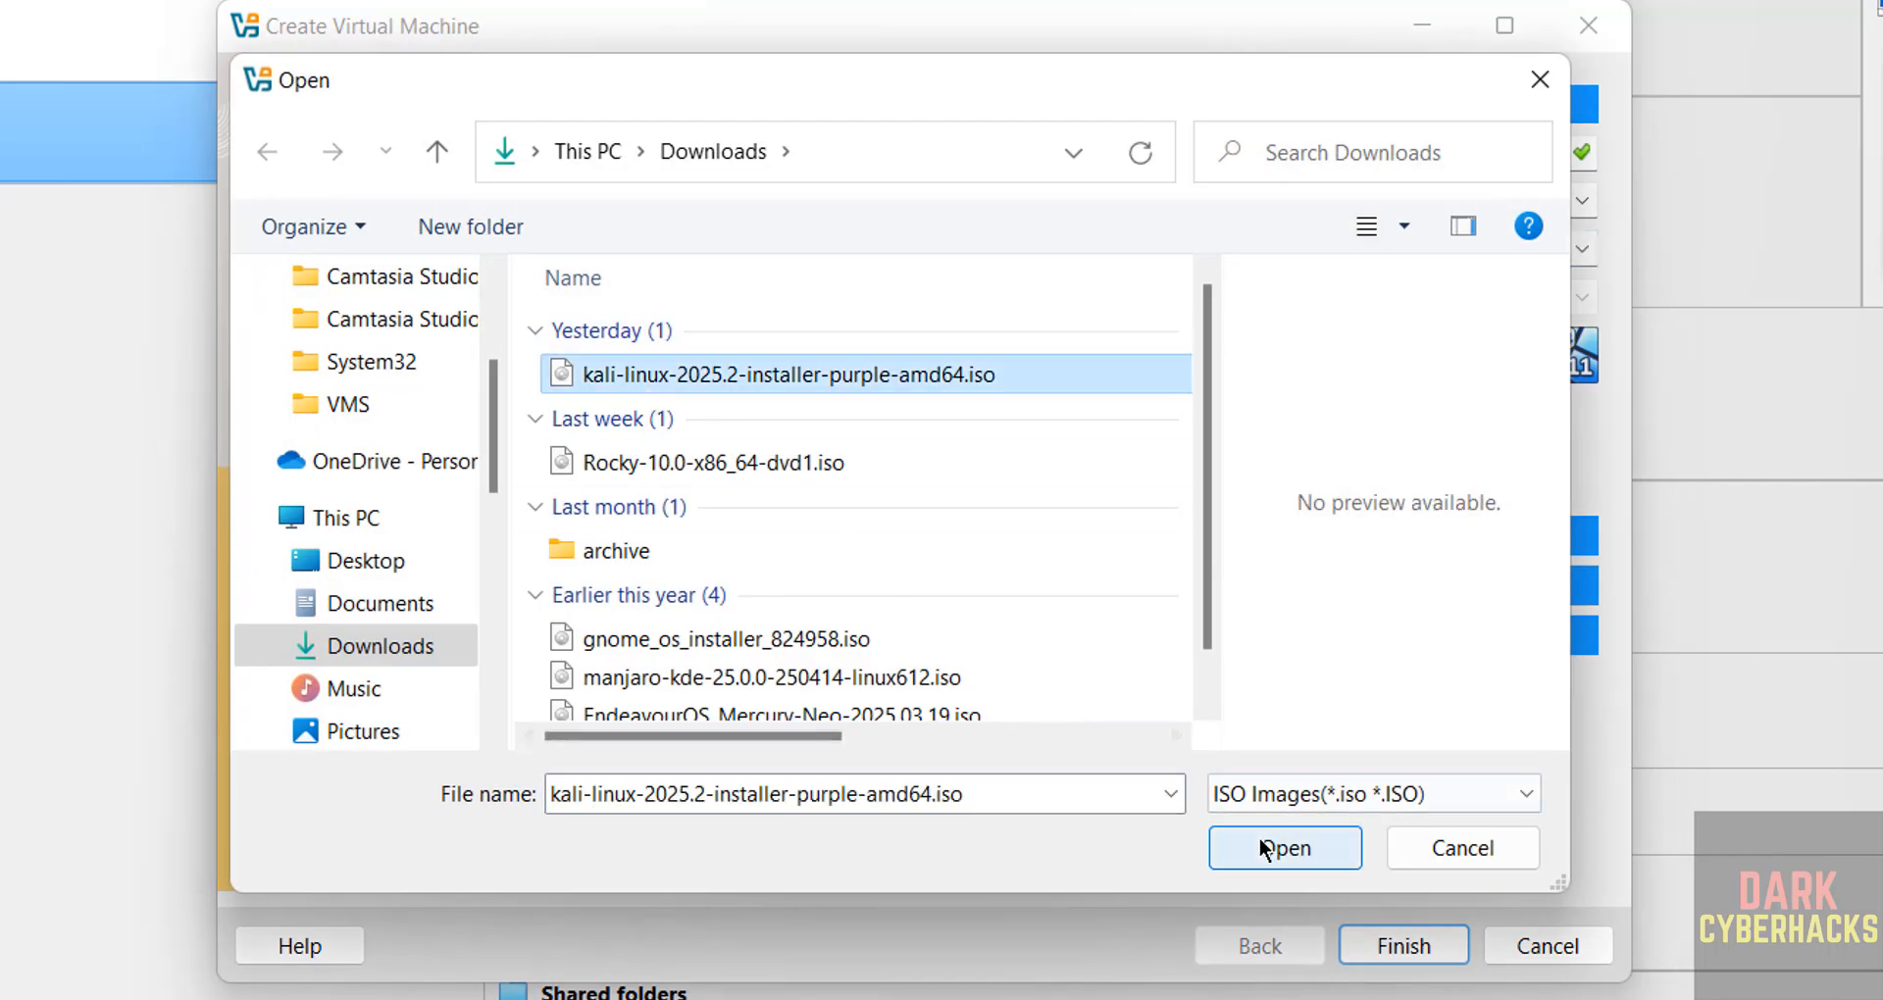
{"action": "left_click", "coordinate": [1284, 847]}
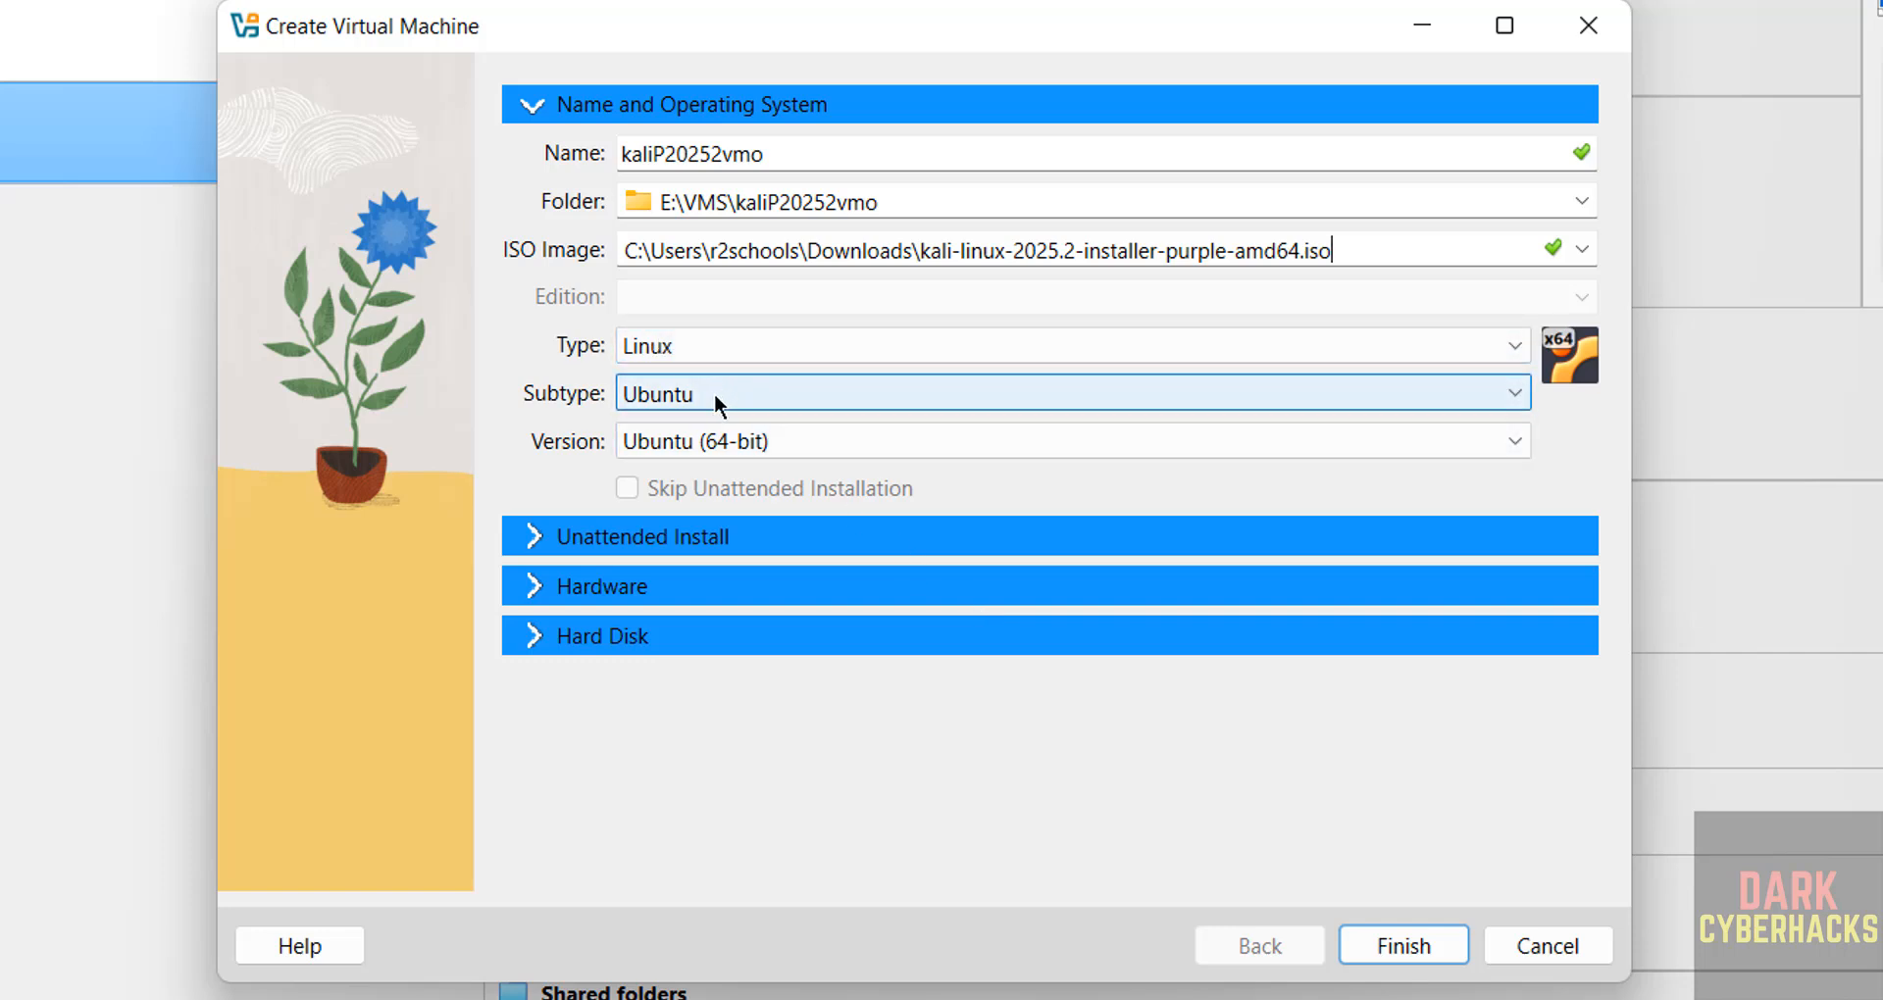
{"action": "mouse_move", "coordinate": [715, 402]}
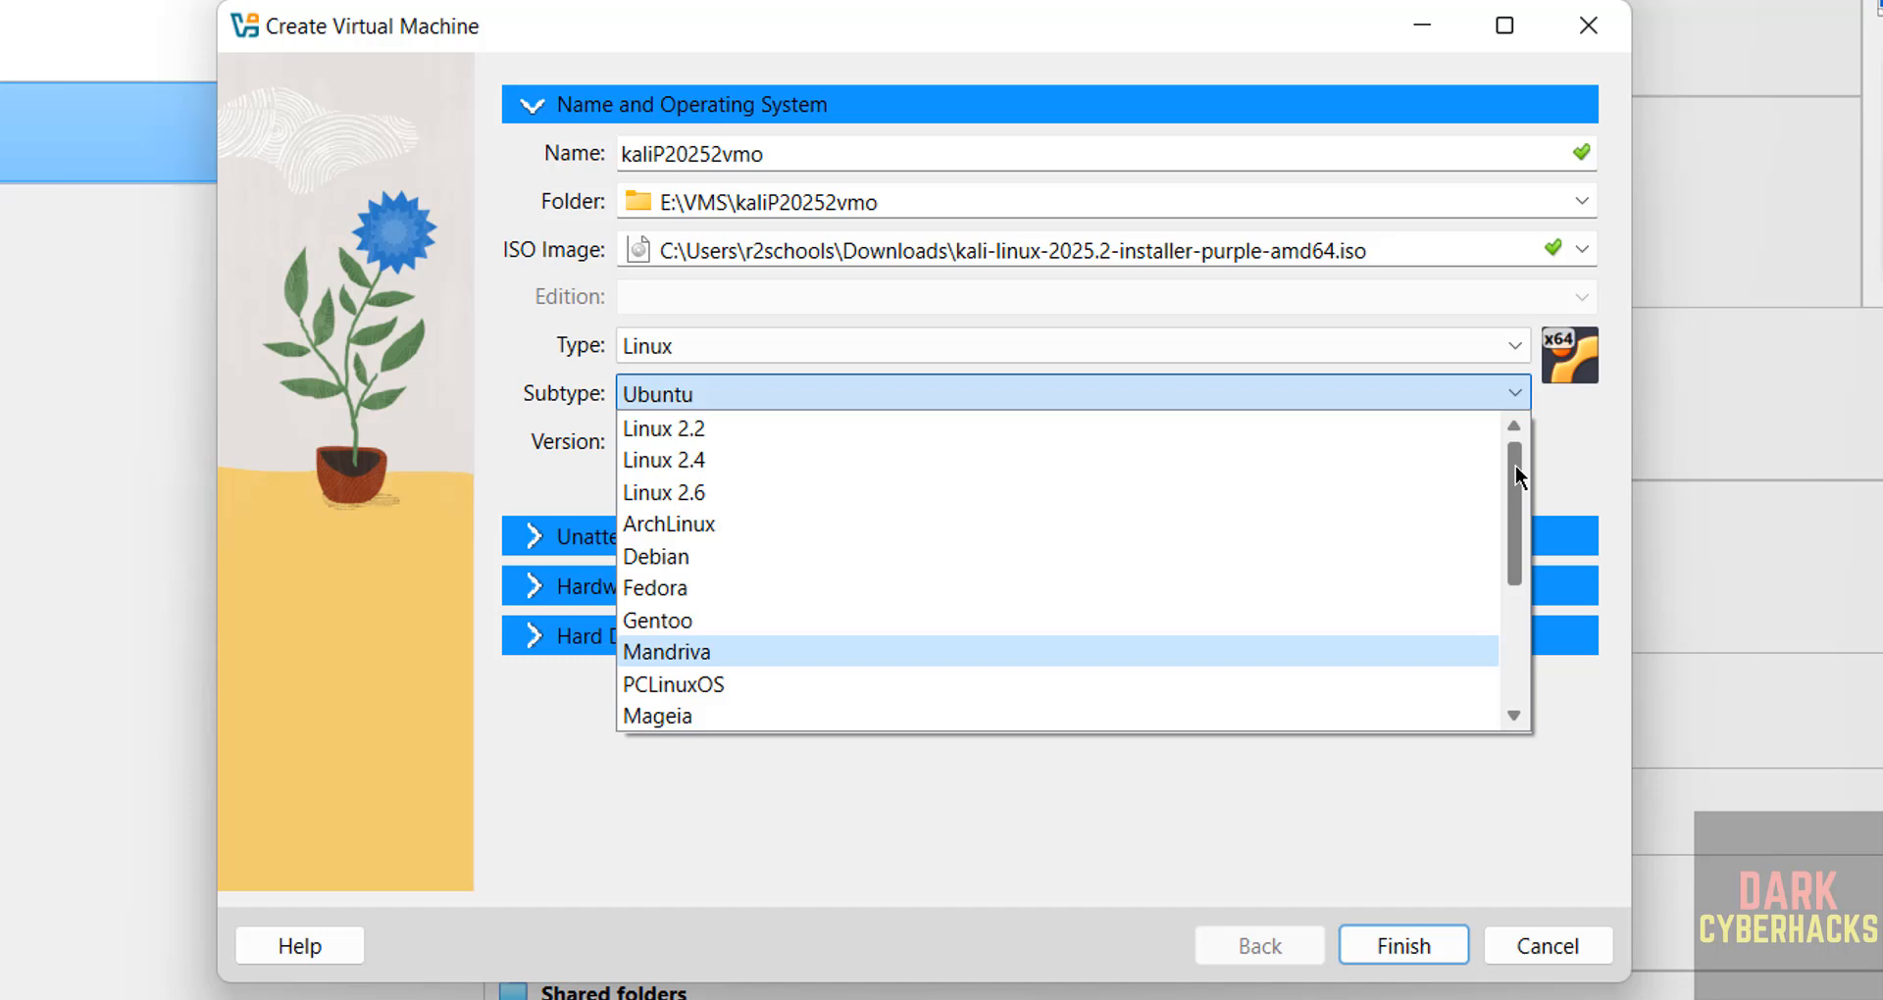
{"action": "left_click", "coordinate": [655, 557]}
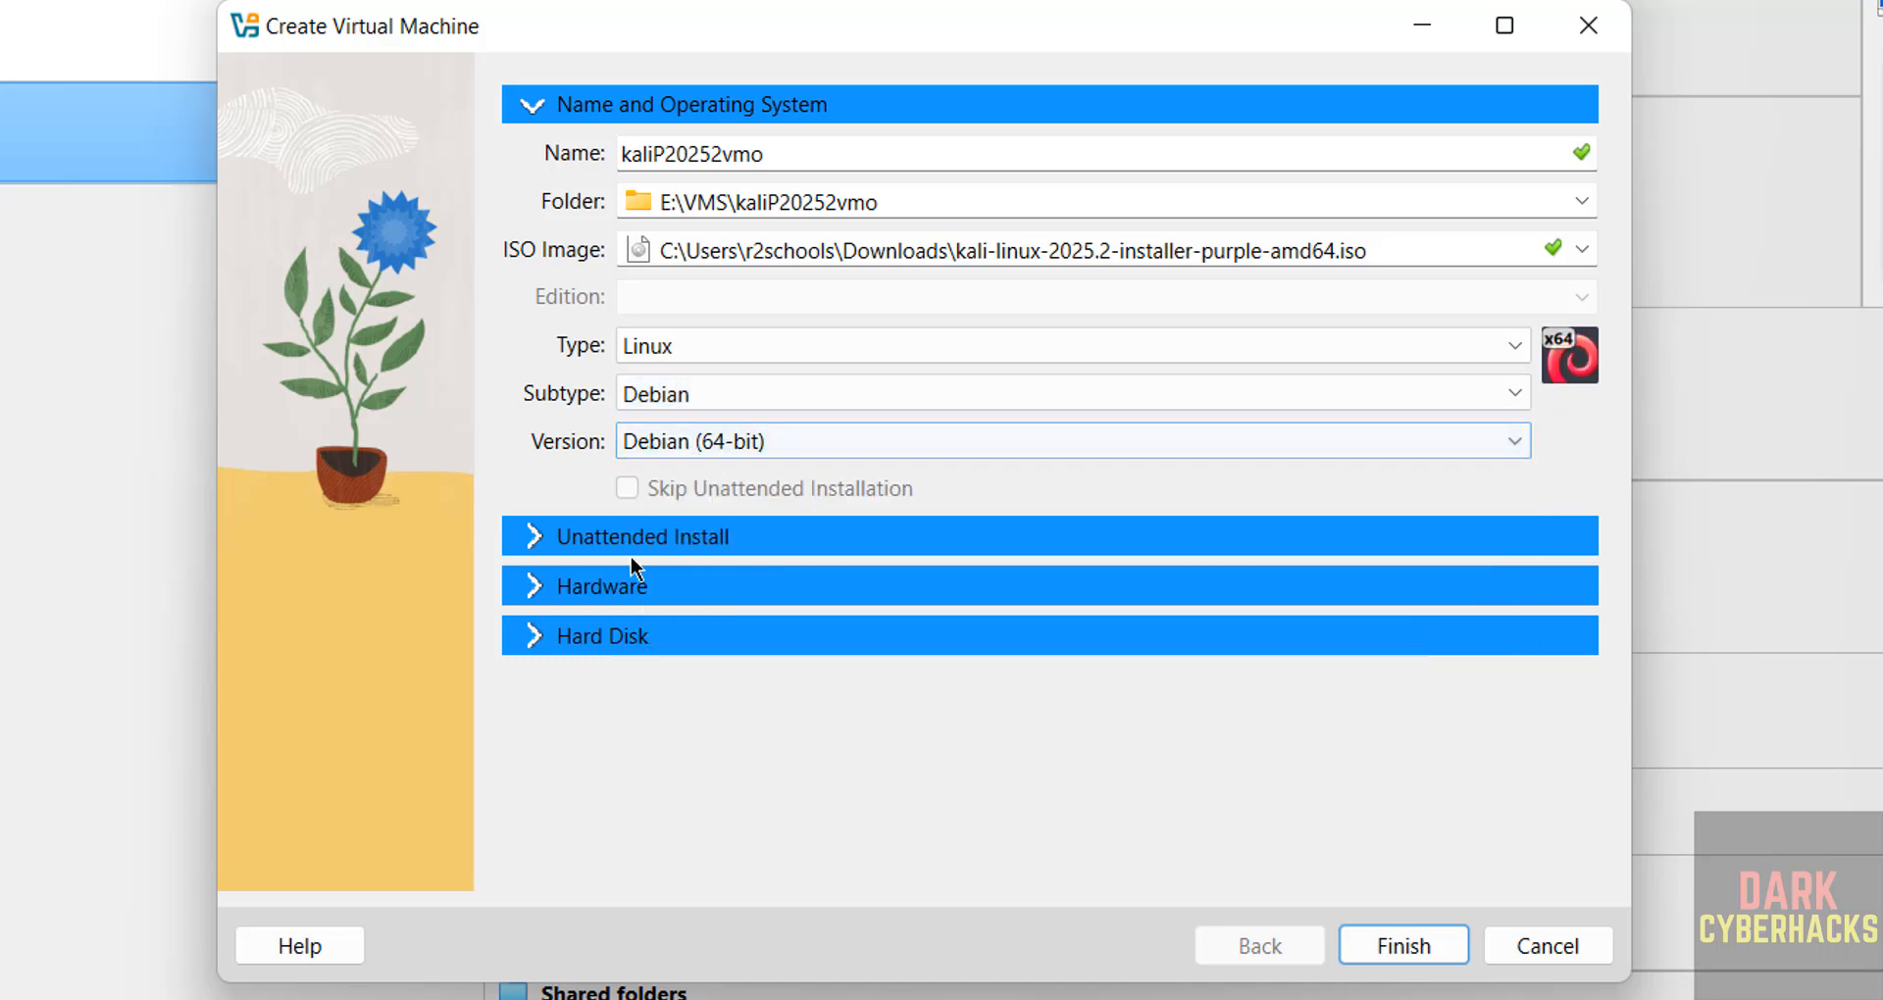
{"action": "mouse_move", "coordinate": [590, 588]}
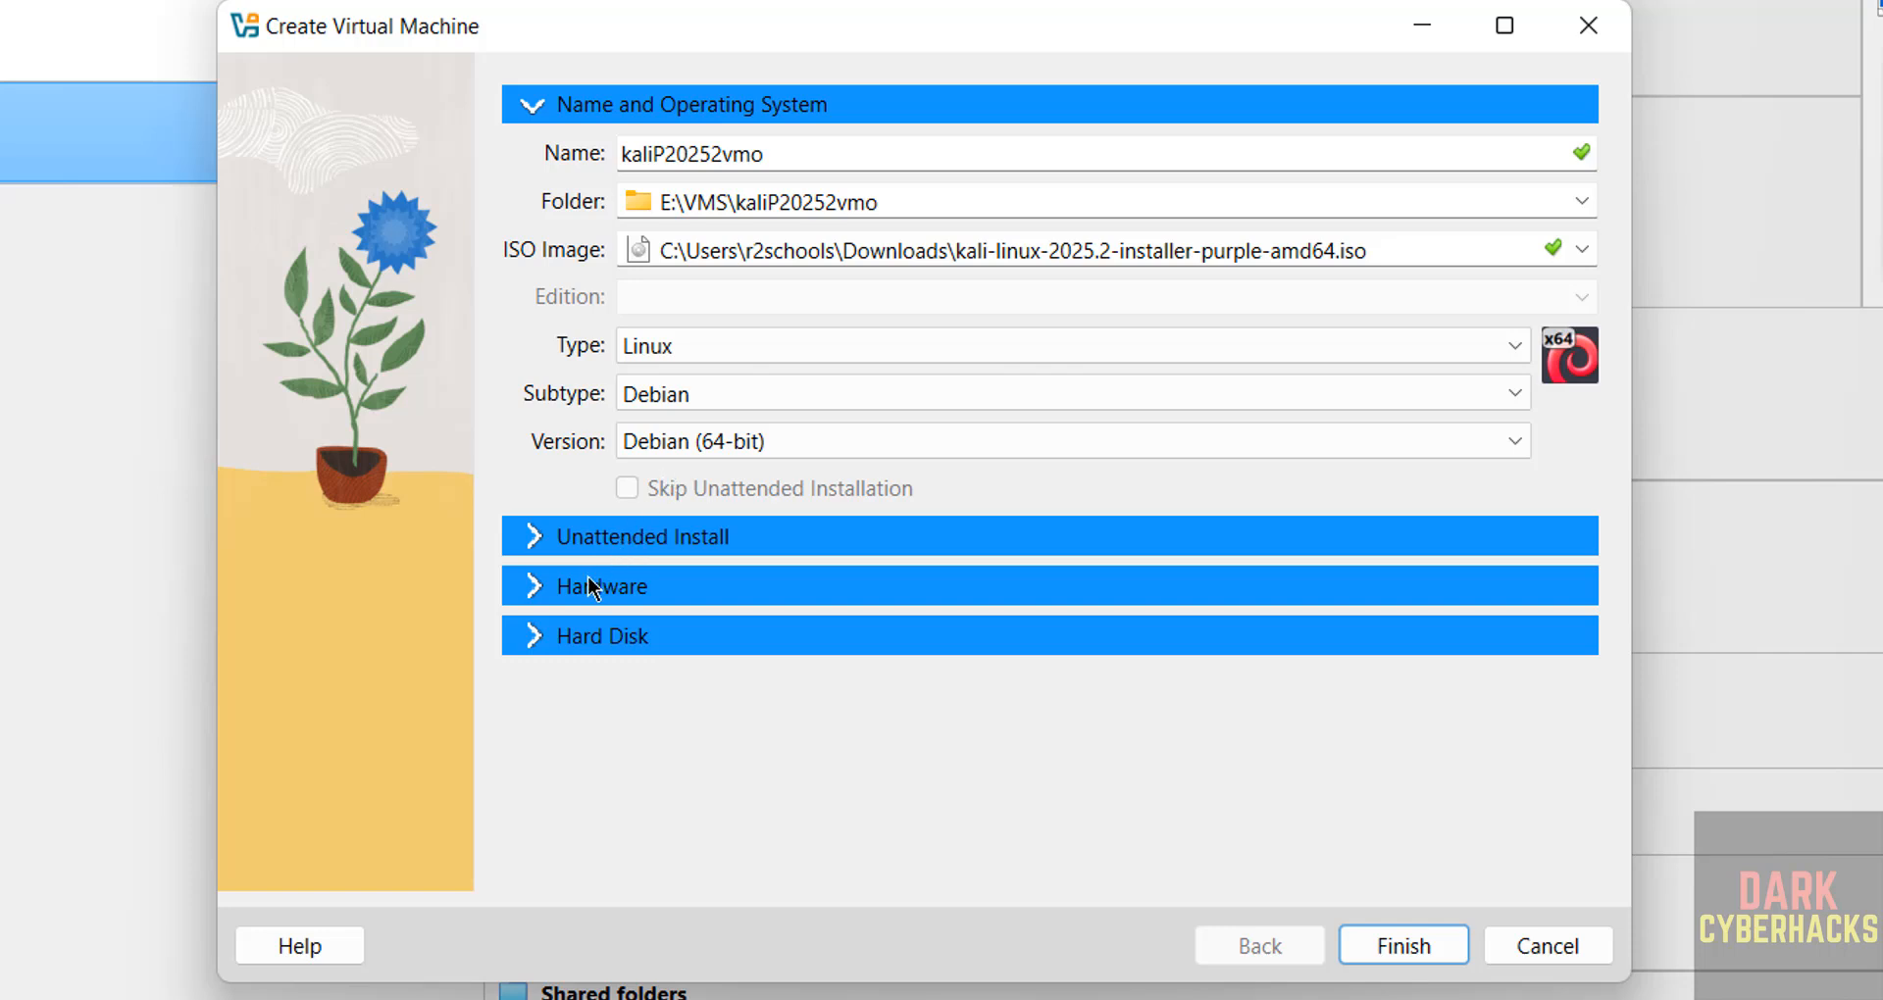
In Hardware, raise base memory to 4096 MB and the processor count to 2.
{"action": "left_click", "coordinate": [600, 586]}
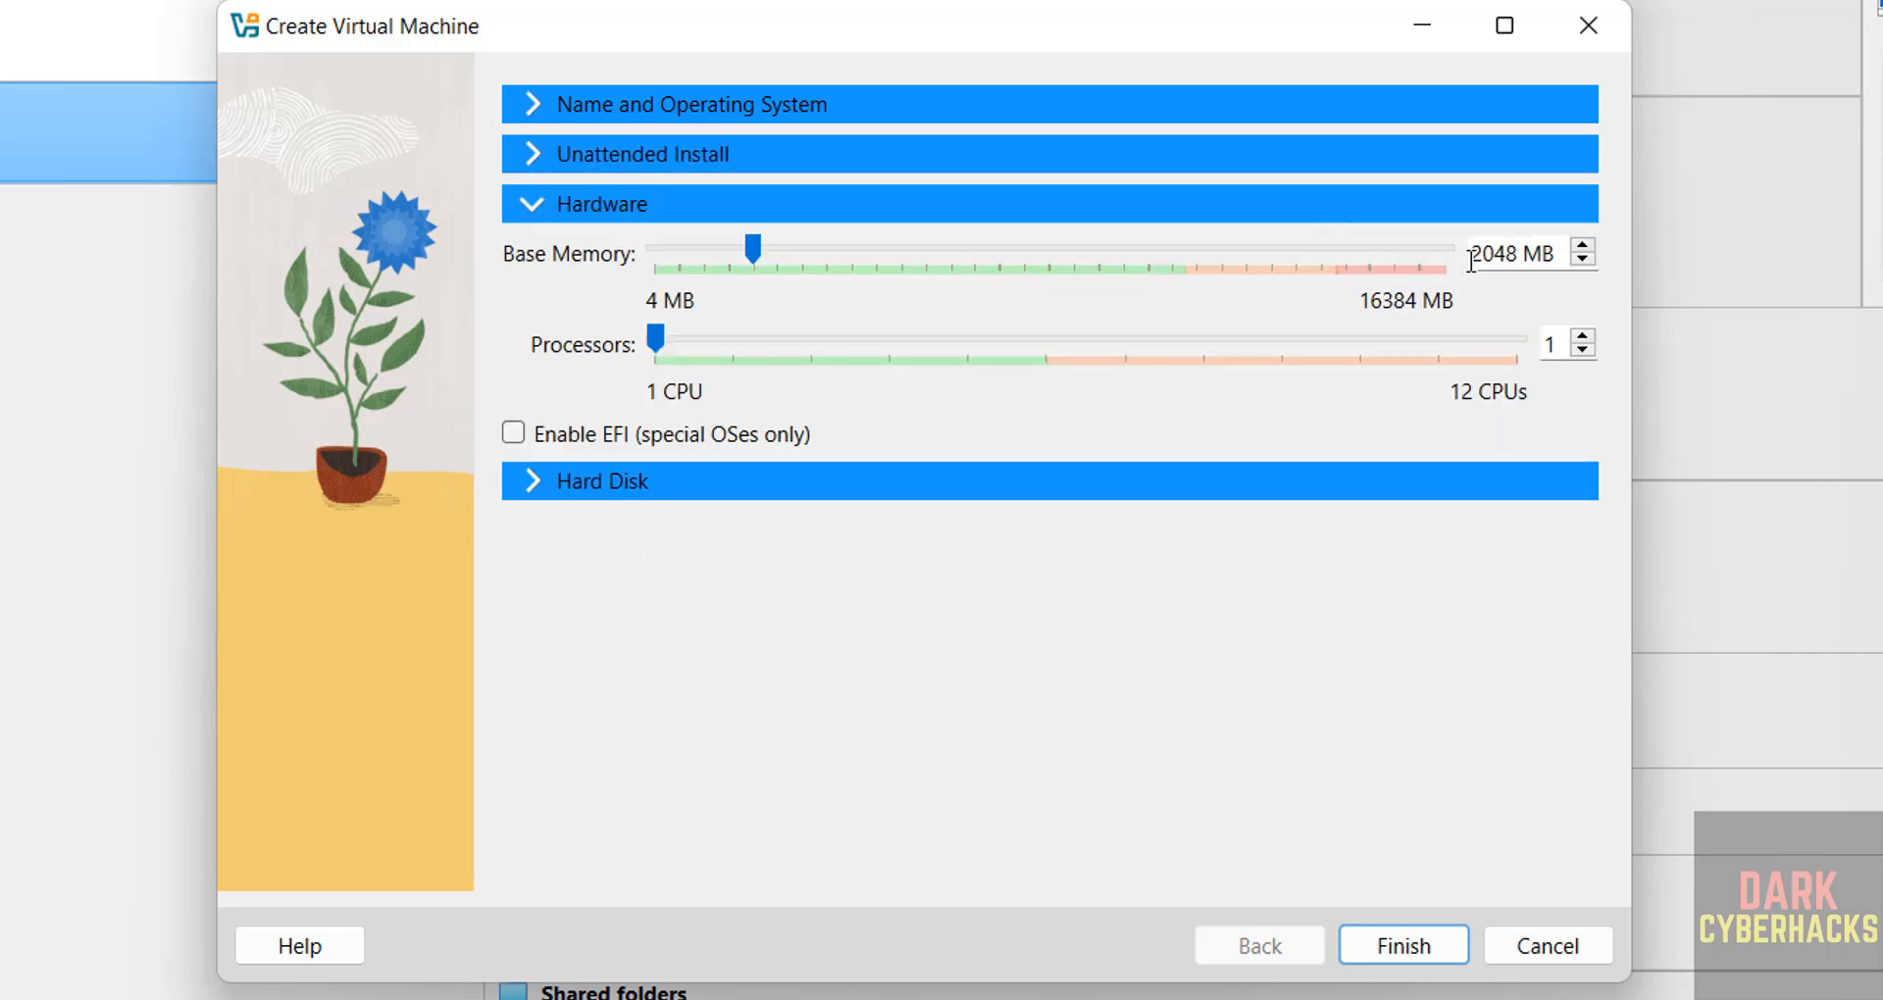
{"action": "mouse_move", "coordinate": [1546, 302]}
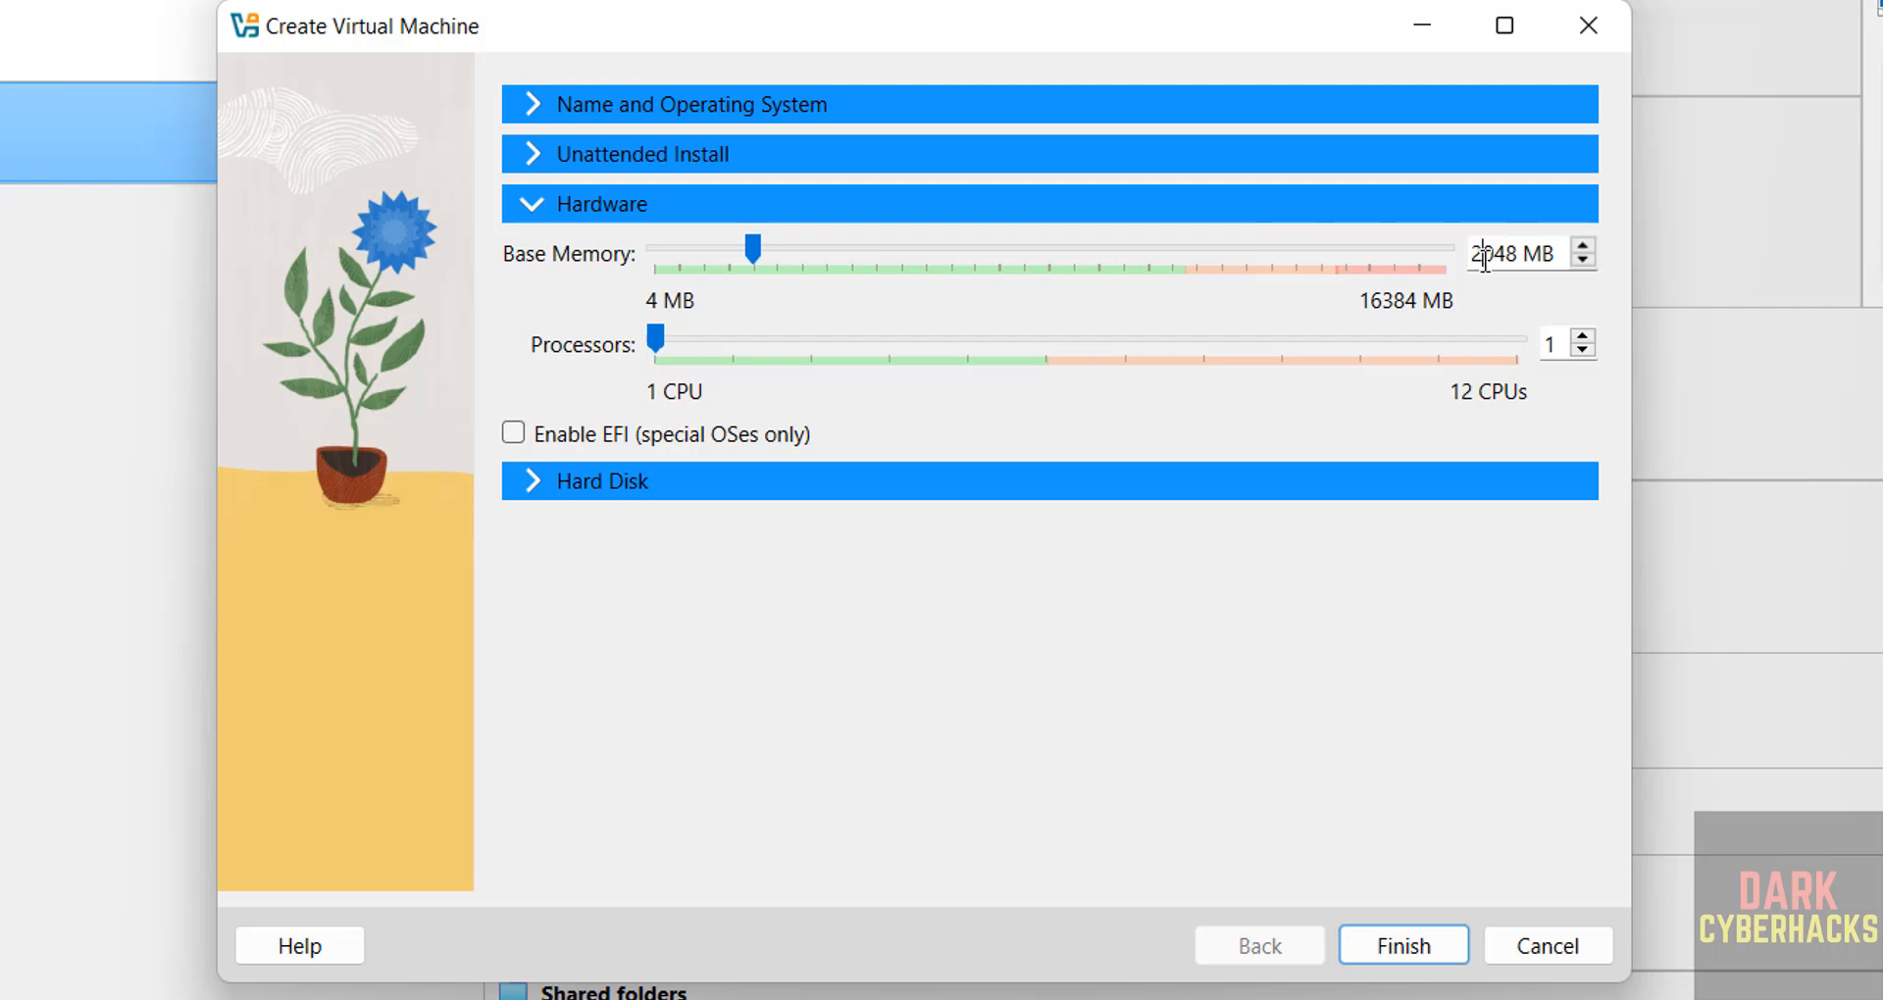
{"action": "left_click_drag", "start_coordinate": [751, 249], "coordinate": [853, 249]}
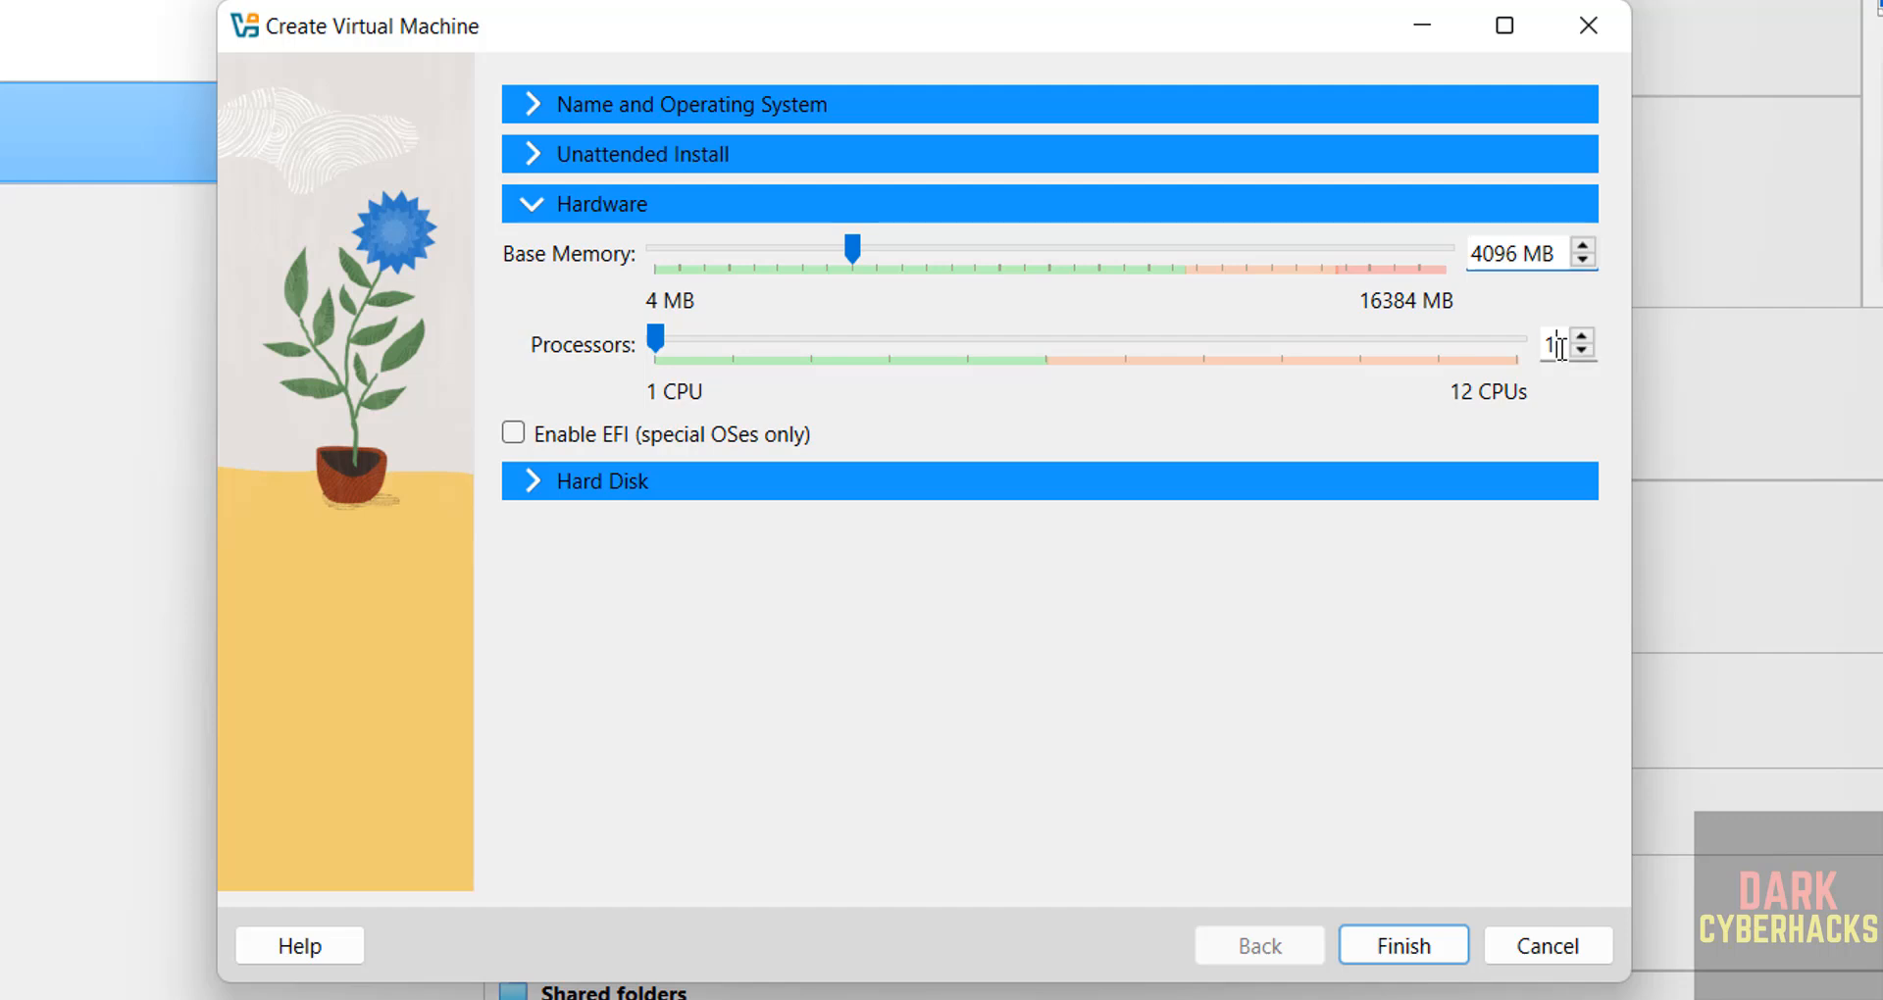
{"action": "left_click", "coordinate": [600, 480]}
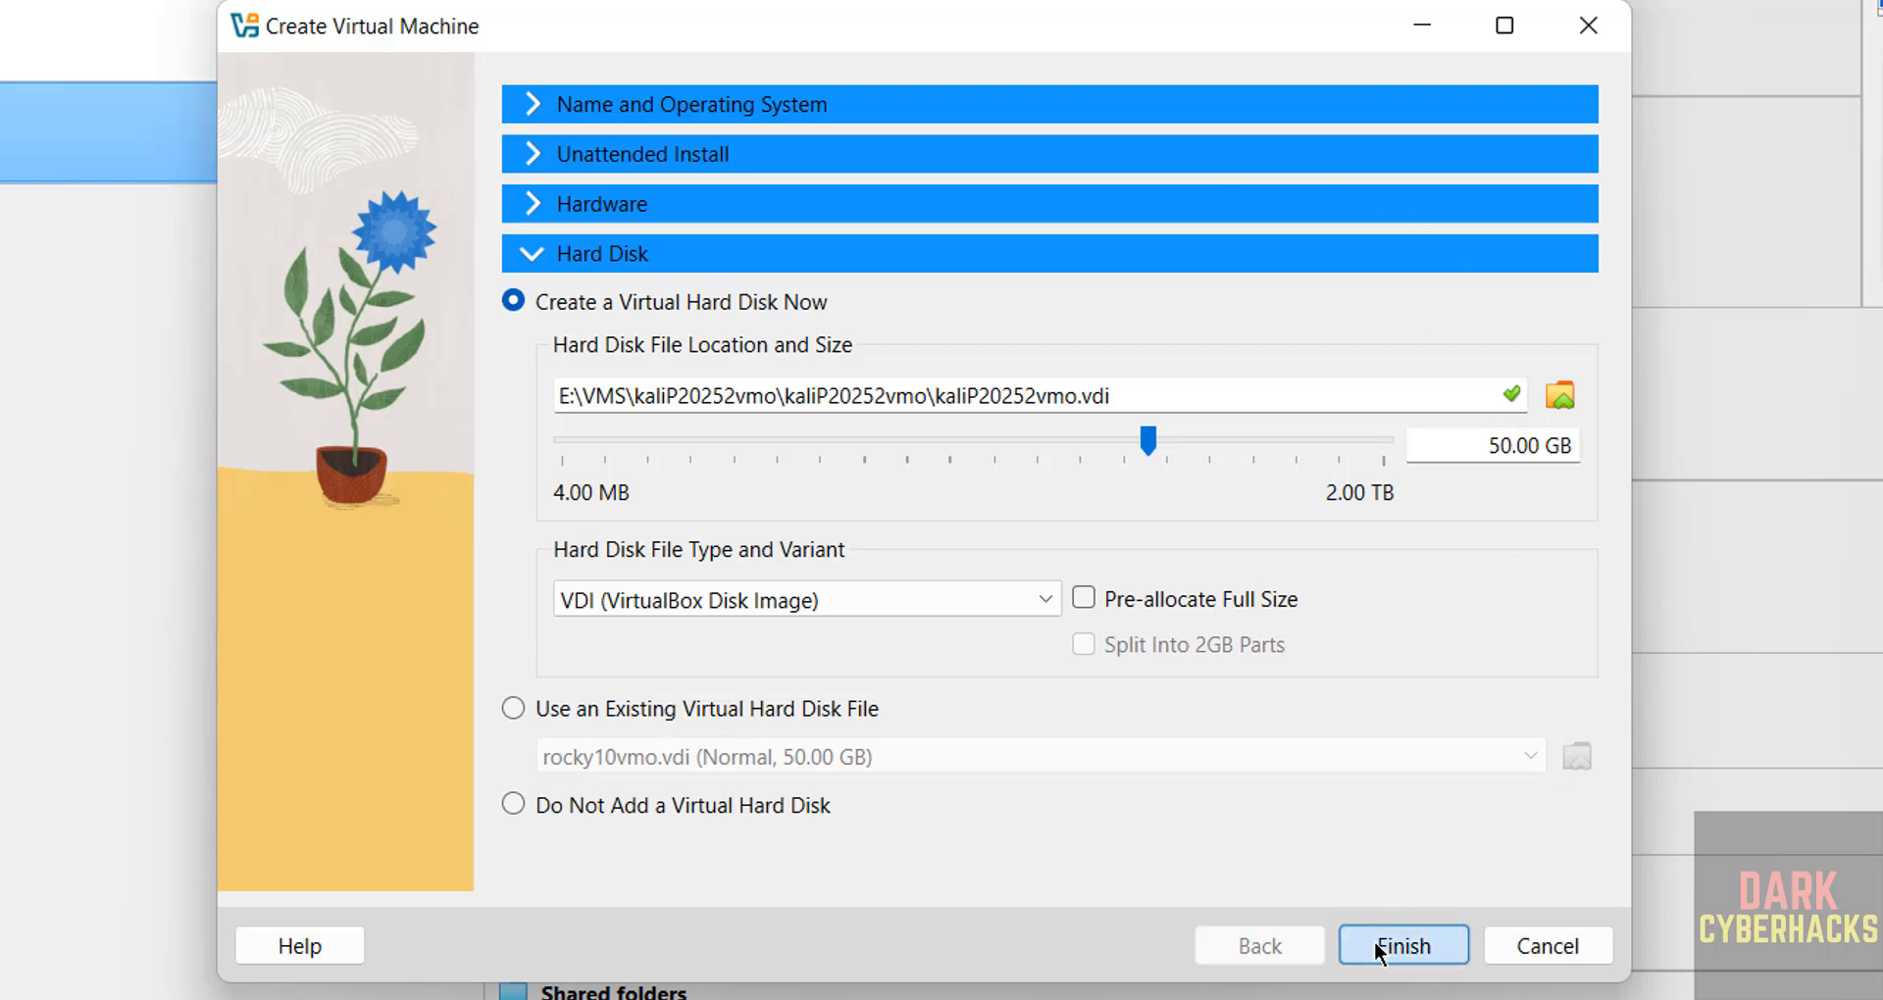
Finish the wizard to create kaliP20252vmo with its 50 GB VDI disk.
{"action": "left_click", "coordinate": [1403, 973]}
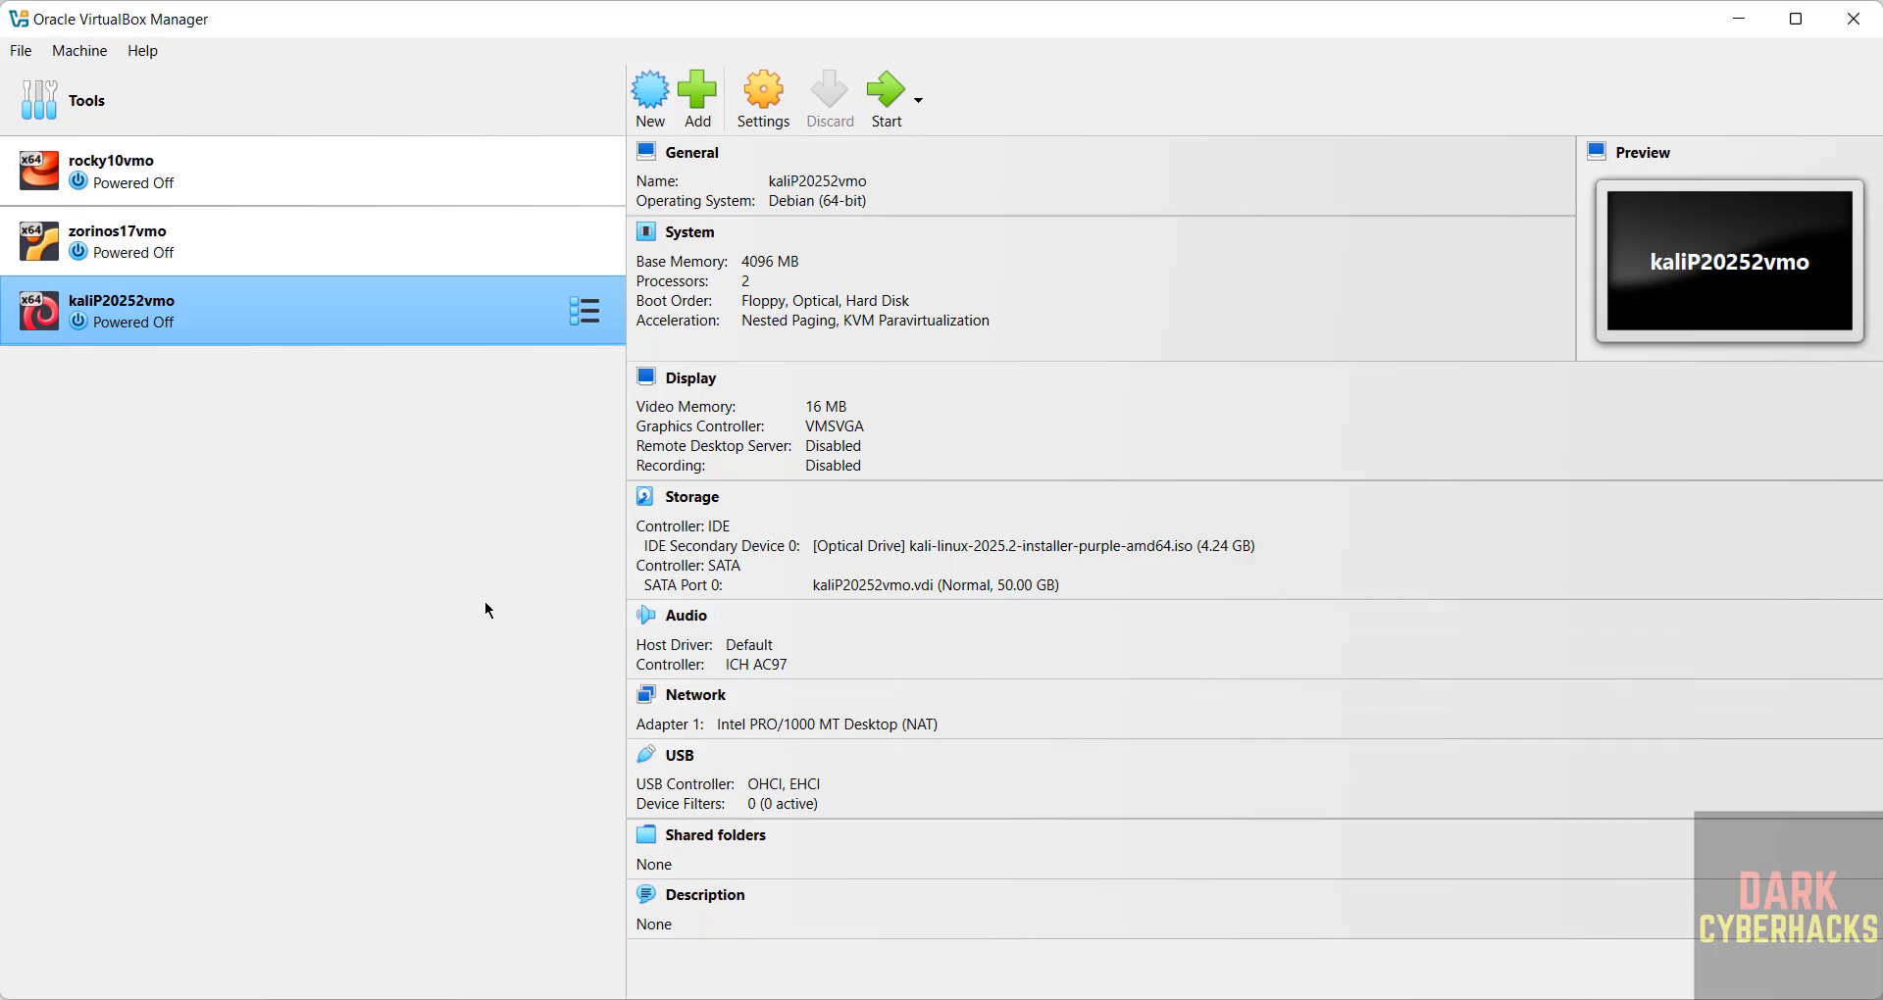
{"action": "mouse_move", "coordinate": [533, 318]}
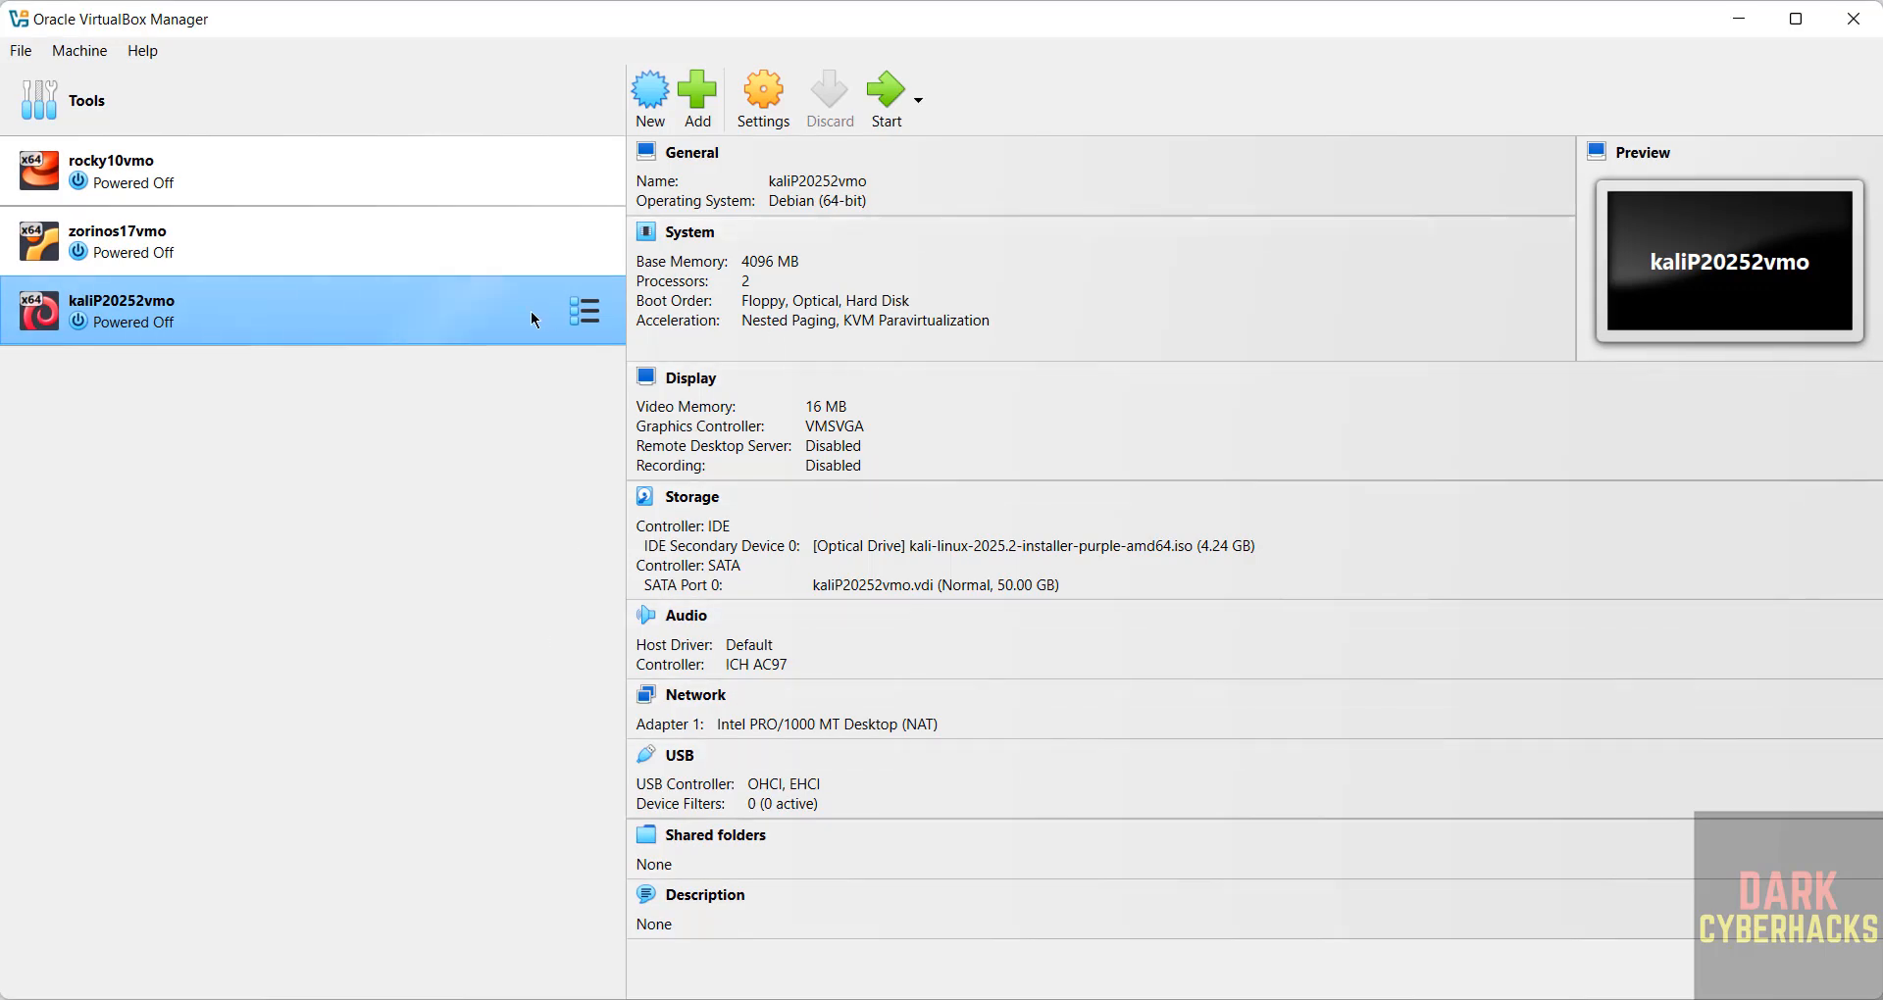
{"action": "mouse_move", "coordinate": [406, 337]}
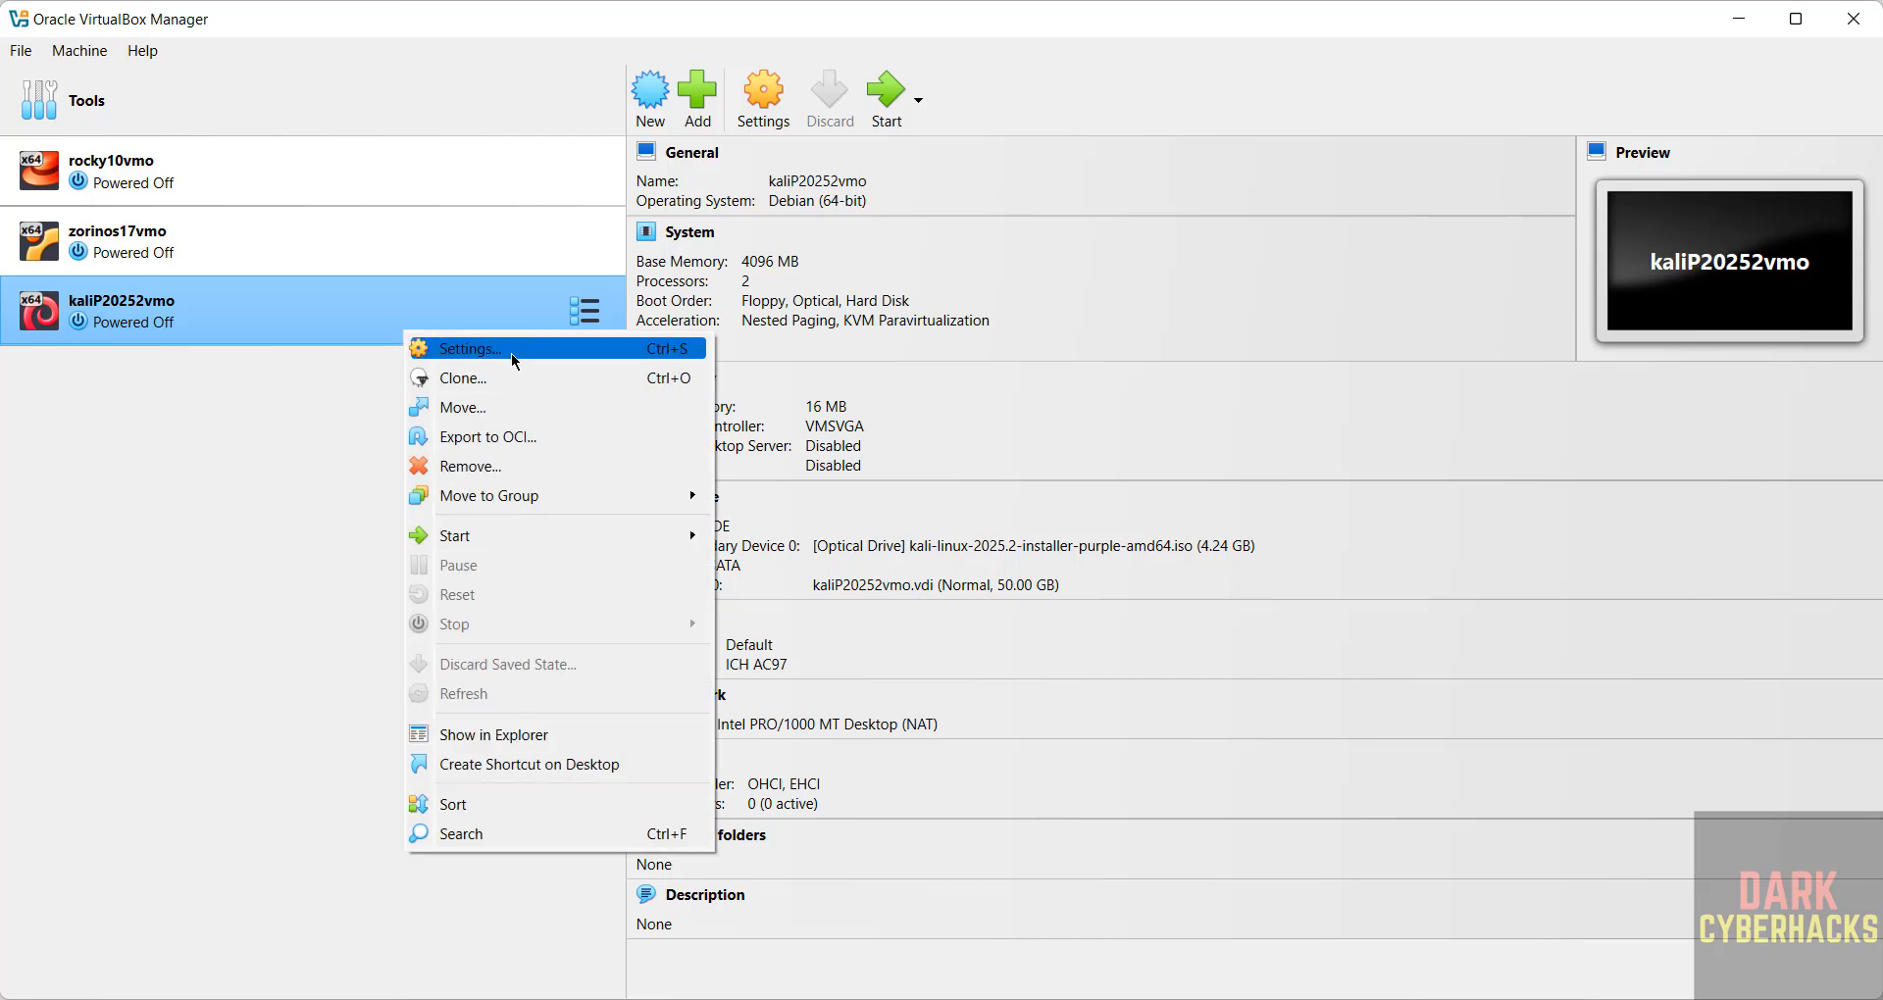
{"action": "left_click", "coordinate": [79, 49]}
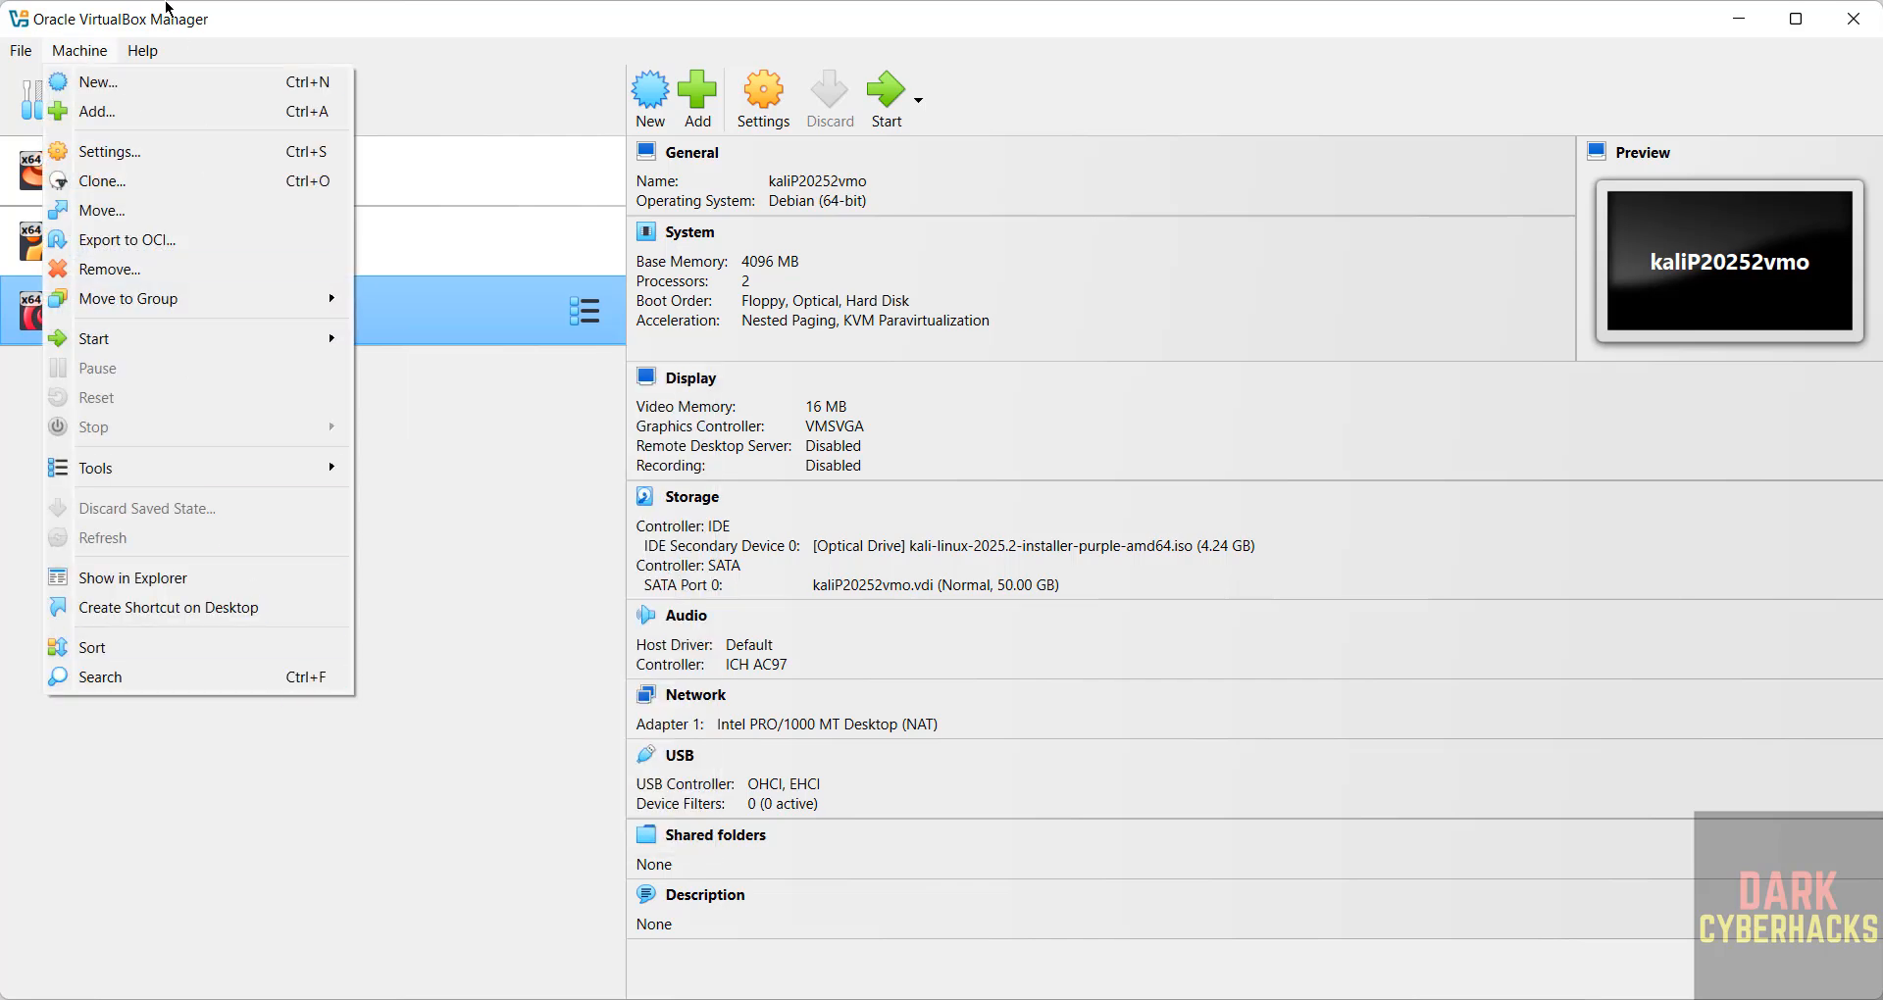
{"action": "mouse_move", "coordinate": [114, 141]}
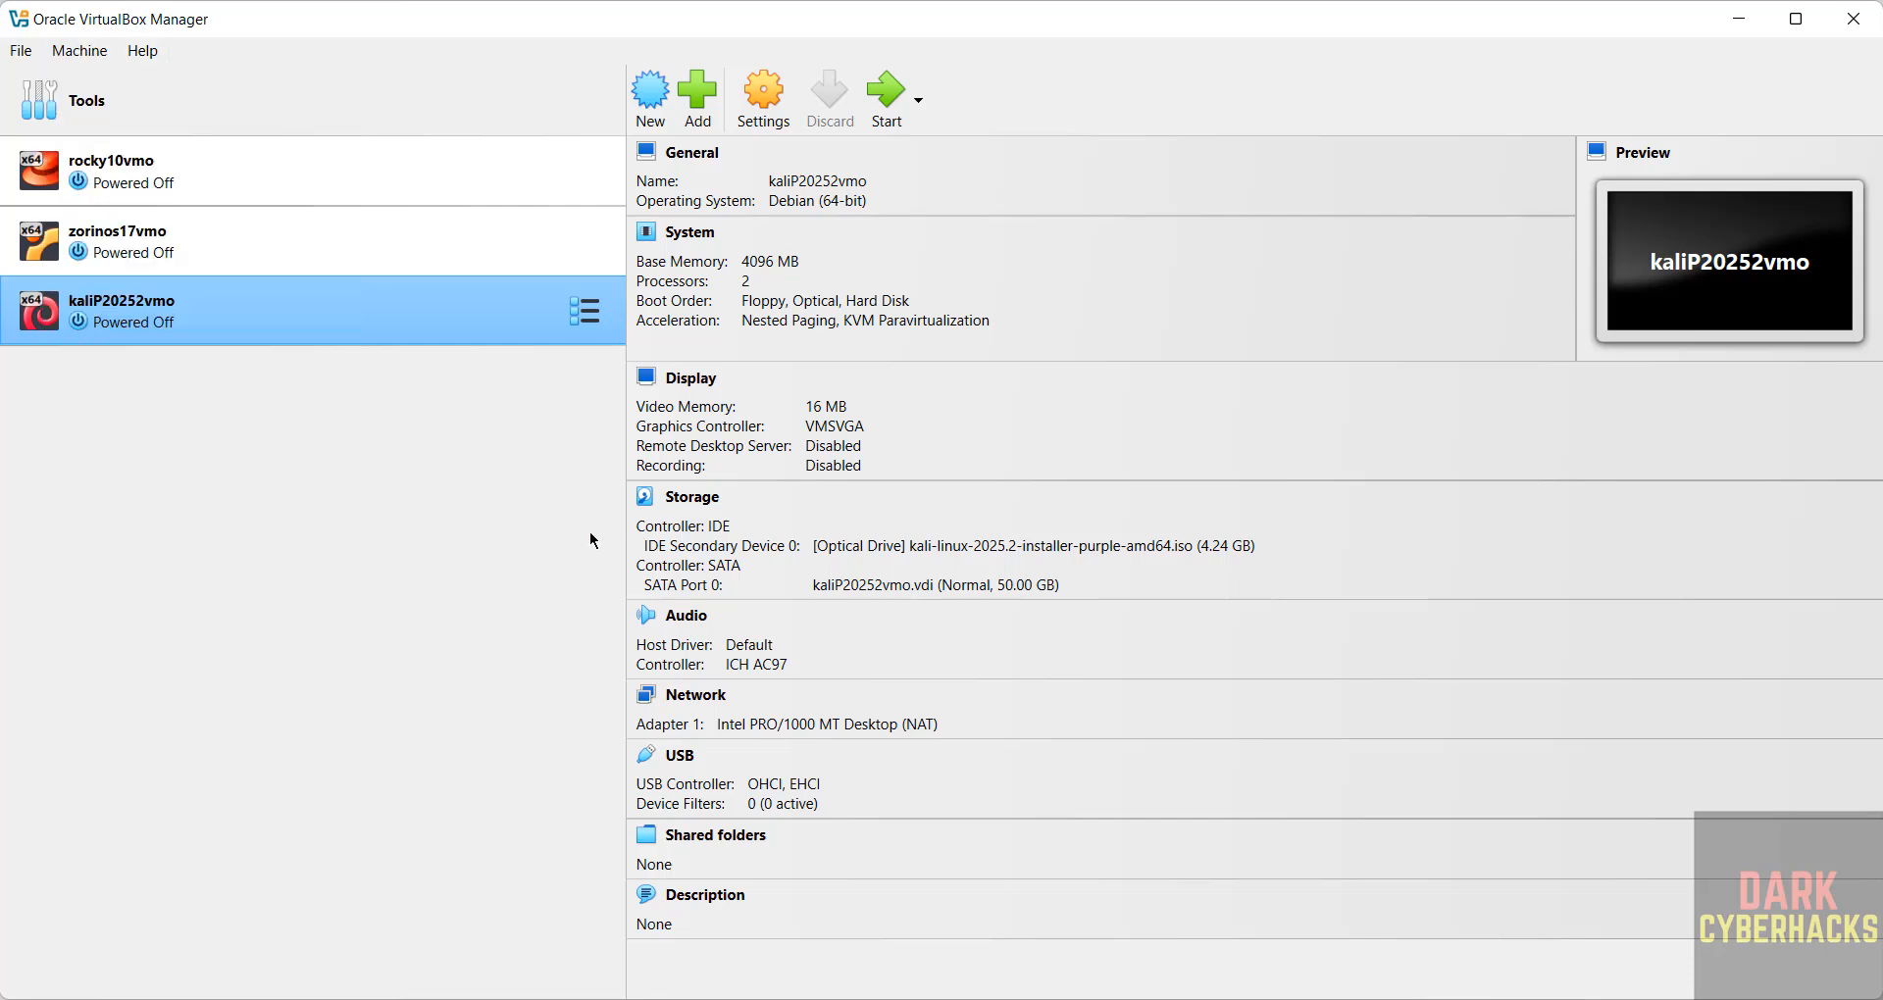
{"action": "mouse_move", "coordinate": [881, 98]}
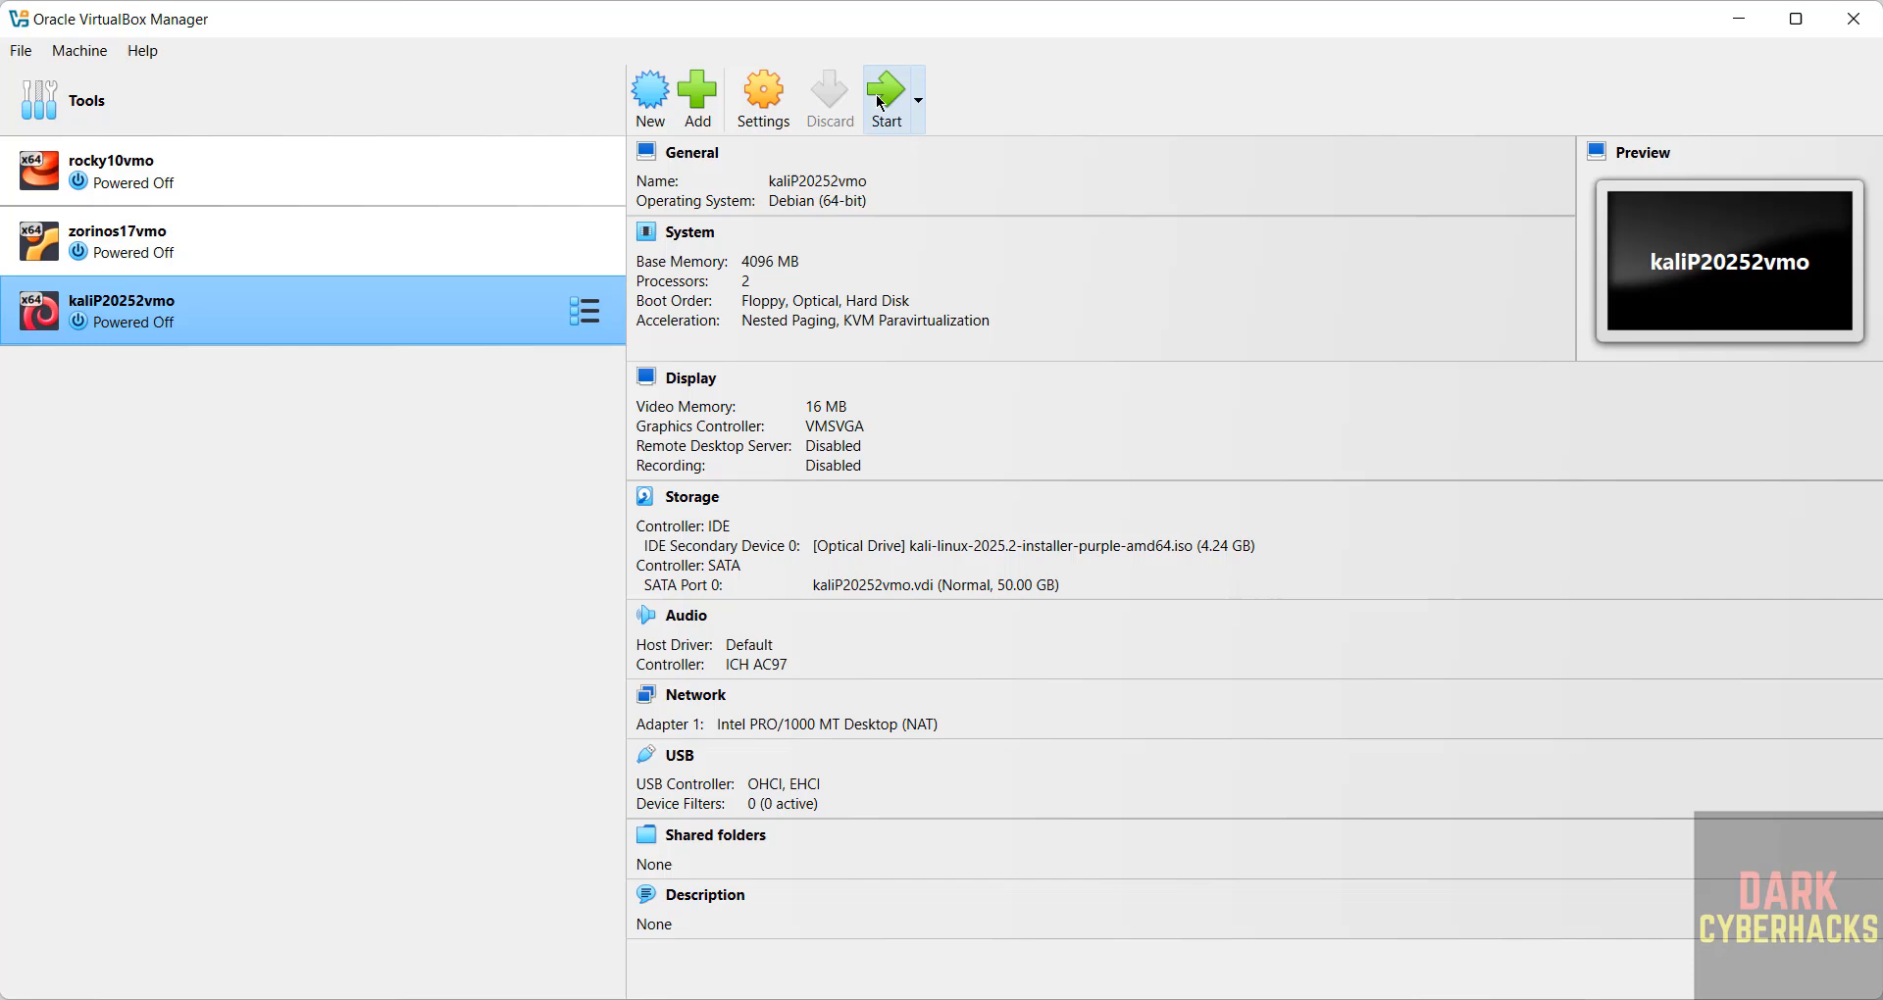
{"action": "mouse_move", "coordinate": [882, 98]}
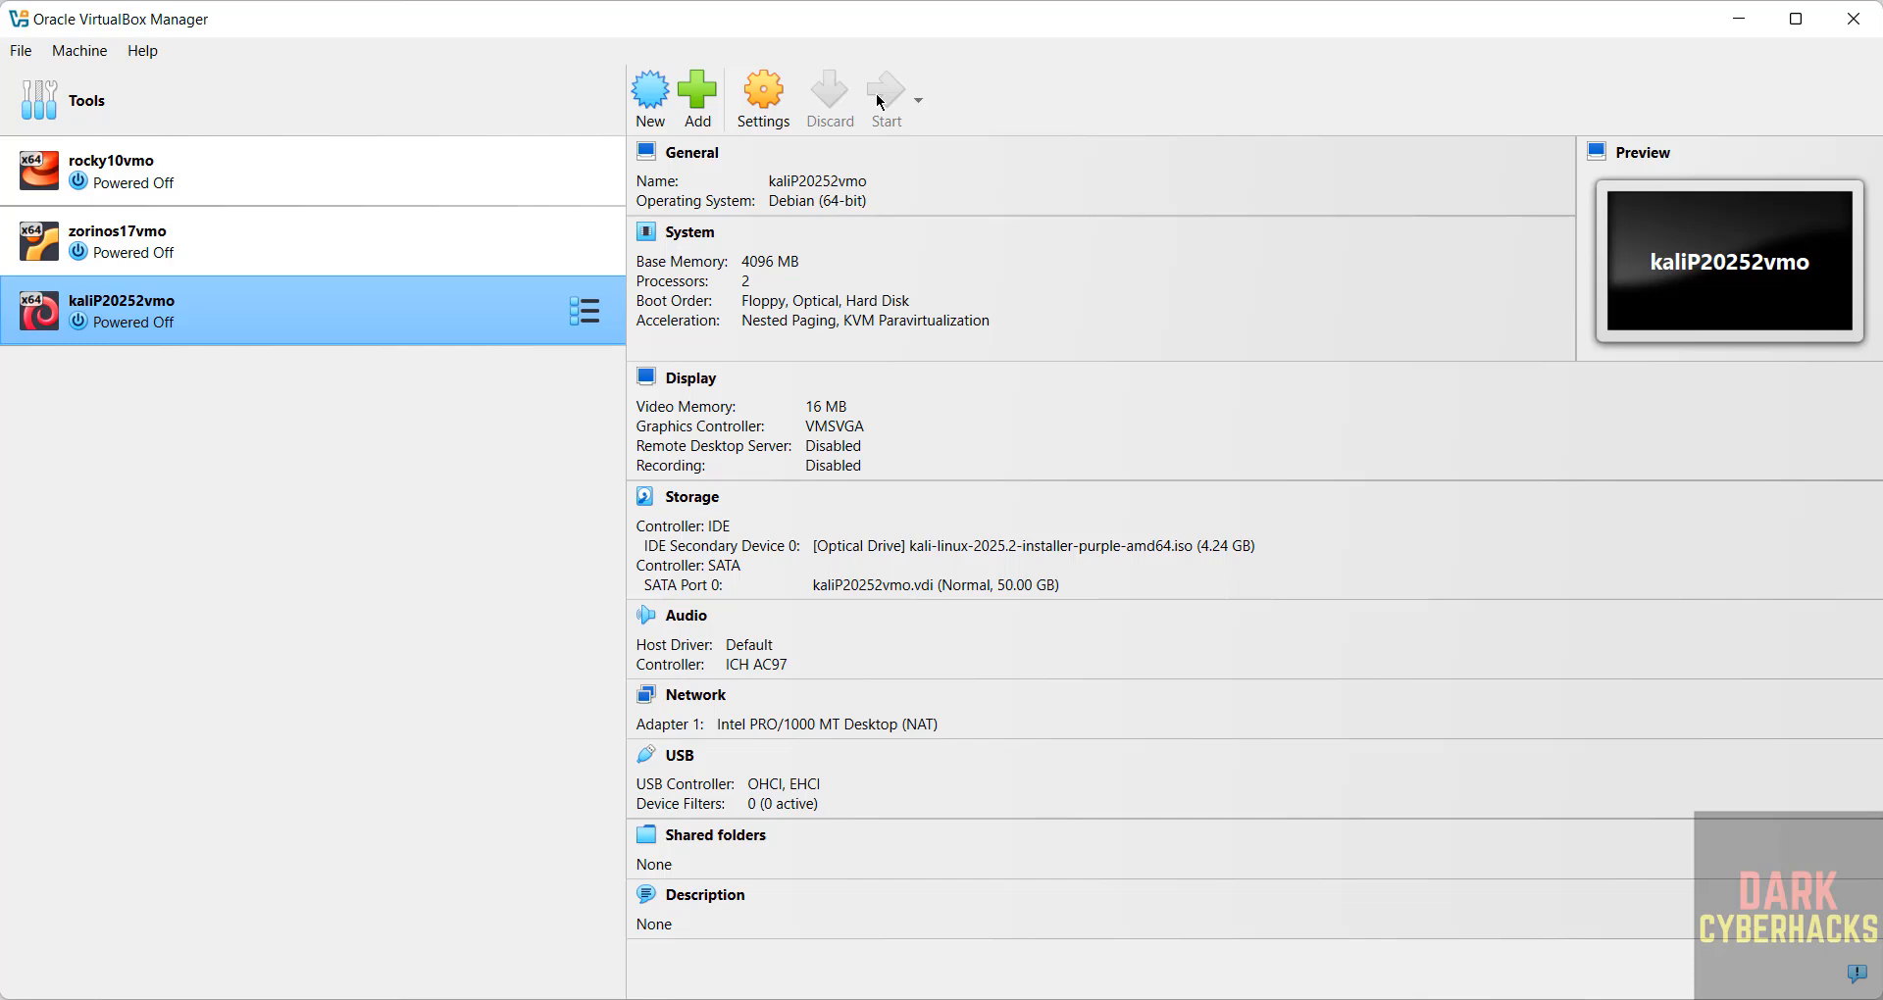
Start kaliP20252vmo and bring its window forward to the Kali installer language screen.
{"action": "left_click", "coordinate": [887, 92]}
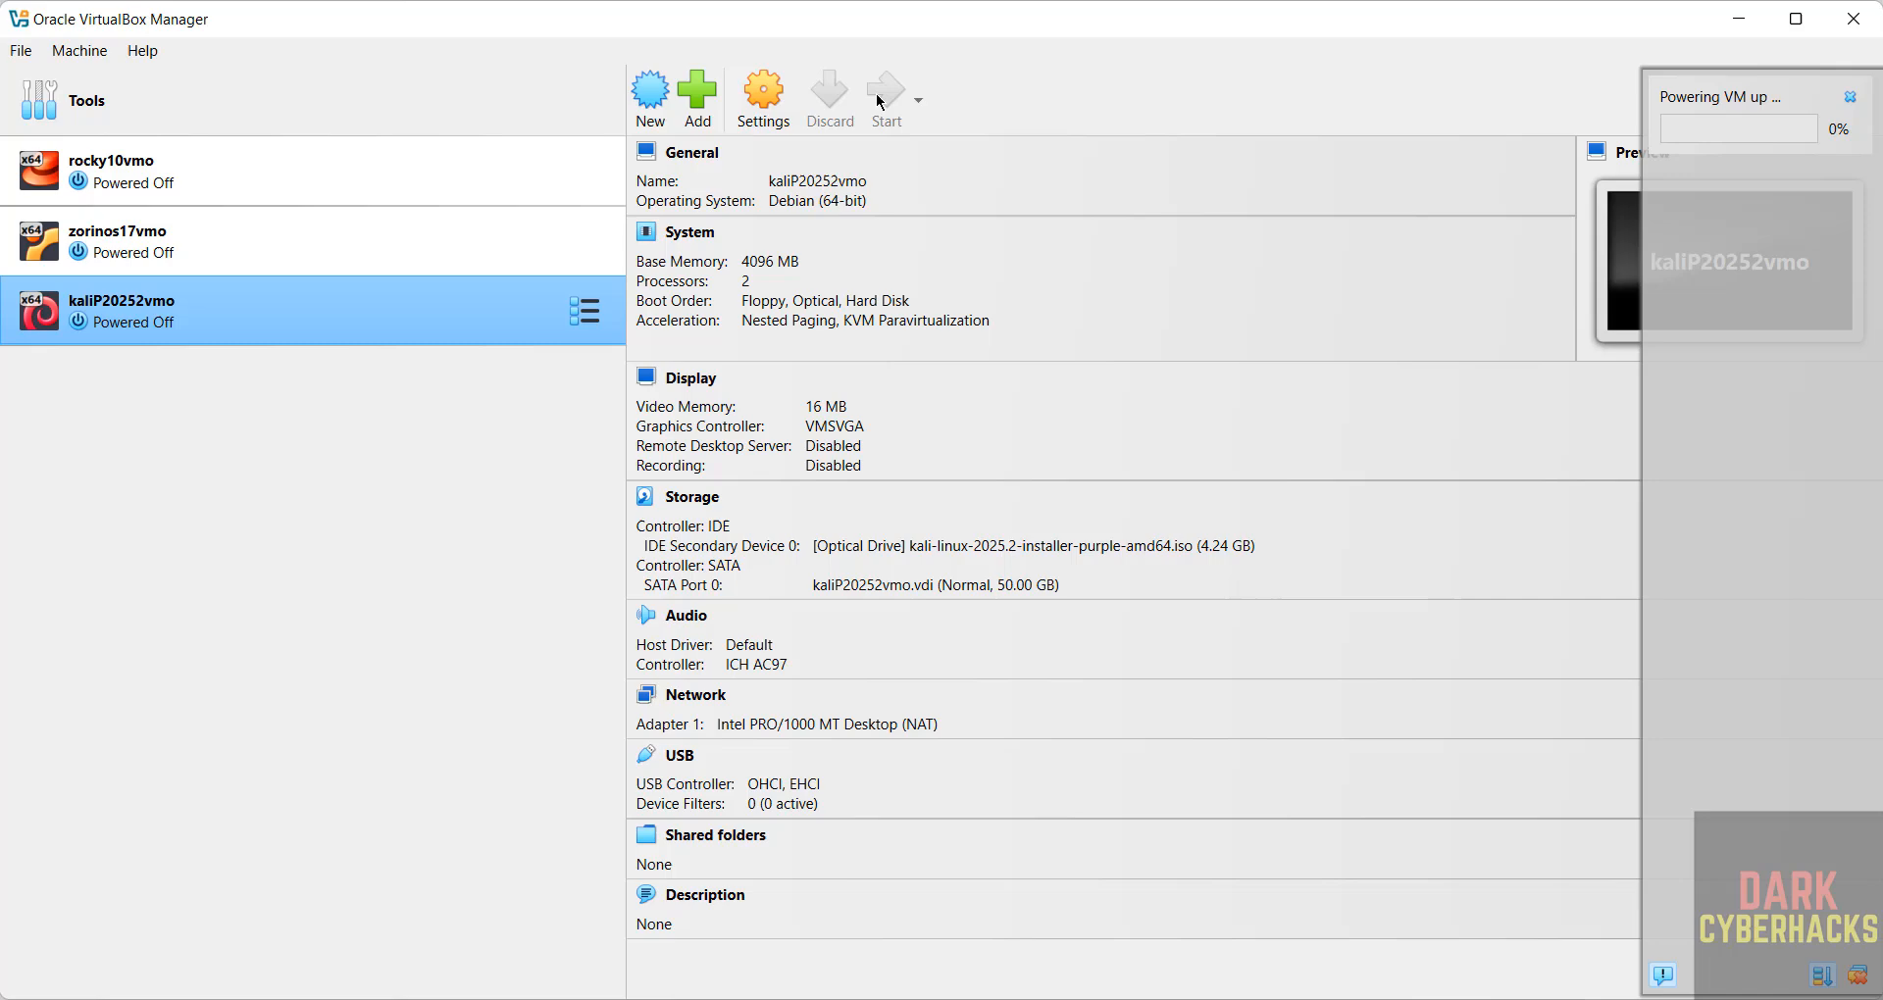
{"action": "left_click", "coordinate": [885, 92]}
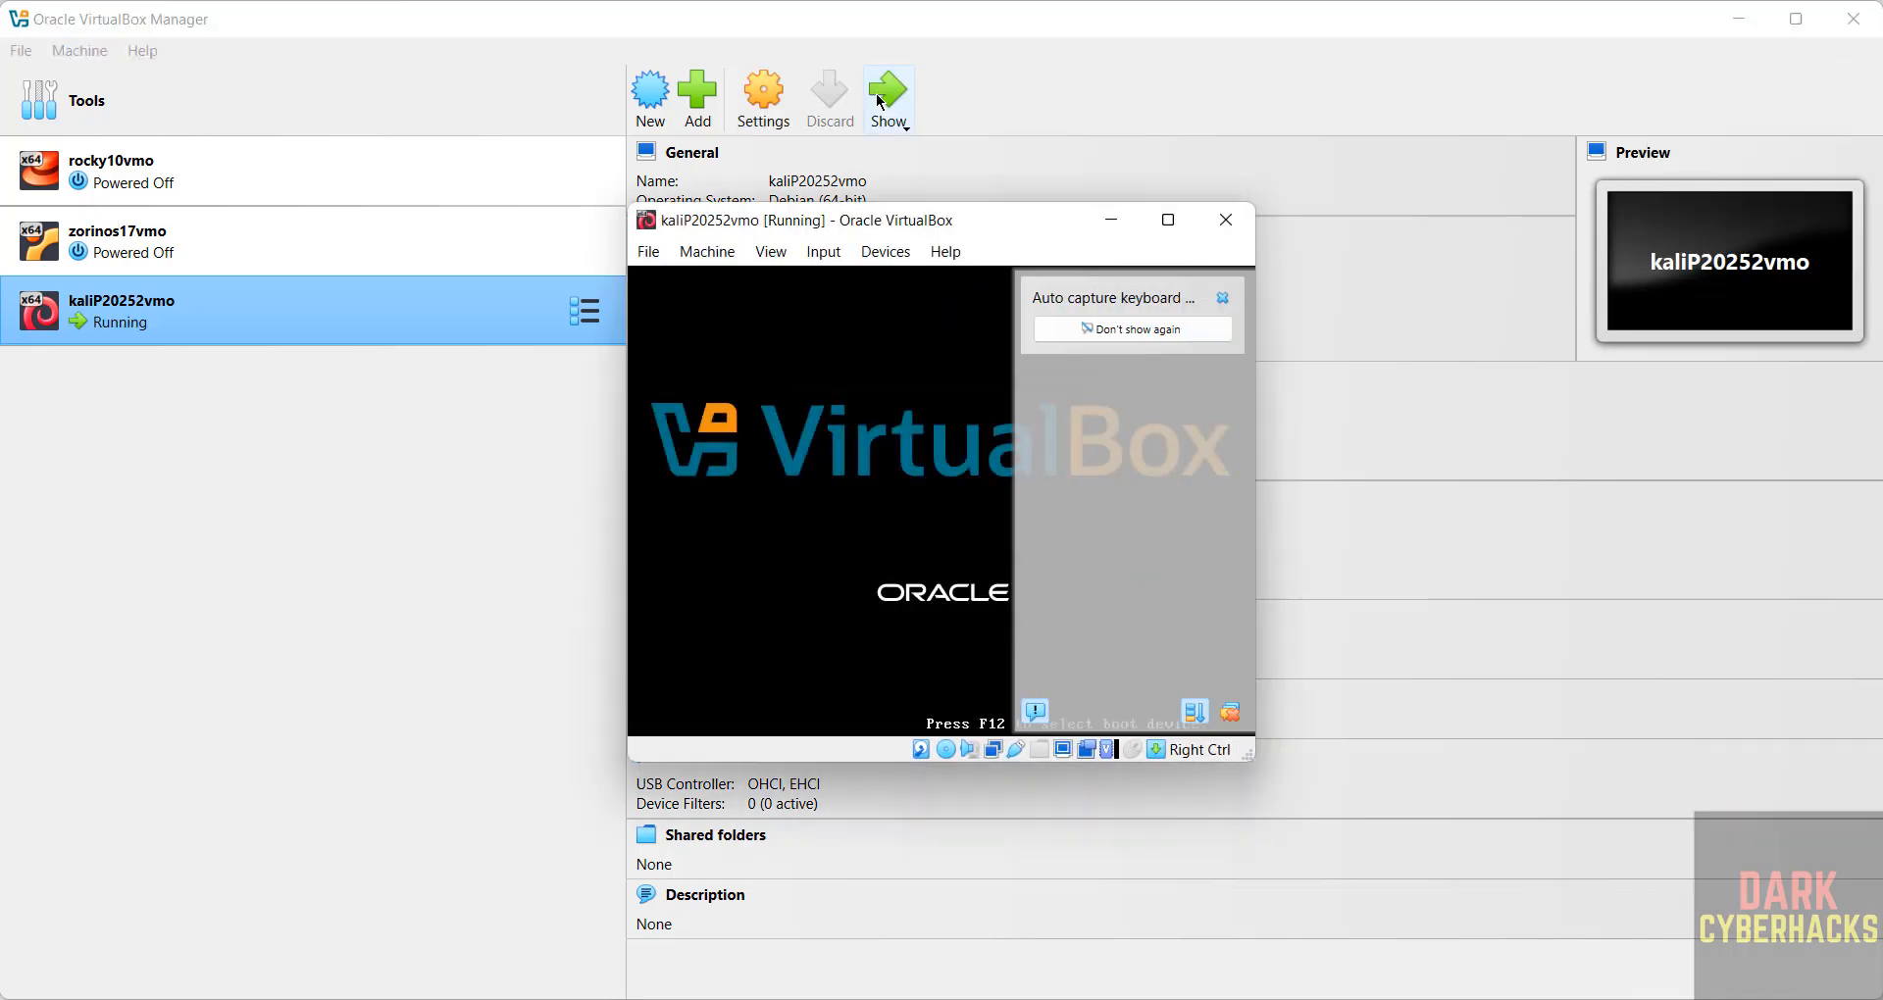
{"action": "left_click", "coordinate": [1167, 219]}
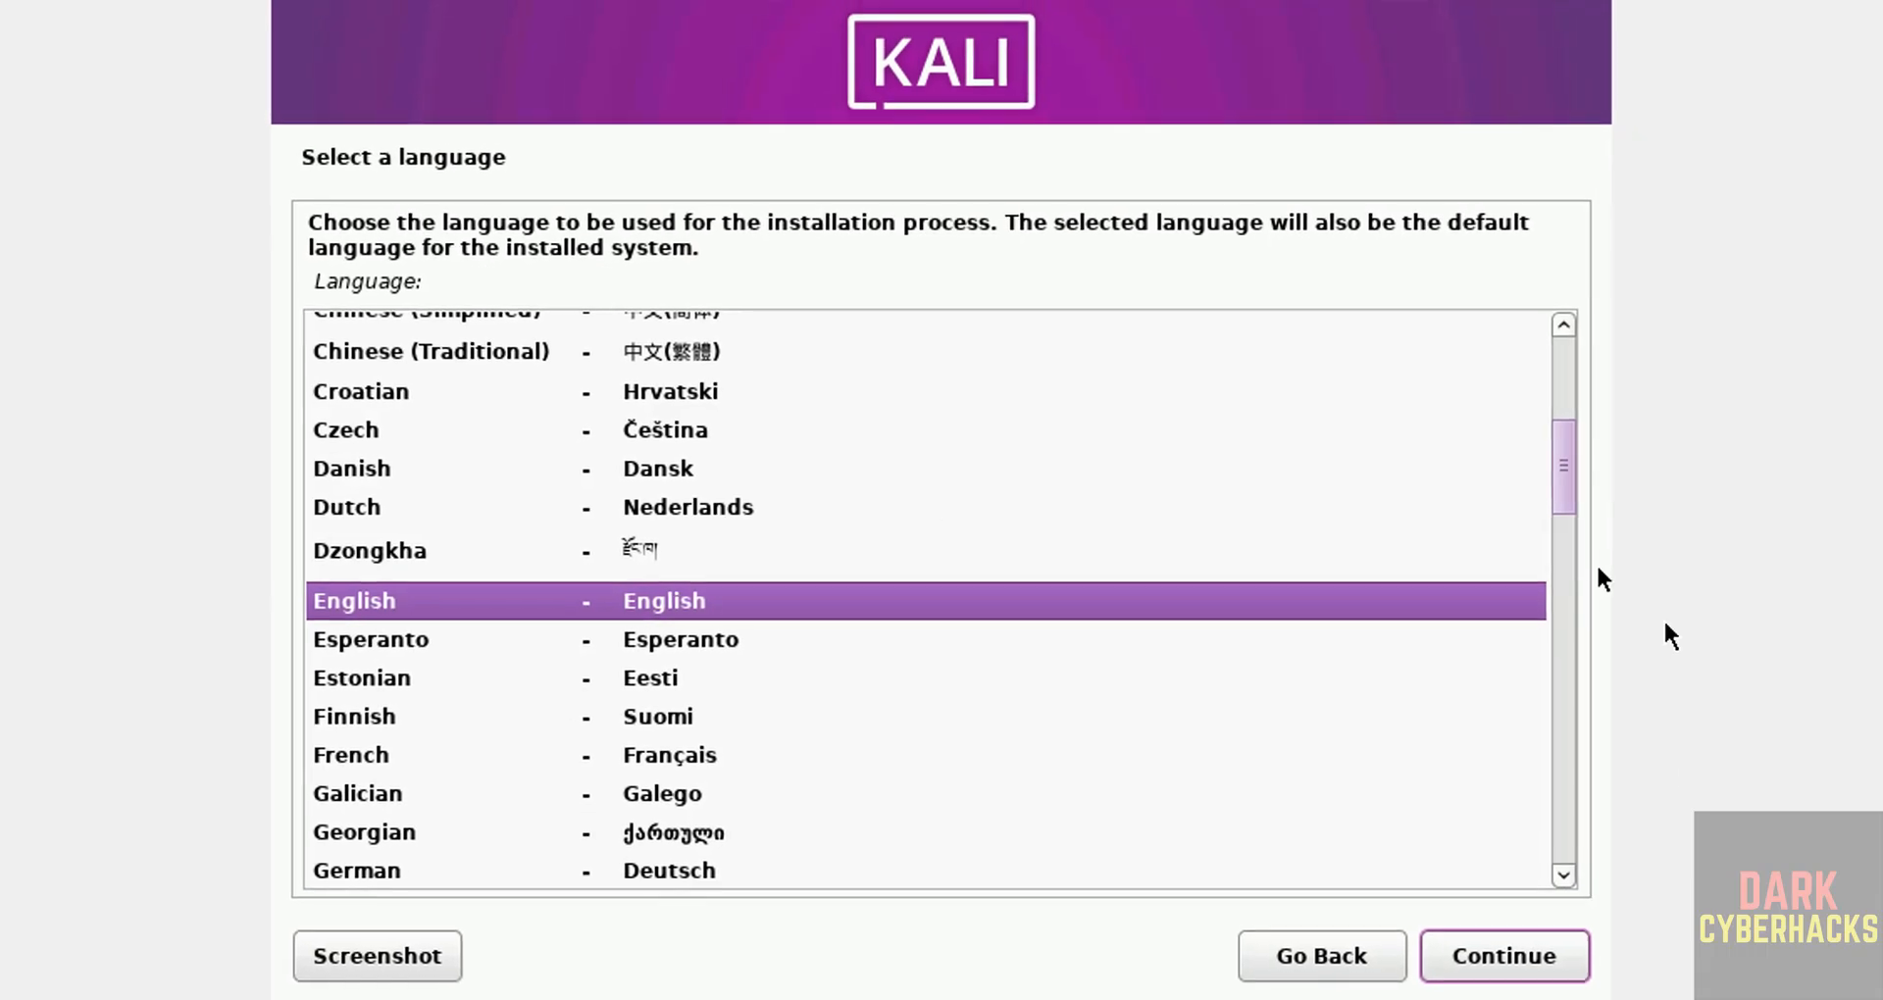
Accept English as language, United States as location and the American English keymap.
{"action": "left_click", "coordinate": [1503, 955]}
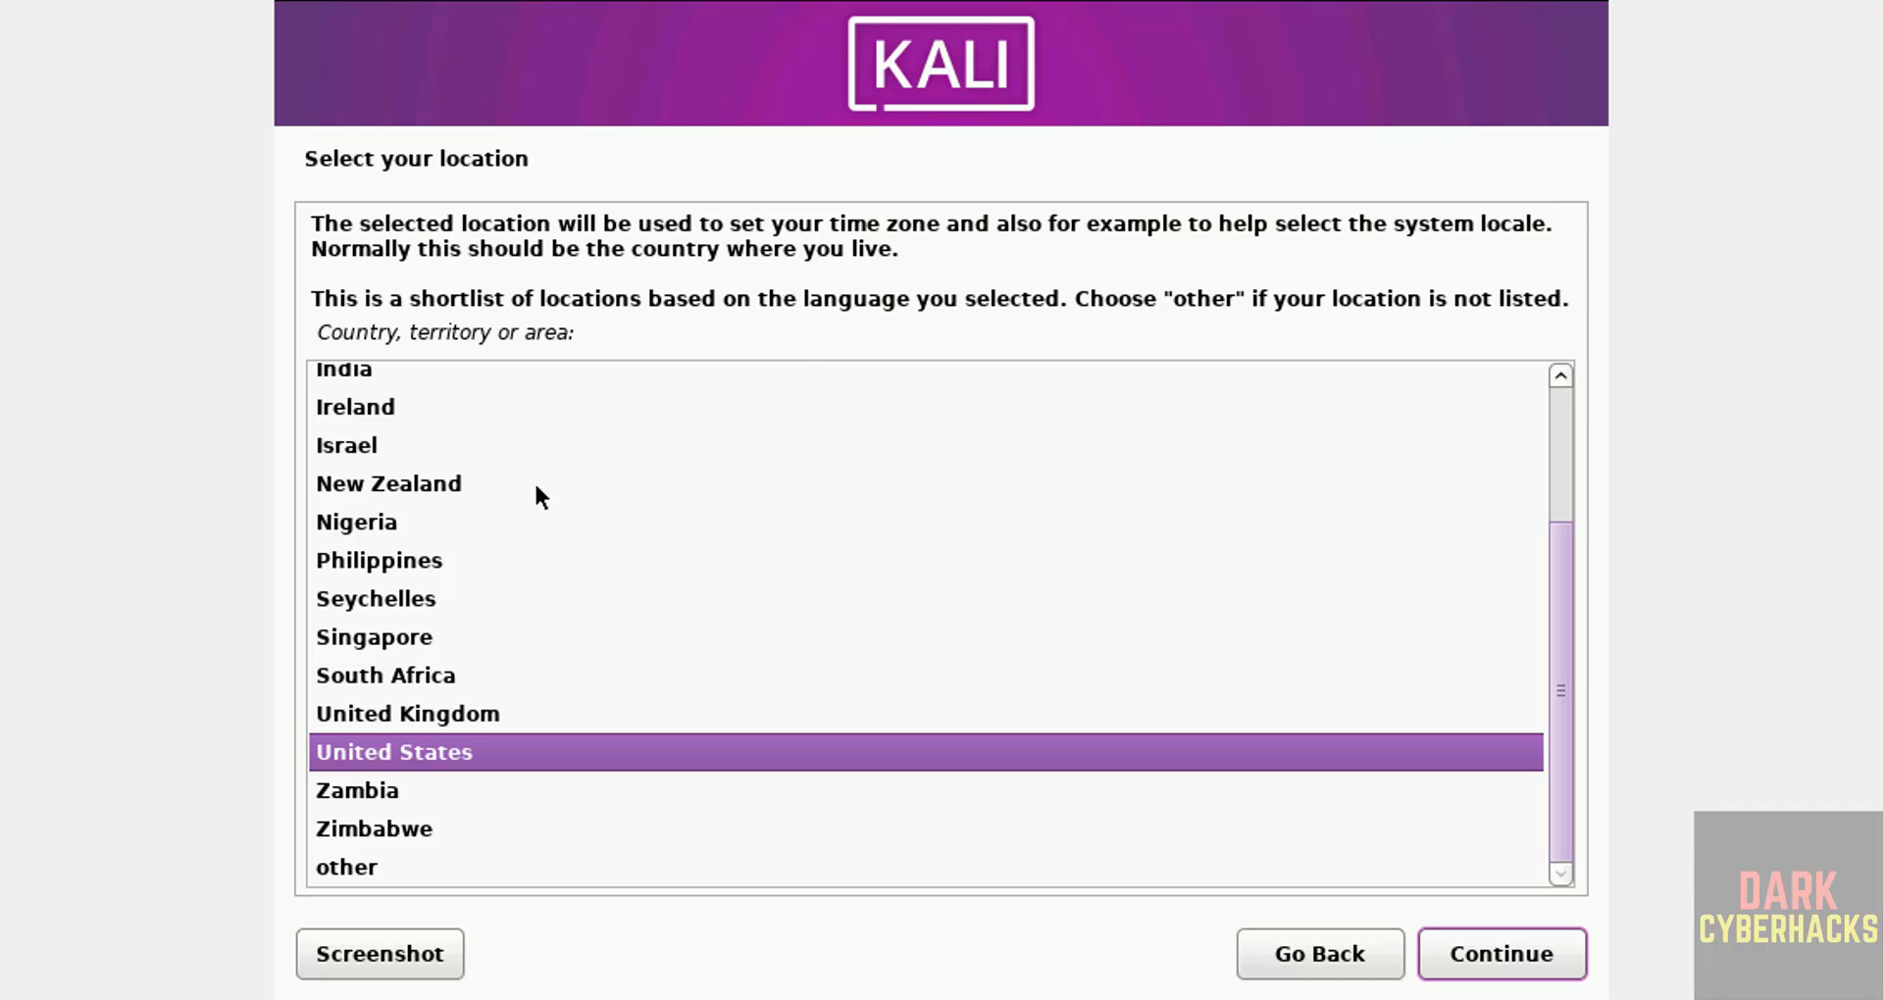
{"action": "mouse_move", "coordinate": [369, 761]}
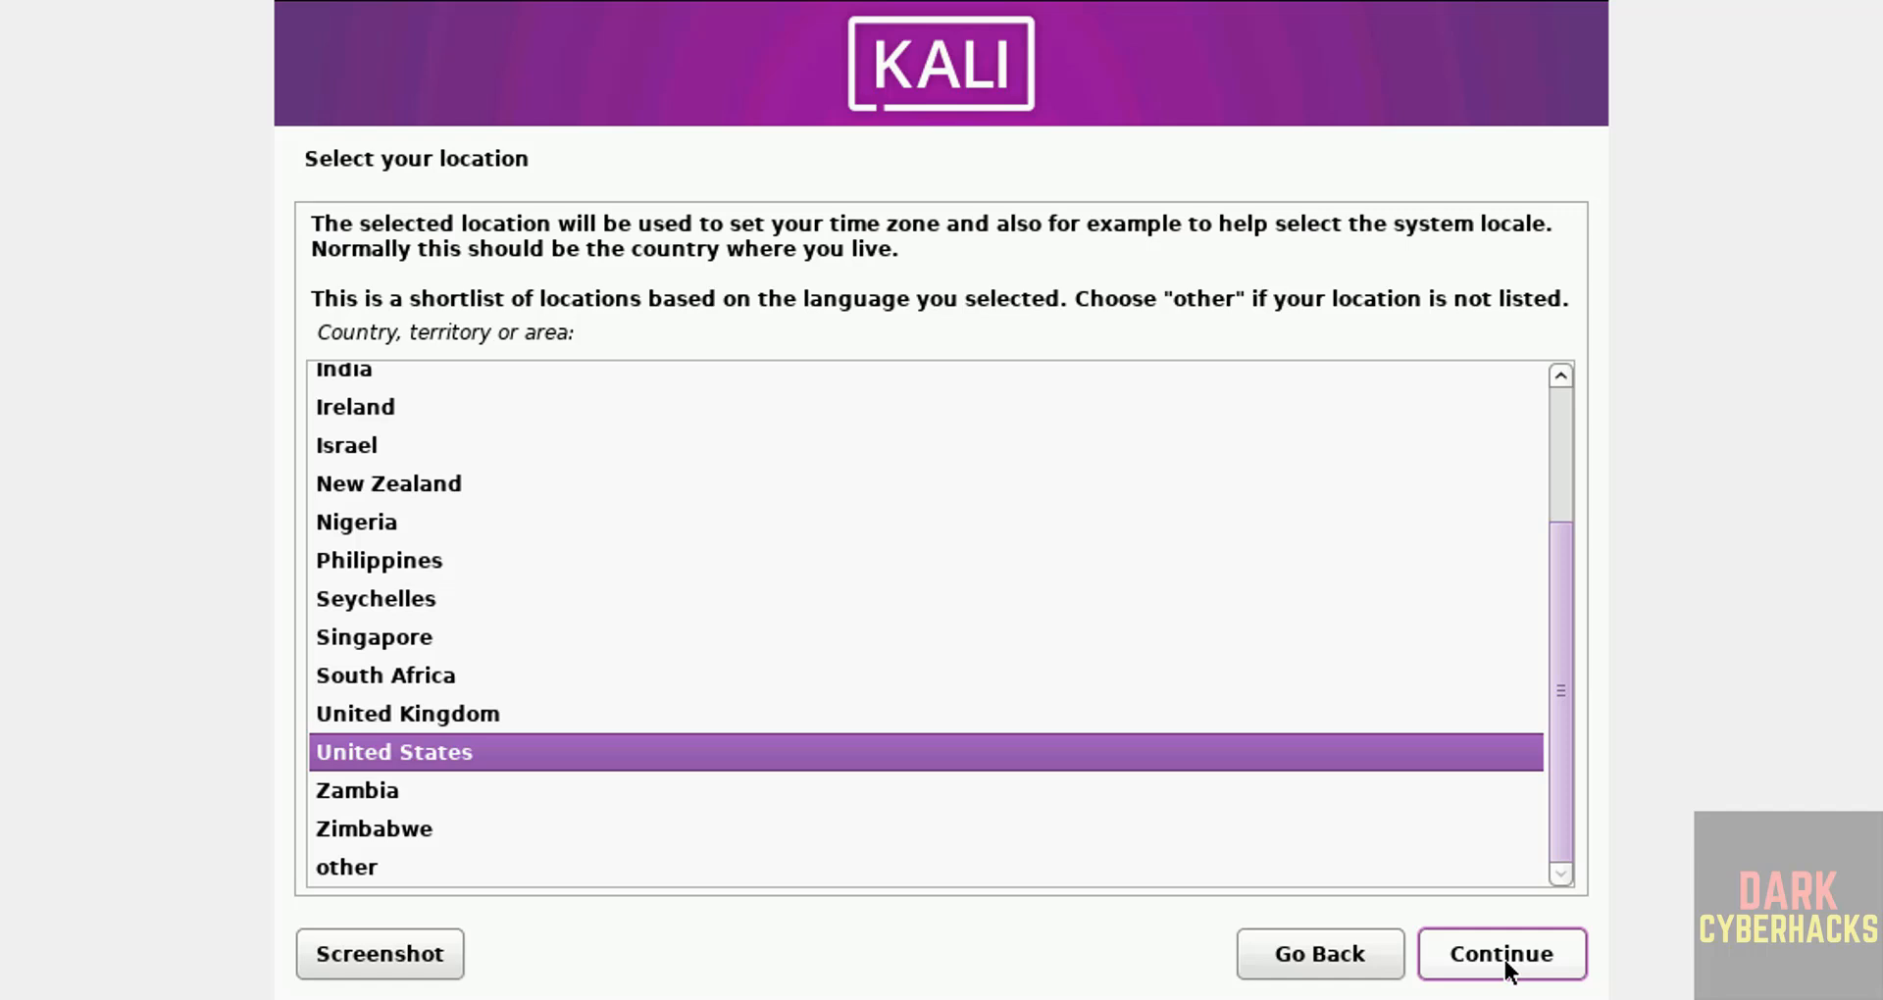
{"action": "left_click", "coordinate": [1502, 953]}
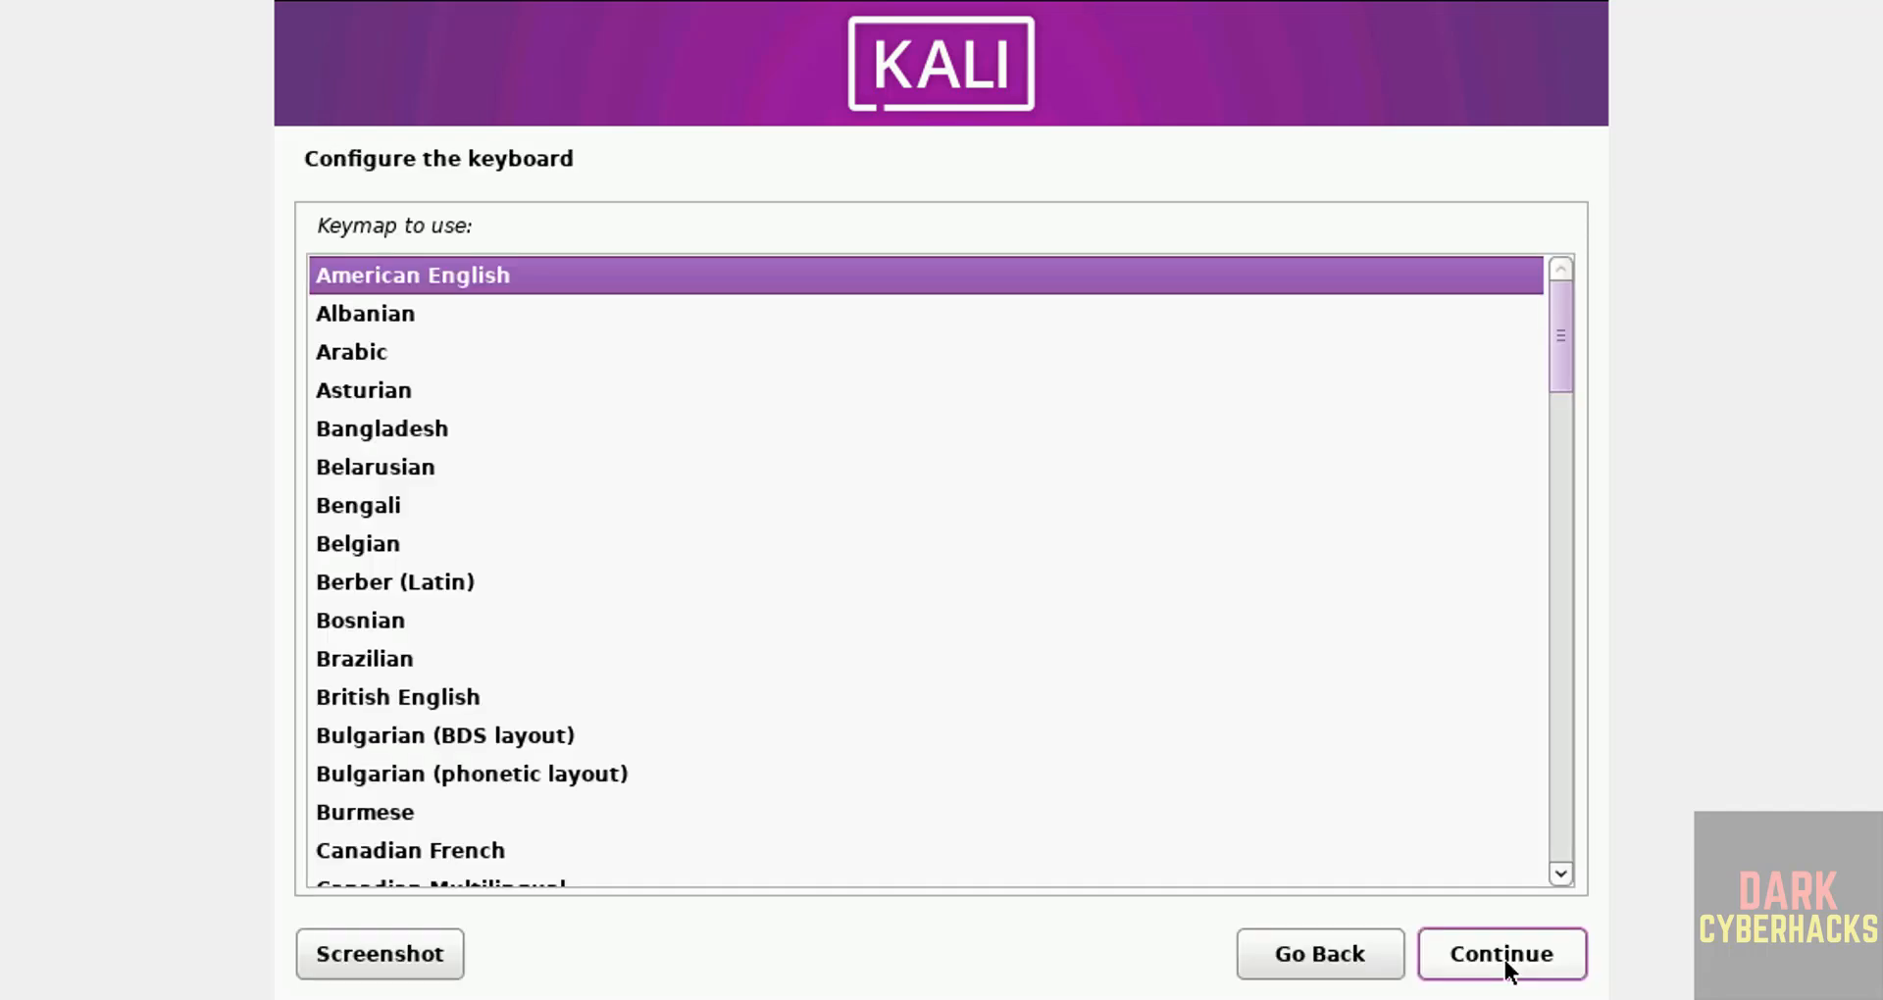
{"action": "left_click", "coordinate": [1502, 953]}
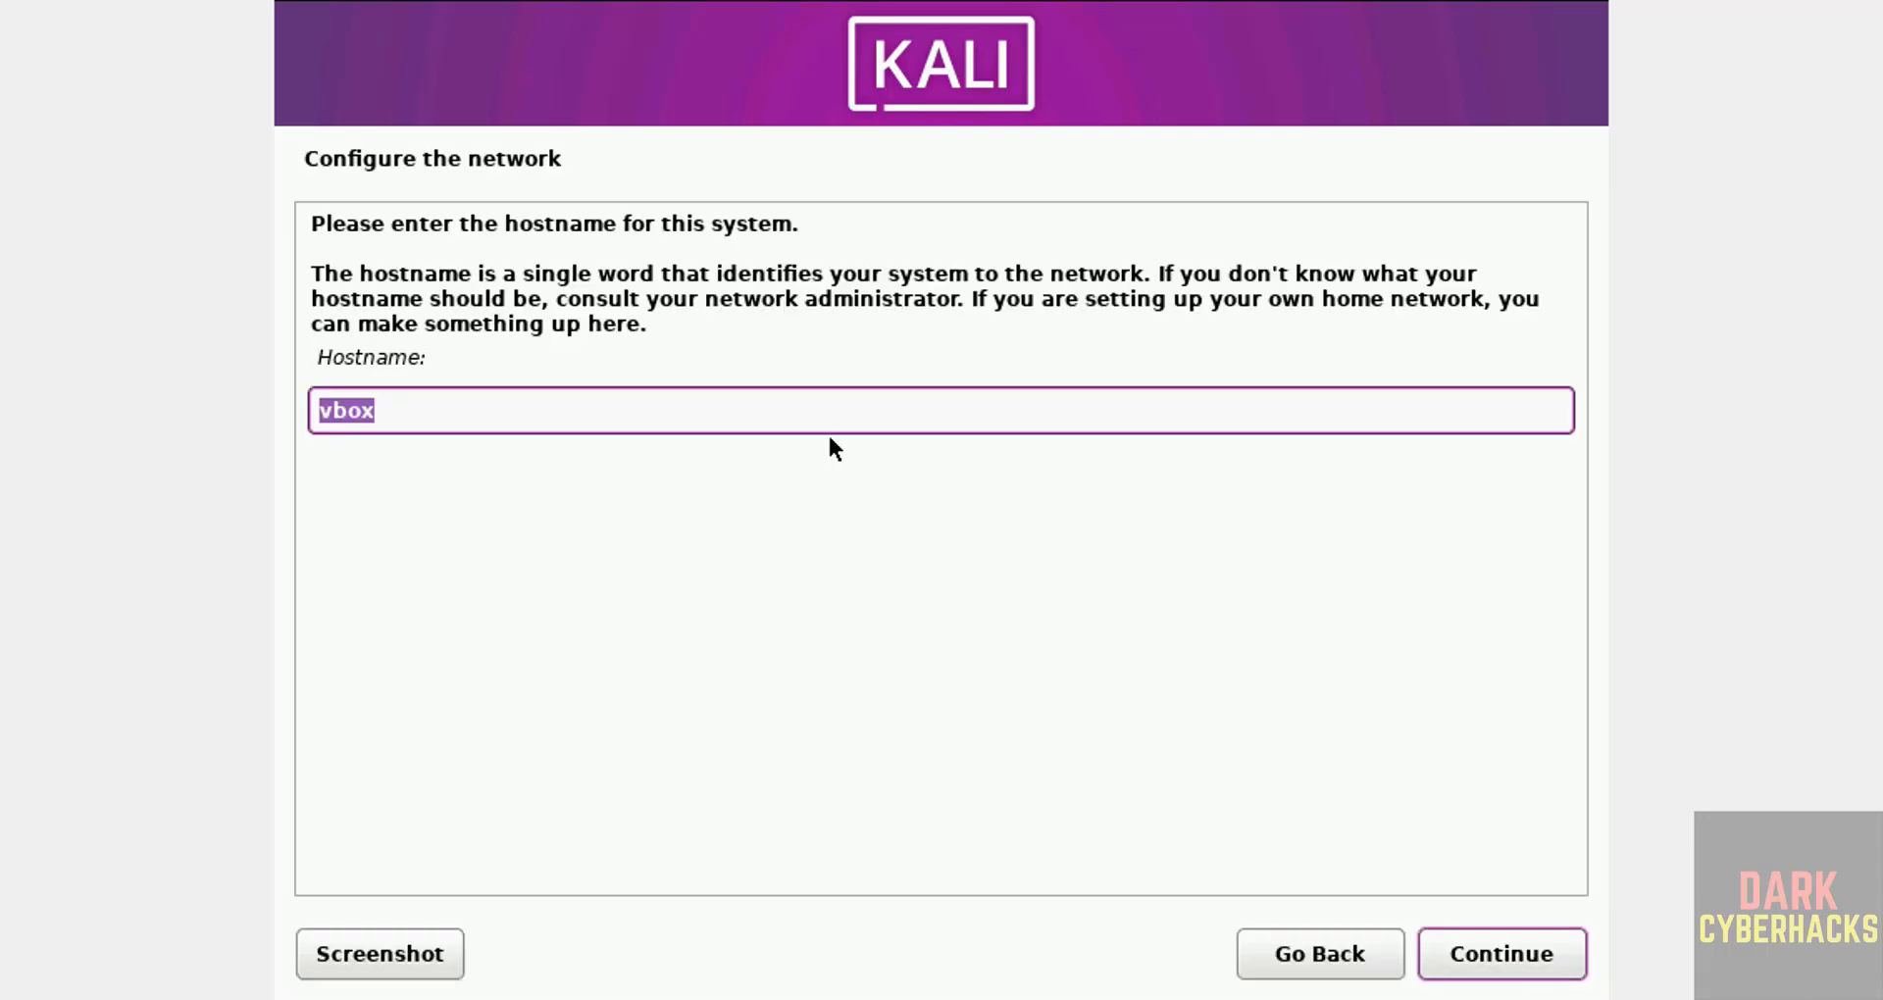
{"action": "mouse_move", "coordinate": [839, 467]}
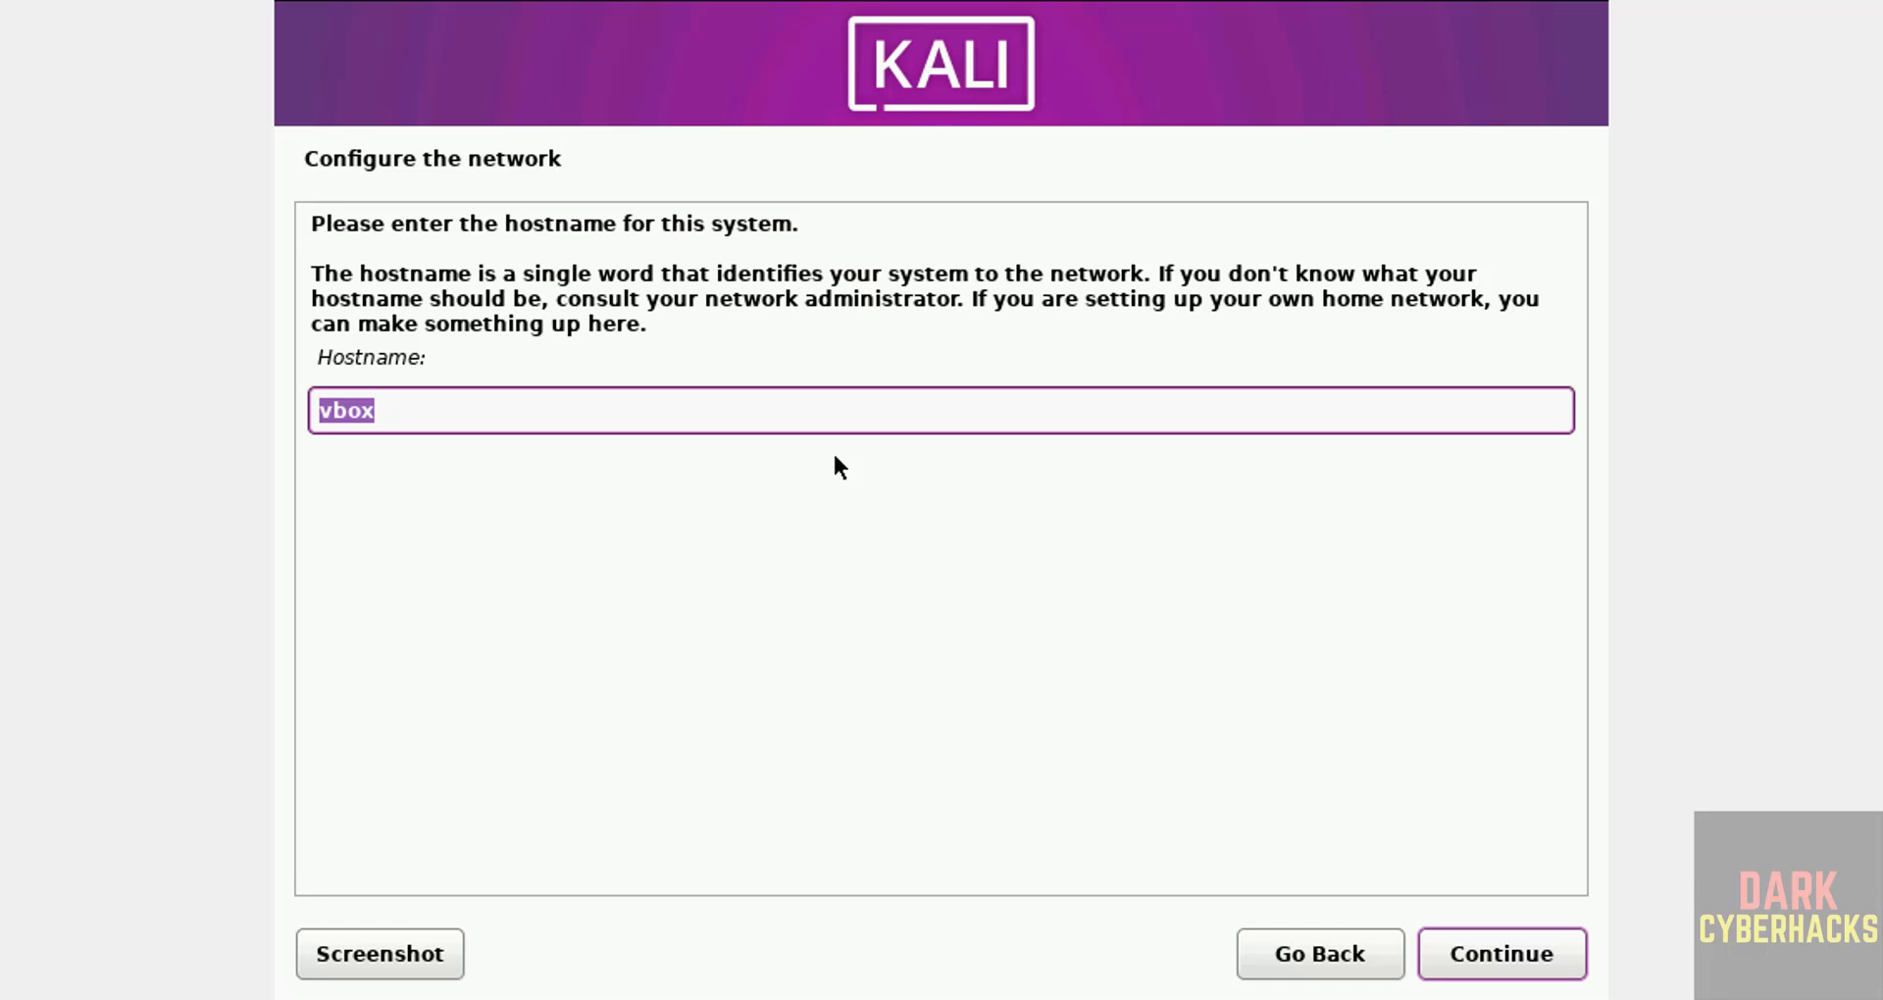
Set the system hostname to kalipvm.
{"action": "type", "text": "kali"}
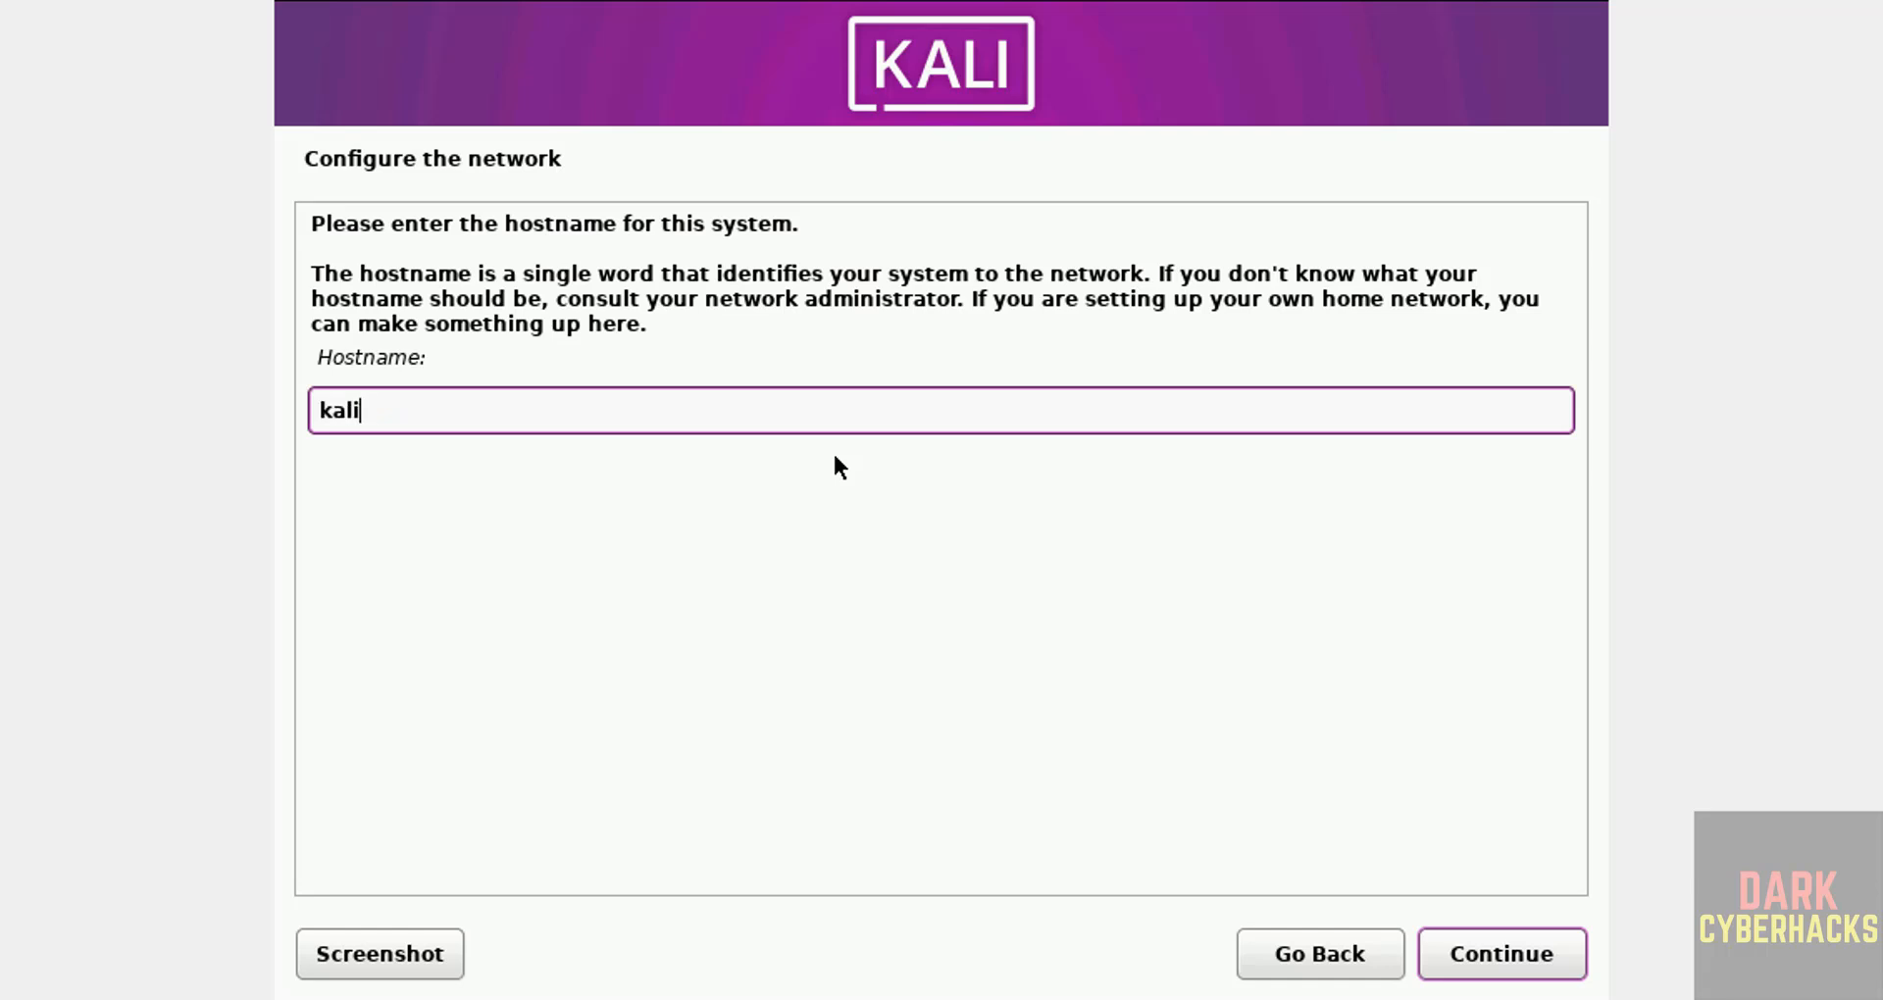
{"action": "type", "text": "pvm"}
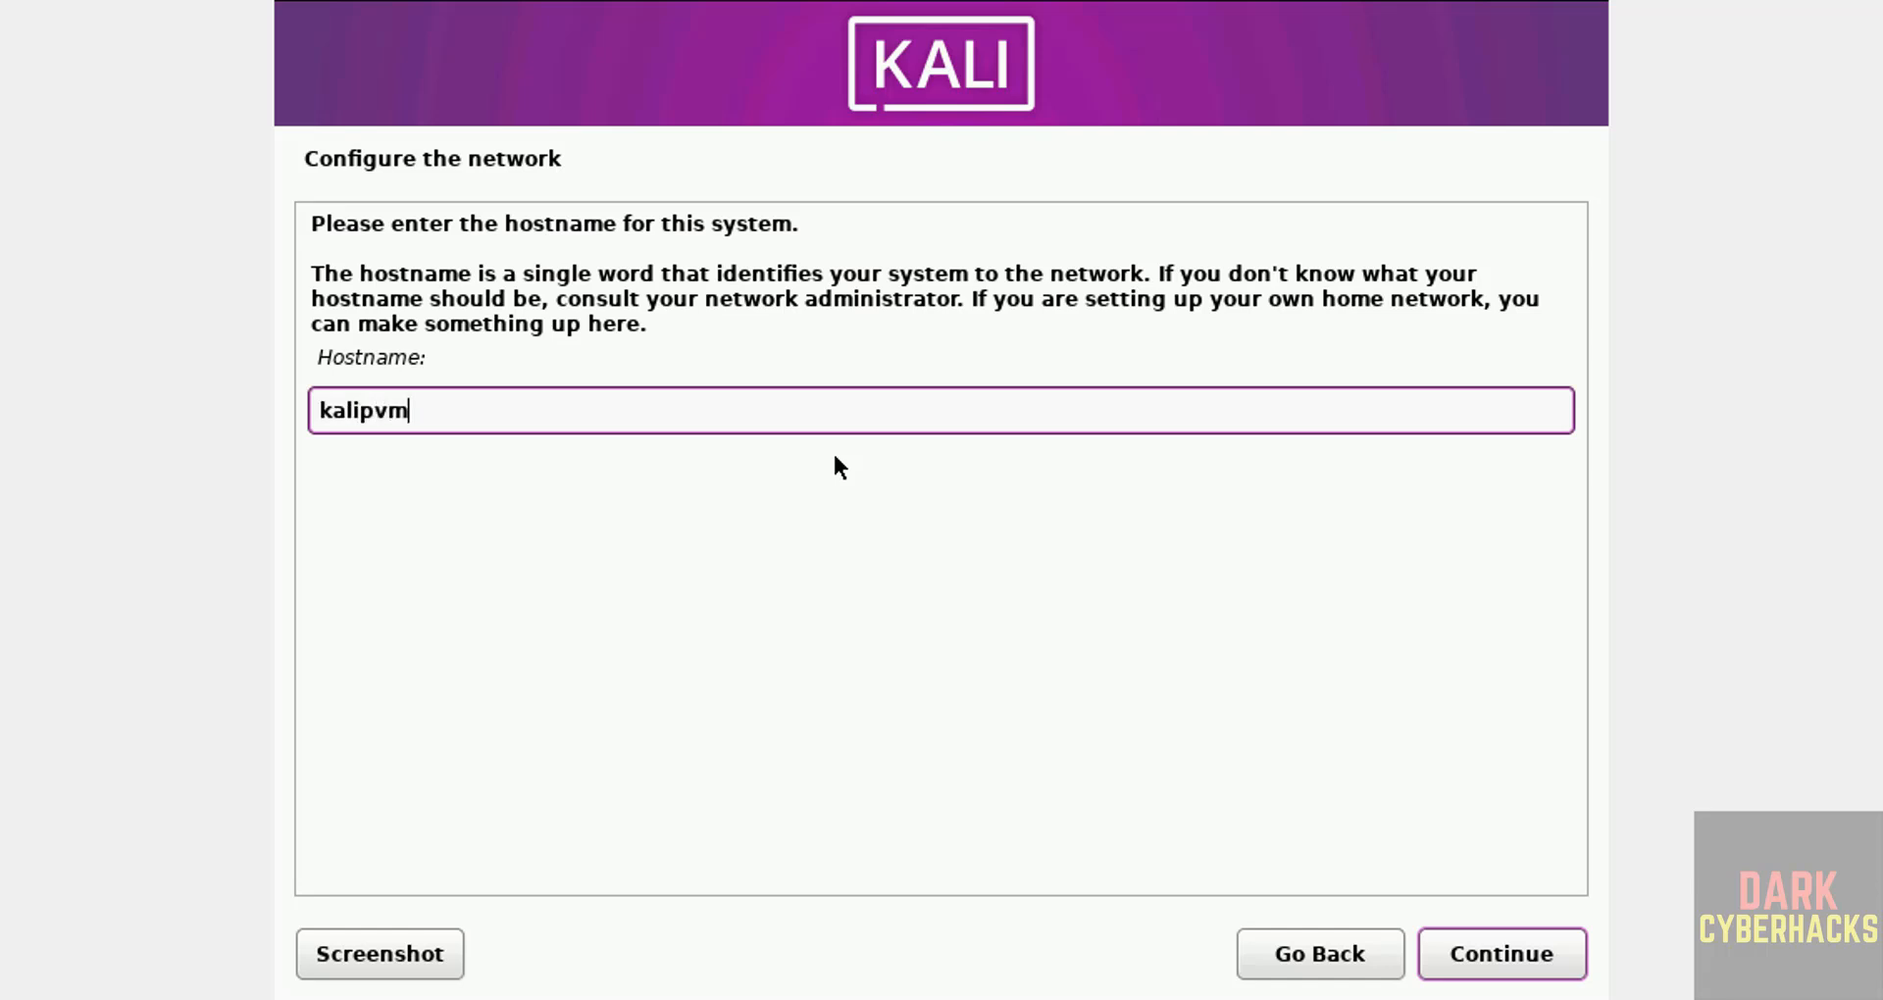
{"action": "mouse_move", "coordinate": [1200, 698]}
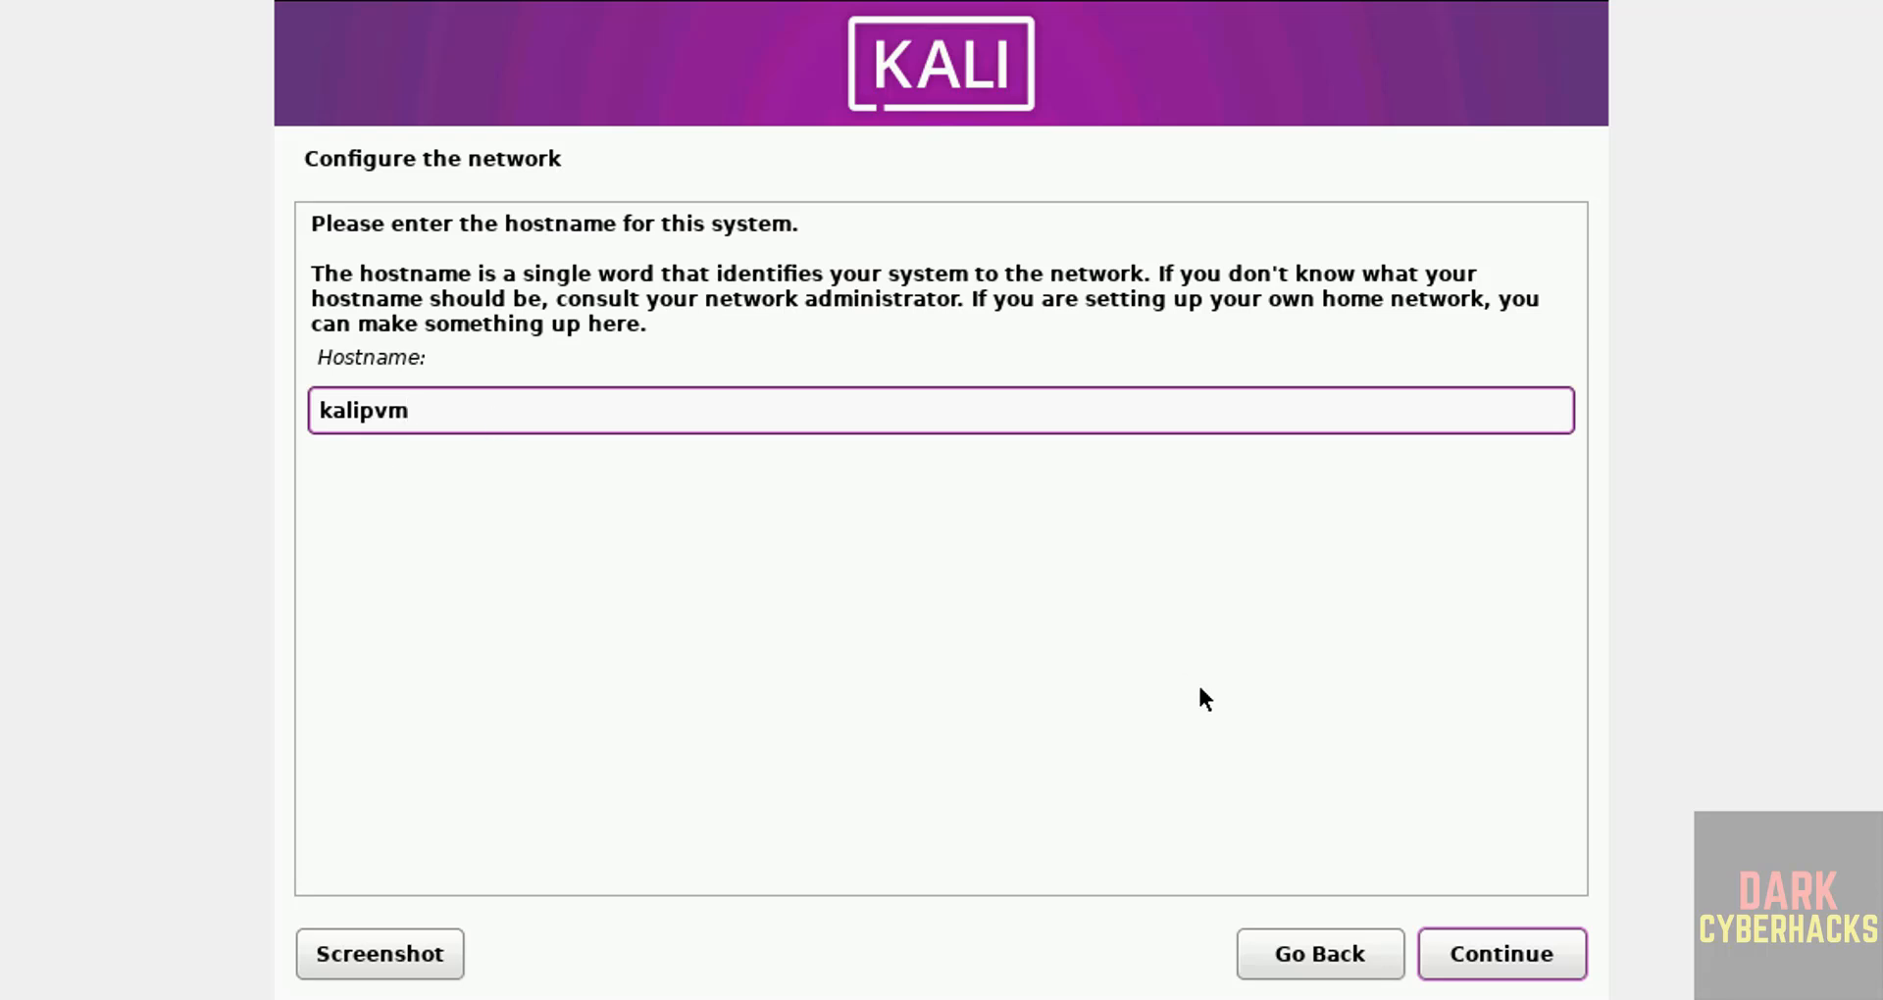
{"action": "left_click", "coordinate": [1503, 953]}
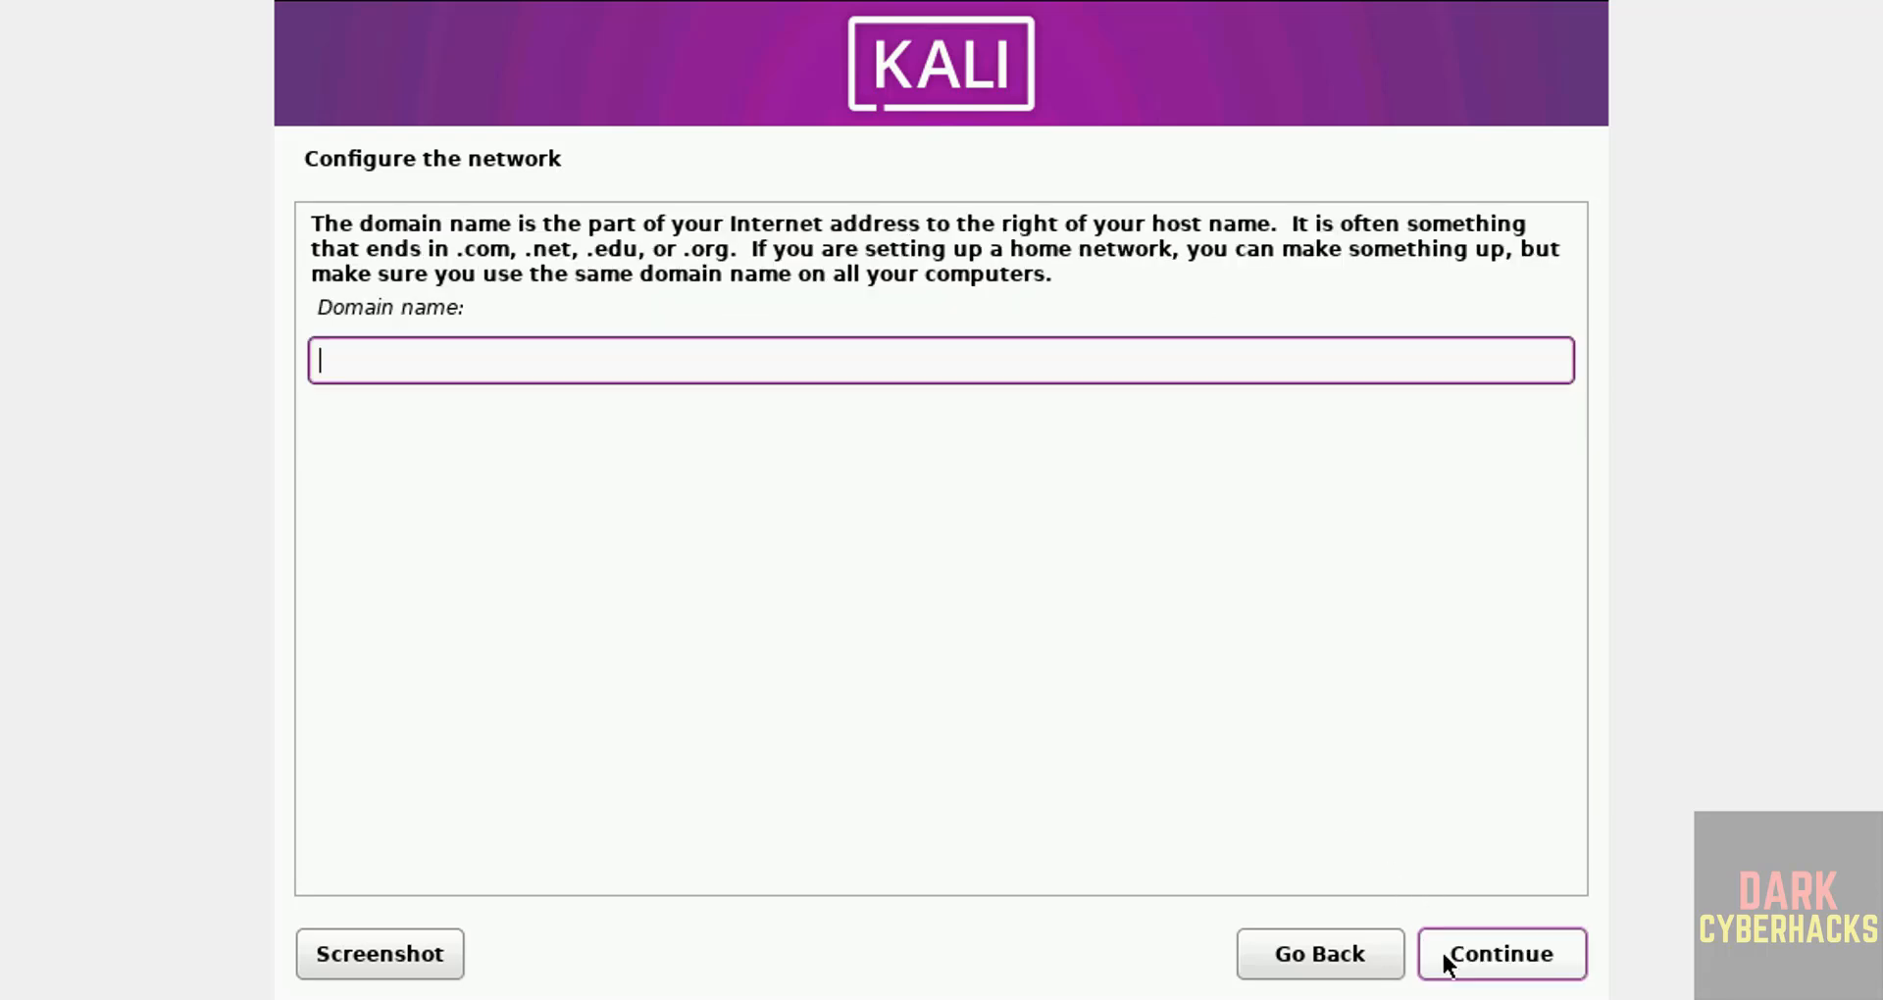
{"action": "mouse_move", "coordinate": [497, 364]}
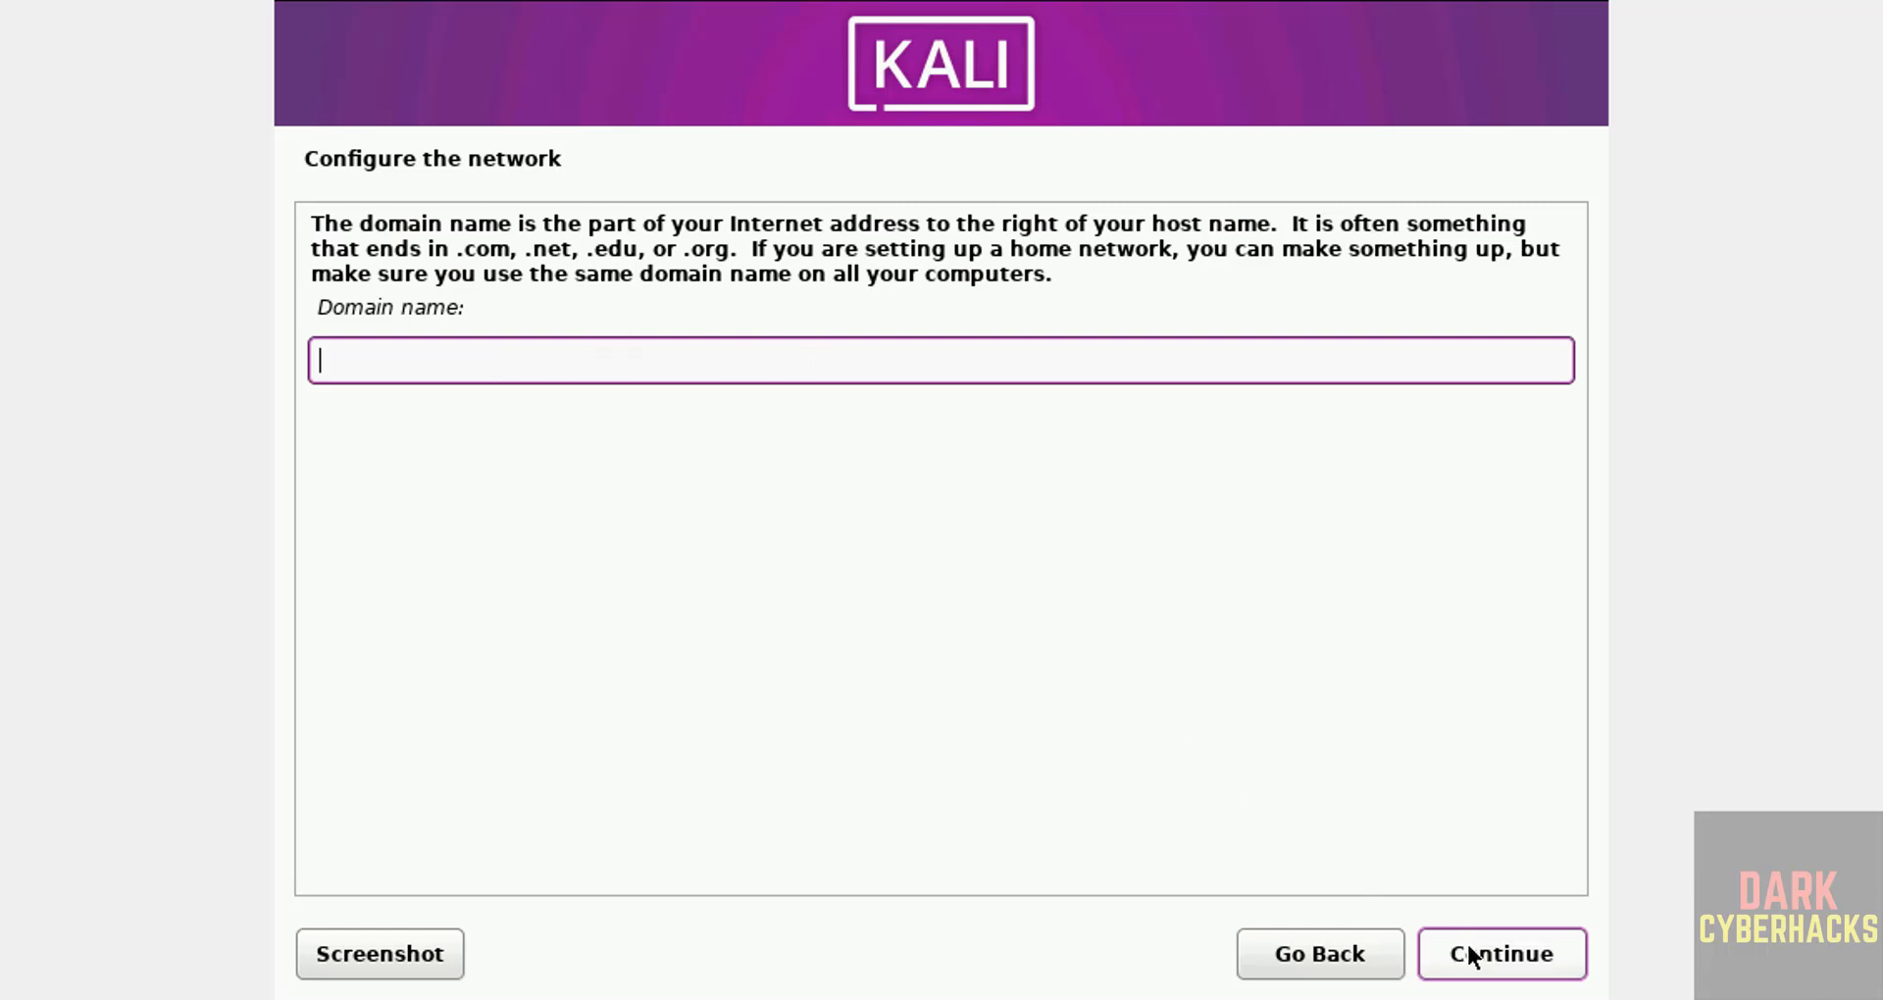
Leave the domain name blank and set the new user's full name to r2school.
{"action": "left_click", "coordinate": [1502, 953]}
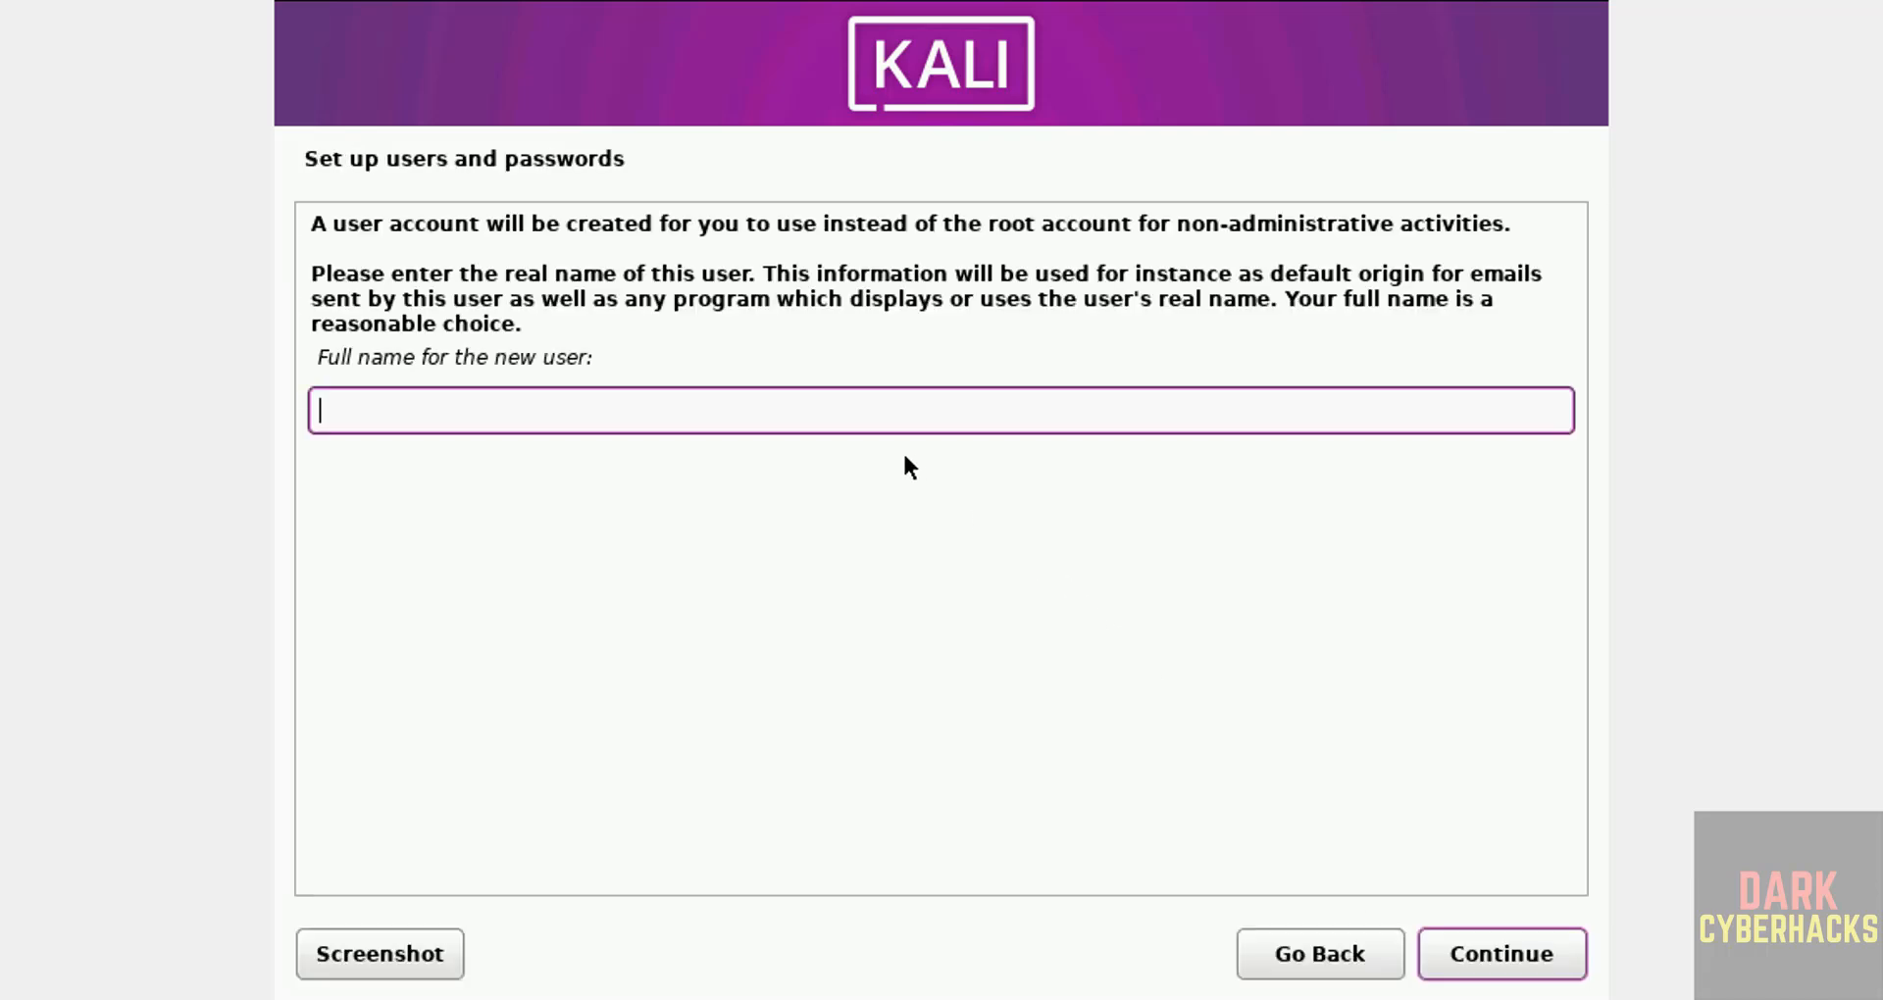
{"action": "mouse_move", "coordinate": [746, 404]}
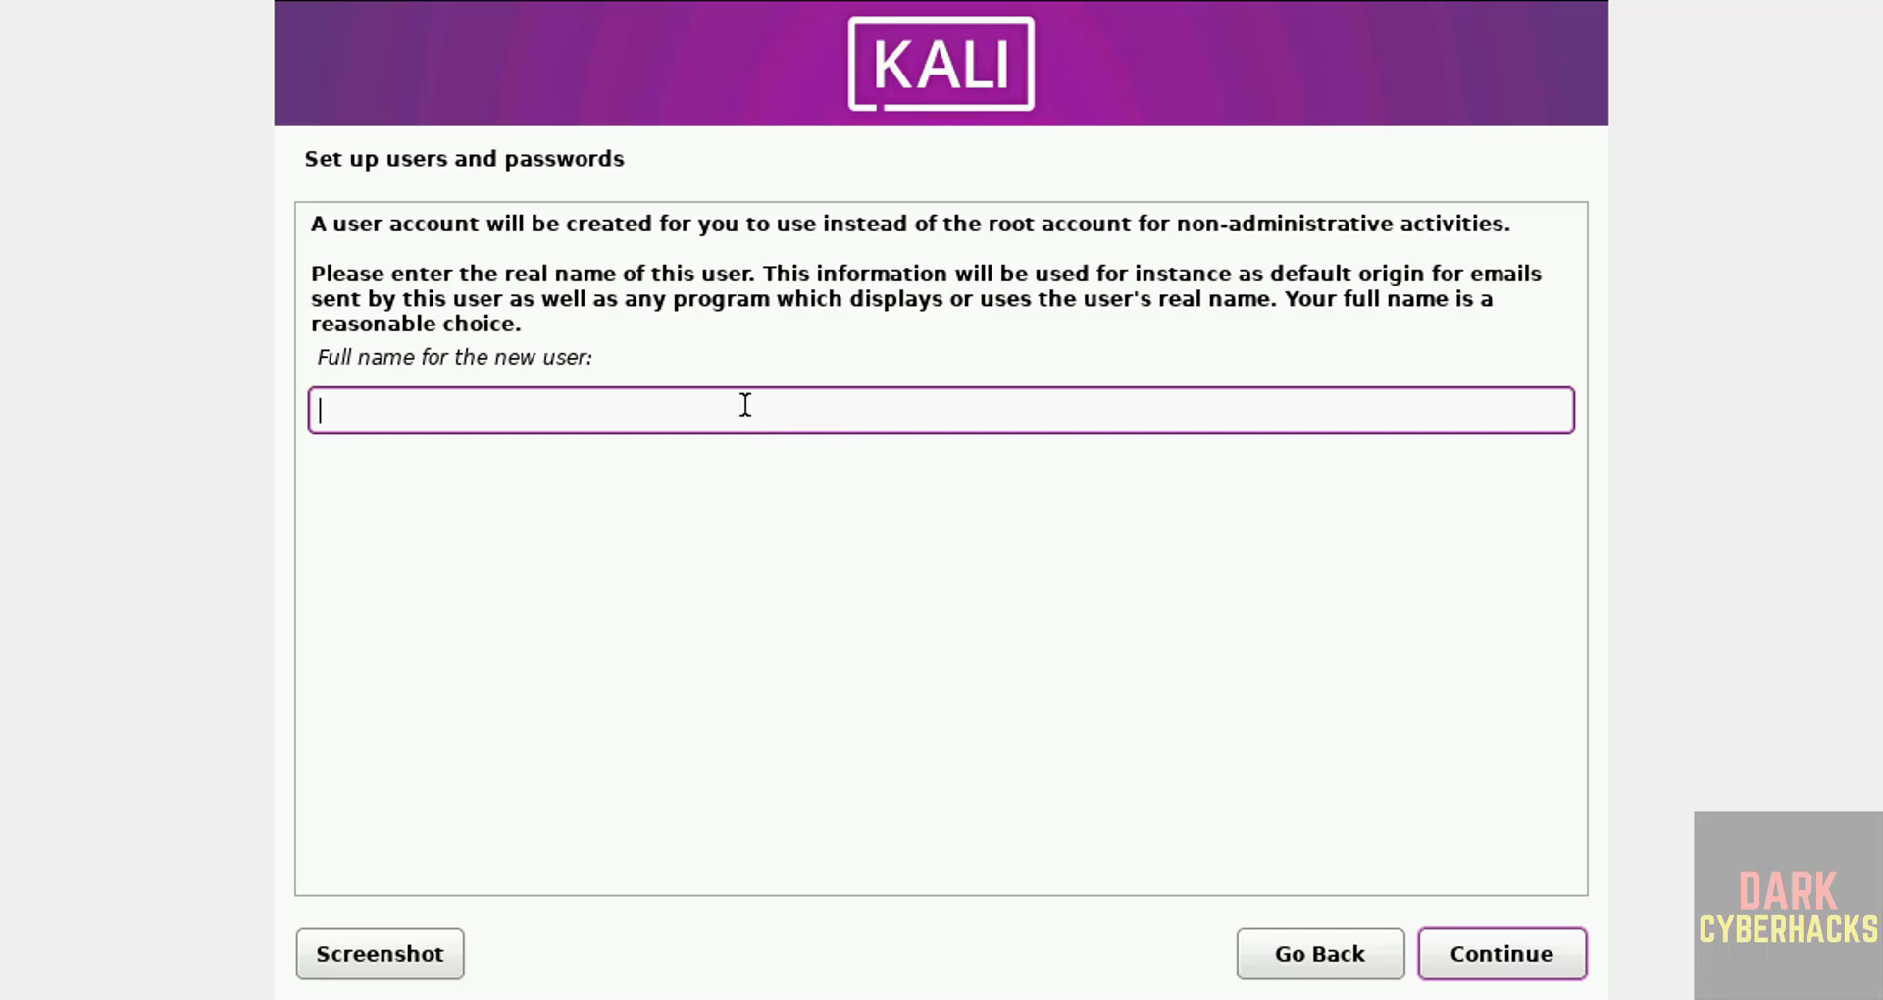
{"action": "type", "text": "r2school"}
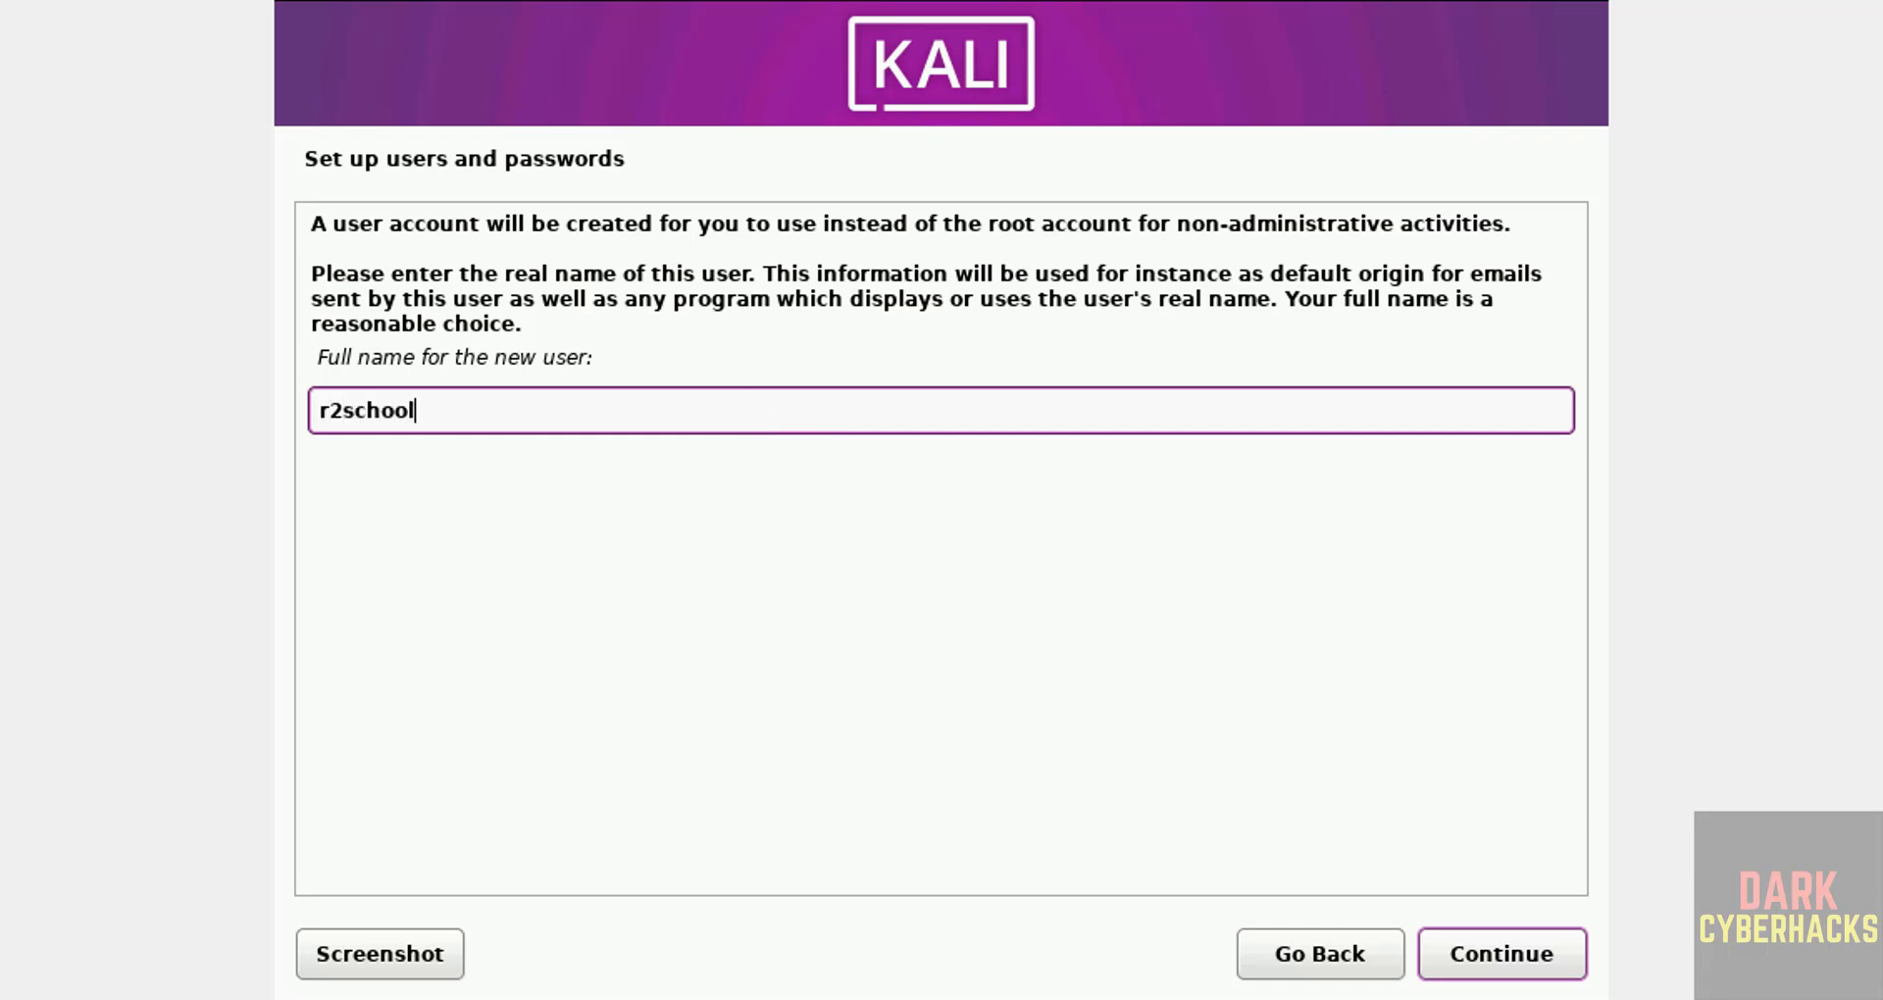
{"action": "left_click", "coordinate": [1503, 953]}
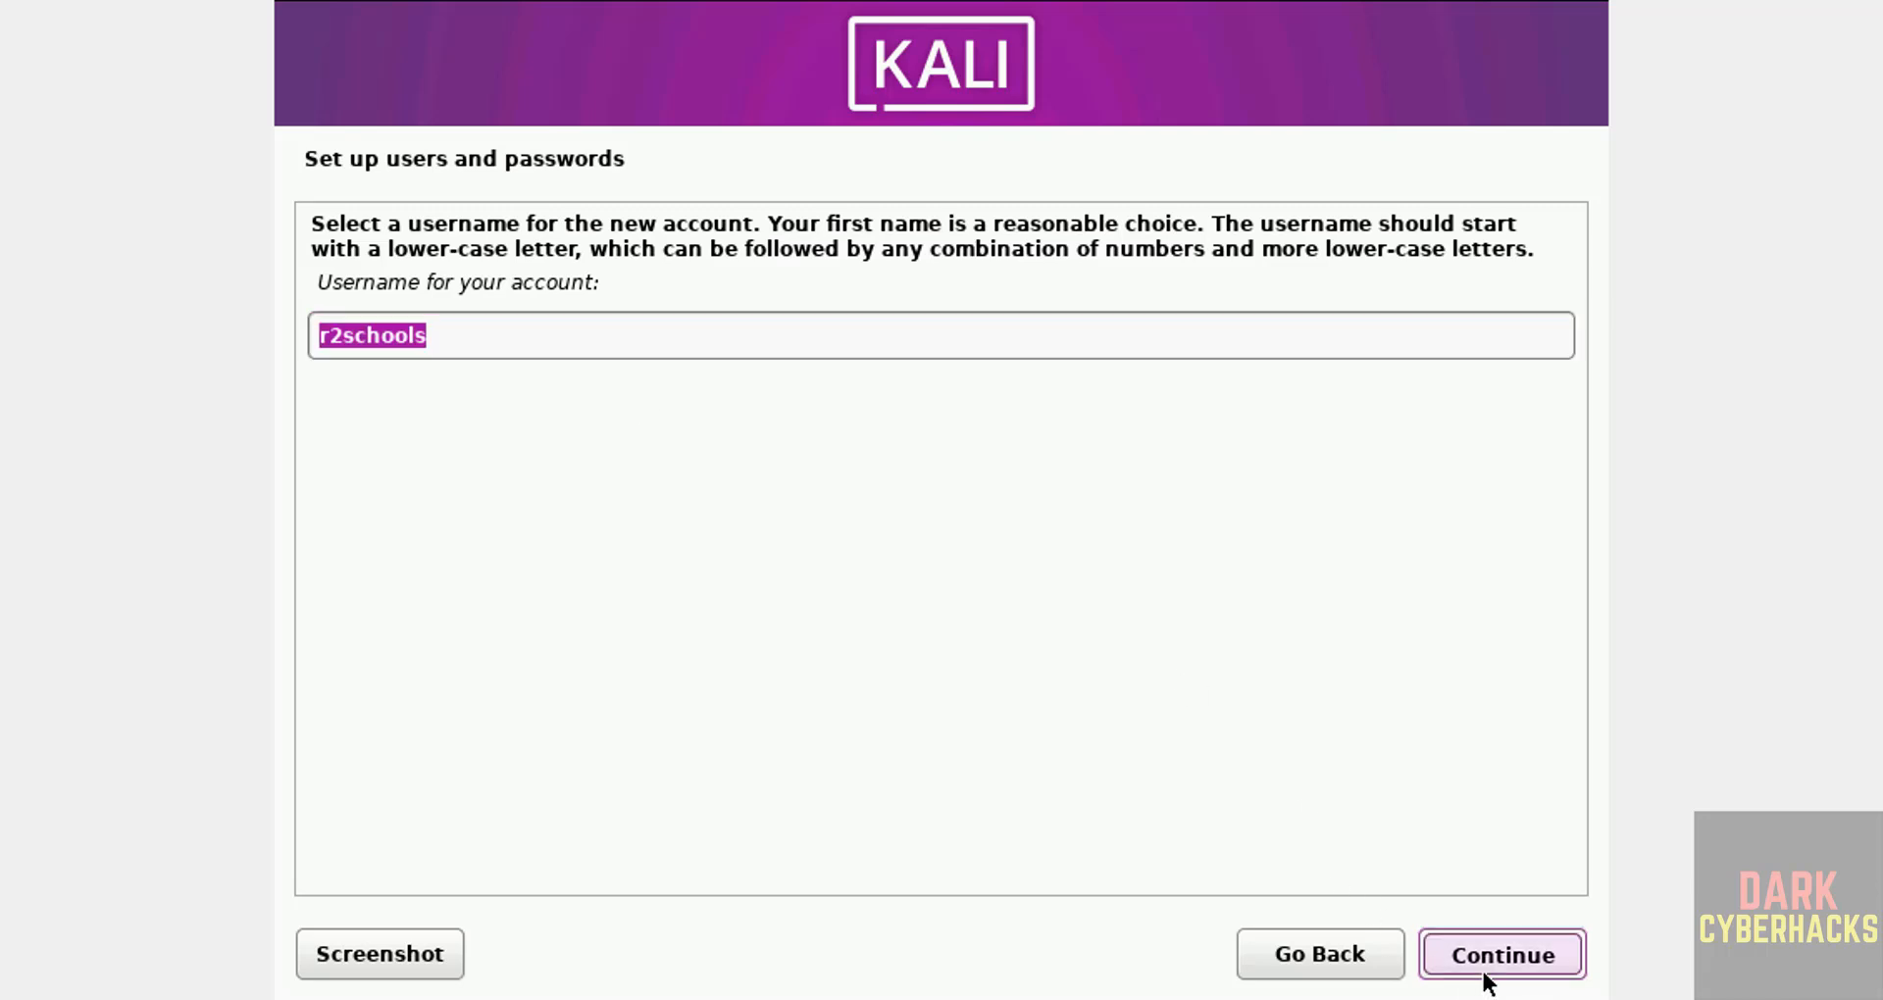
Keep username r2schools and confirm the account password.
{"action": "left_click", "coordinate": [1502, 953]}
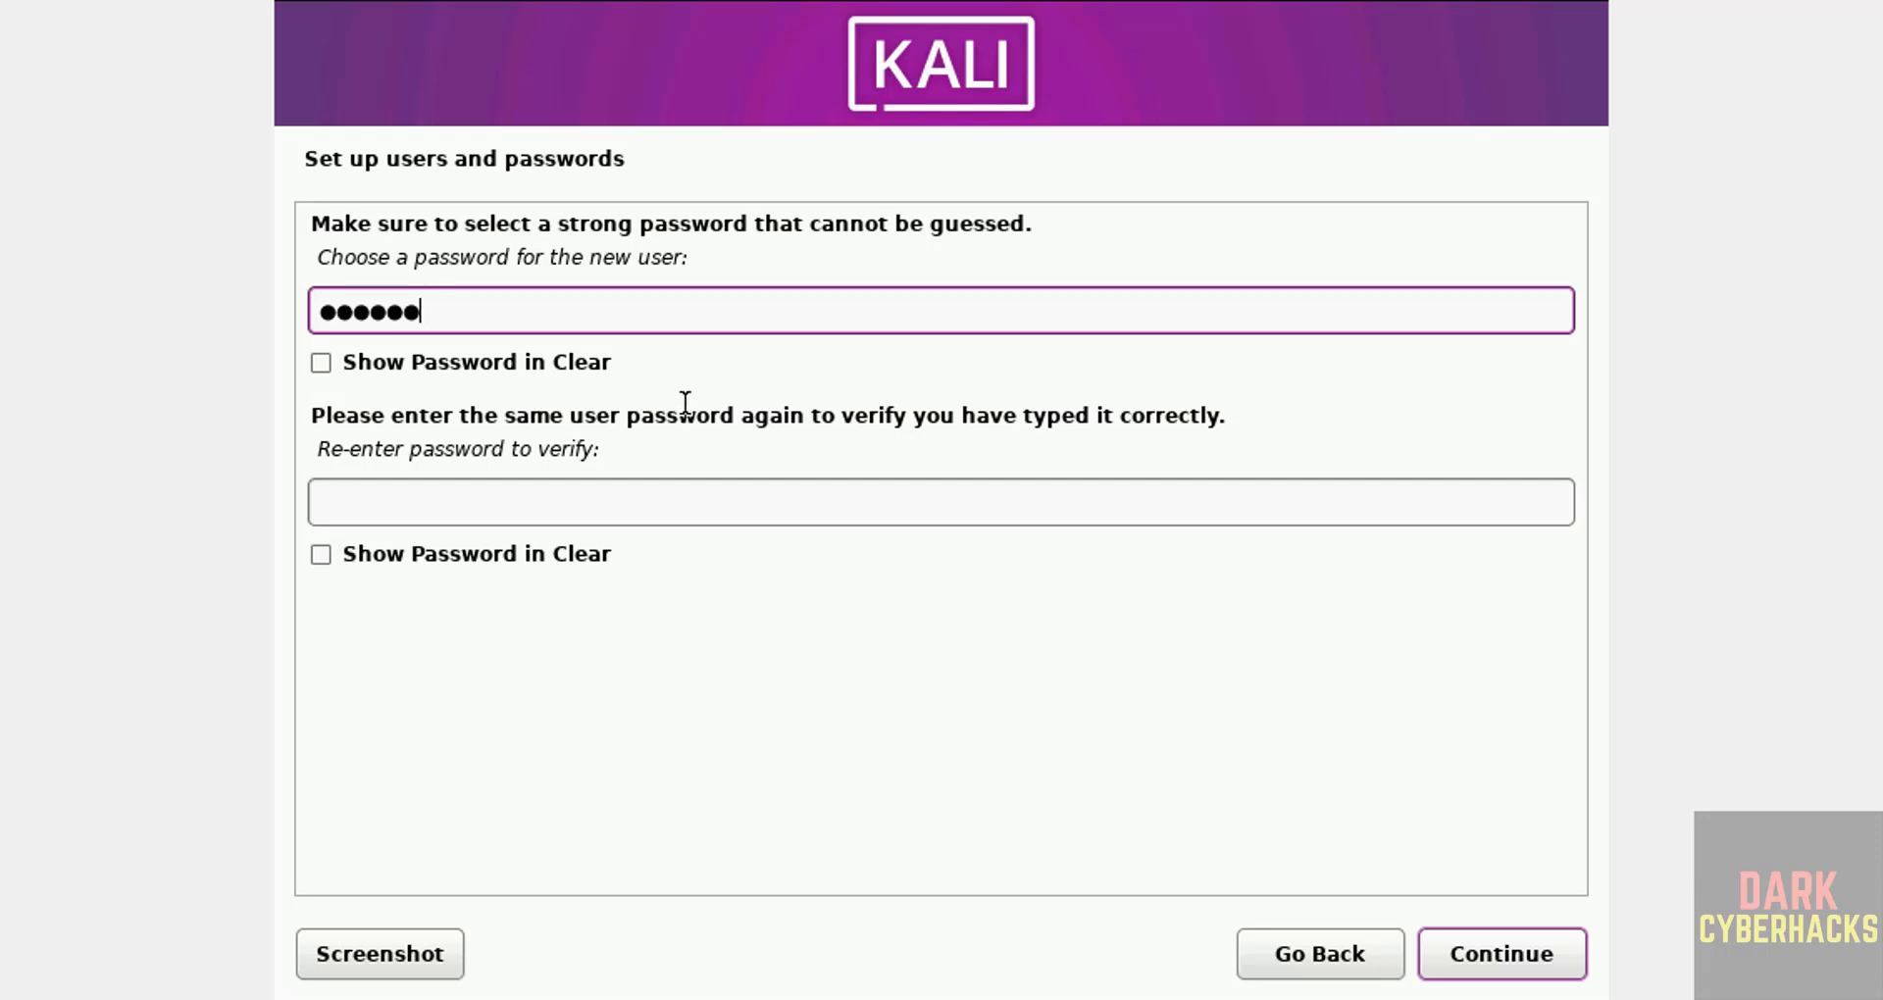
{"action": "key", "text": "BackSpace"}
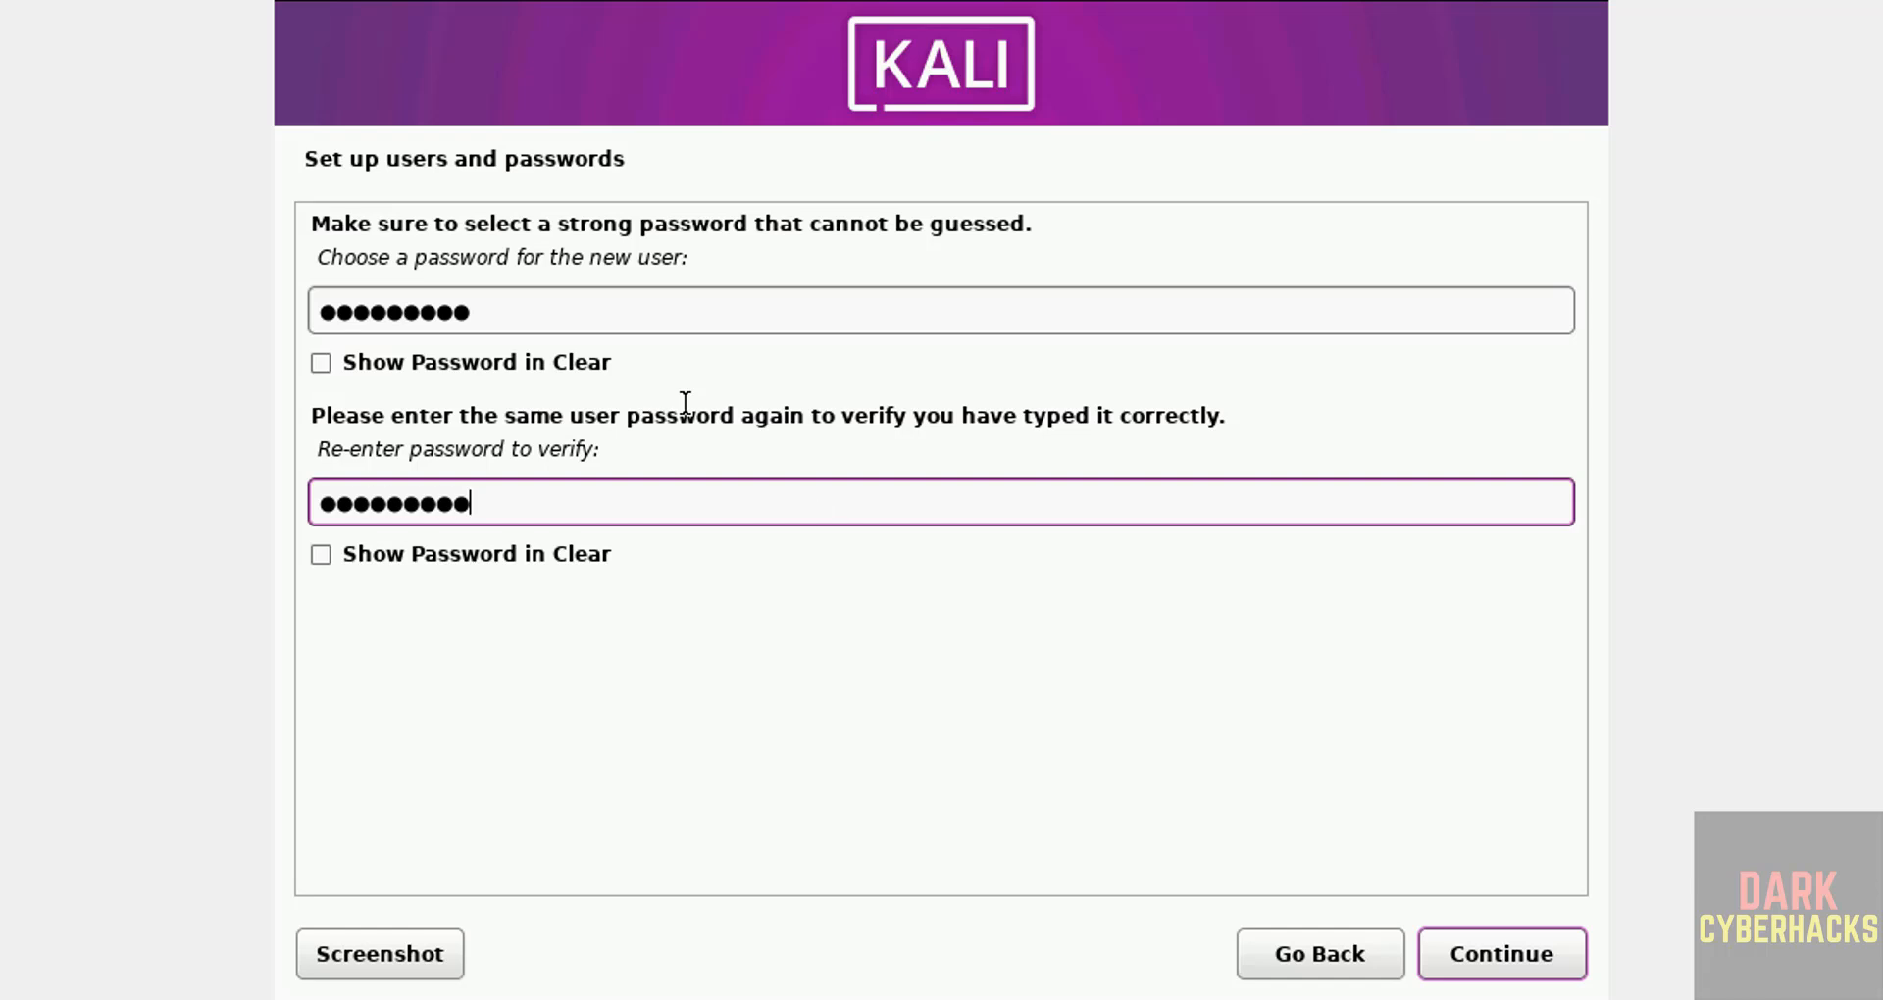
{"action": "left_click", "coordinate": [1502, 953]}
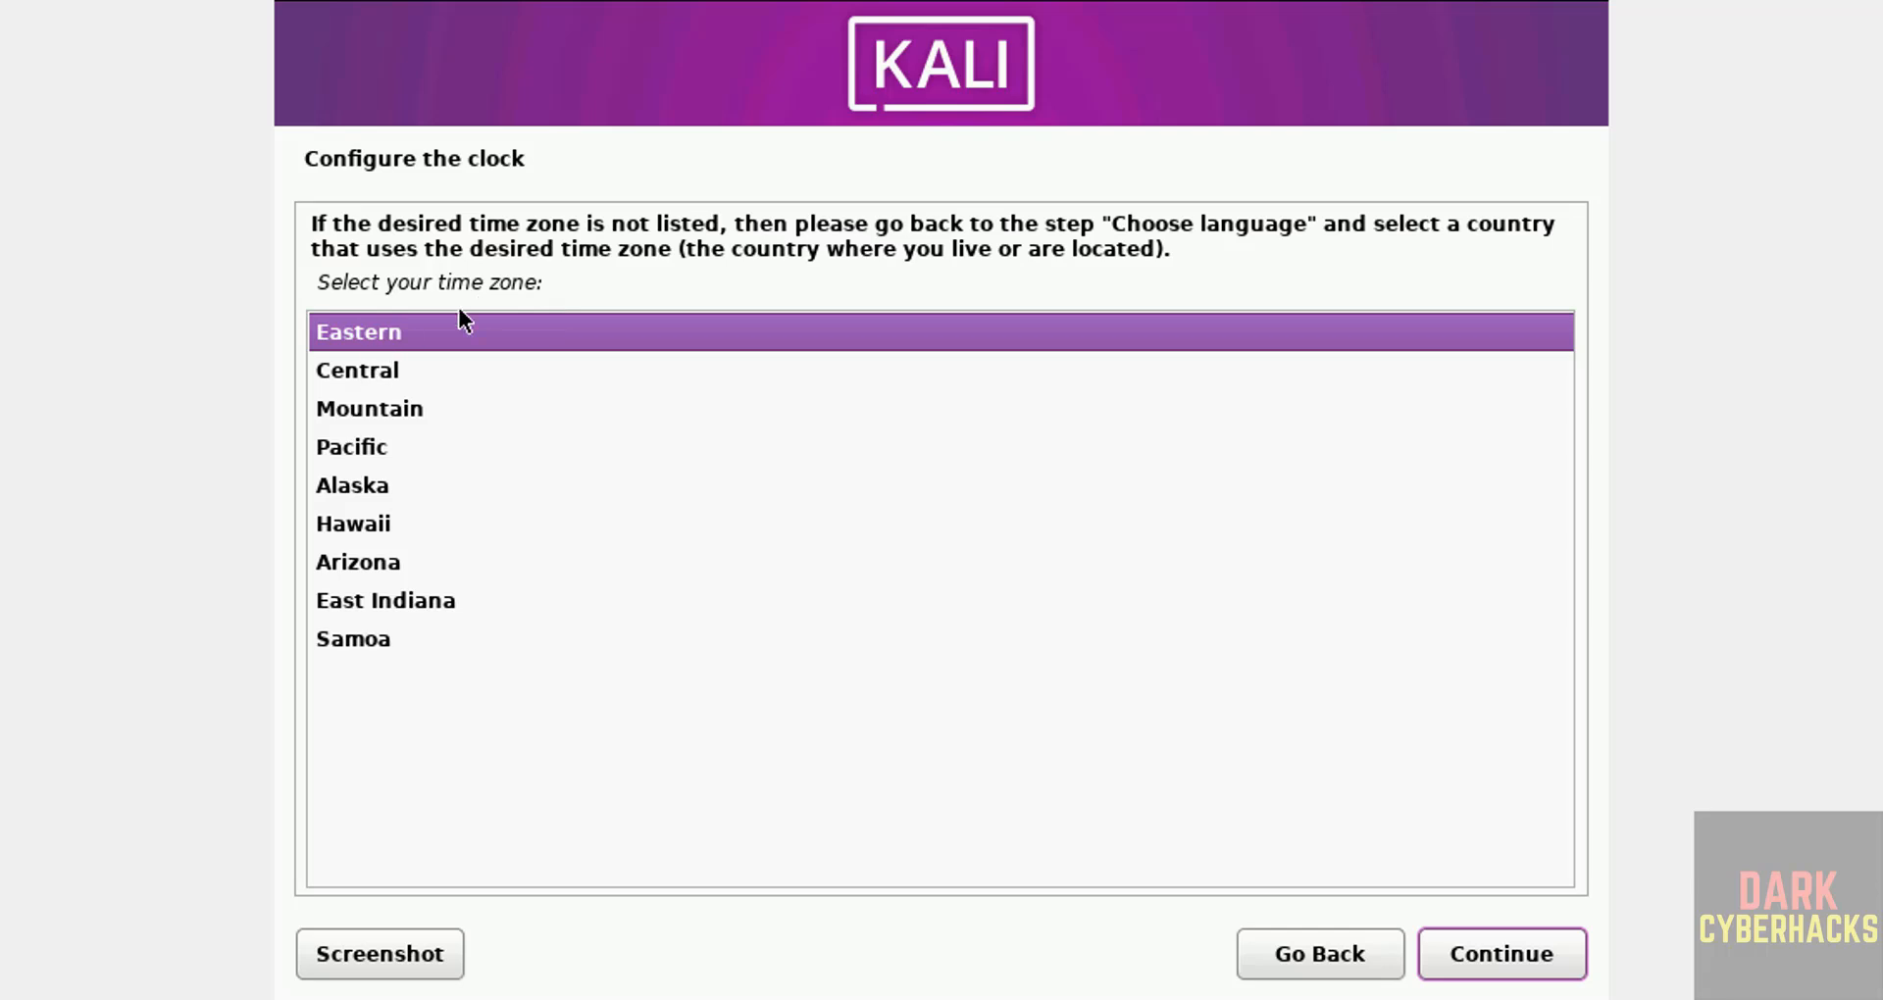
{"action": "mouse_move", "coordinate": [590, 408]}
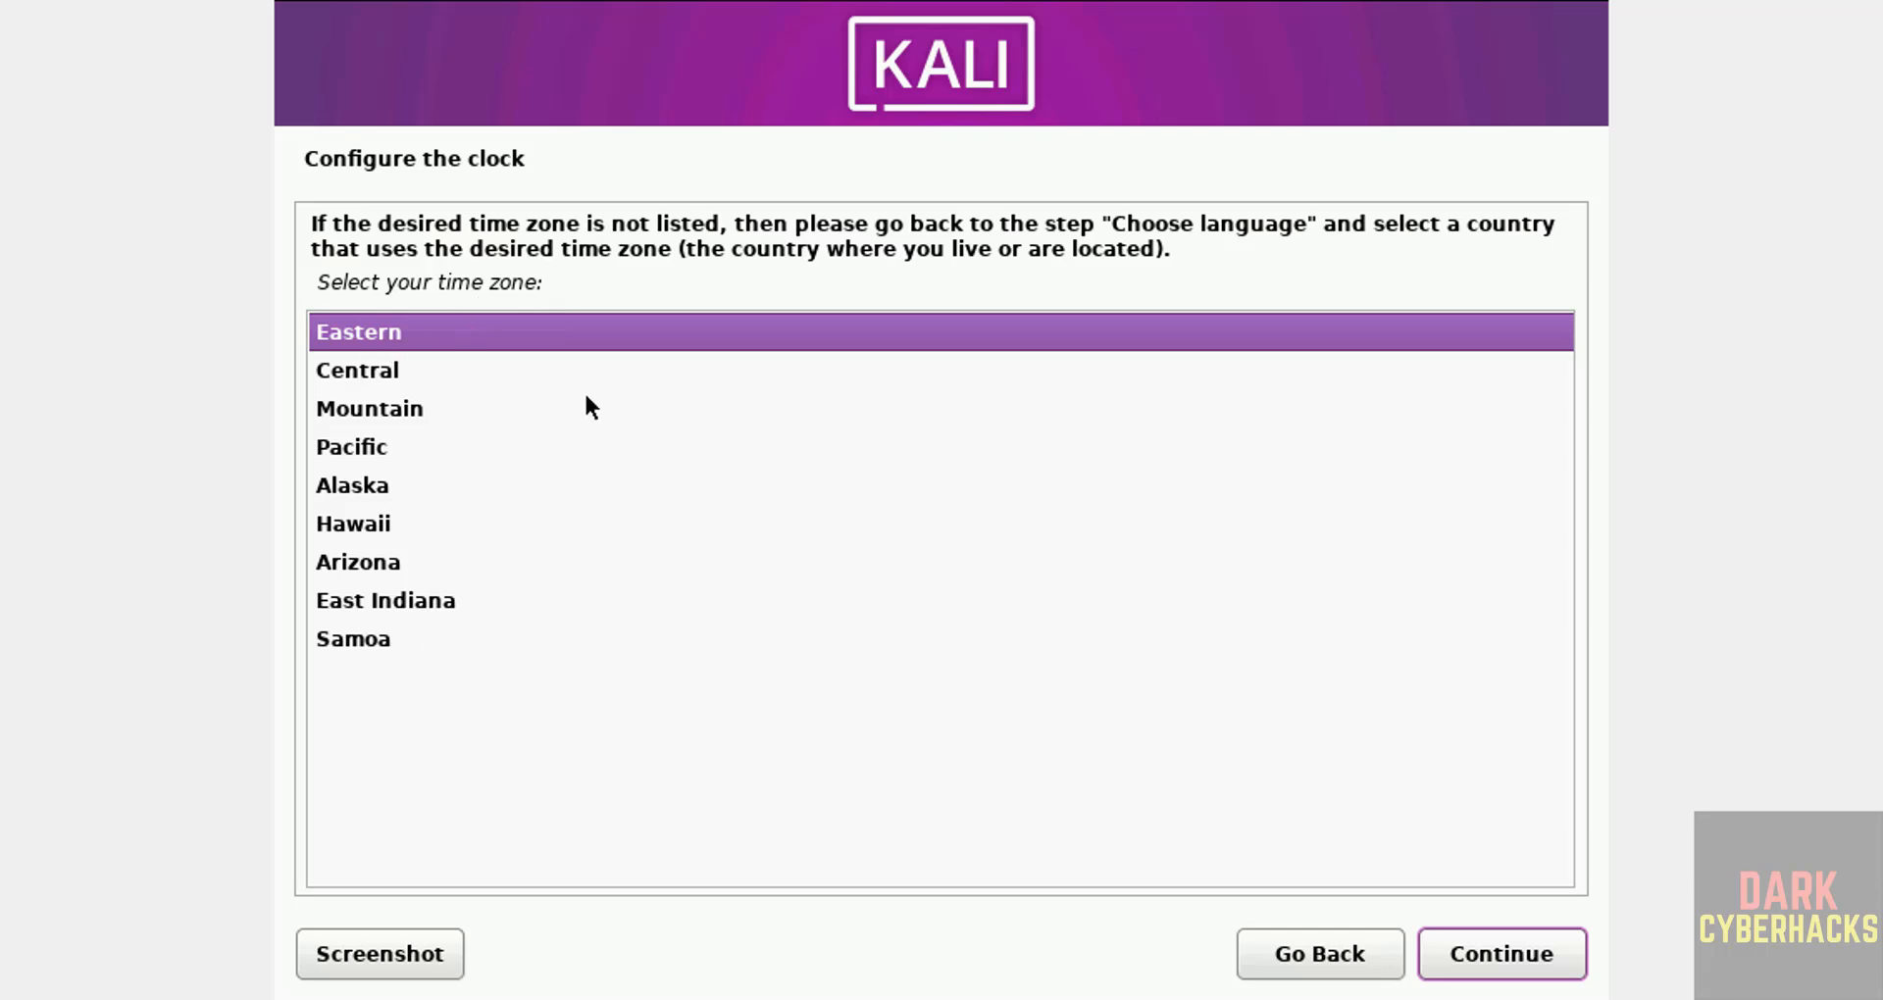
{"action": "mouse_move", "coordinate": [479, 614]}
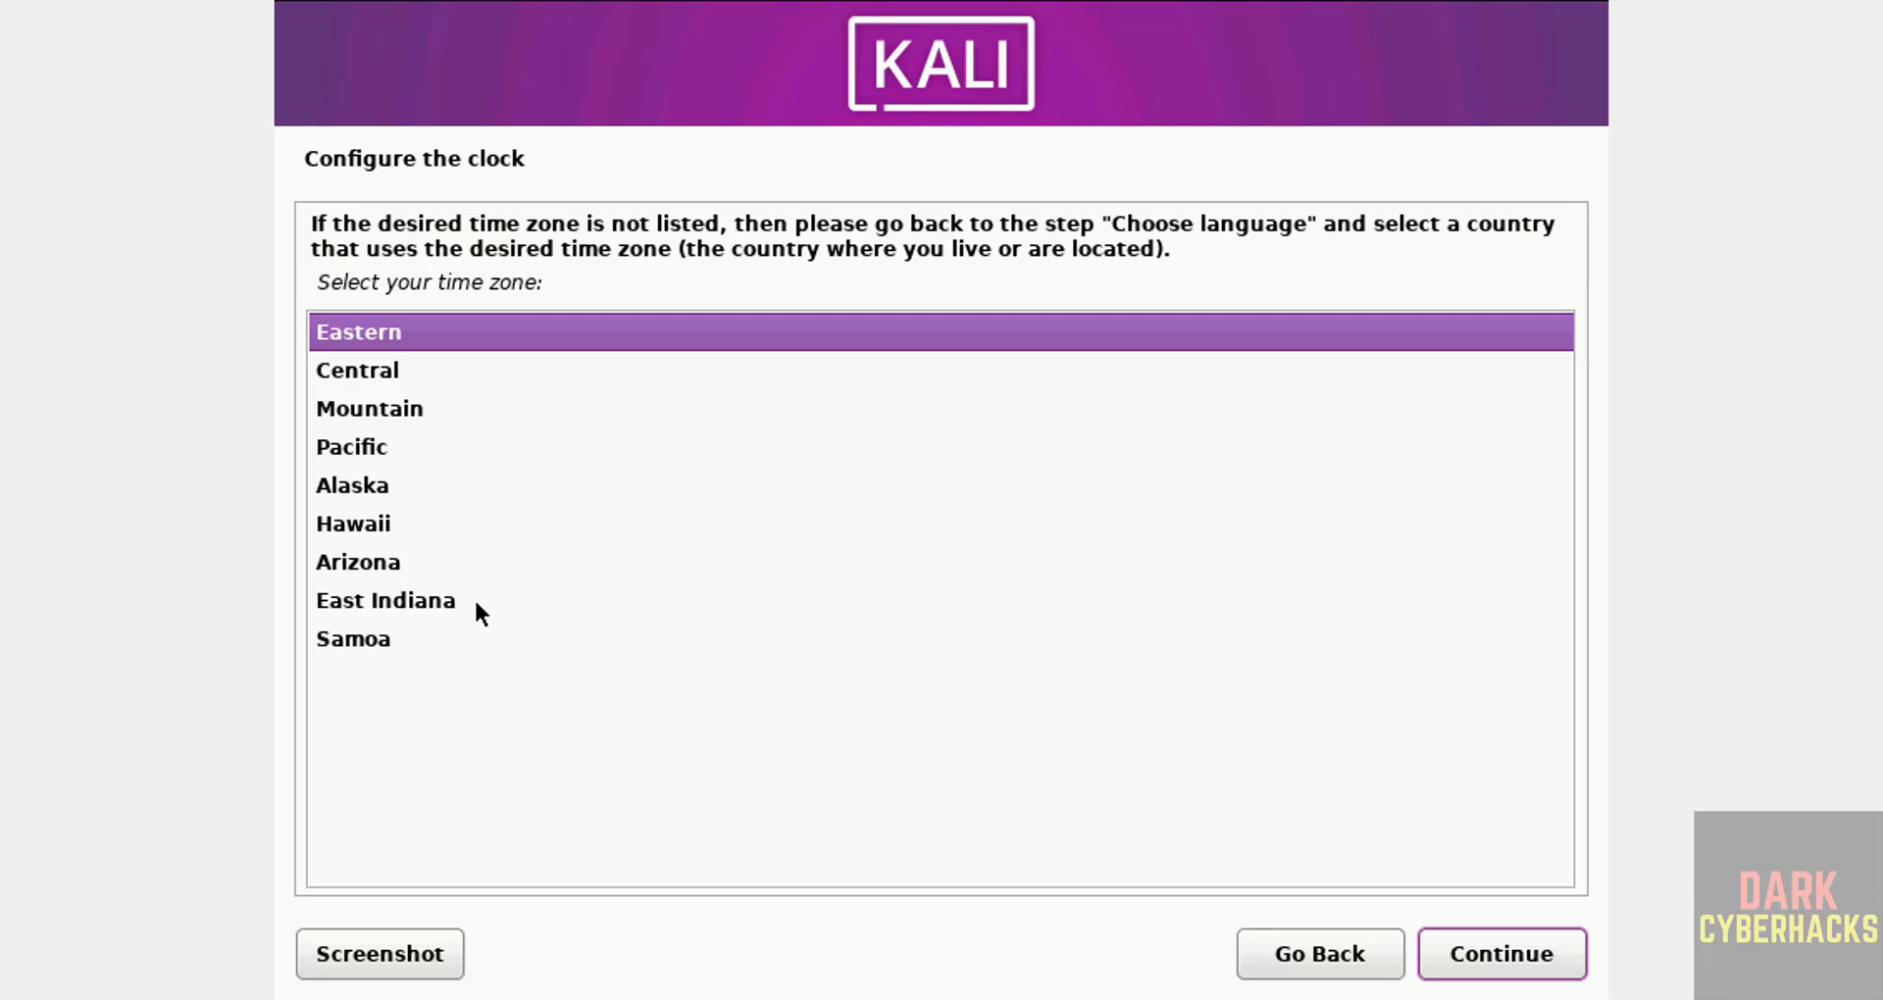
{"action": "mouse_move", "coordinate": [498, 588]}
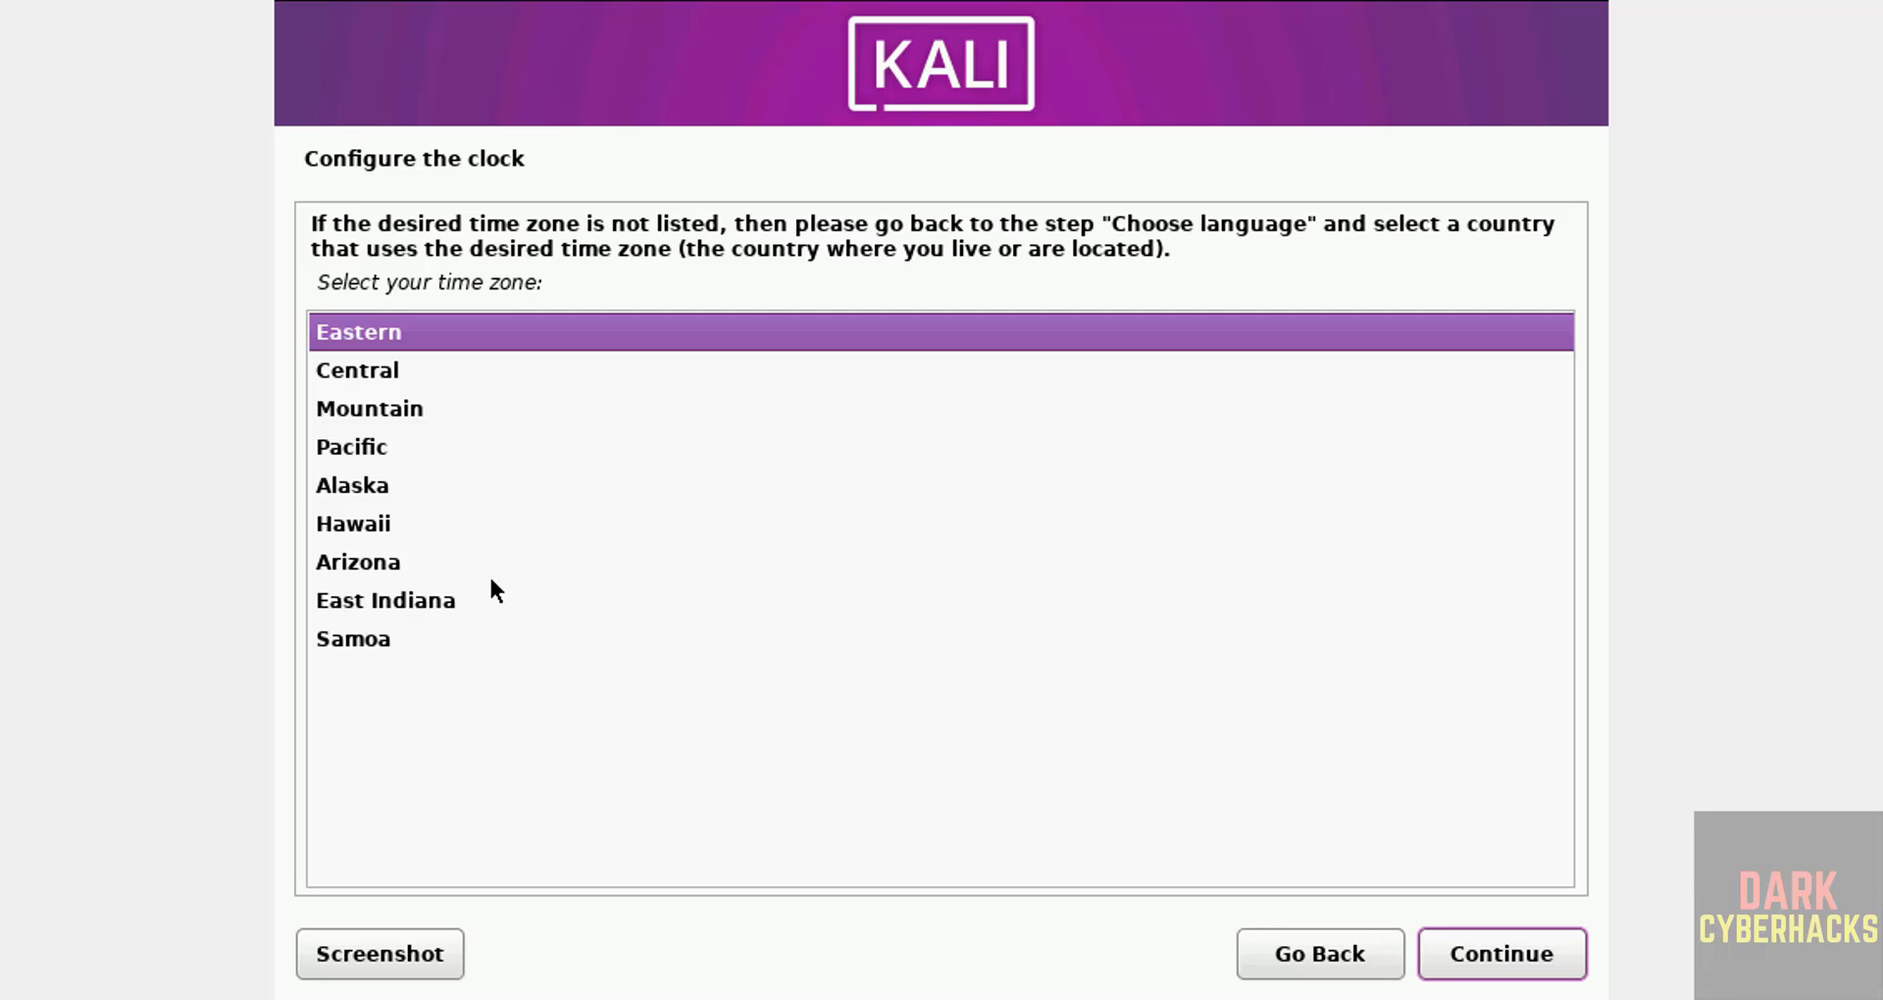
{"action": "mouse_move", "coordinate": [471, 431]}
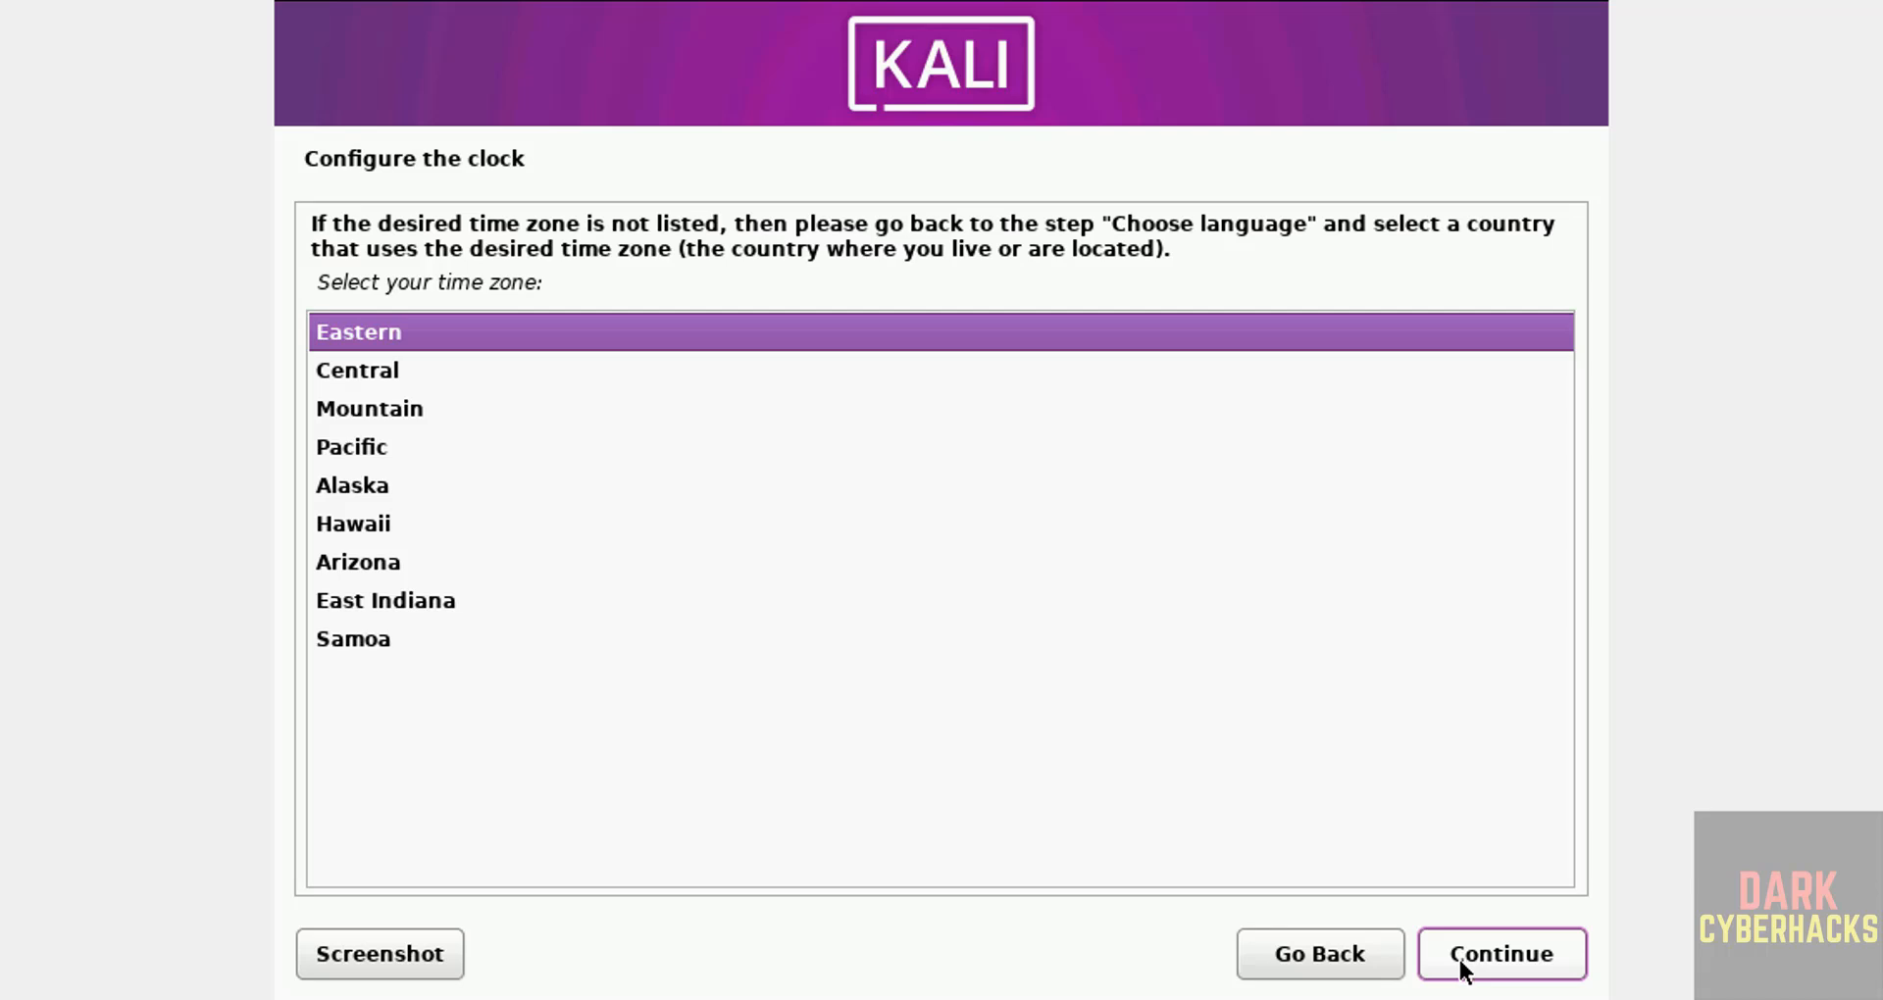
Confirm Eastern as the clock's time zone.
{"action": "left_click", "coordinate": [1502, 953]}
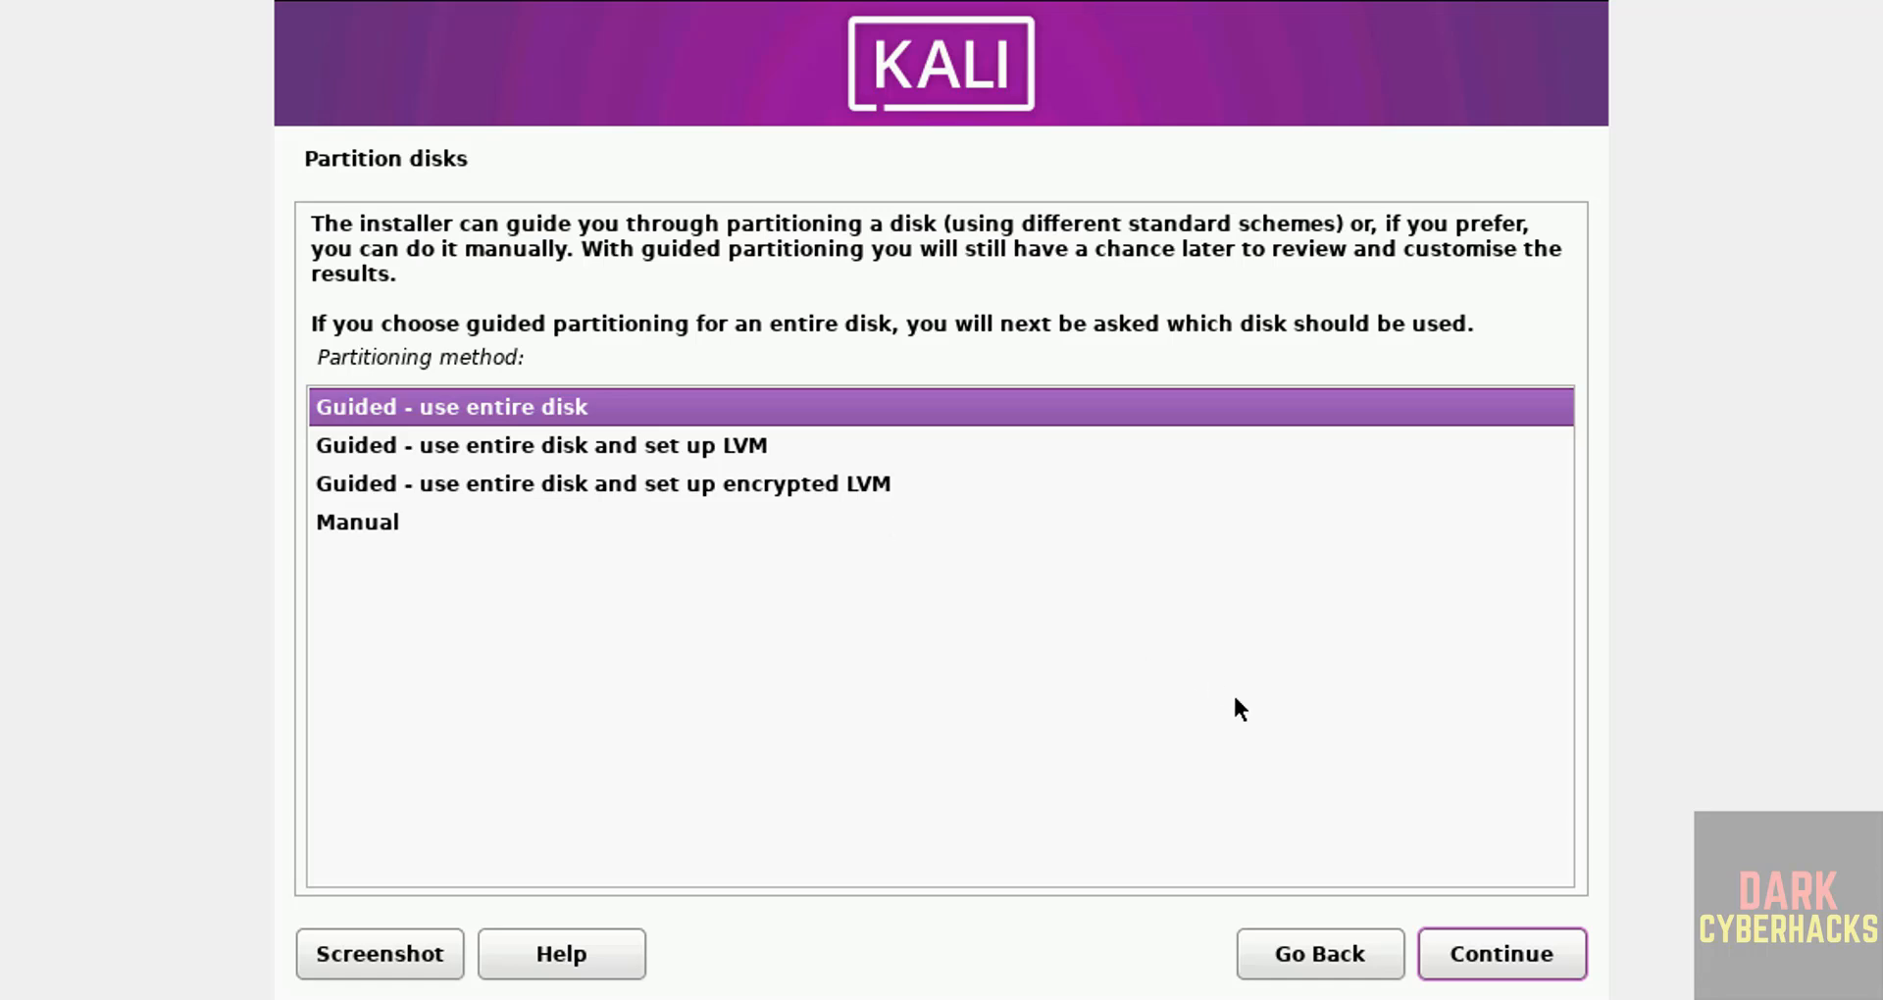
Use guided partitioning of the entire VBOX sda disk, all files in one partition, and write the changes.
{"action": "left_click", "coordinate": [1502, 954]}
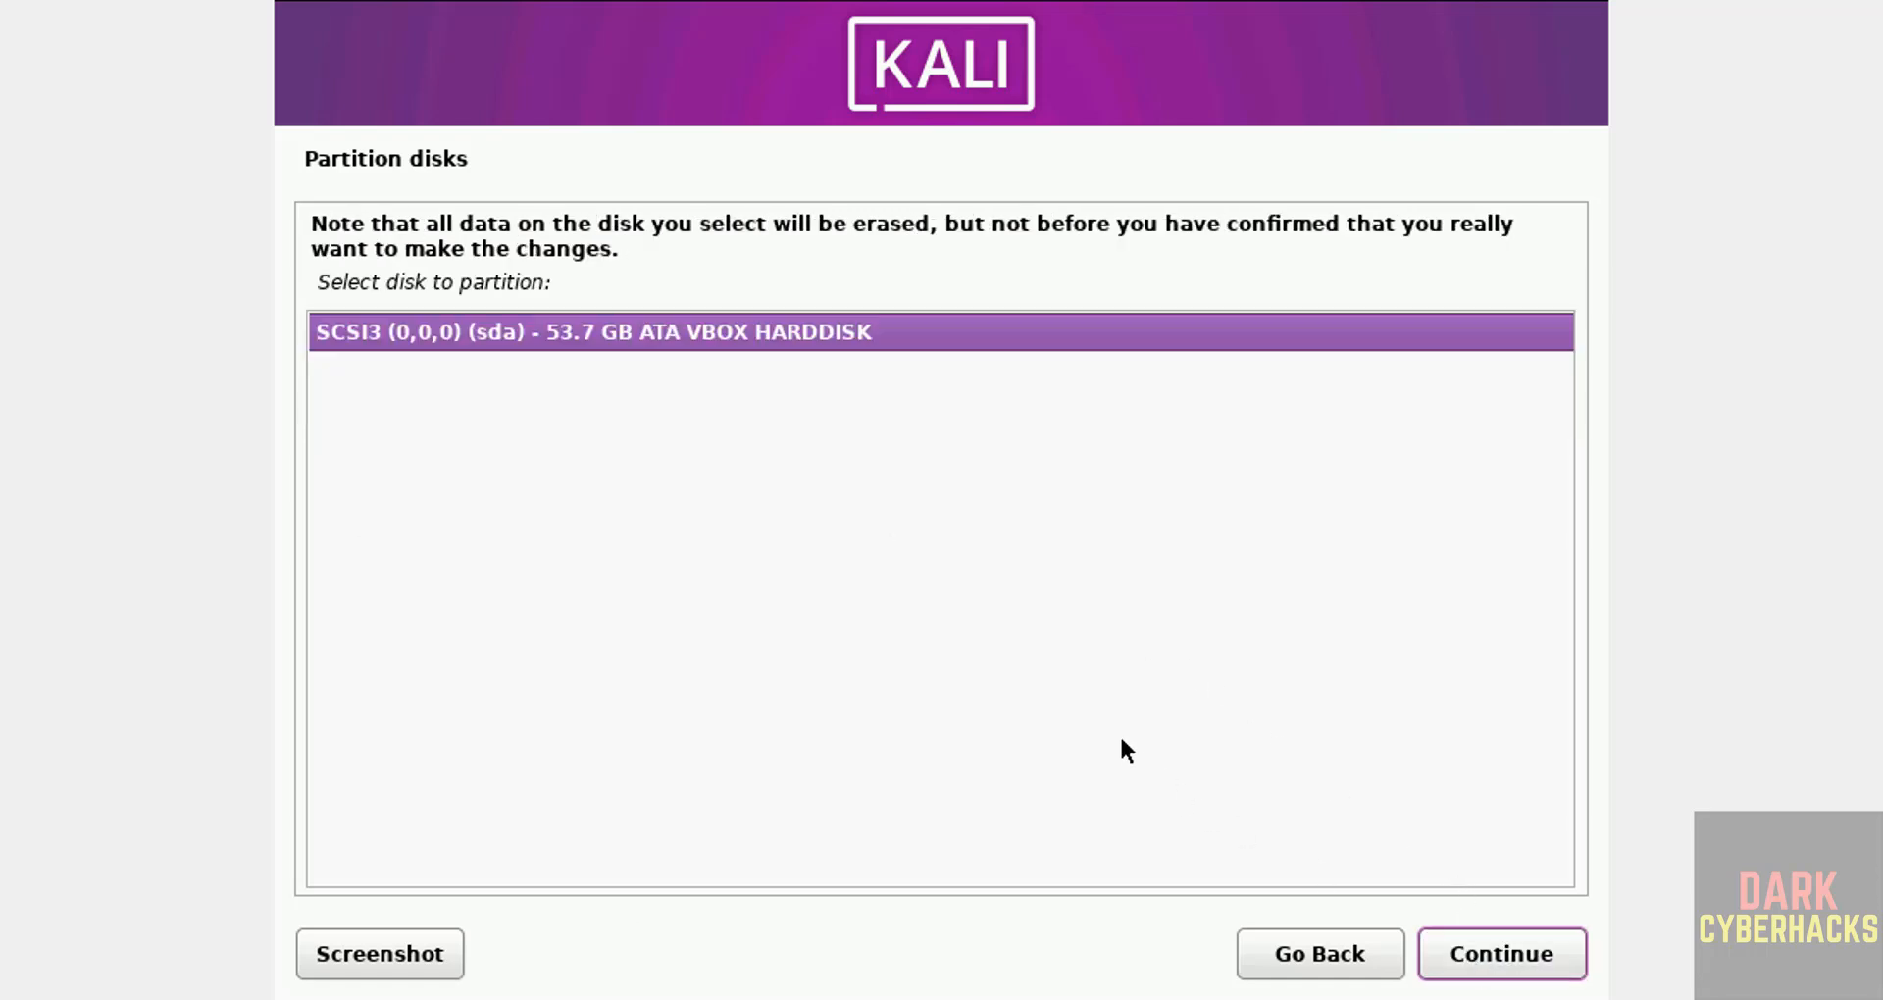
{"action": "left_click", "coordinate": [1502, 954]}
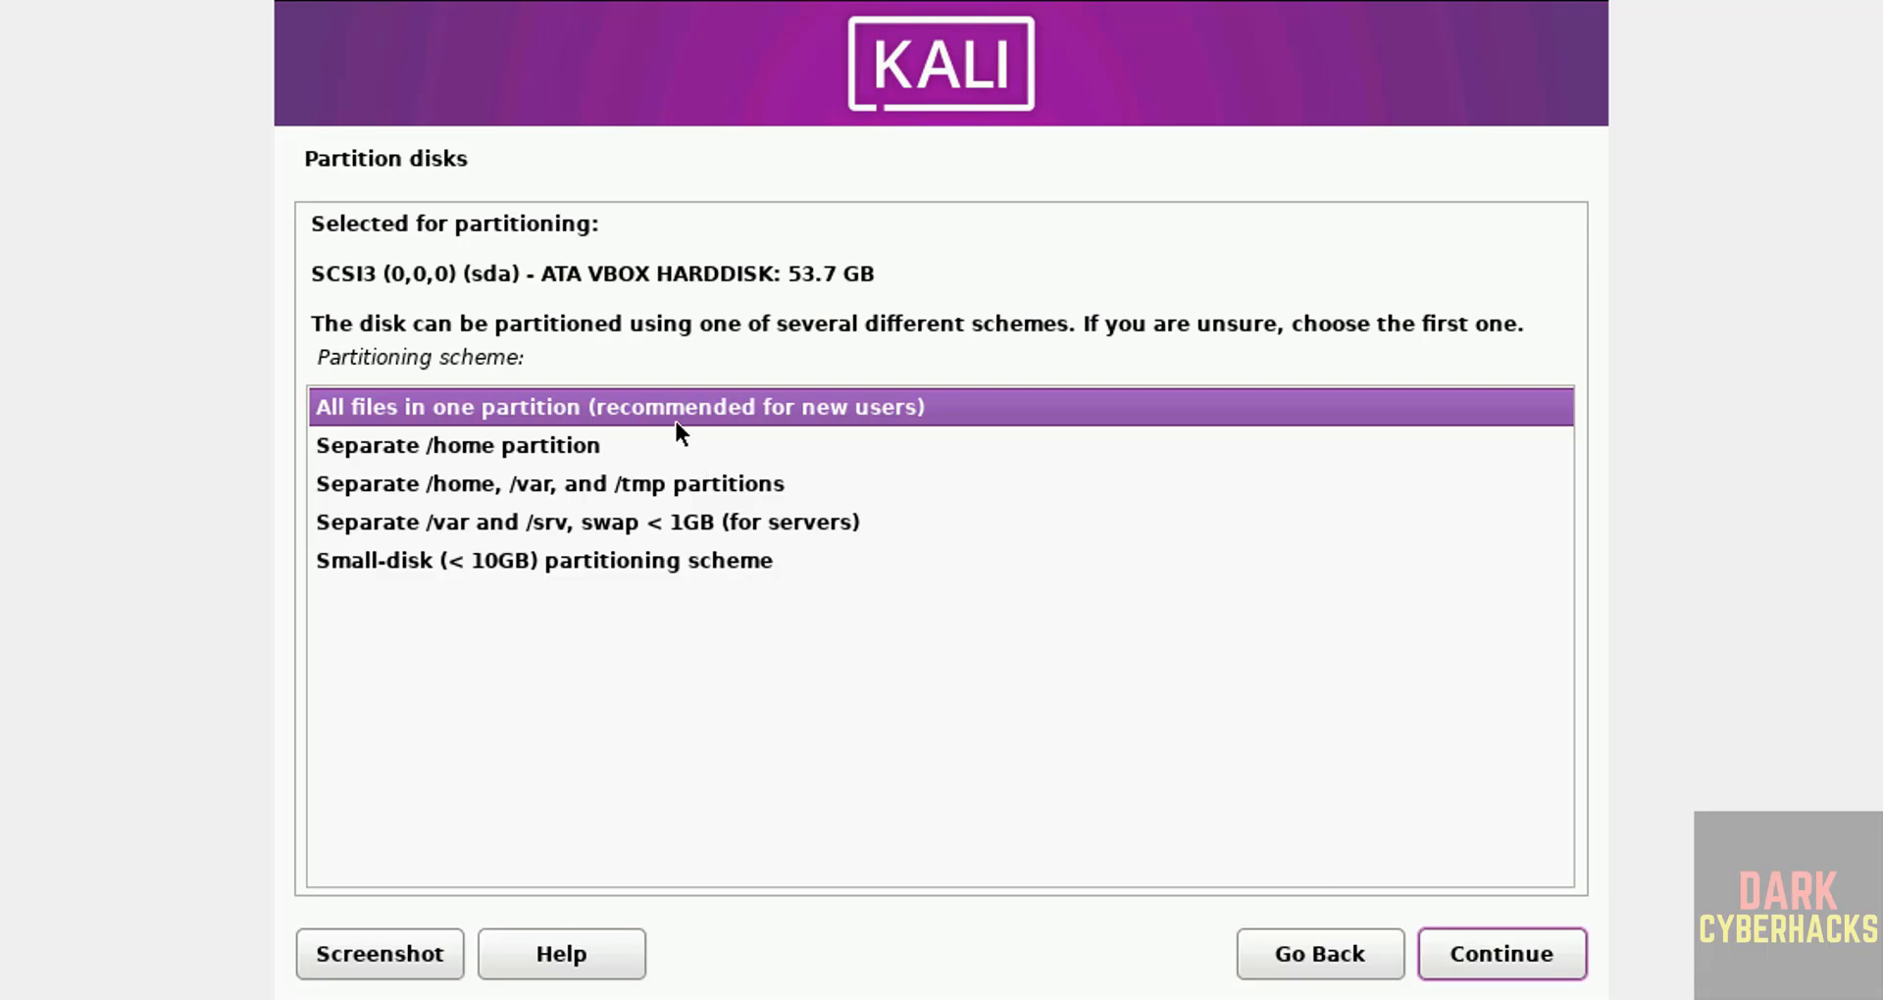
{"action": "mouse_move", "coordinate": [1467, 939]}
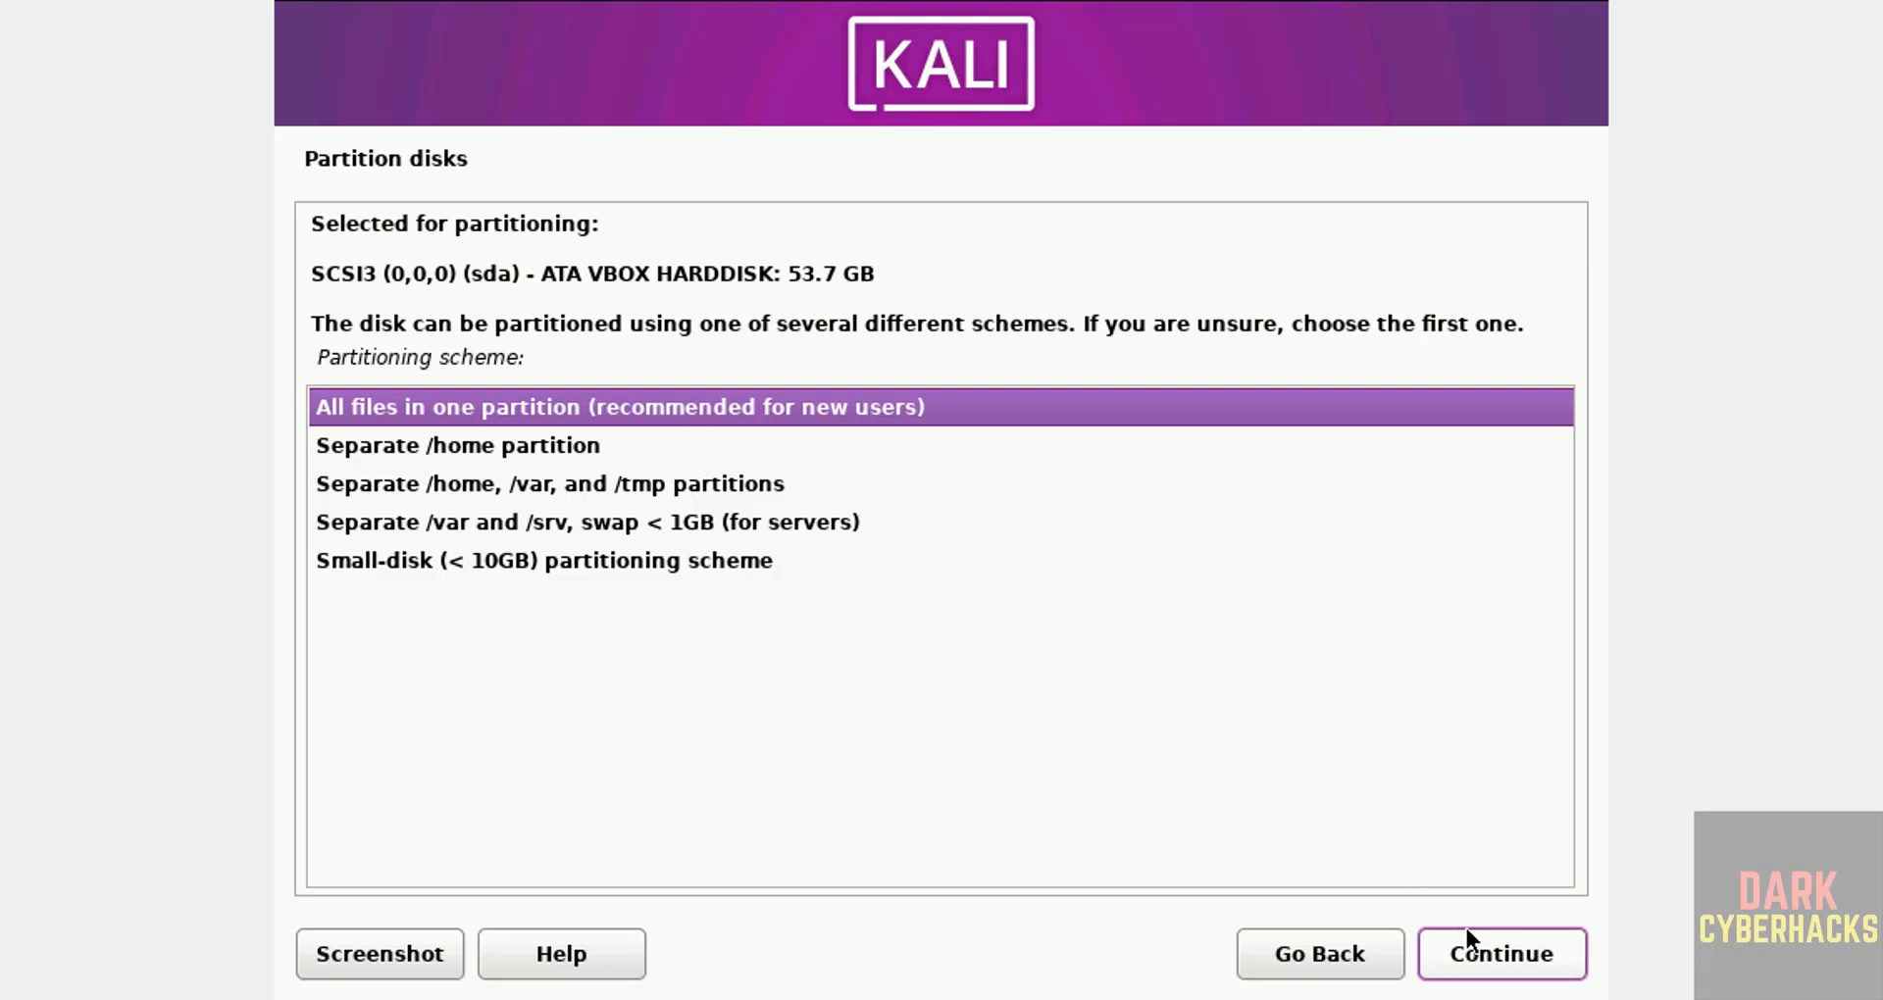
{"action": "left_click", "coordinate": [1503, 953]}
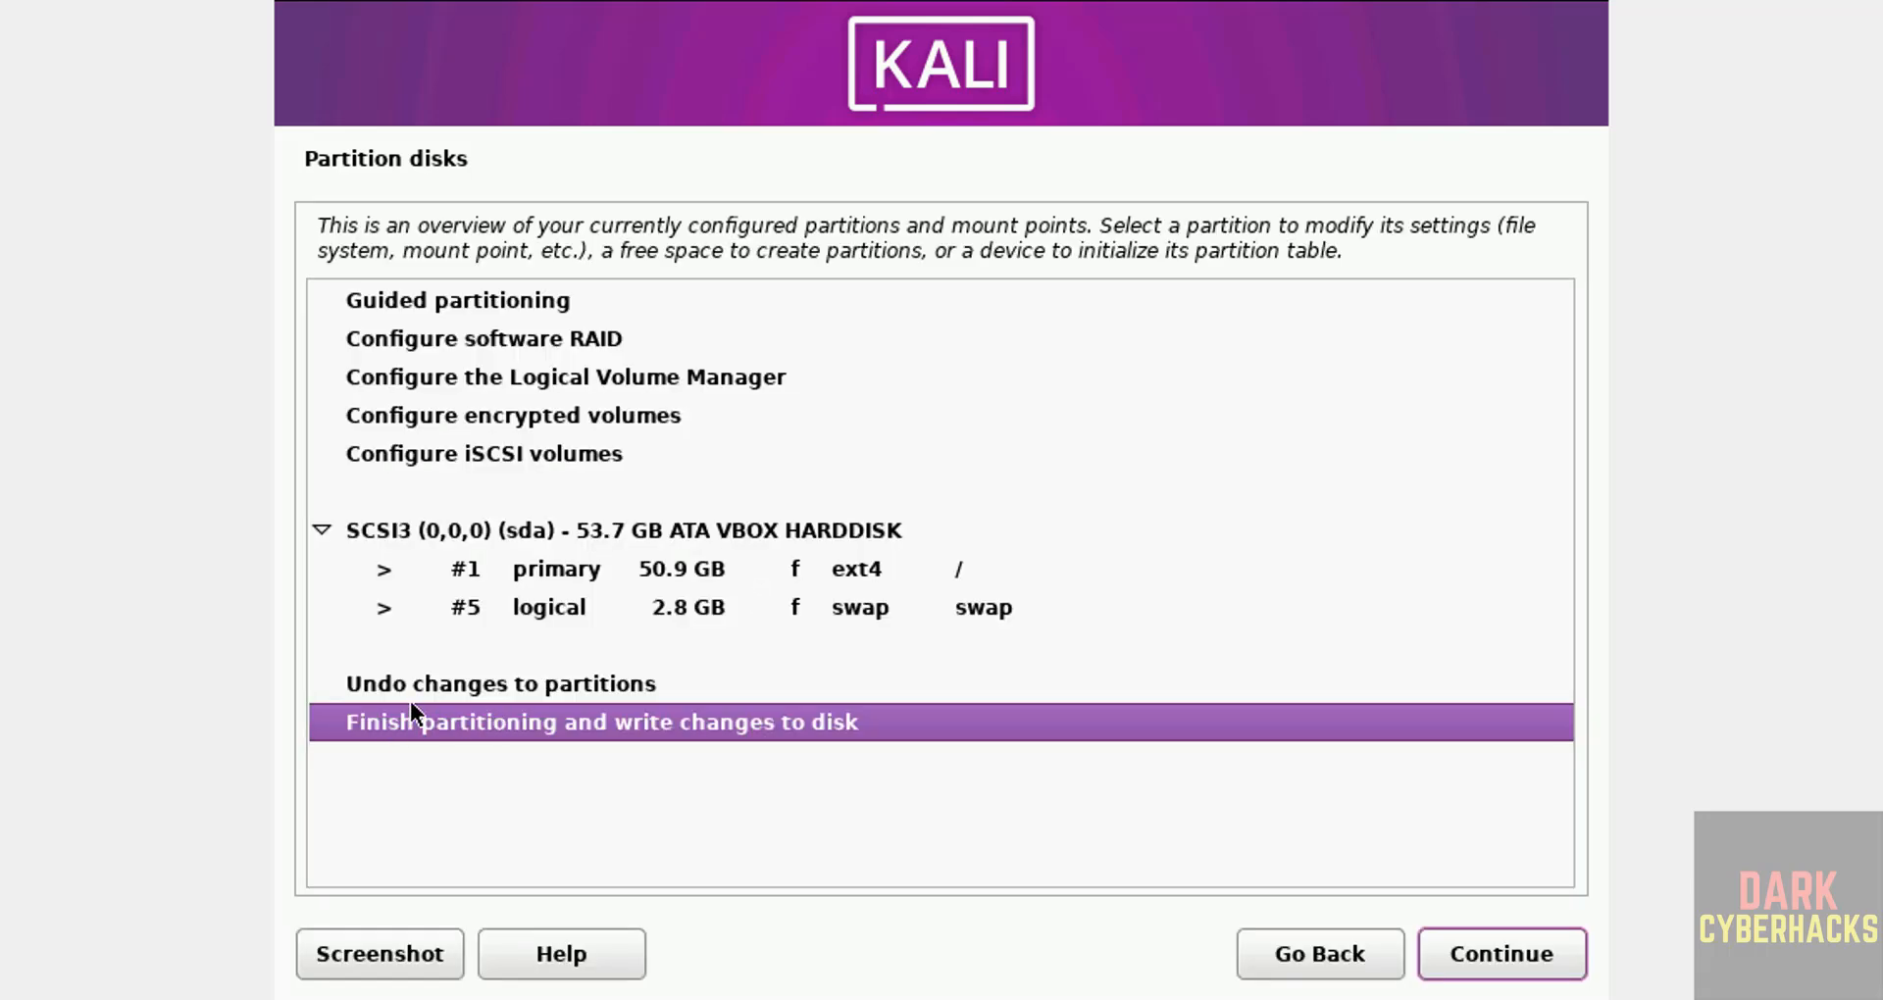
{"action": "mouse_move", "coordinate": [406, 749]}
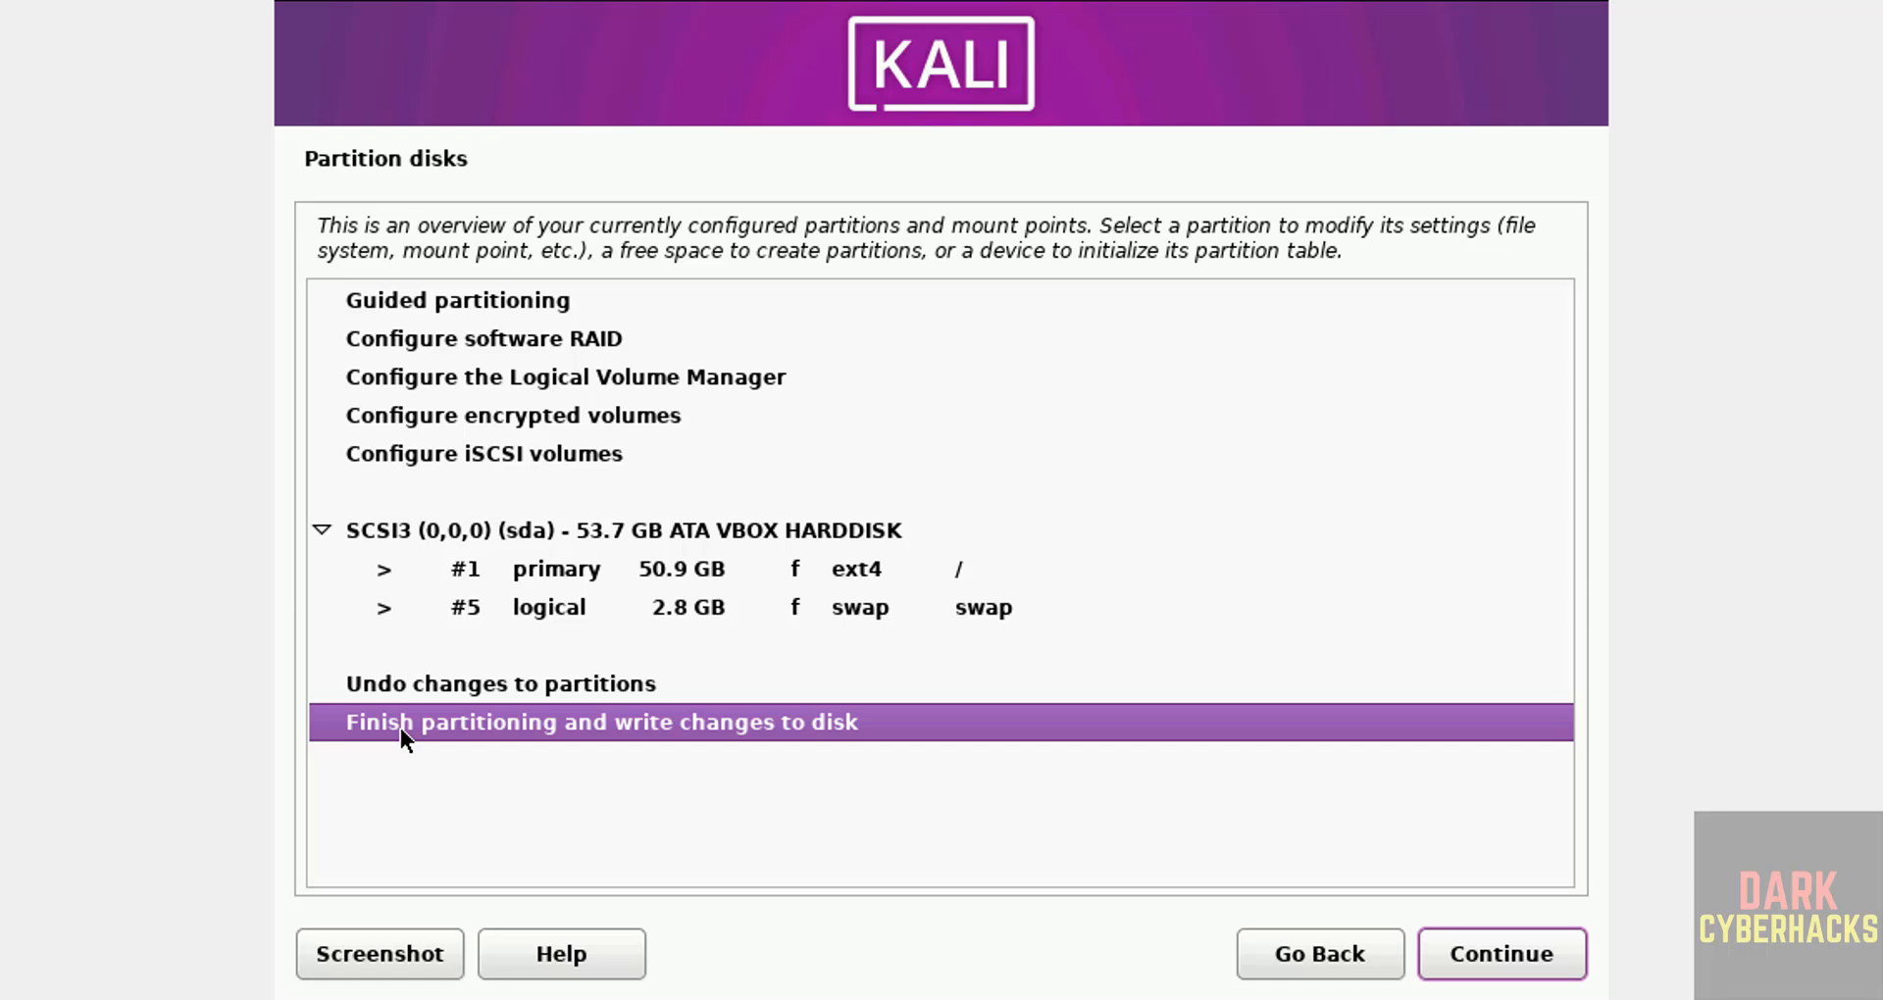
{"action": "mouse_move", "coordinate": [478, 784]}
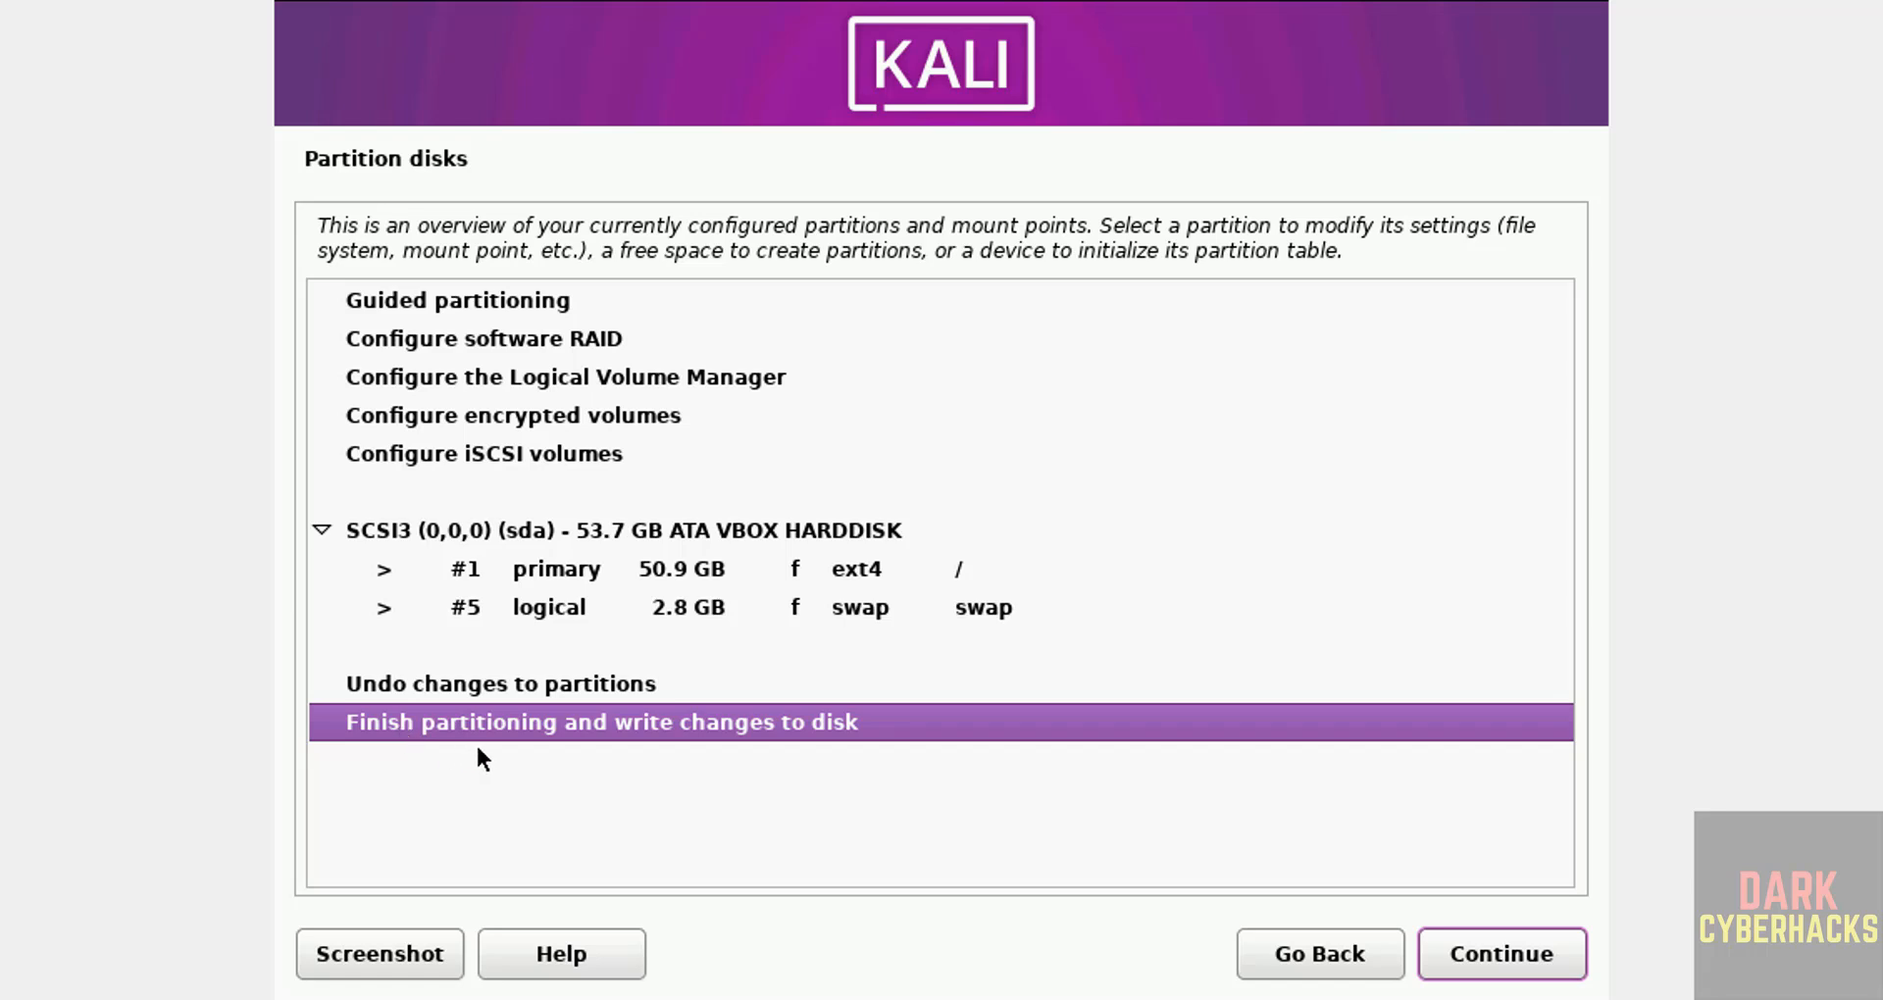
{"action": "mouse_move", "coordinate": [767, 780]}
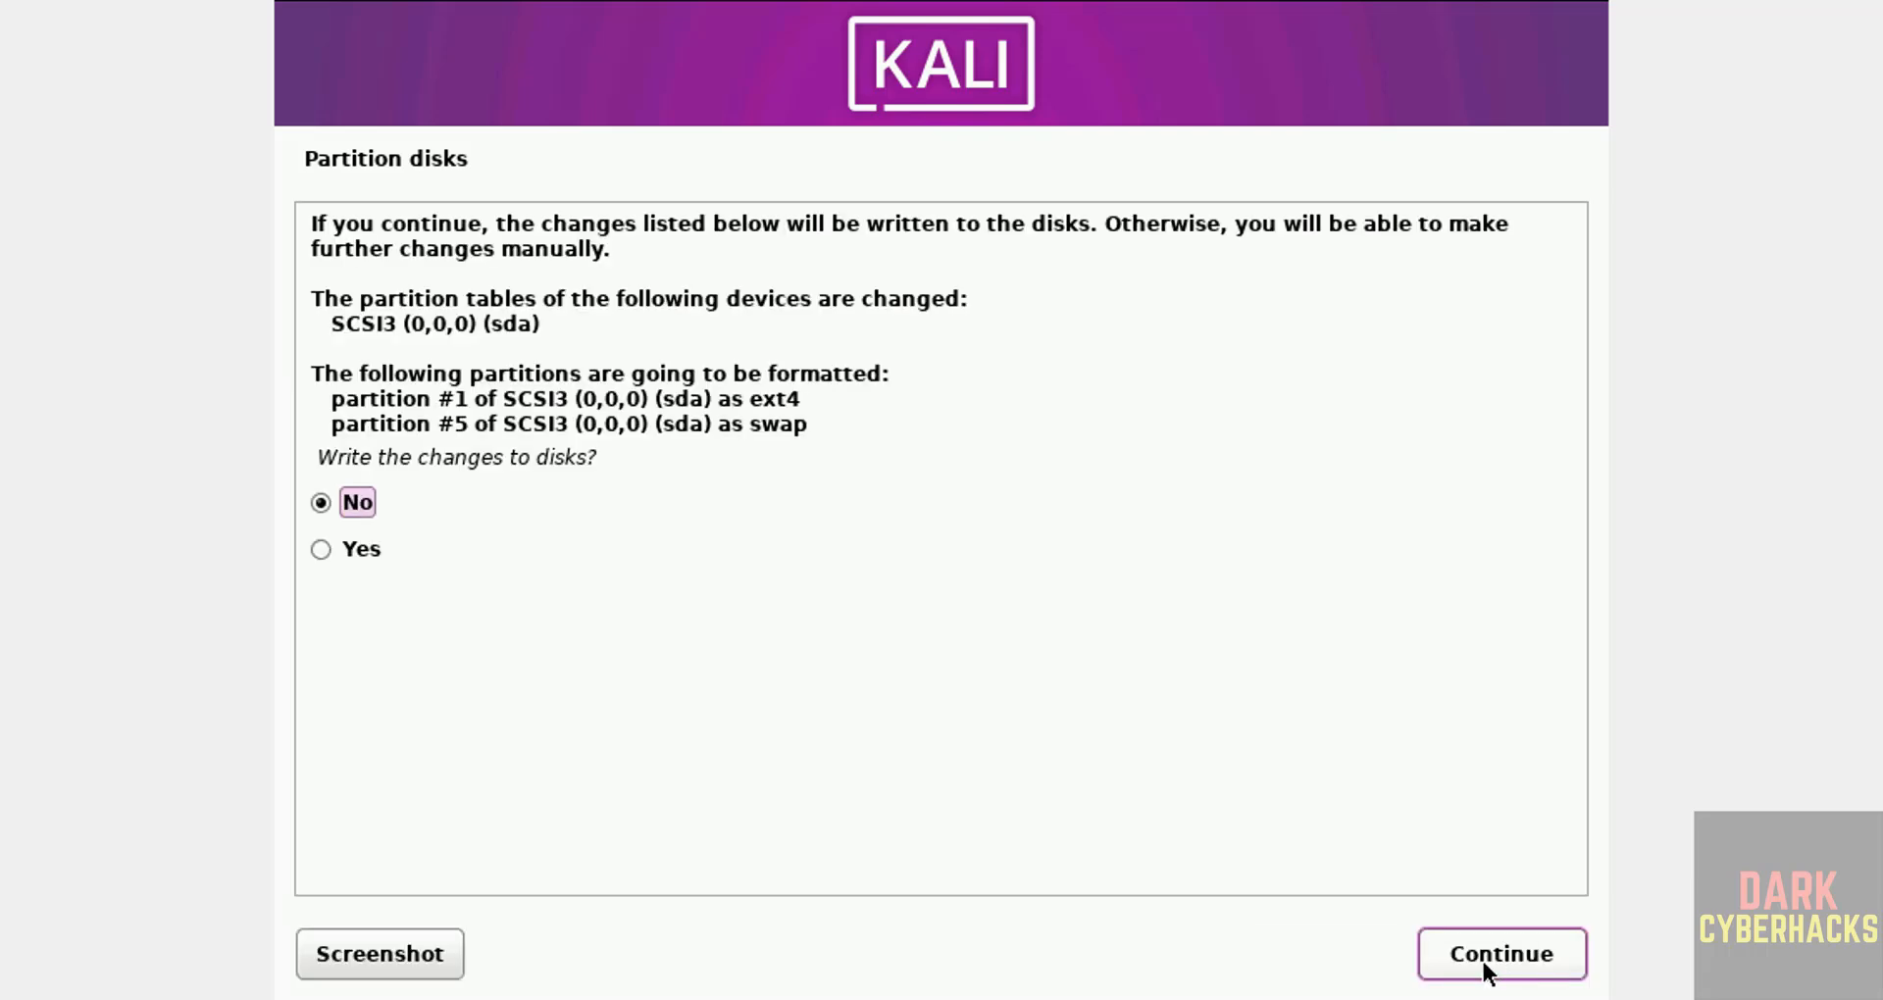
{"action": "left_click", "coordinate": [321, 549]}
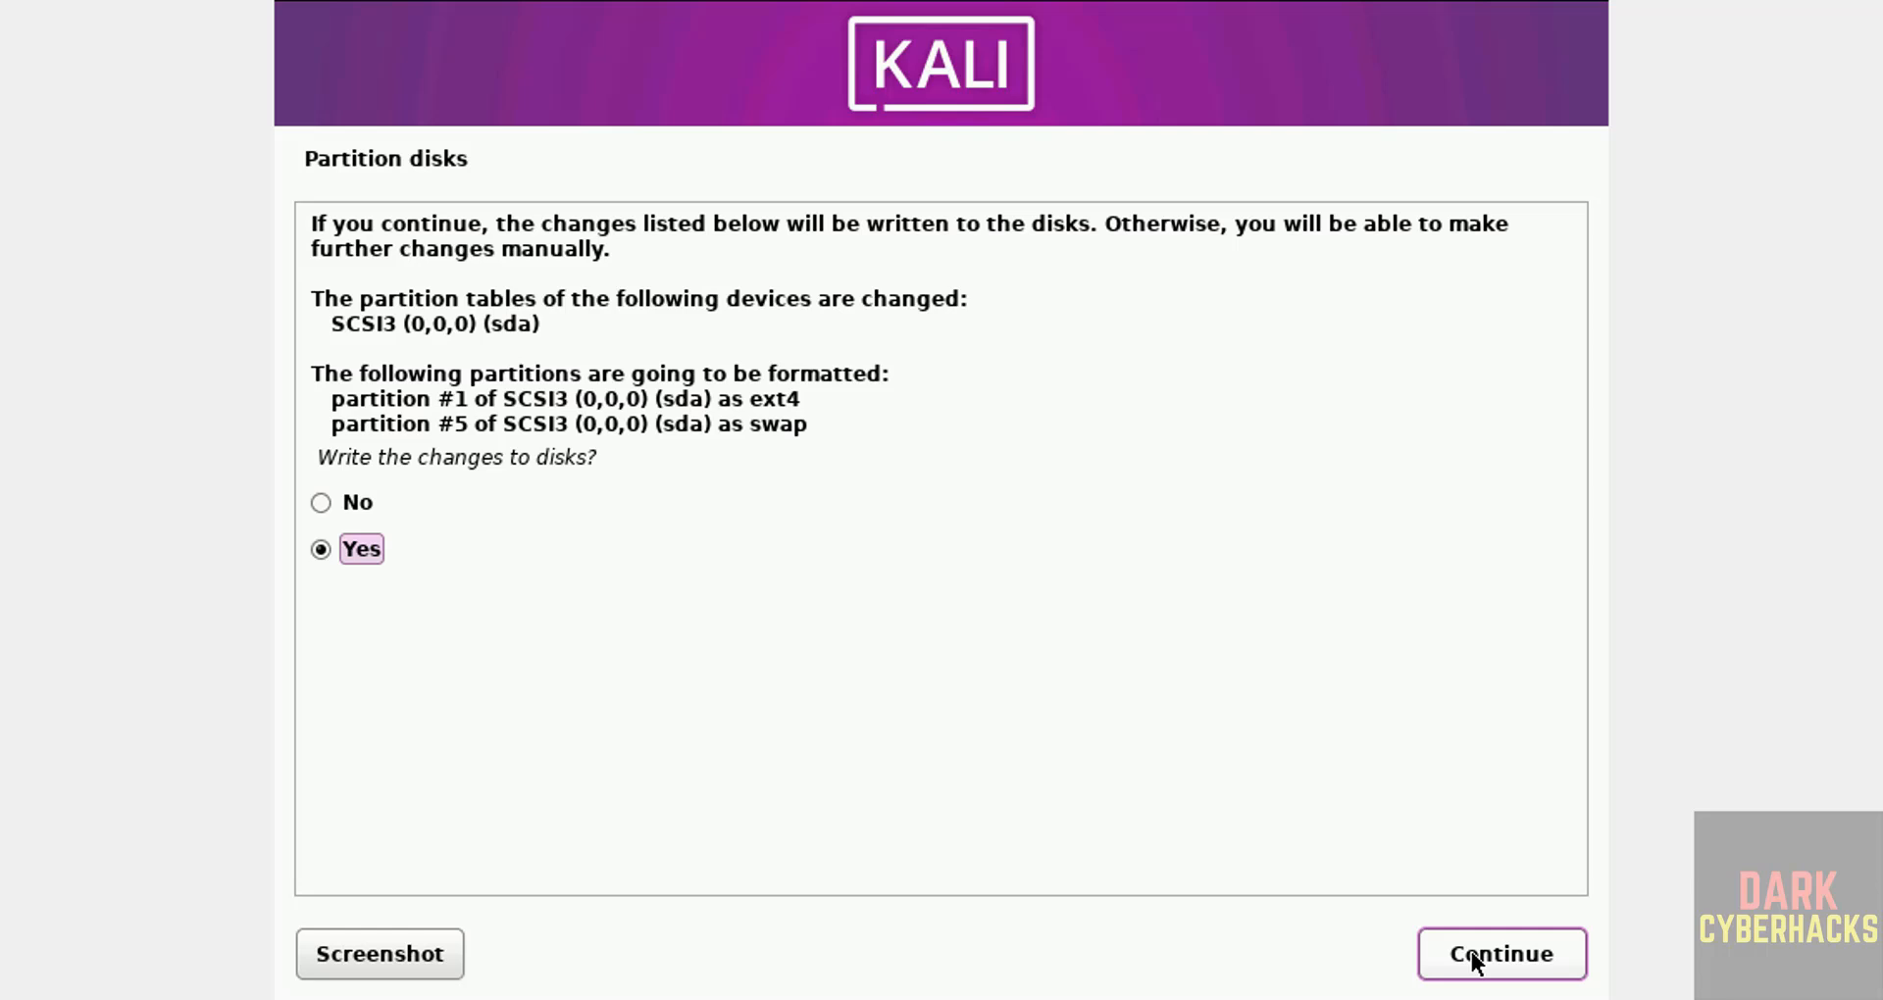
{"action": "left_click", "coordinate": [1502, 953]}
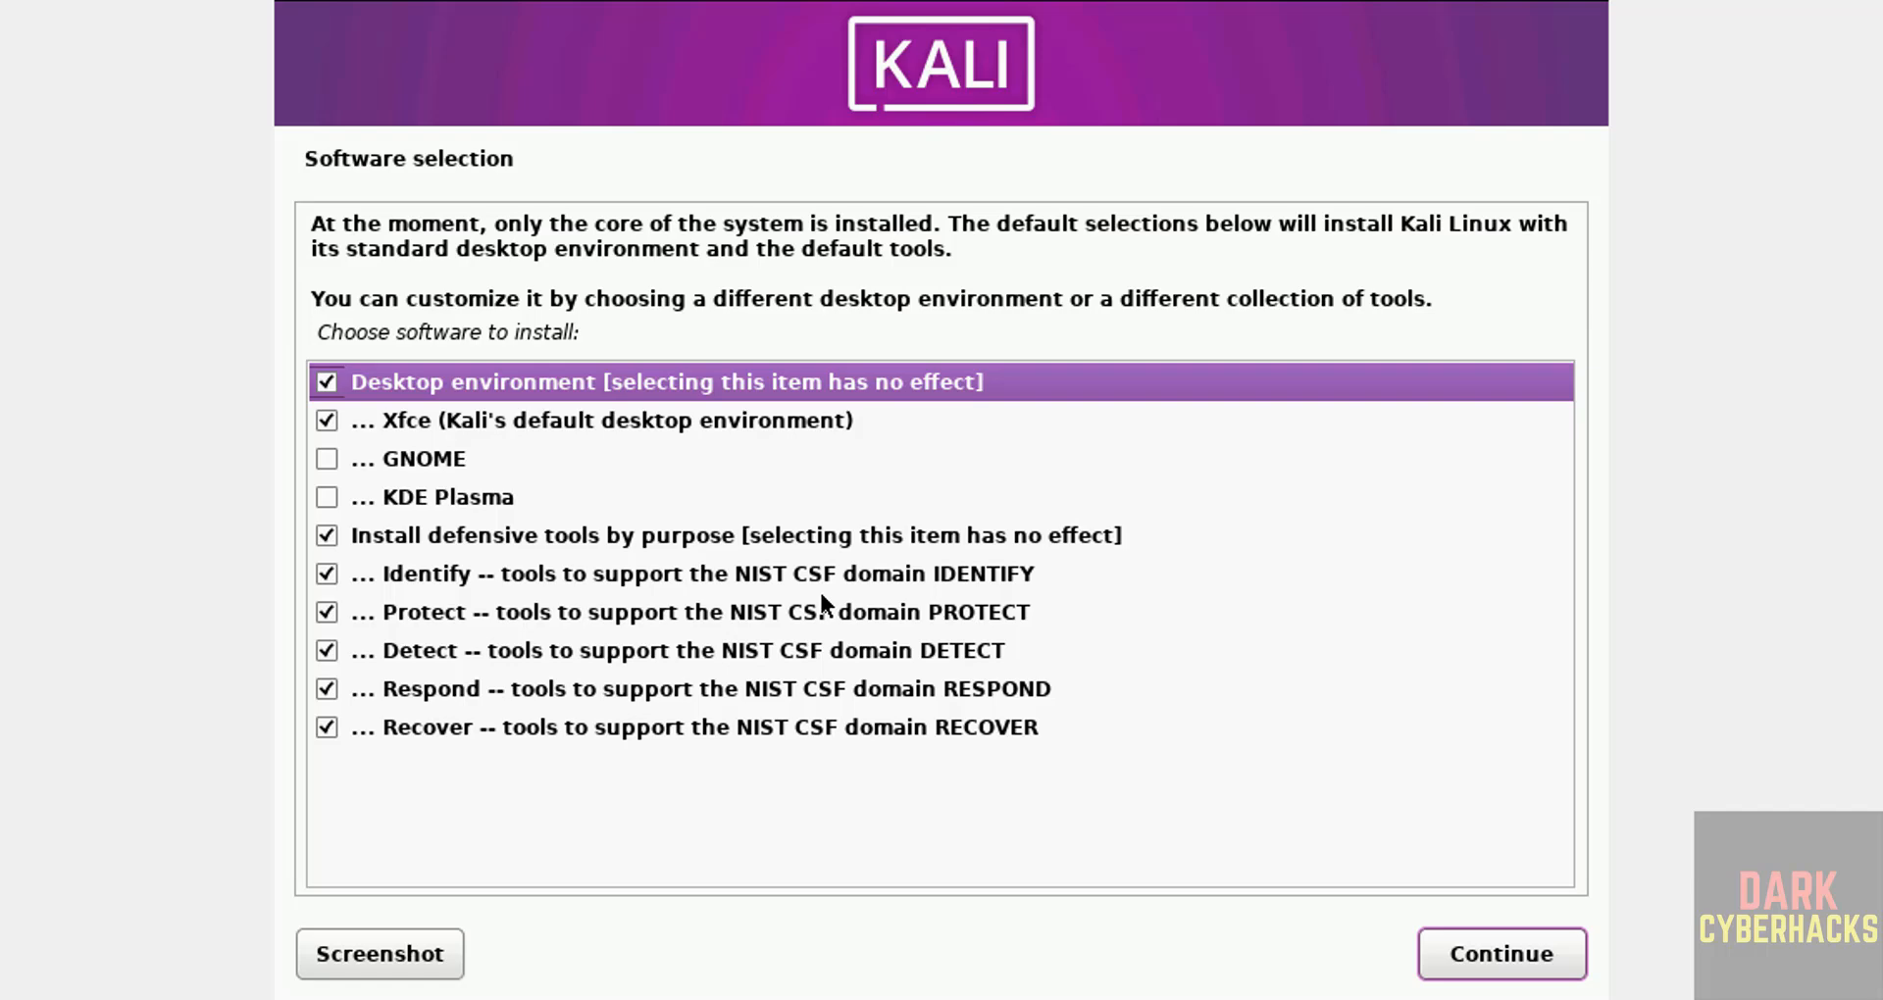
{"action": "mouse_move", "coordinate": [734, 841]}
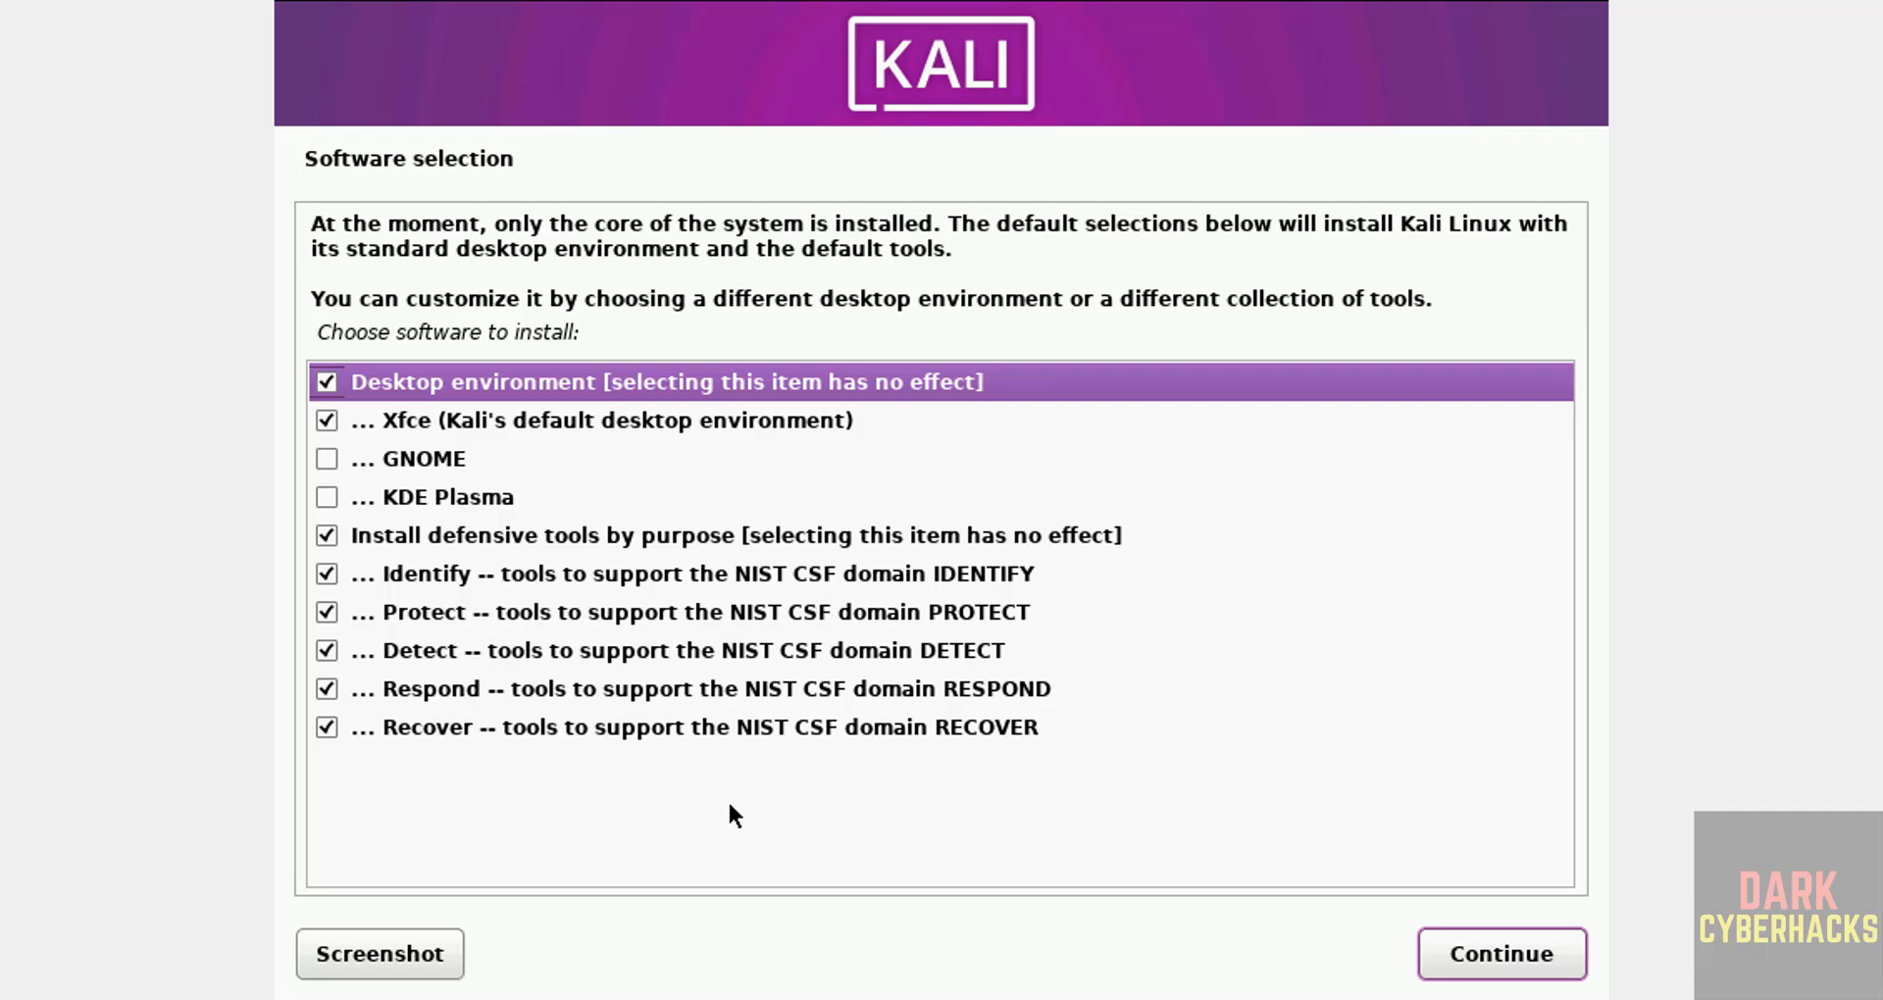
{"action": "mouse_move", "coordinate": [406, 446]}
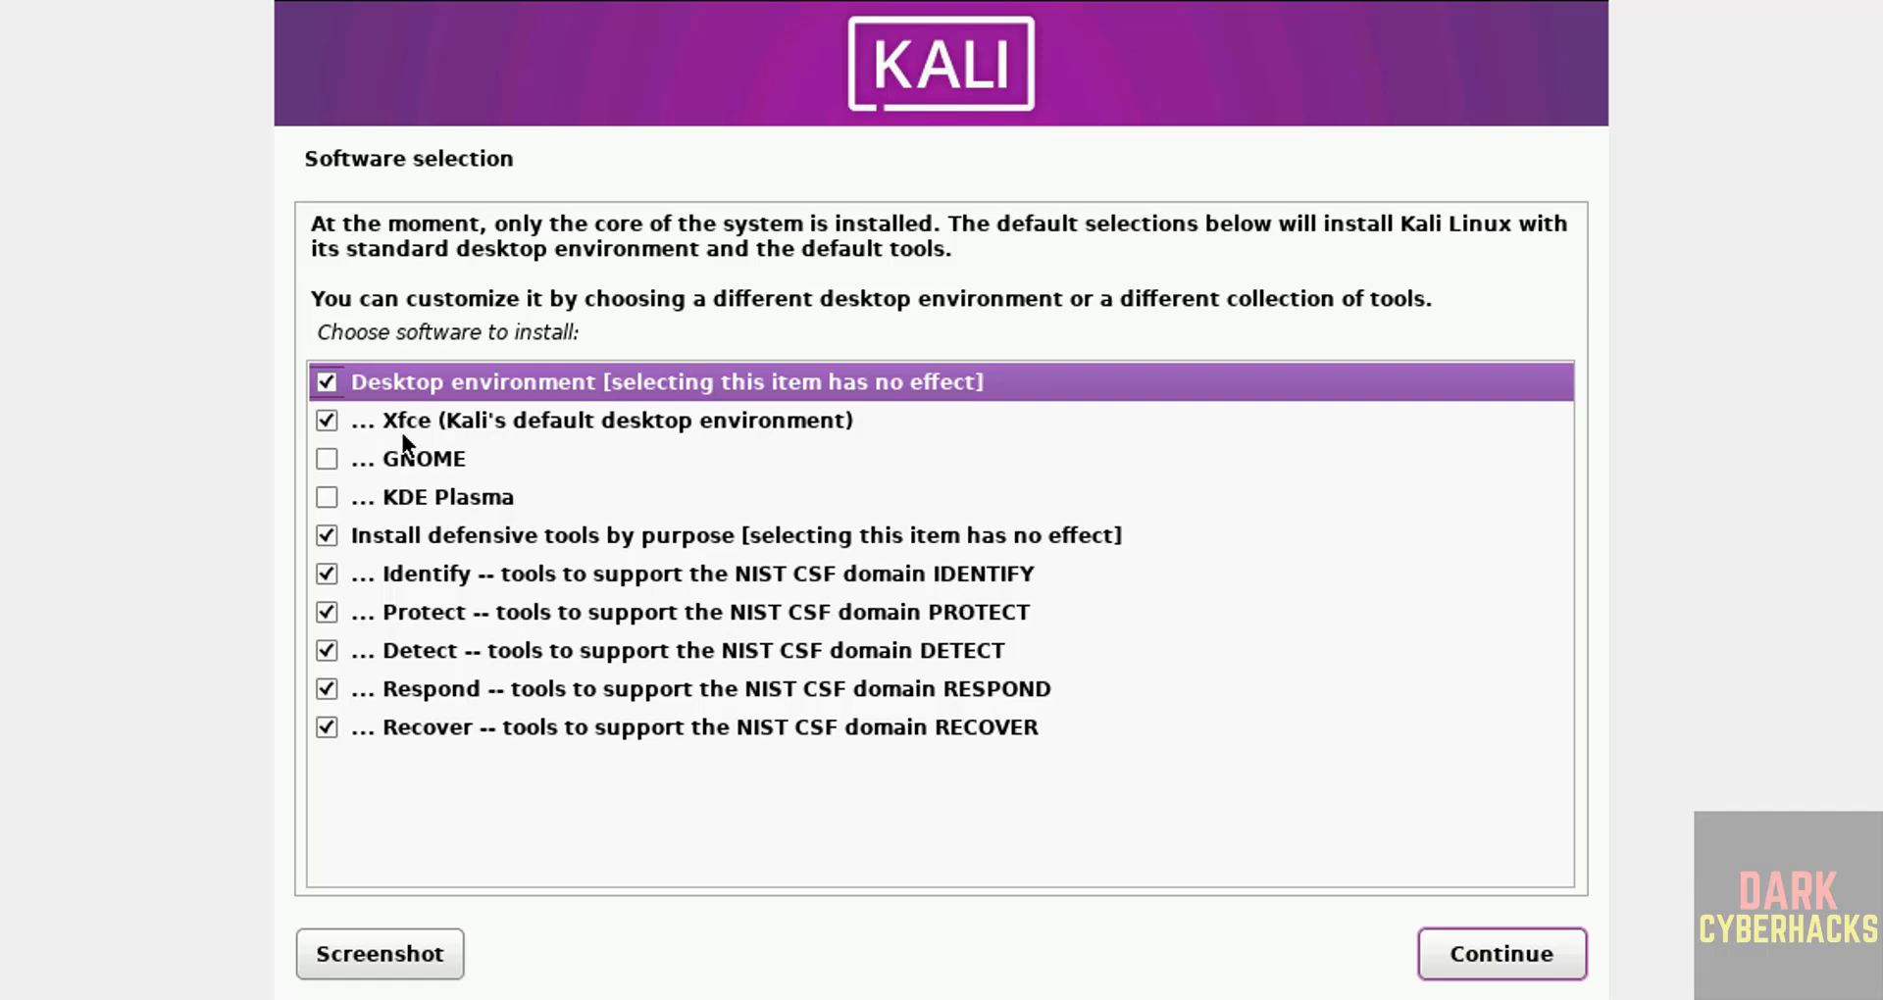
{"action": "mouse_move", "coordinate": [518, 445]}
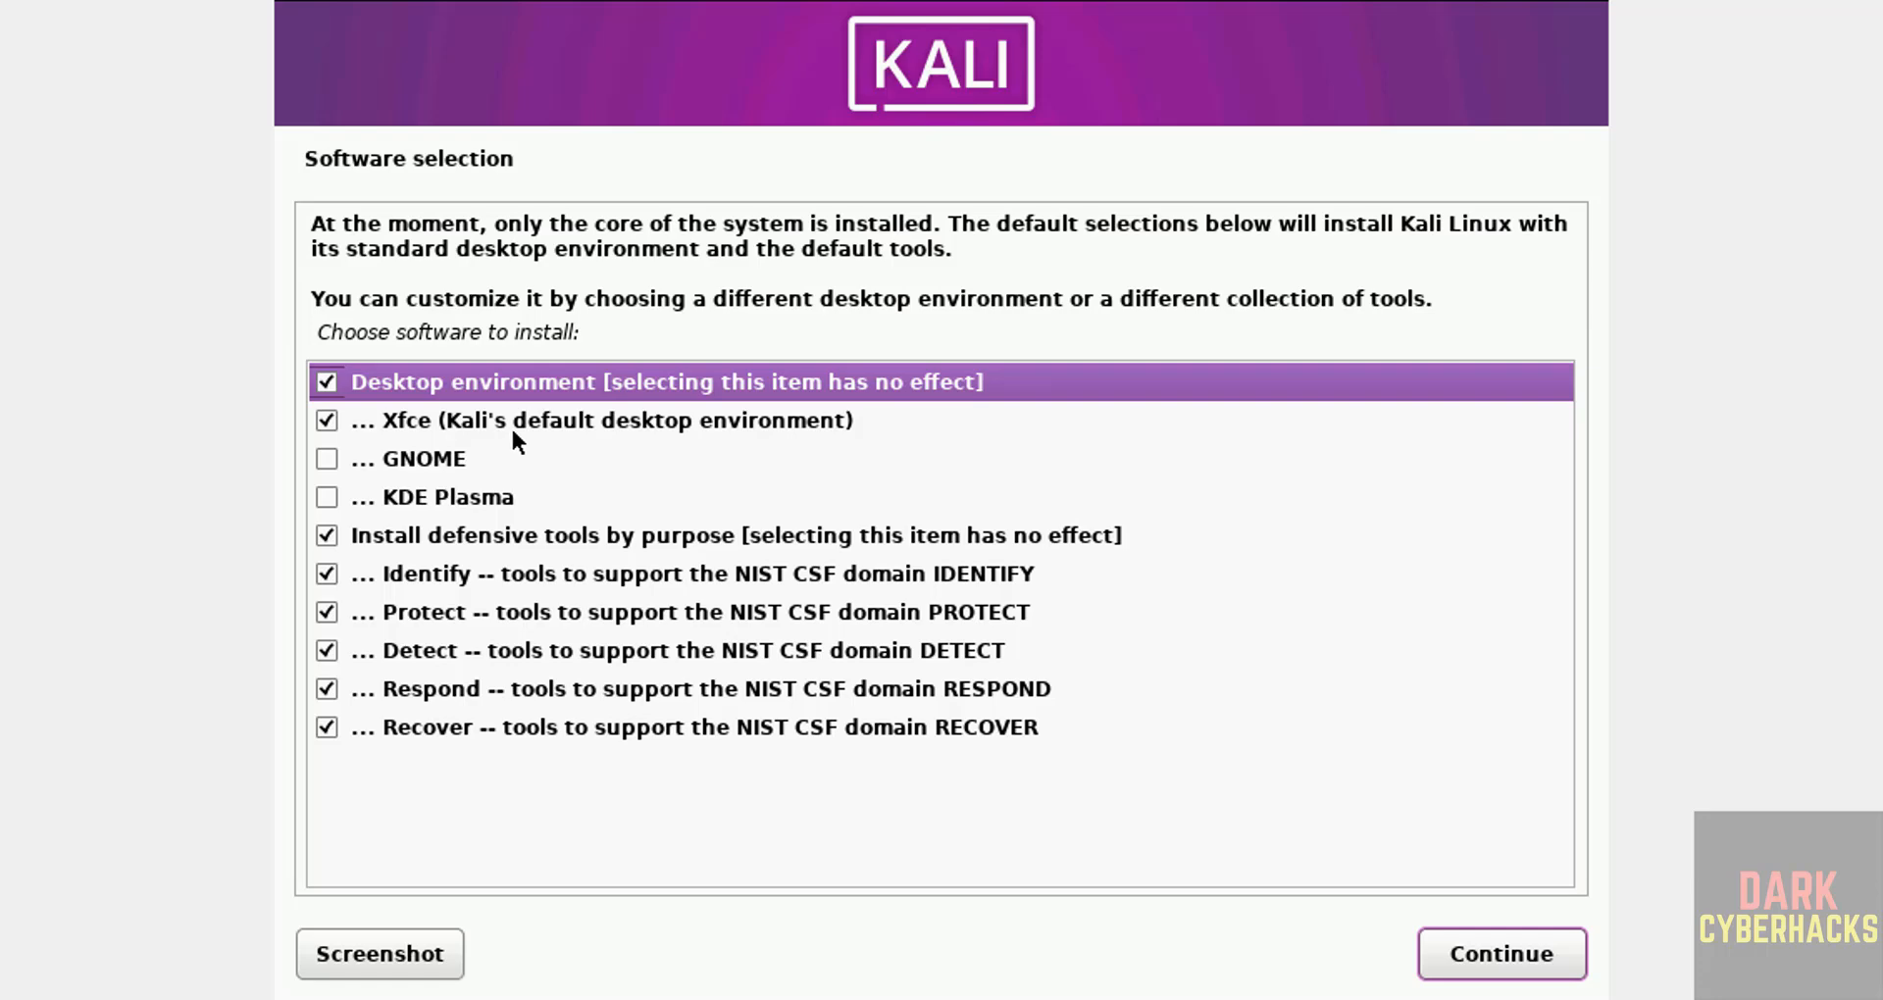
{"action": "mouse_move", "coordinate": [338, 467]}
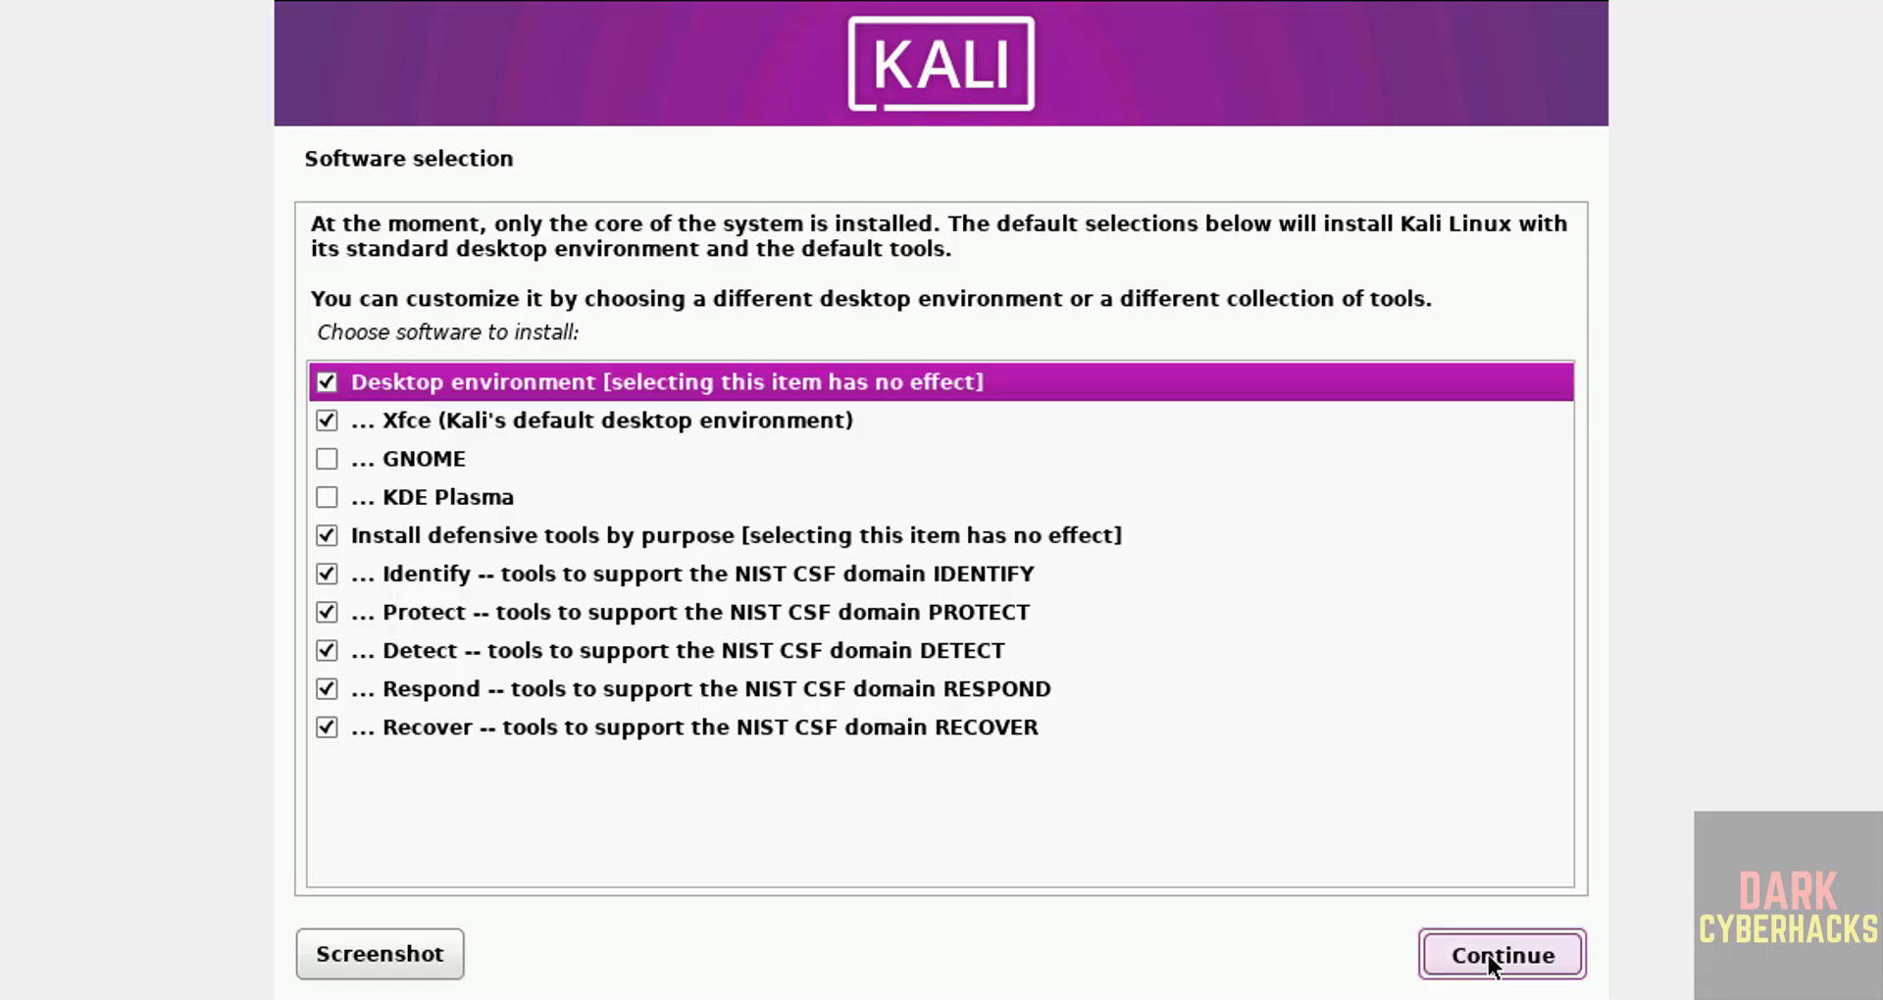
Keep Xfce and all defensive tool collections selected and start installing.
{"action": "left_click", "coordinate": [1503, 953]}
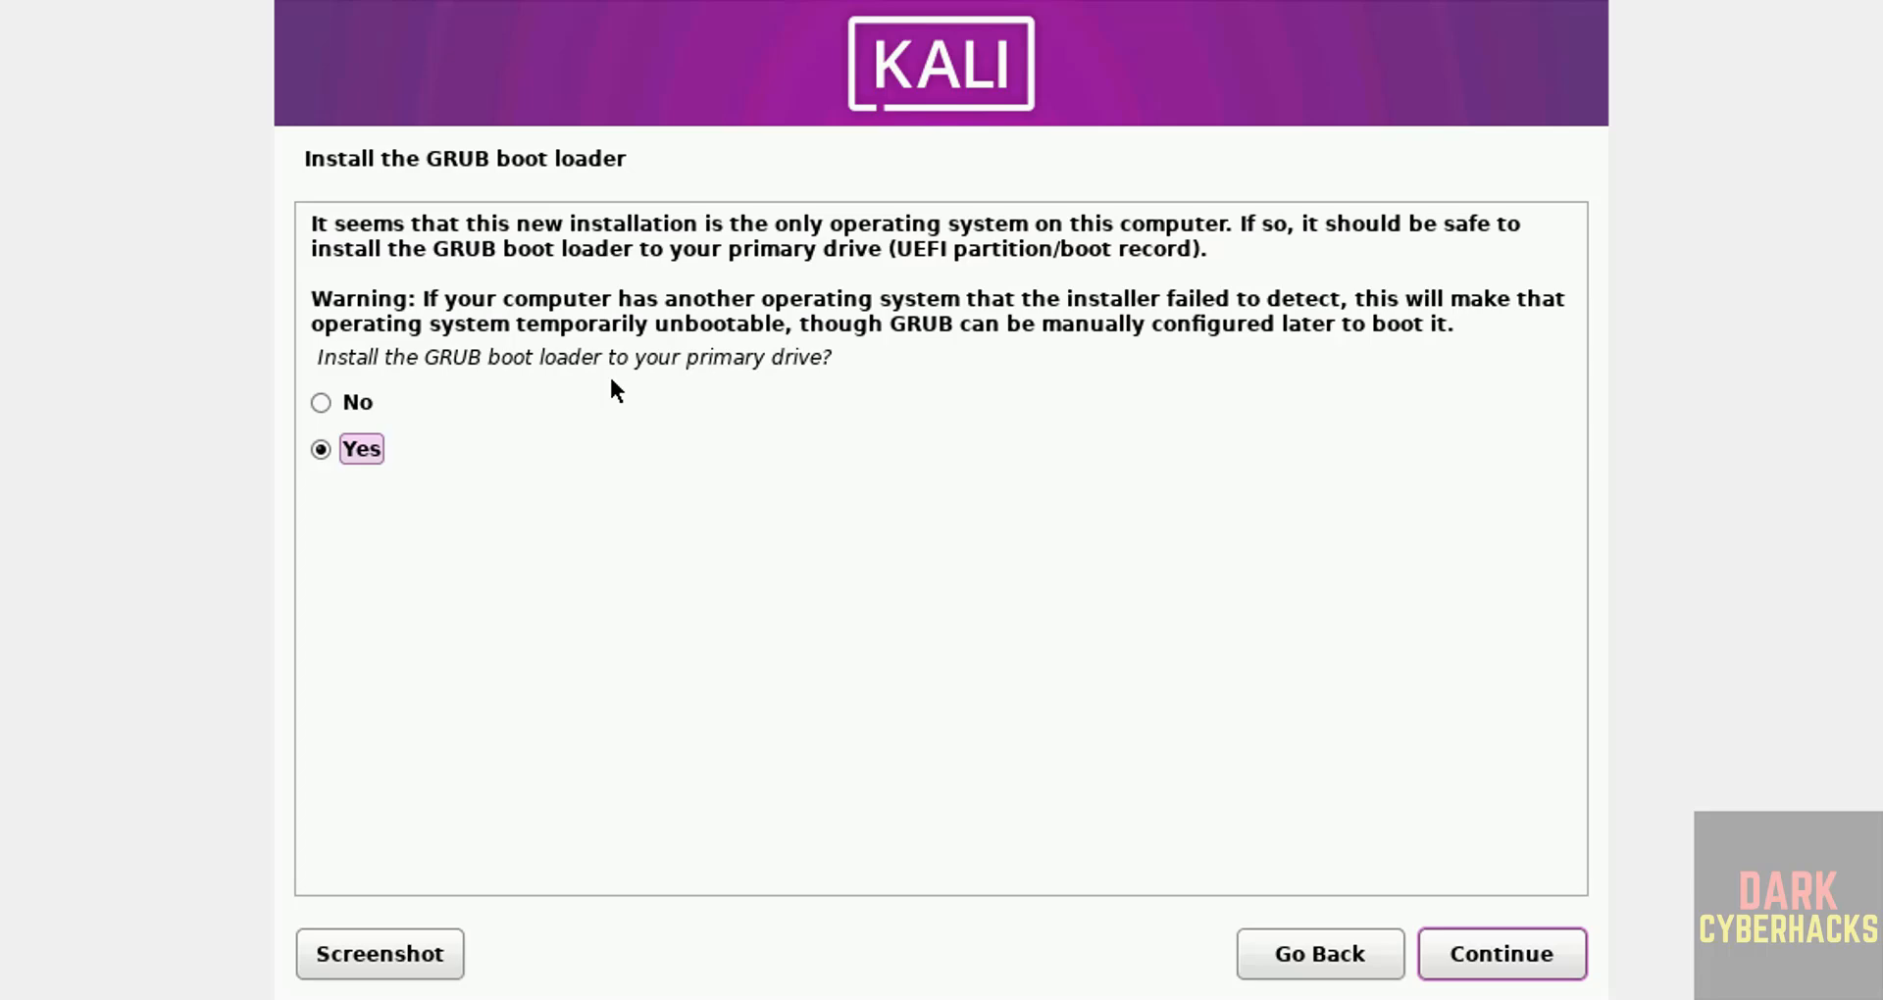
{"action": "mouse_move", "coordinate": [590, 381]}
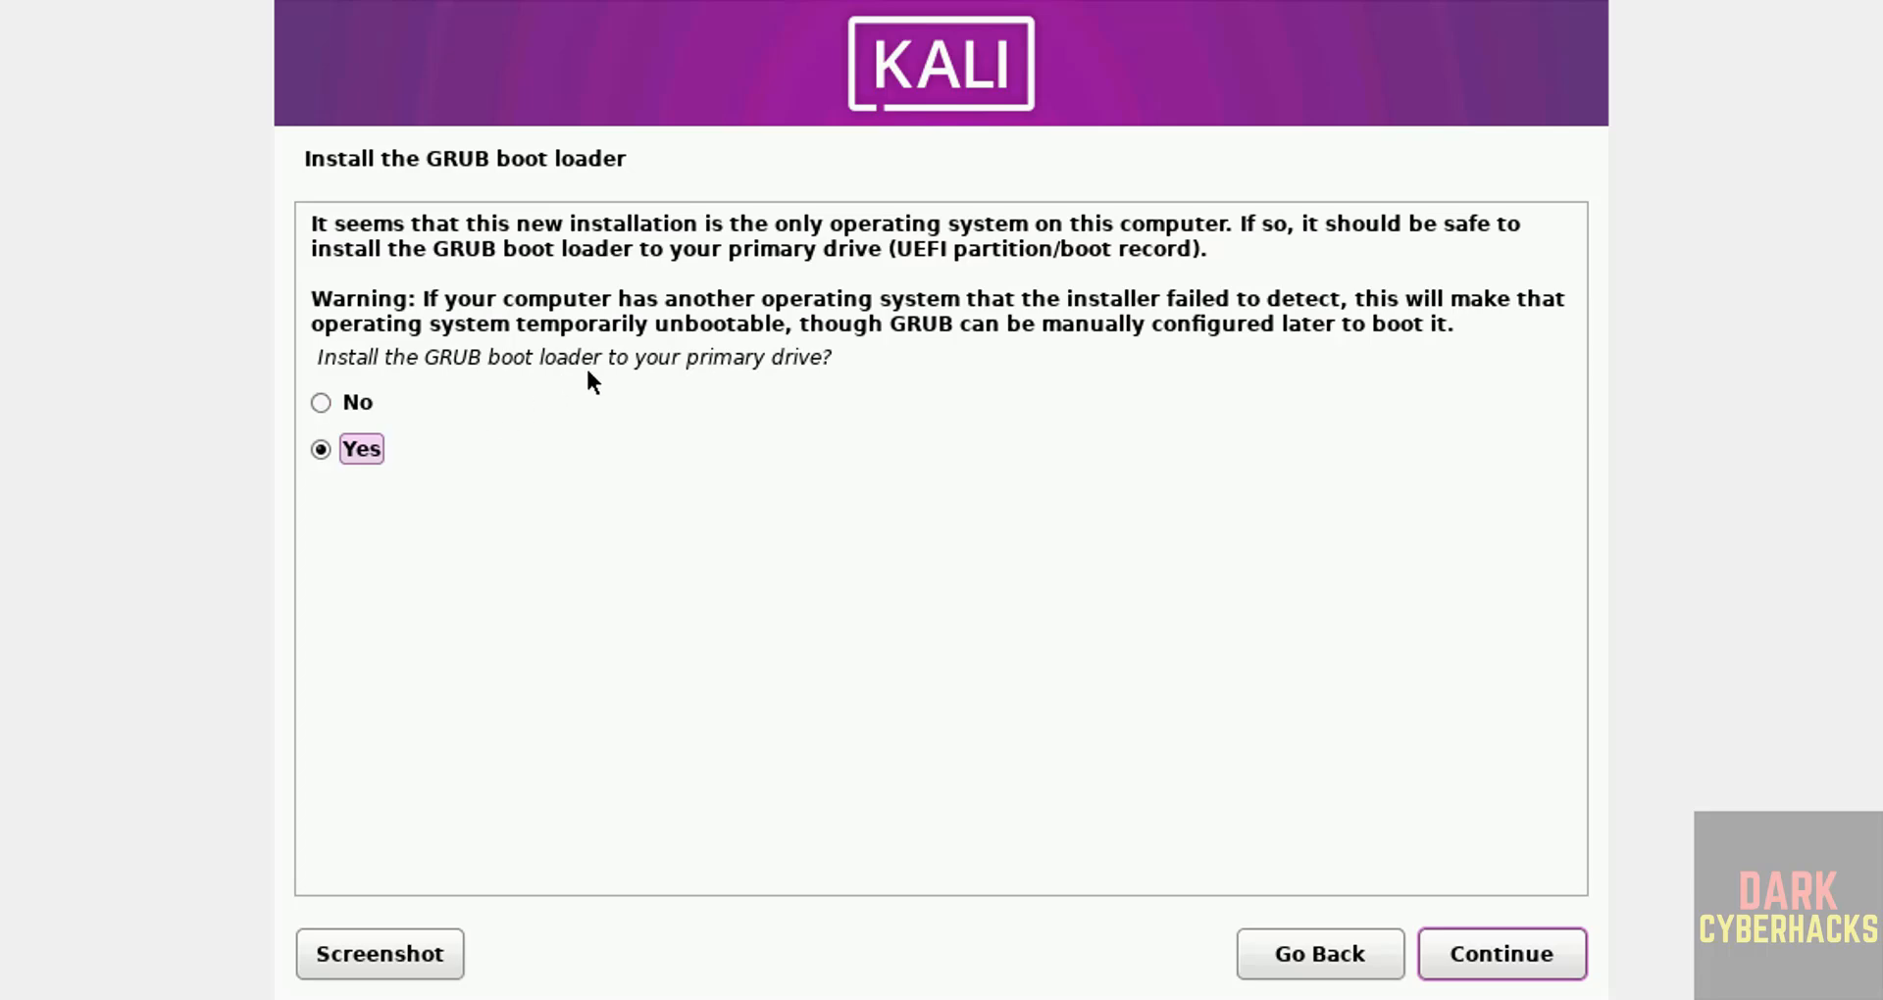
{"action": "mouse_move", "coordinate": [1471, 953]}
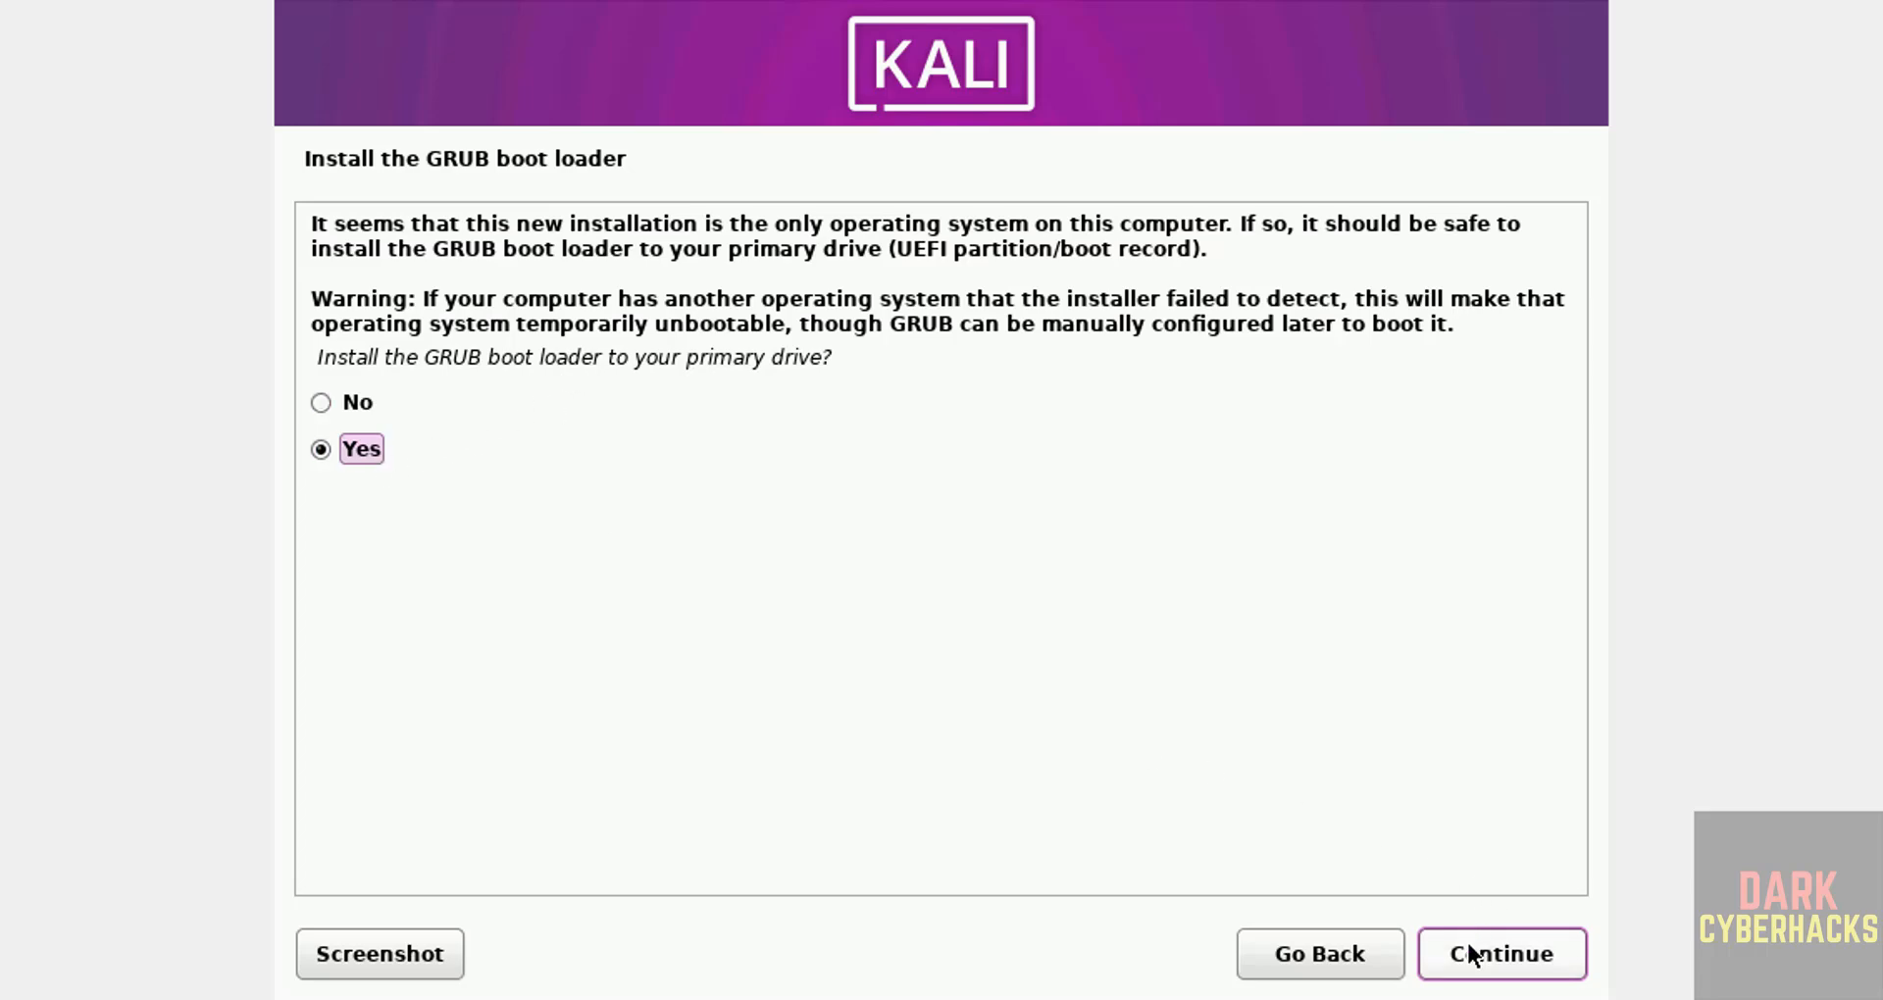
Install the GRUB boot loader to the primary drive /dev/sda.
{"action": "left_click", "coordinate": [1502, 953]}
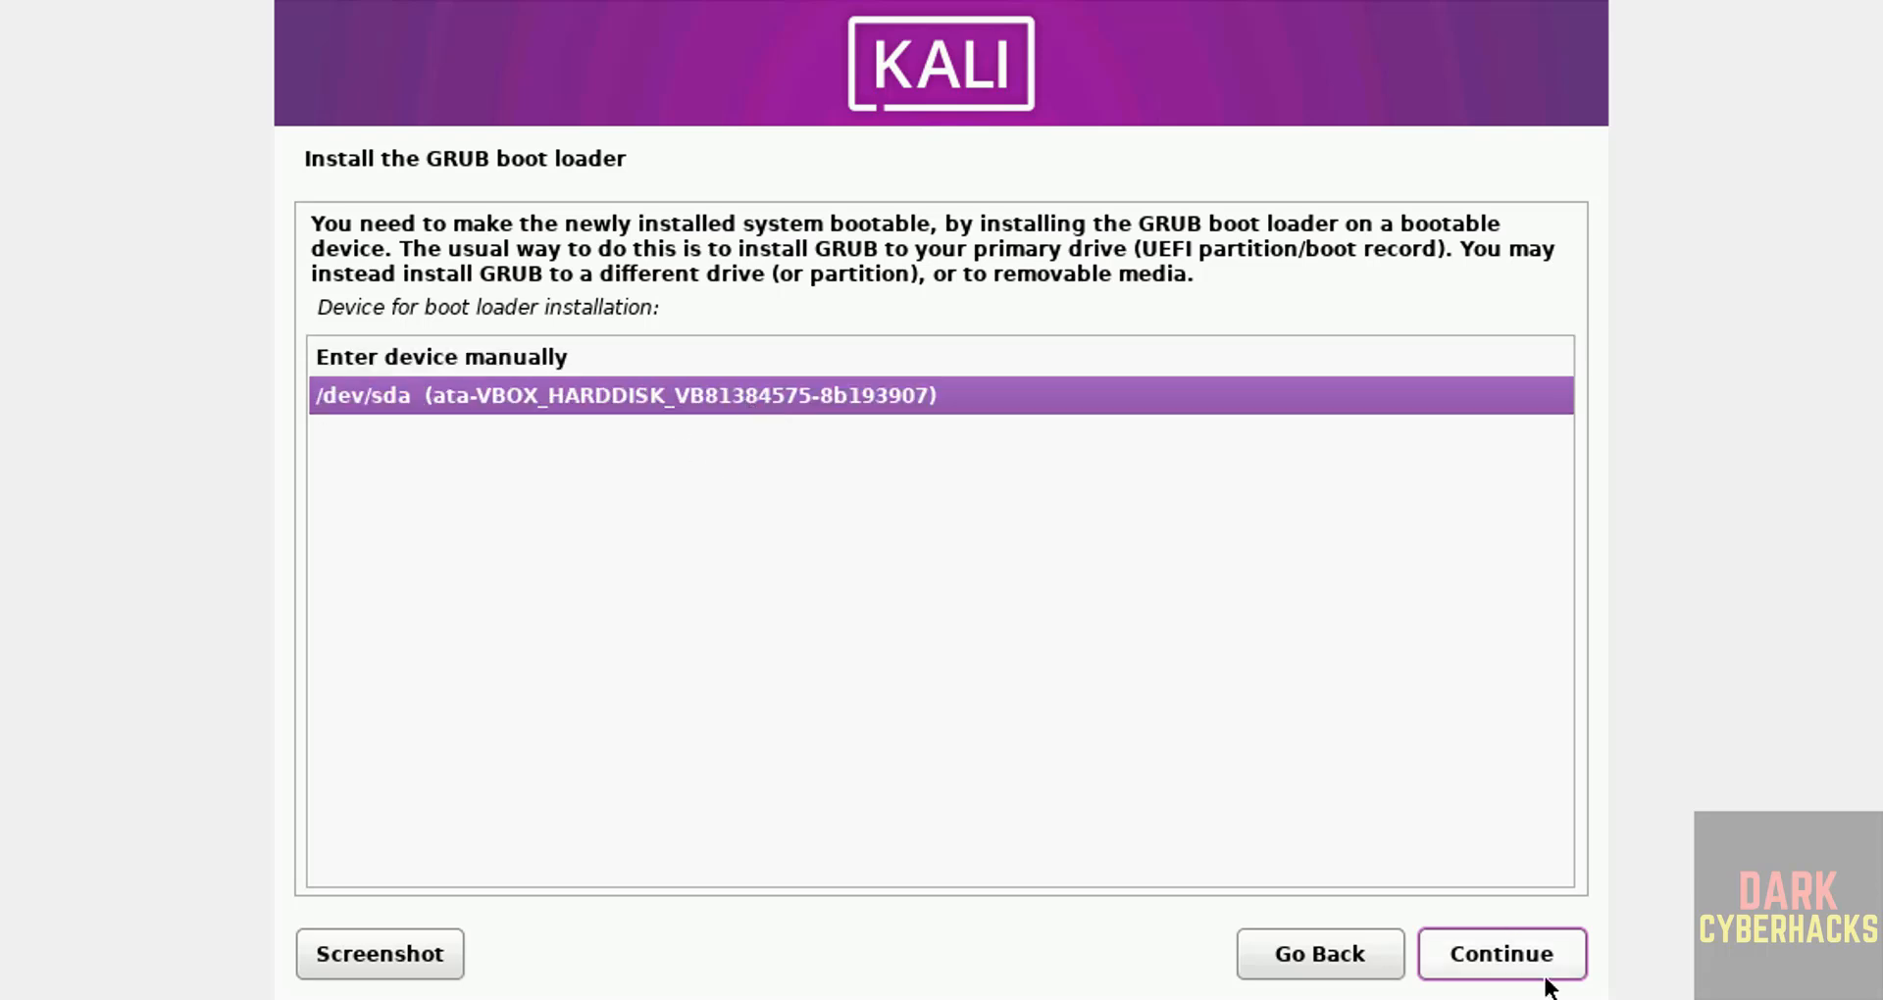
{"action": "left_click", "coordinate": [1502, 953]}
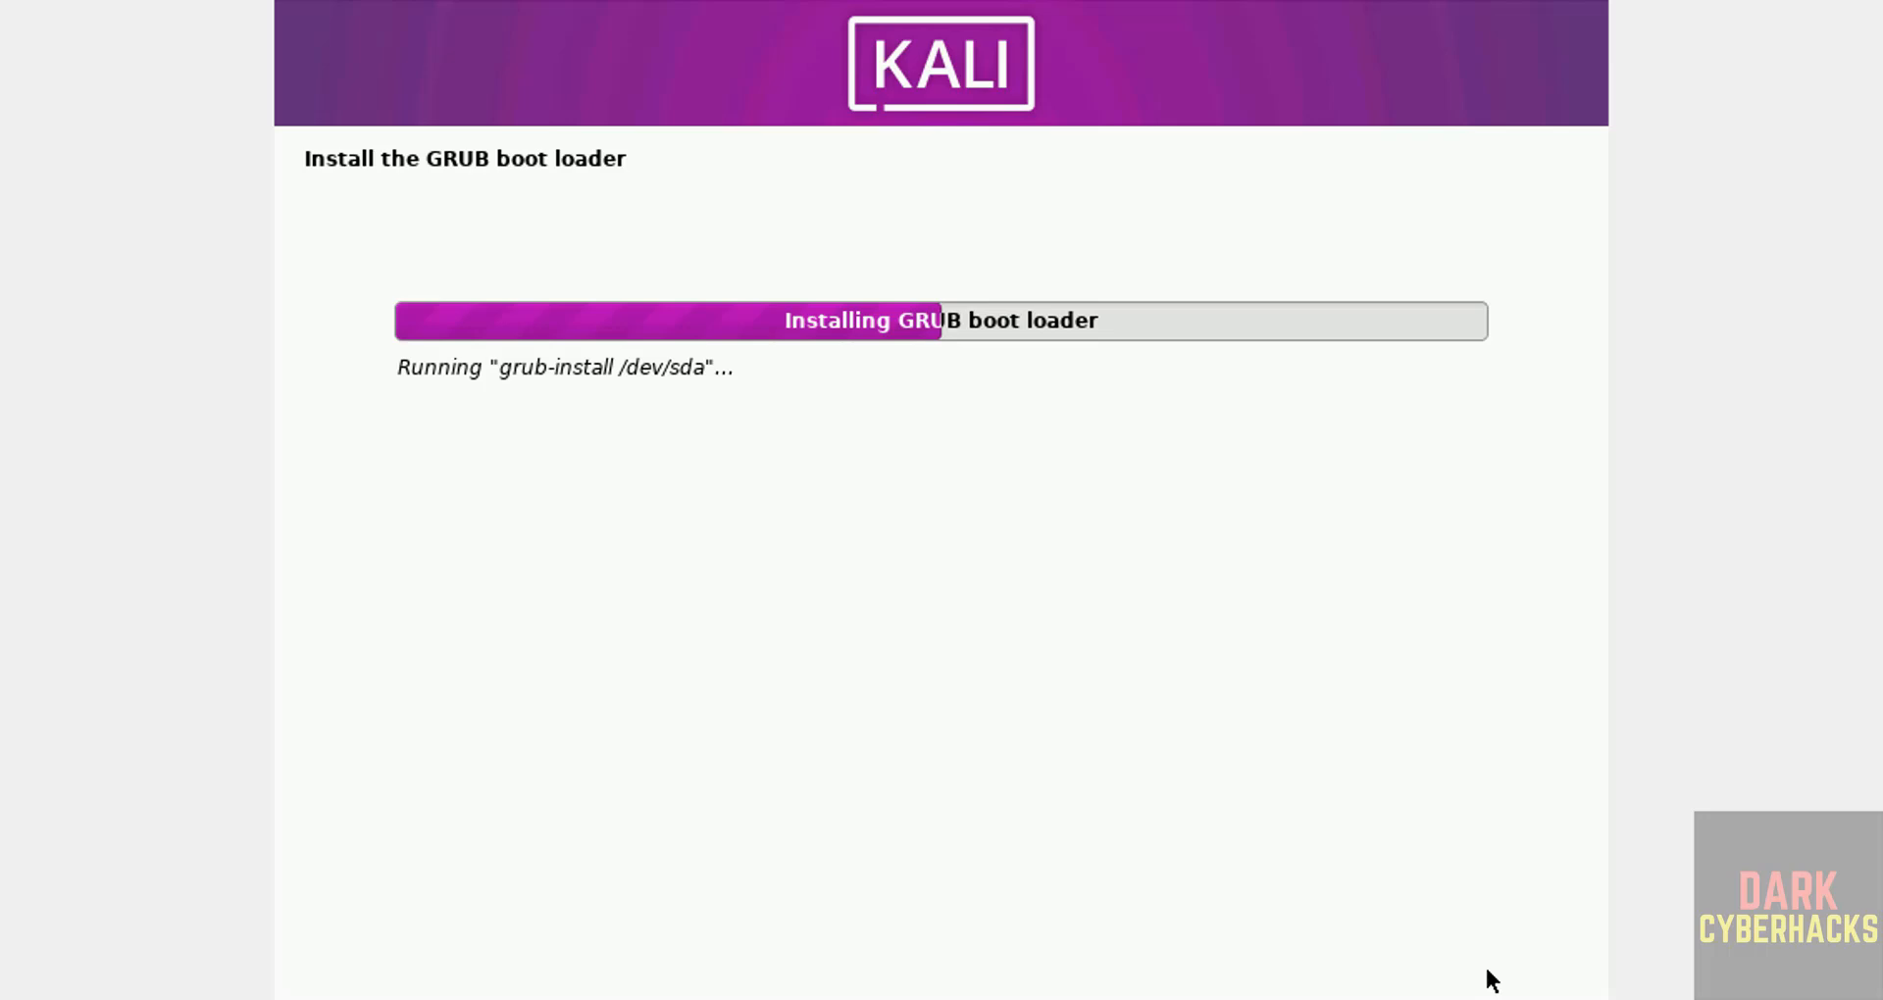
{"action": "mouse_move", "coordinate": [999, 638]}
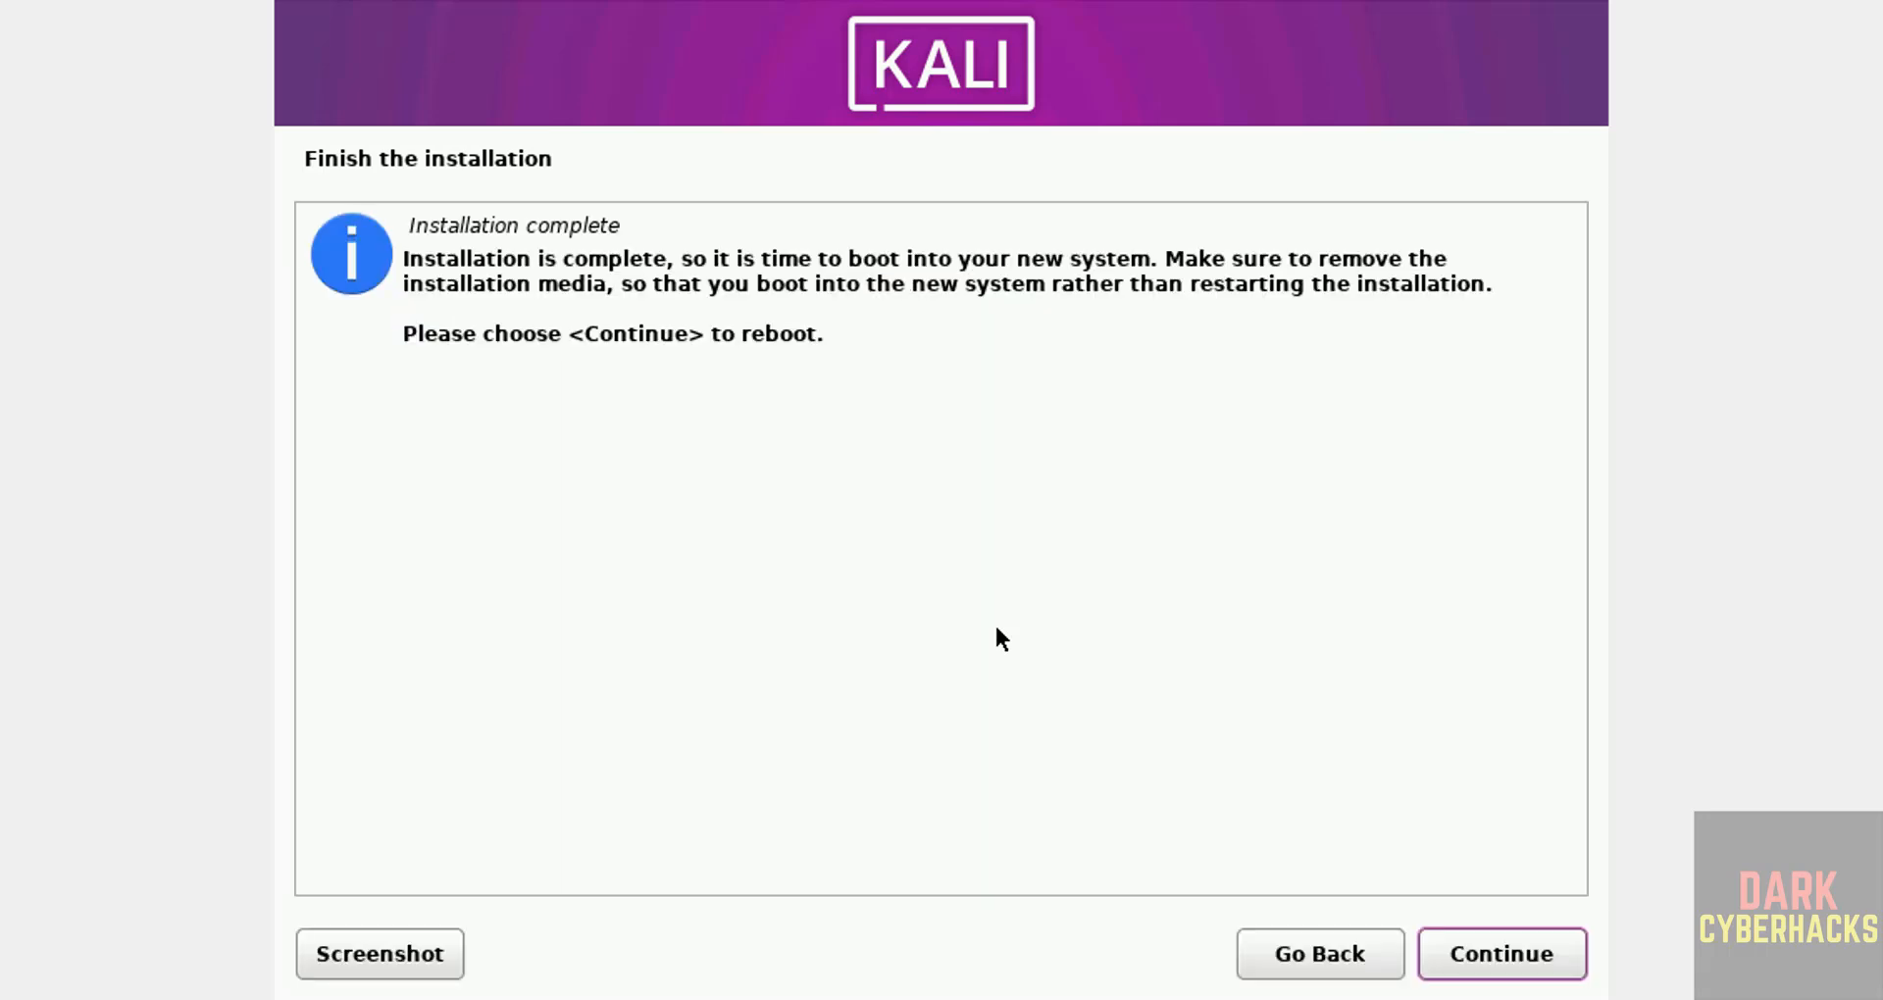
{"action": "mouse_move", "coordinate": [1015, 623]}
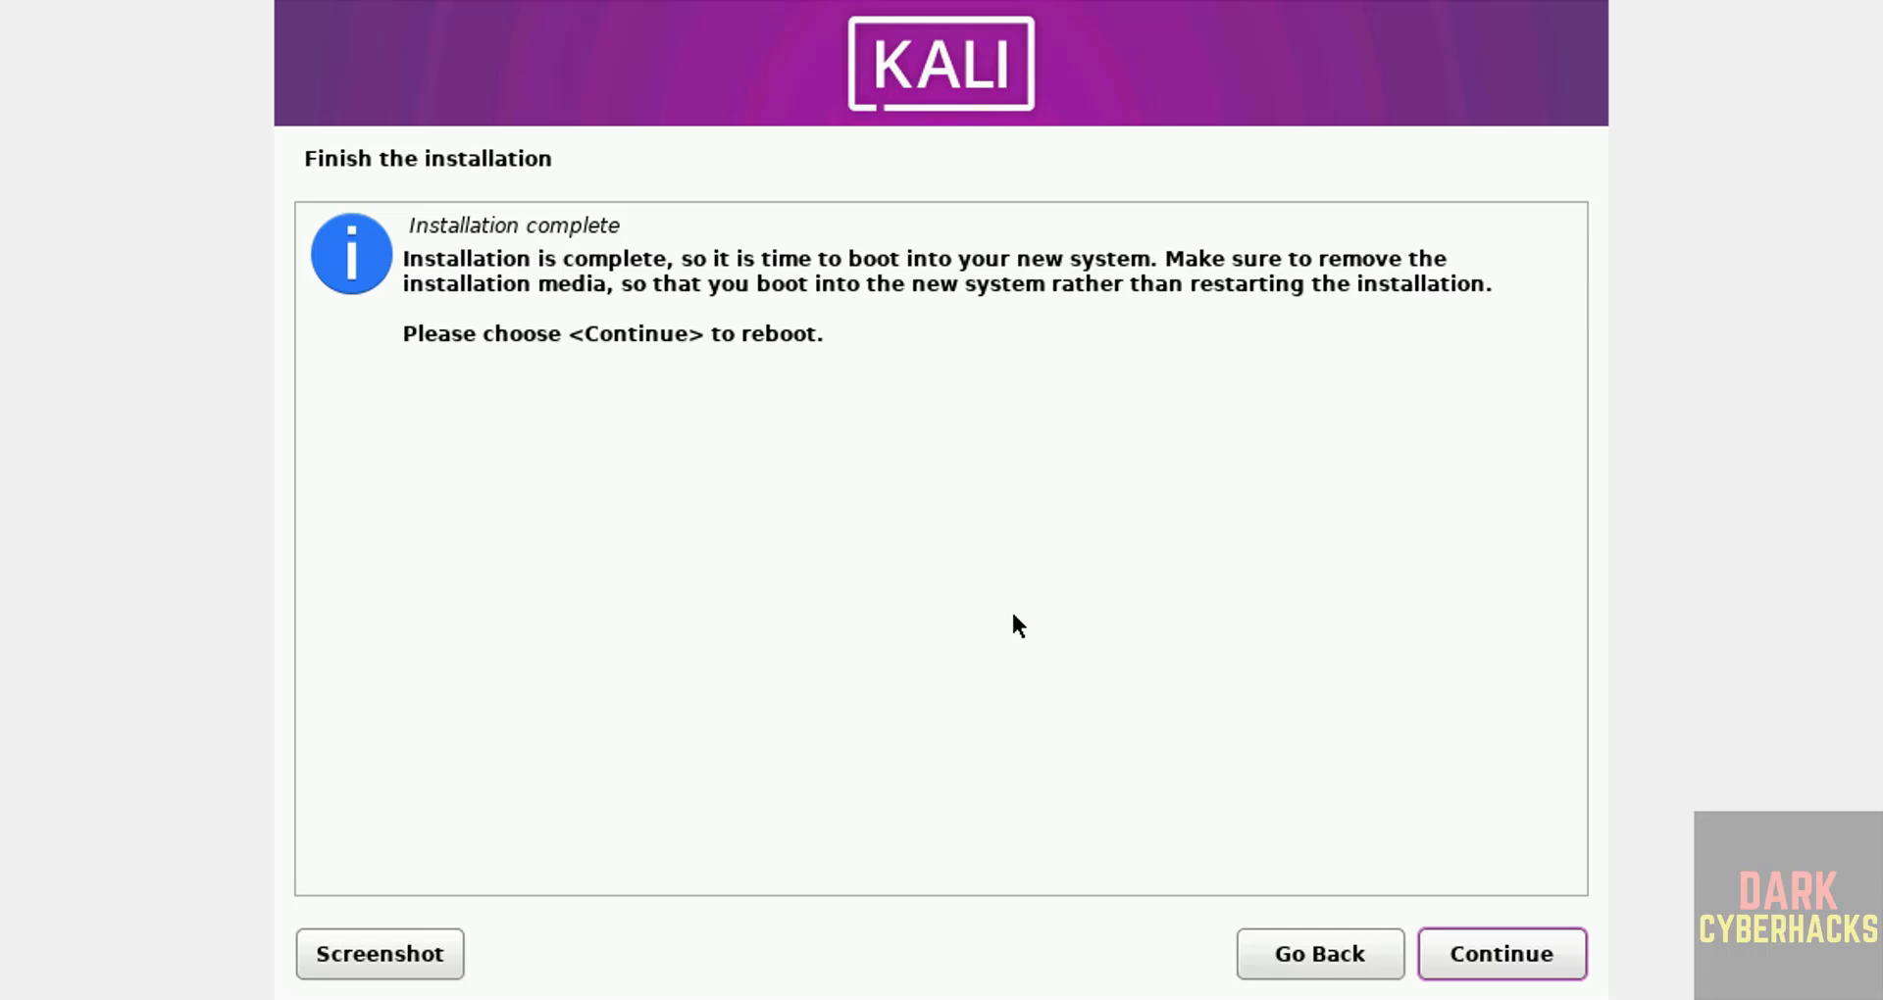
{"action": "mouse_move", "coordinate": [1139, 357]}
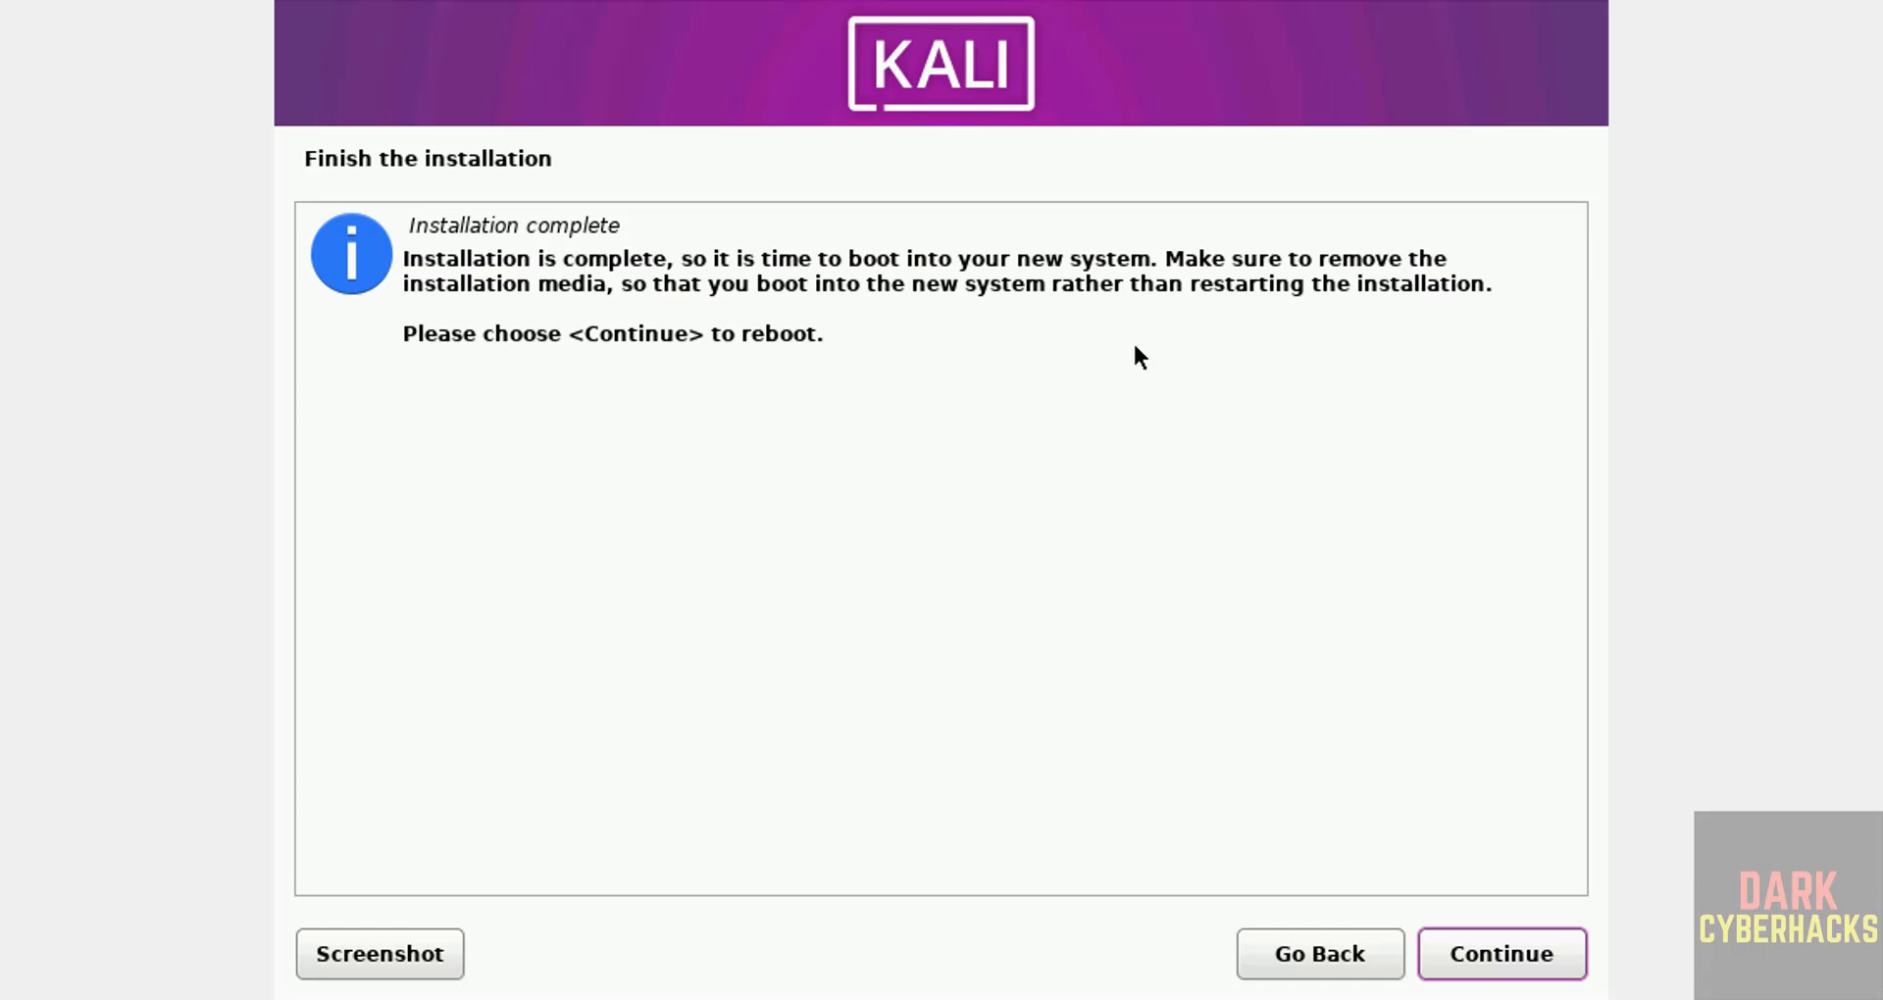
{"action": "mouse_move", "coordinate": [1247, 370]}
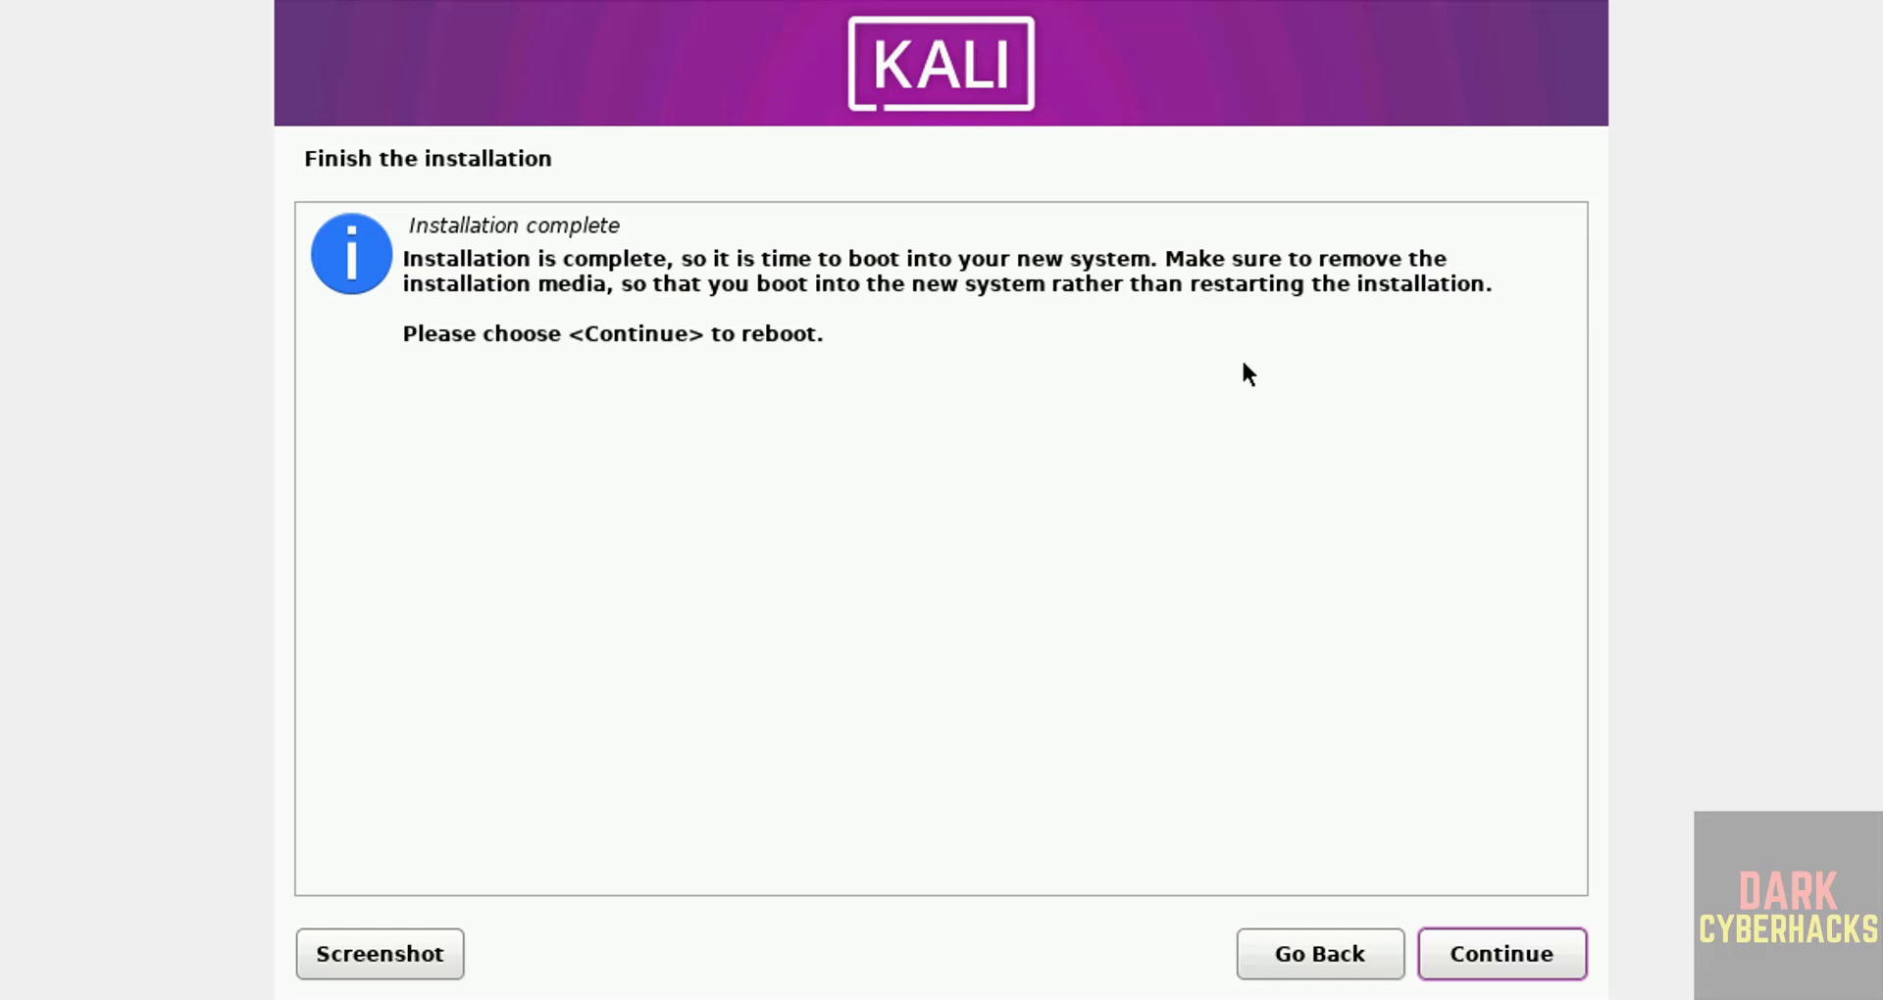
{"action": "mouse_move", "coordinate": [1177, 993]}
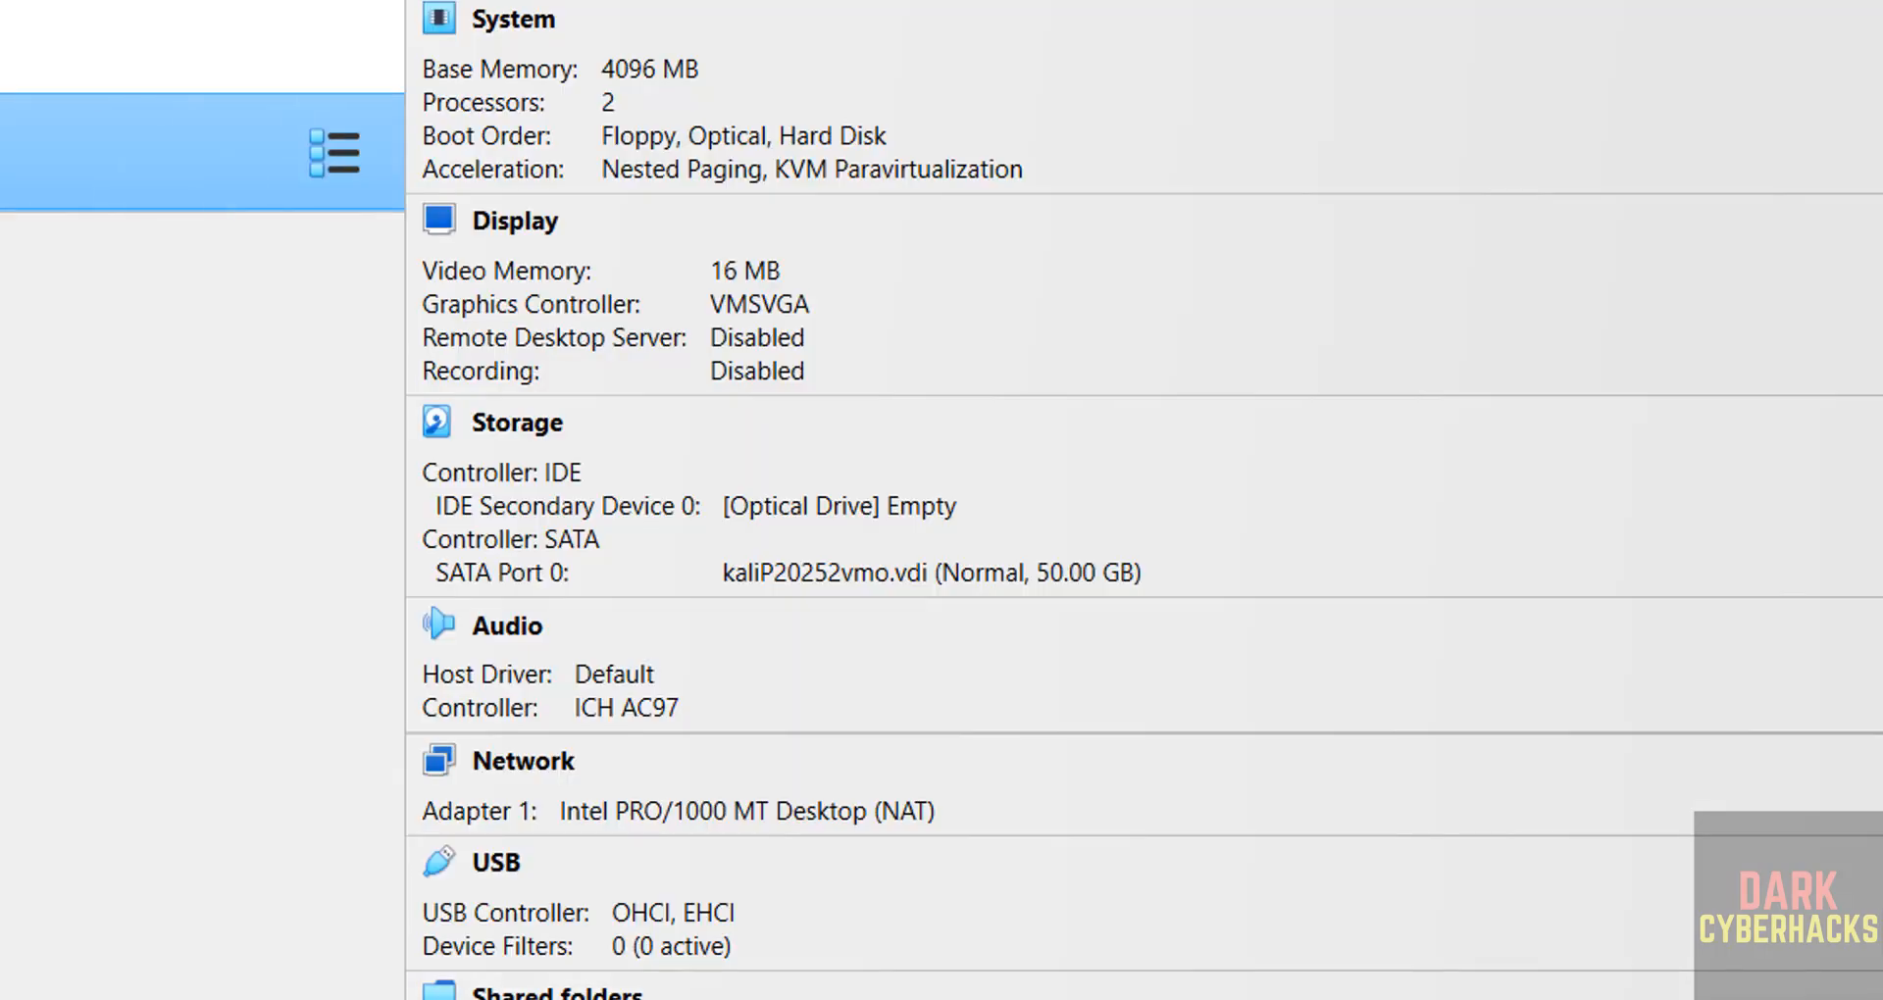
{"action": "mouse_move", "coordinate": [298, 706]}
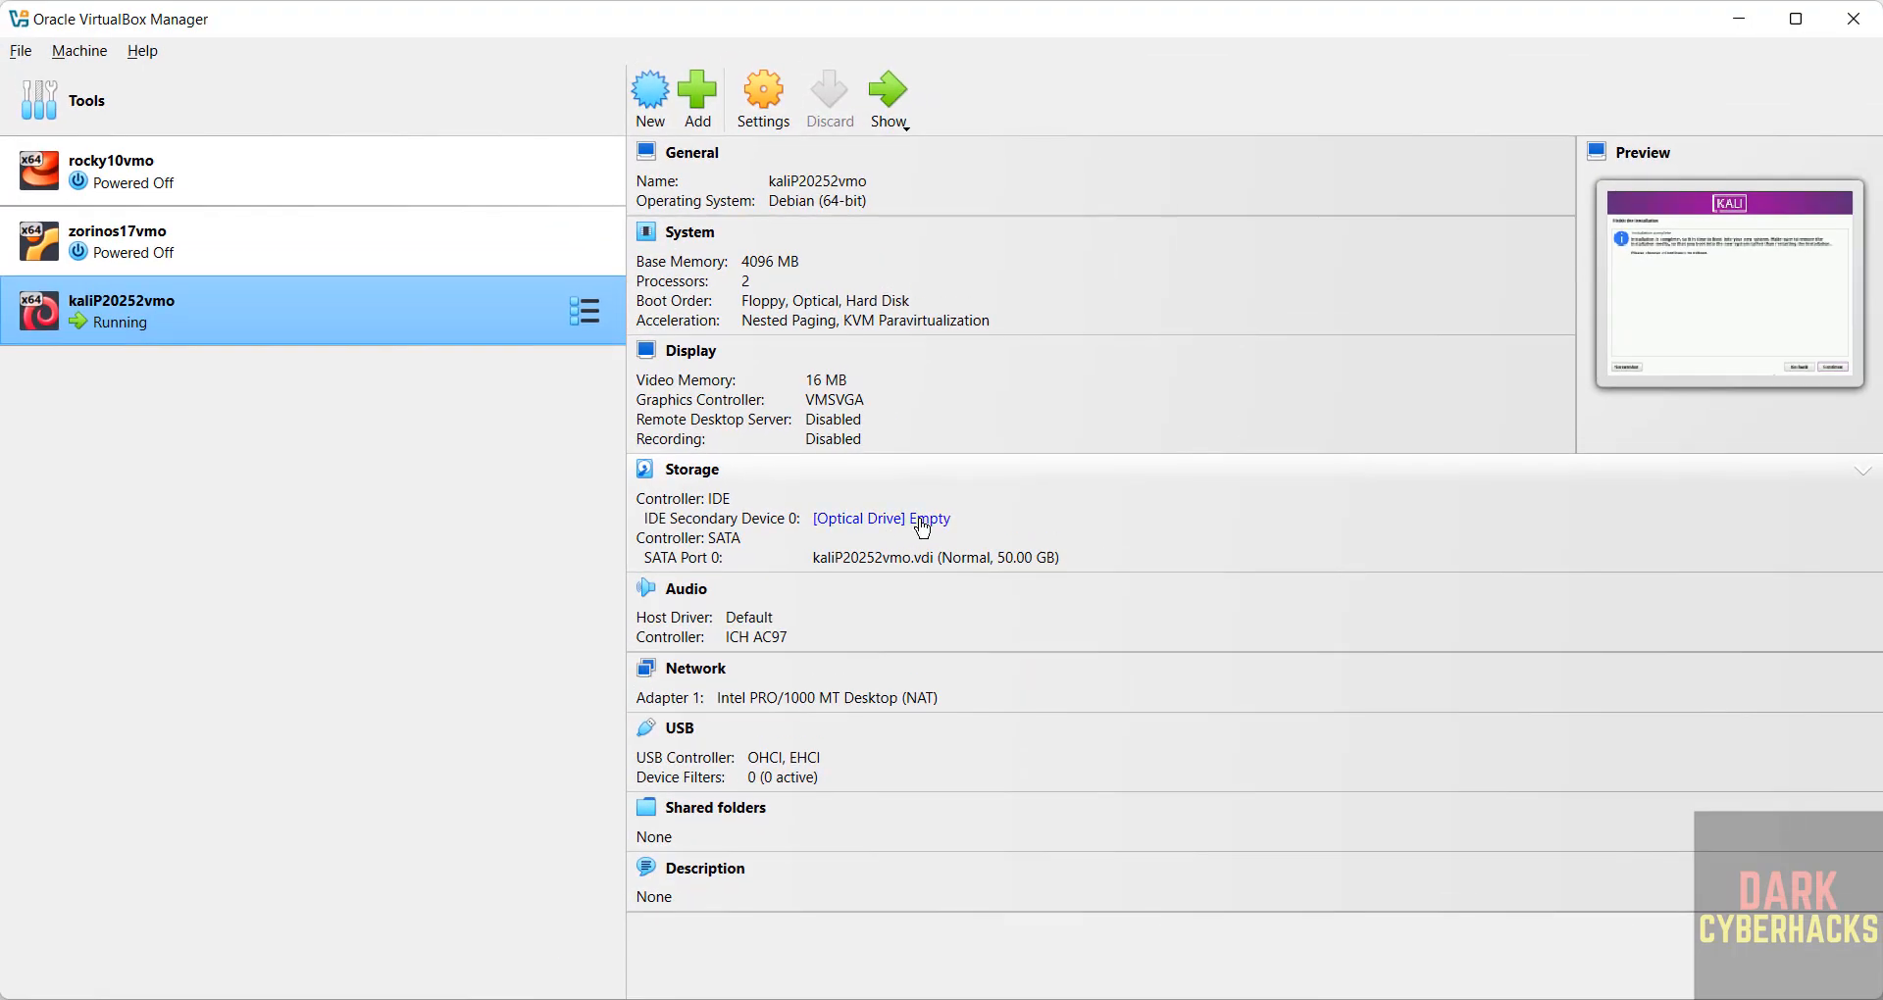
Verify Storage shows the optical drive empty with no installation disc attached.
{"action": "left_click", "coordinate": [880, 517]}
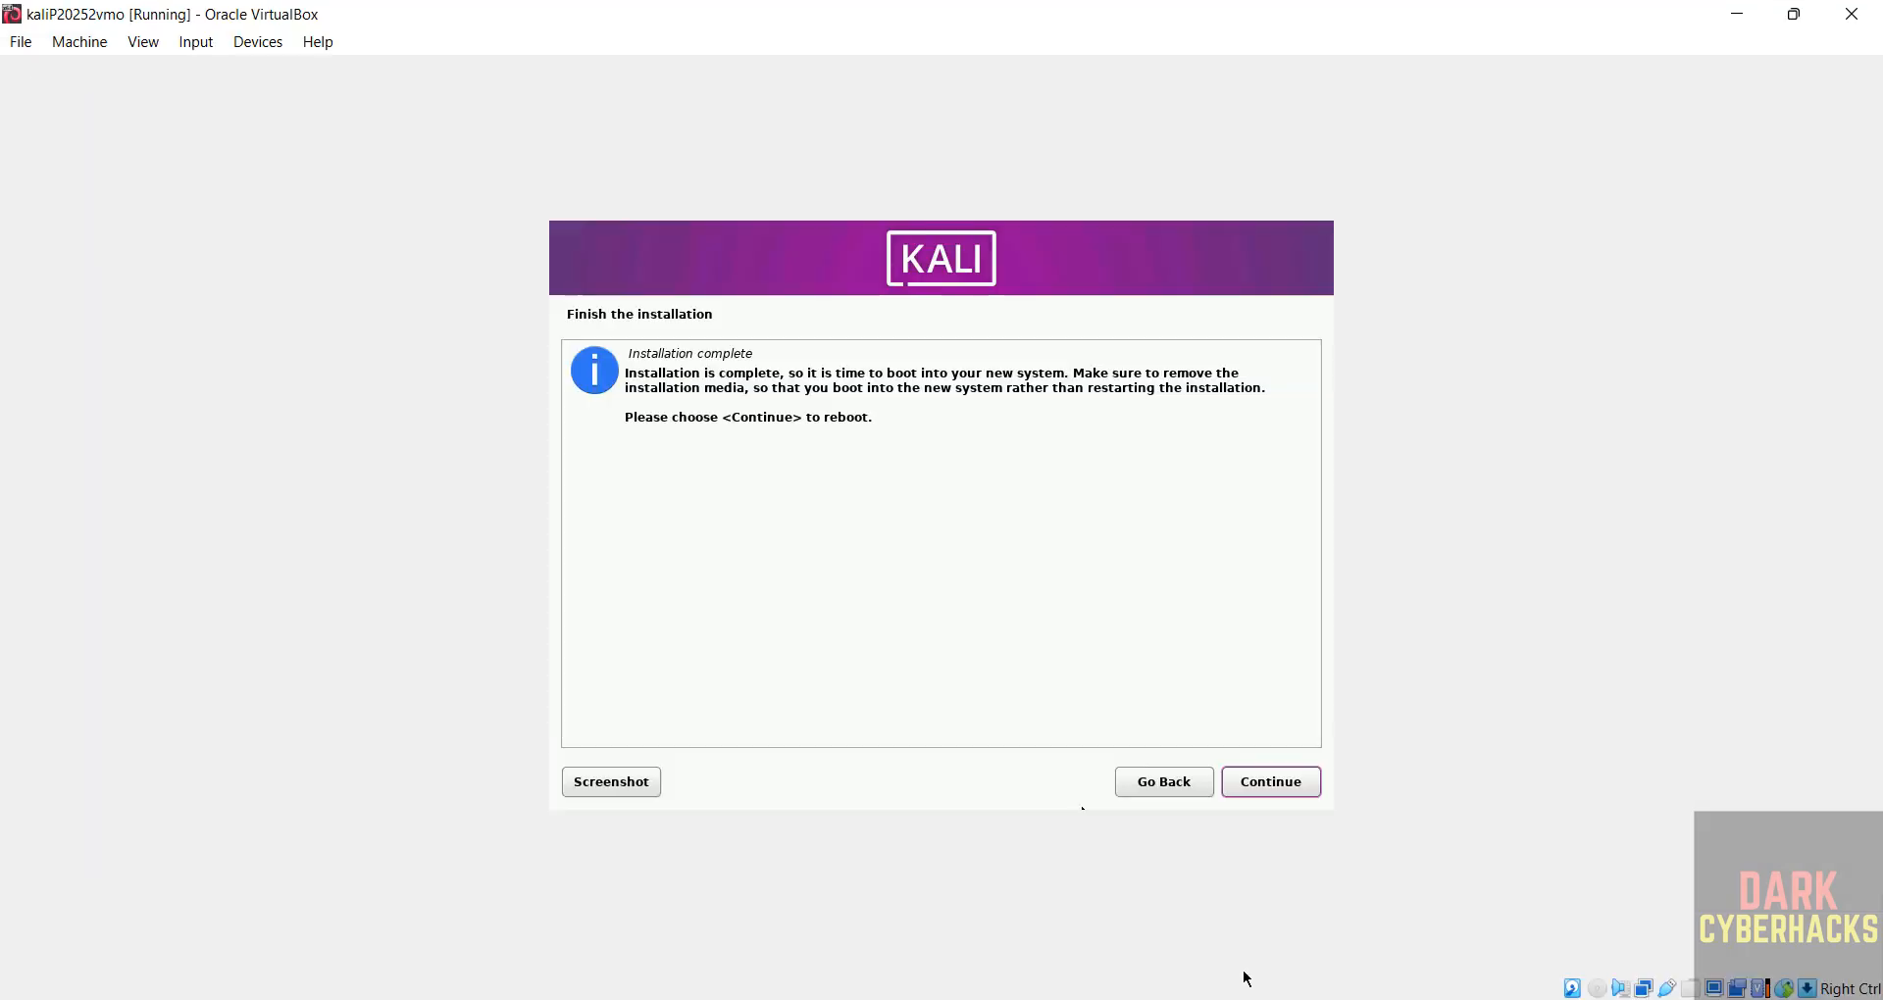
Reboot into the installed system and log in as r2schools.
{"action": "left_click", "coordinate": [1271, 781]}
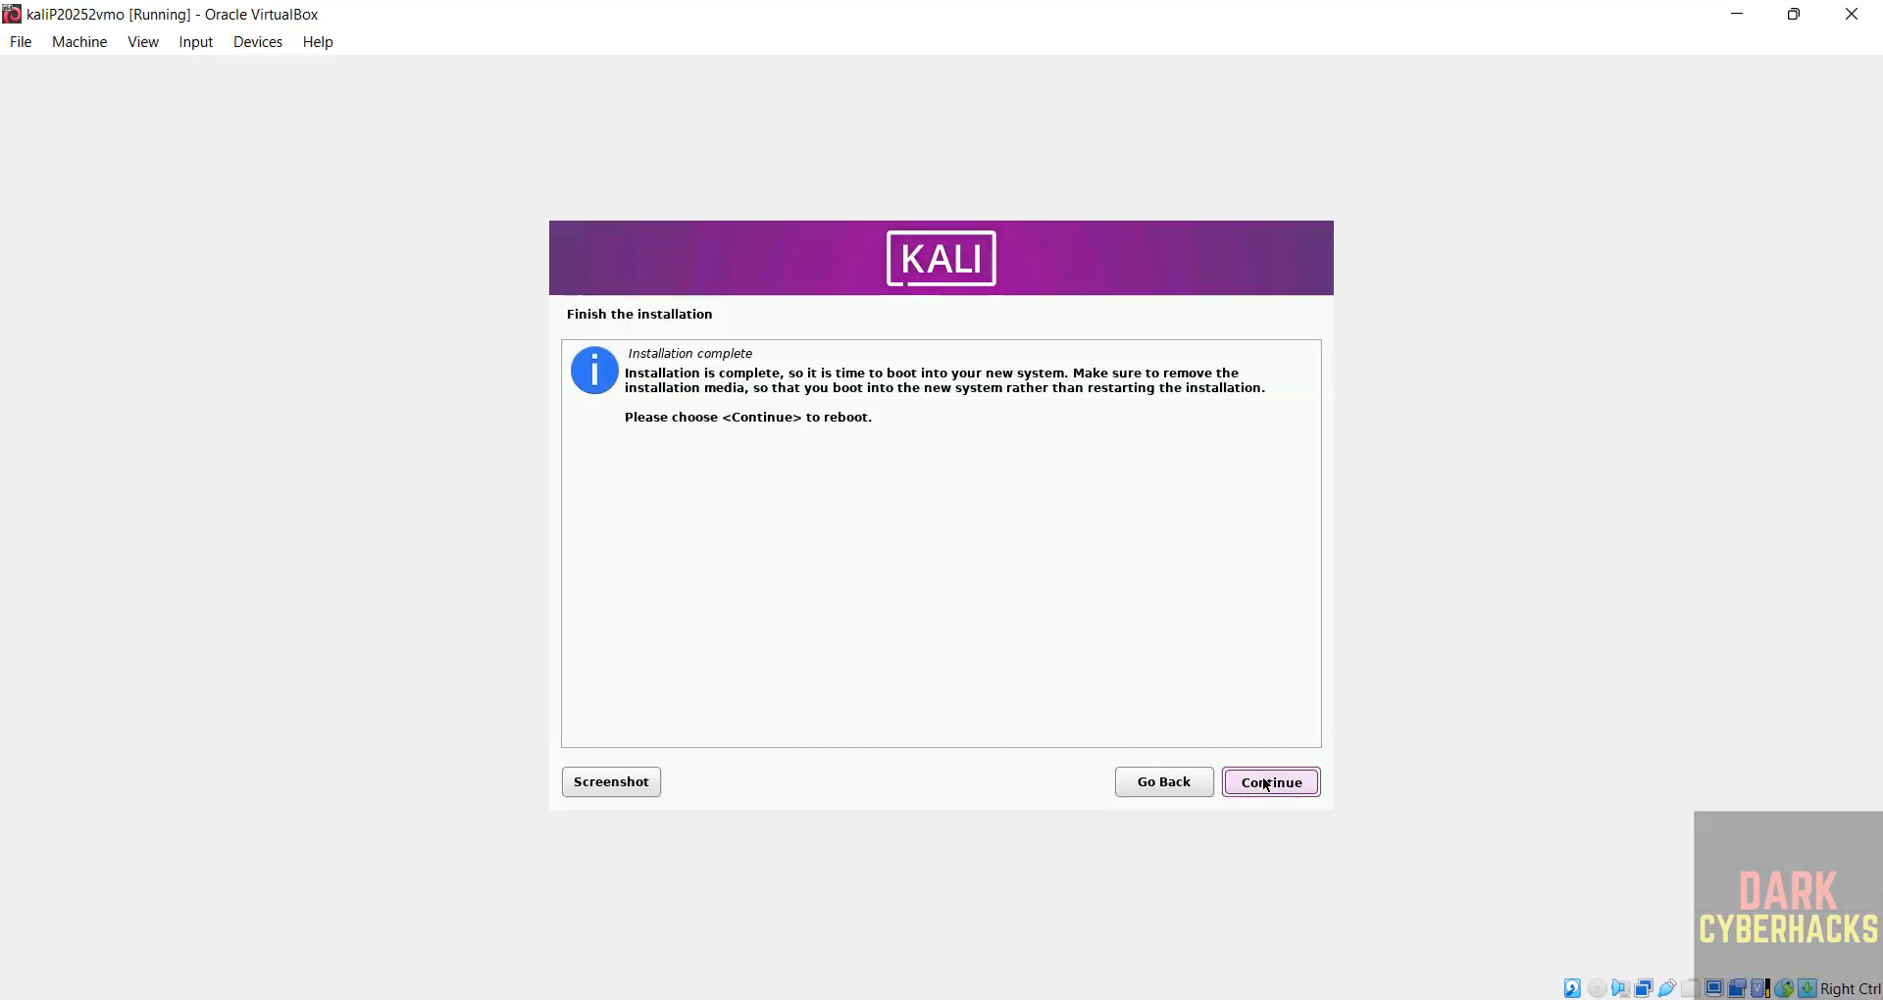
{"action": "left_click", "coordinate": [1271, 780]}
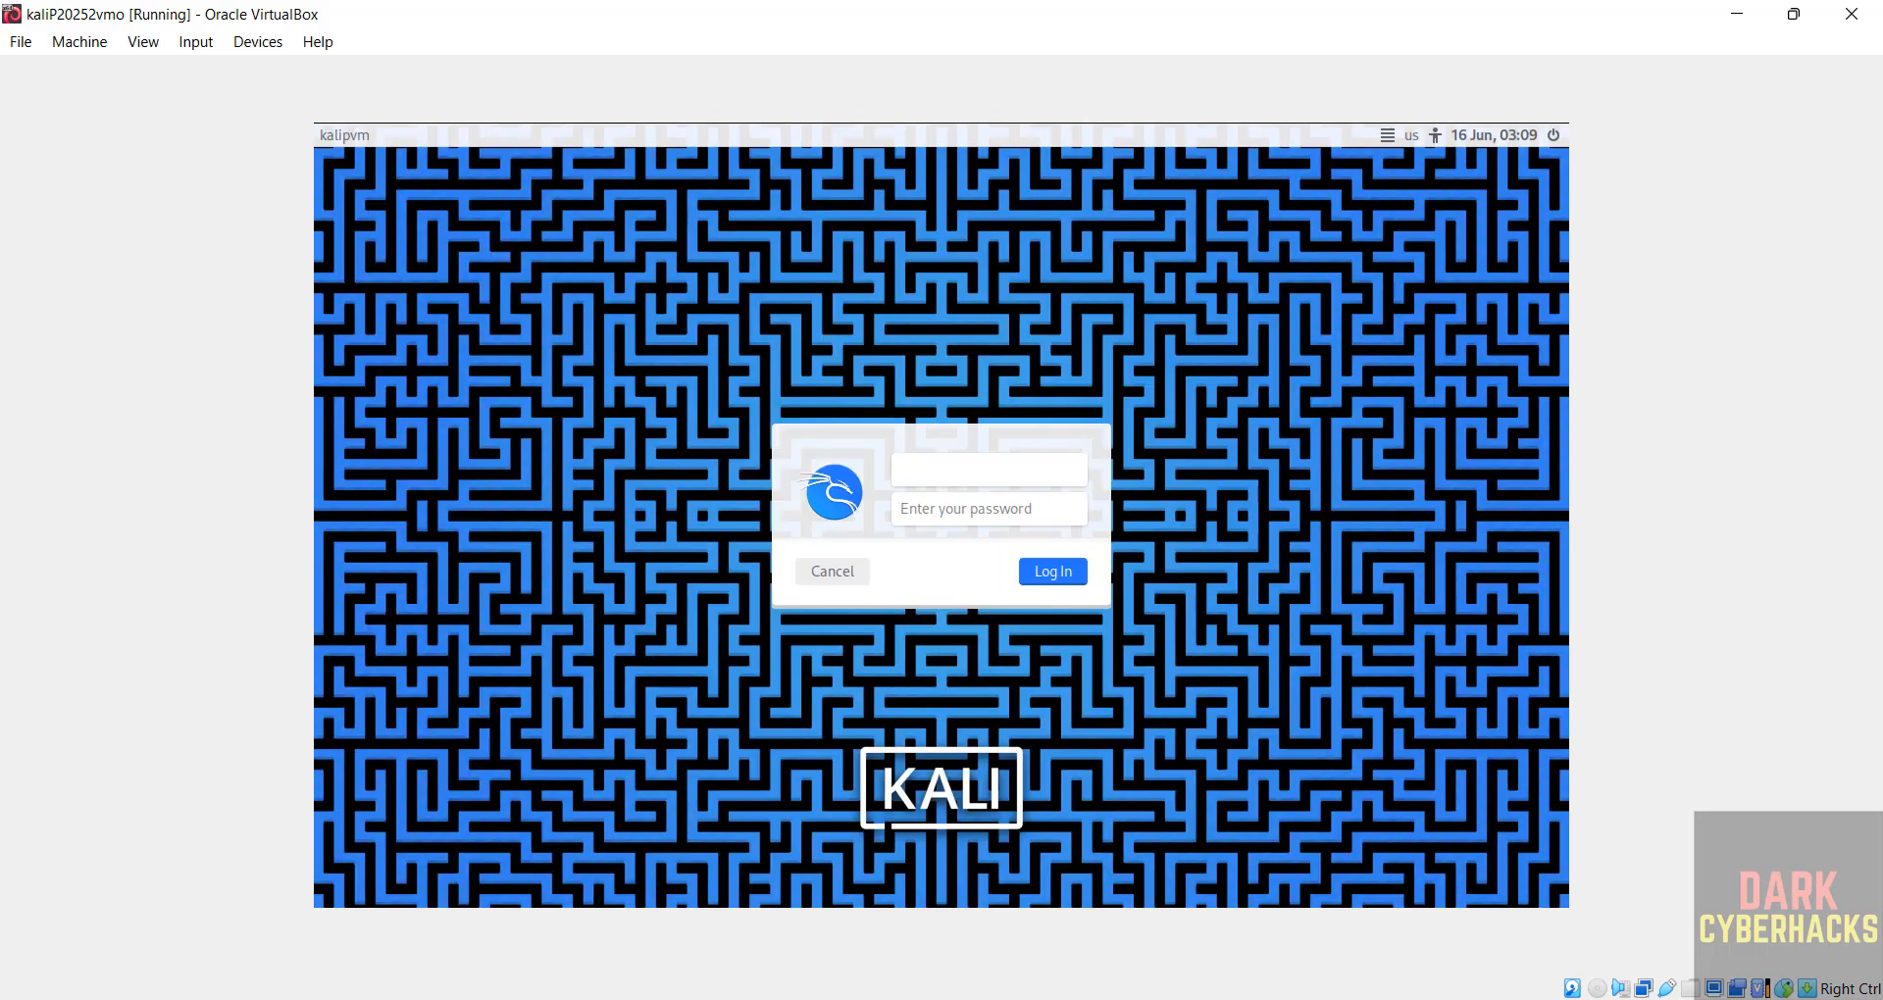
{"action": "type", "text": "r2schoo"}
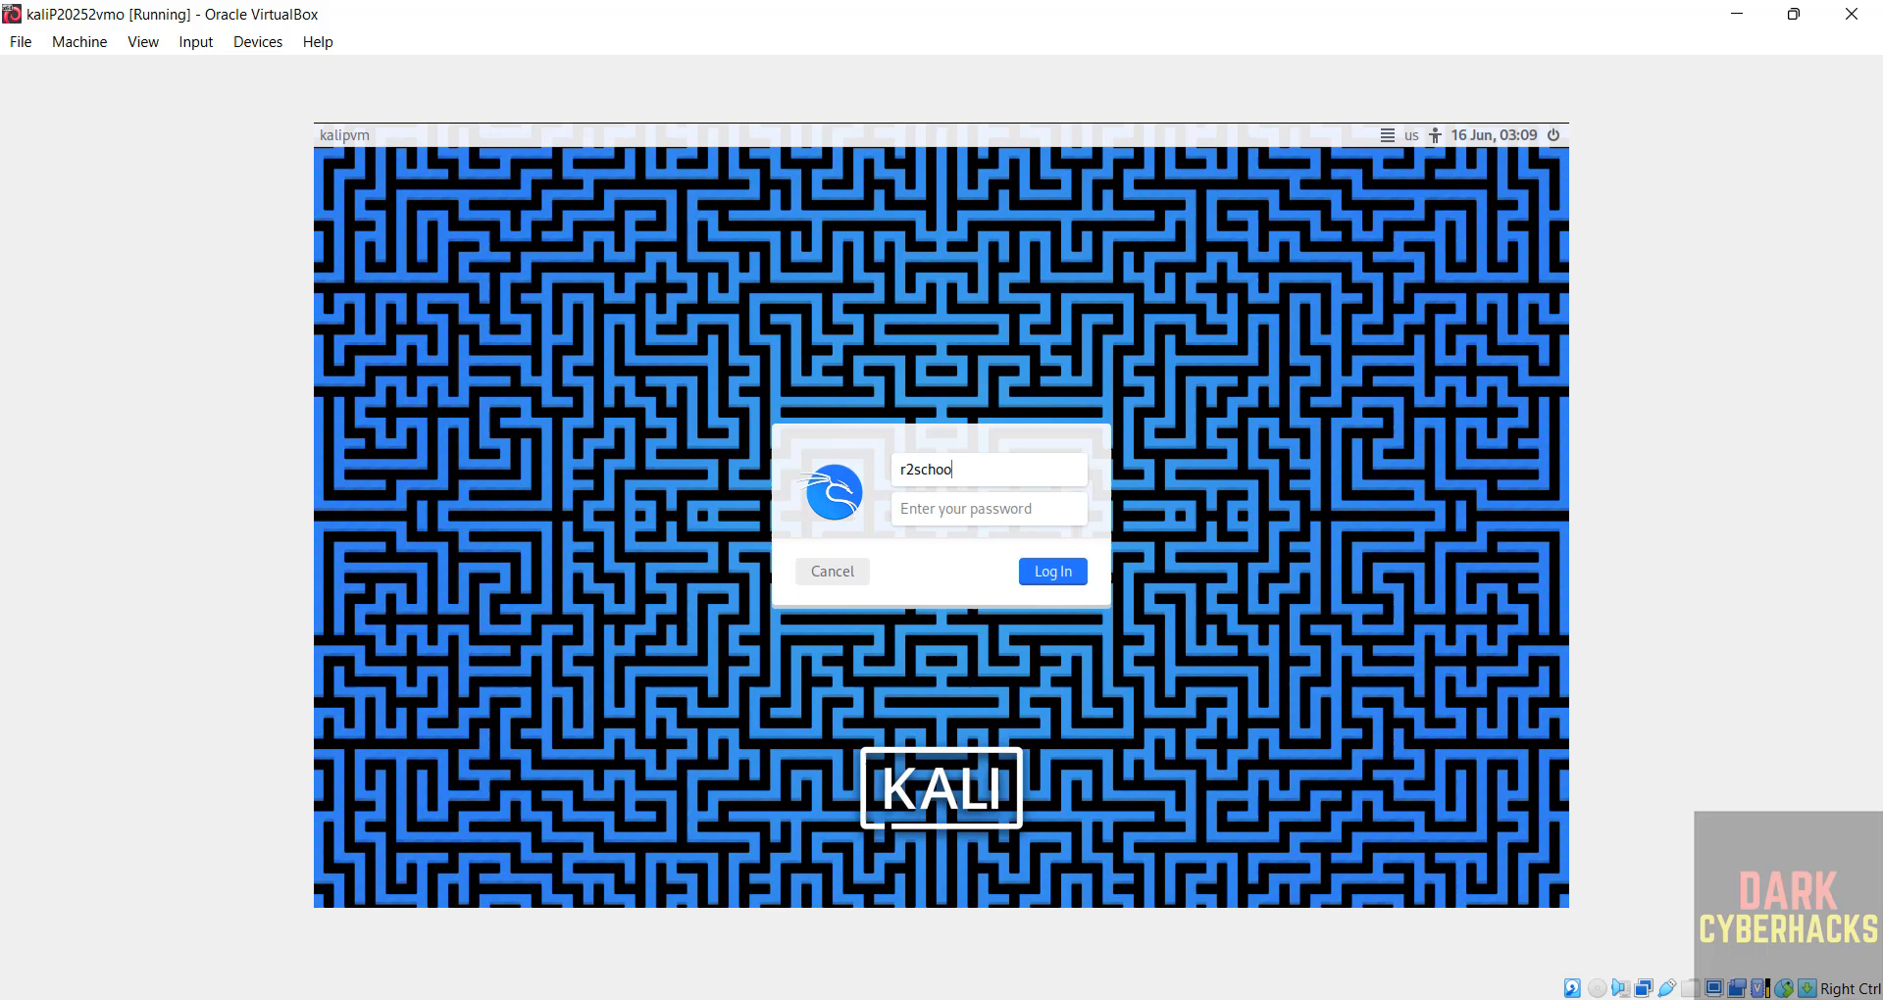
{"action": "type", "text": "ls"}
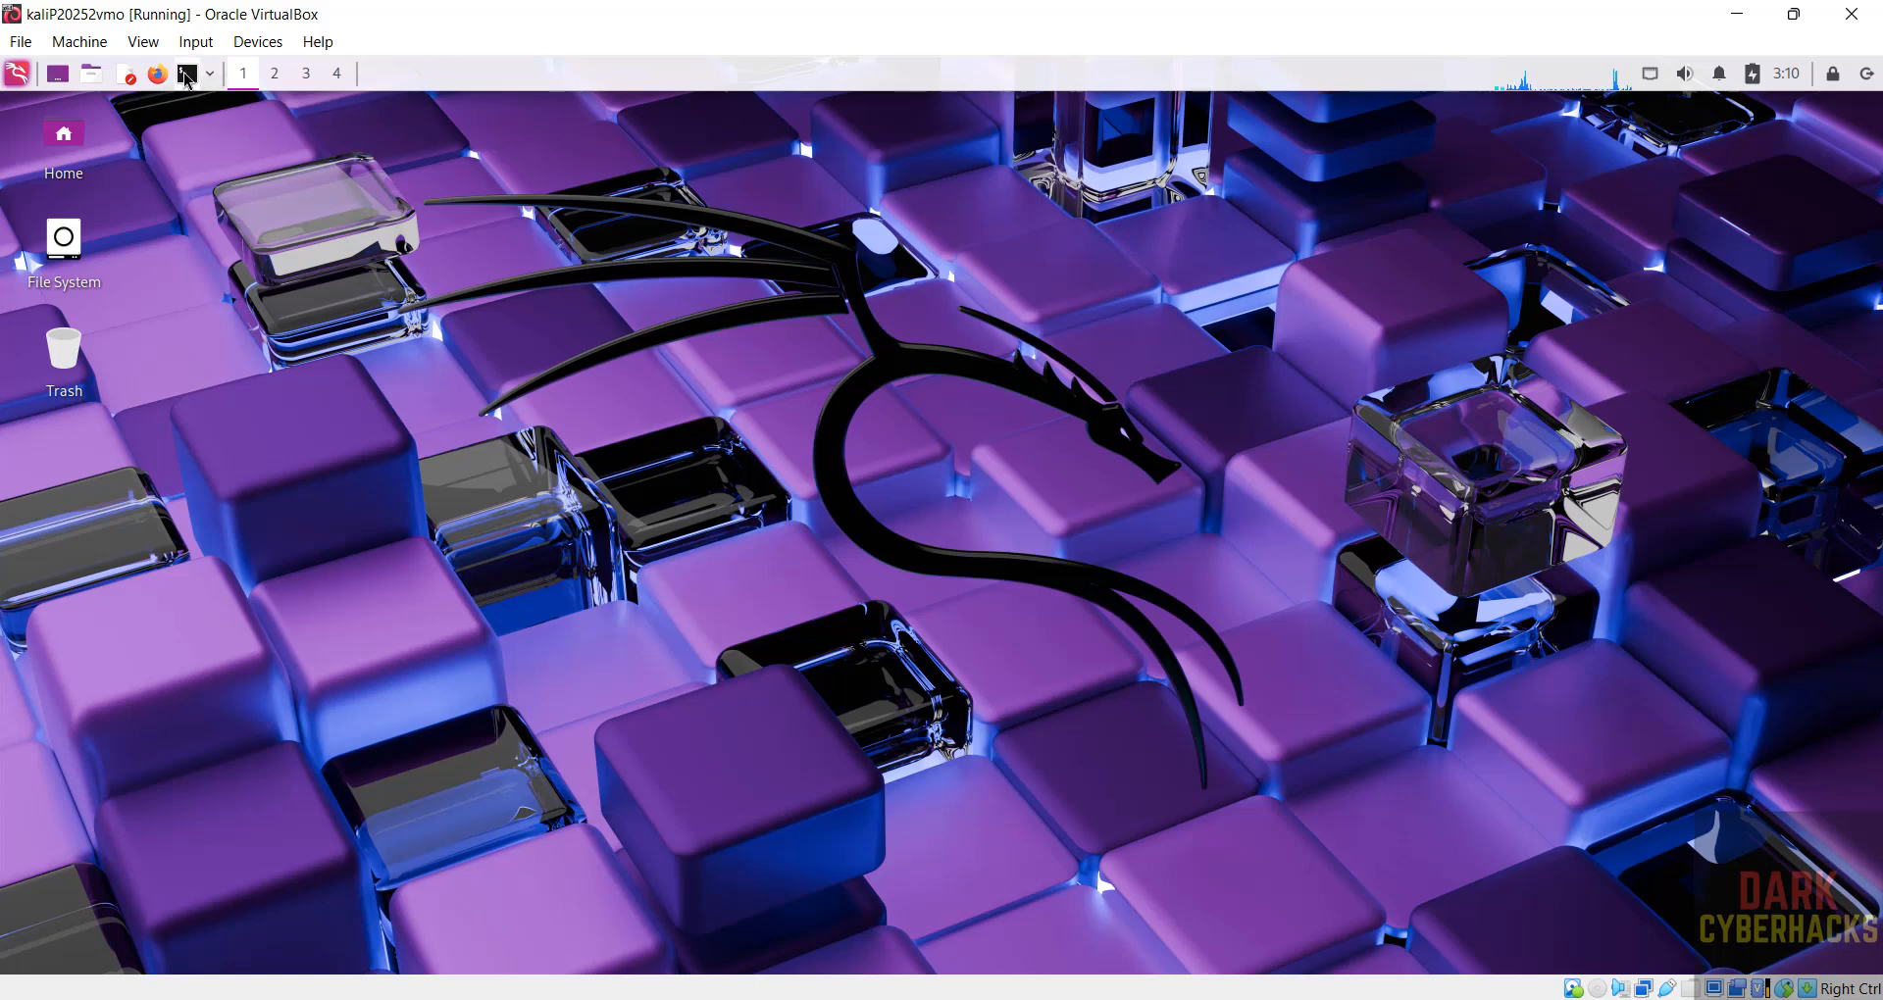
Launch Terminal and set its font to Fira Code 14 pt via Preferences.
{"action": "left_click", "coordinate": [188, 74]}
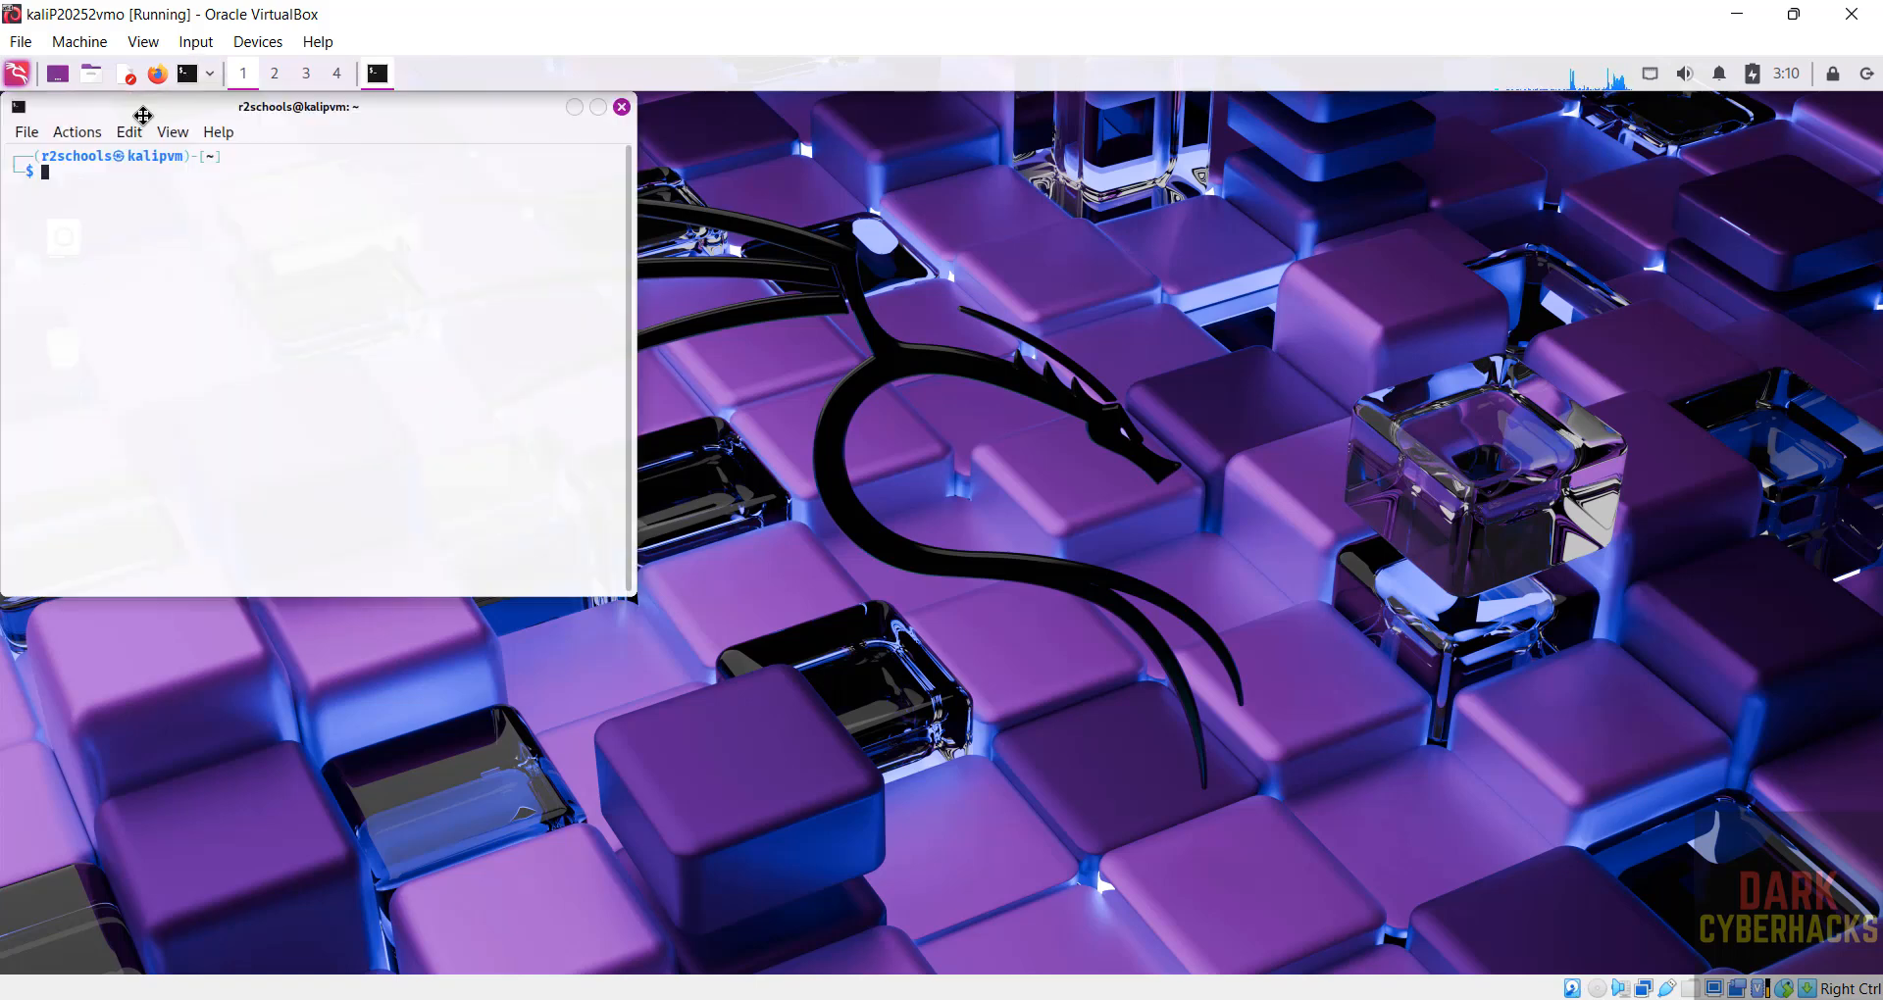
{"action": "left_click", "coordinate": [28, 129]}
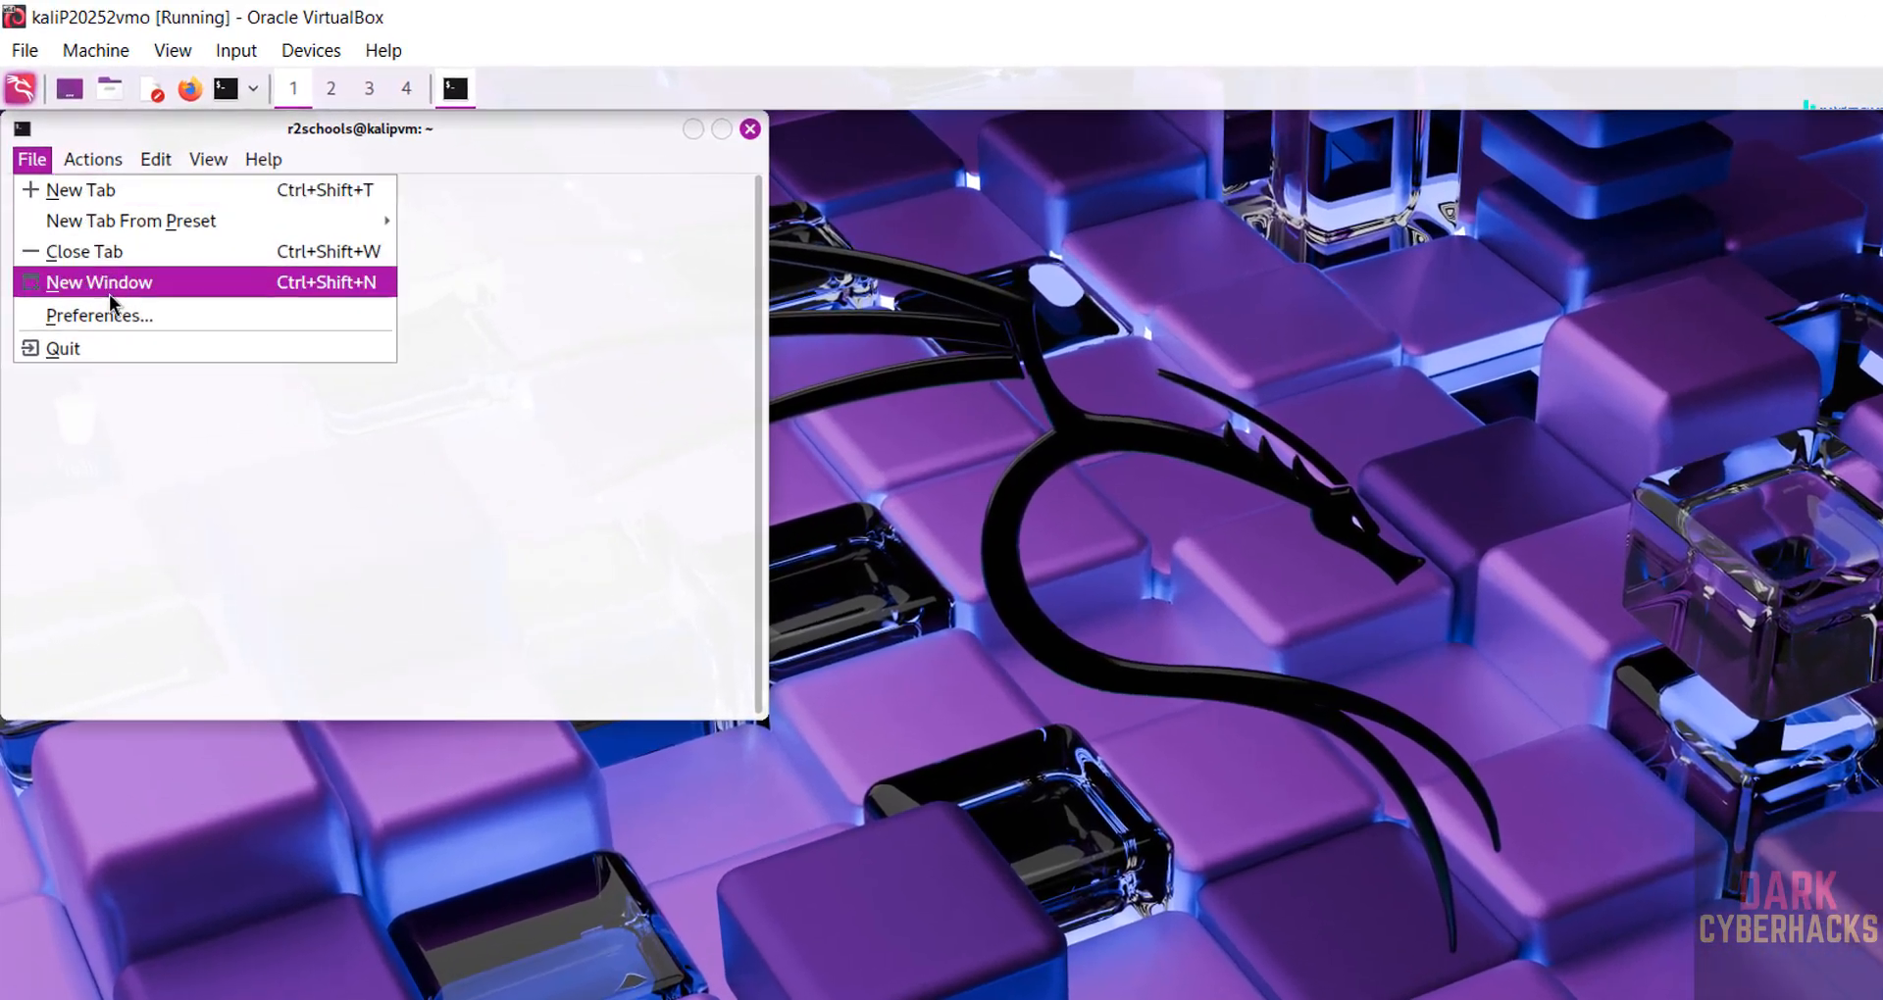
{"action": "left_click", "coordinate": [94, 314]}
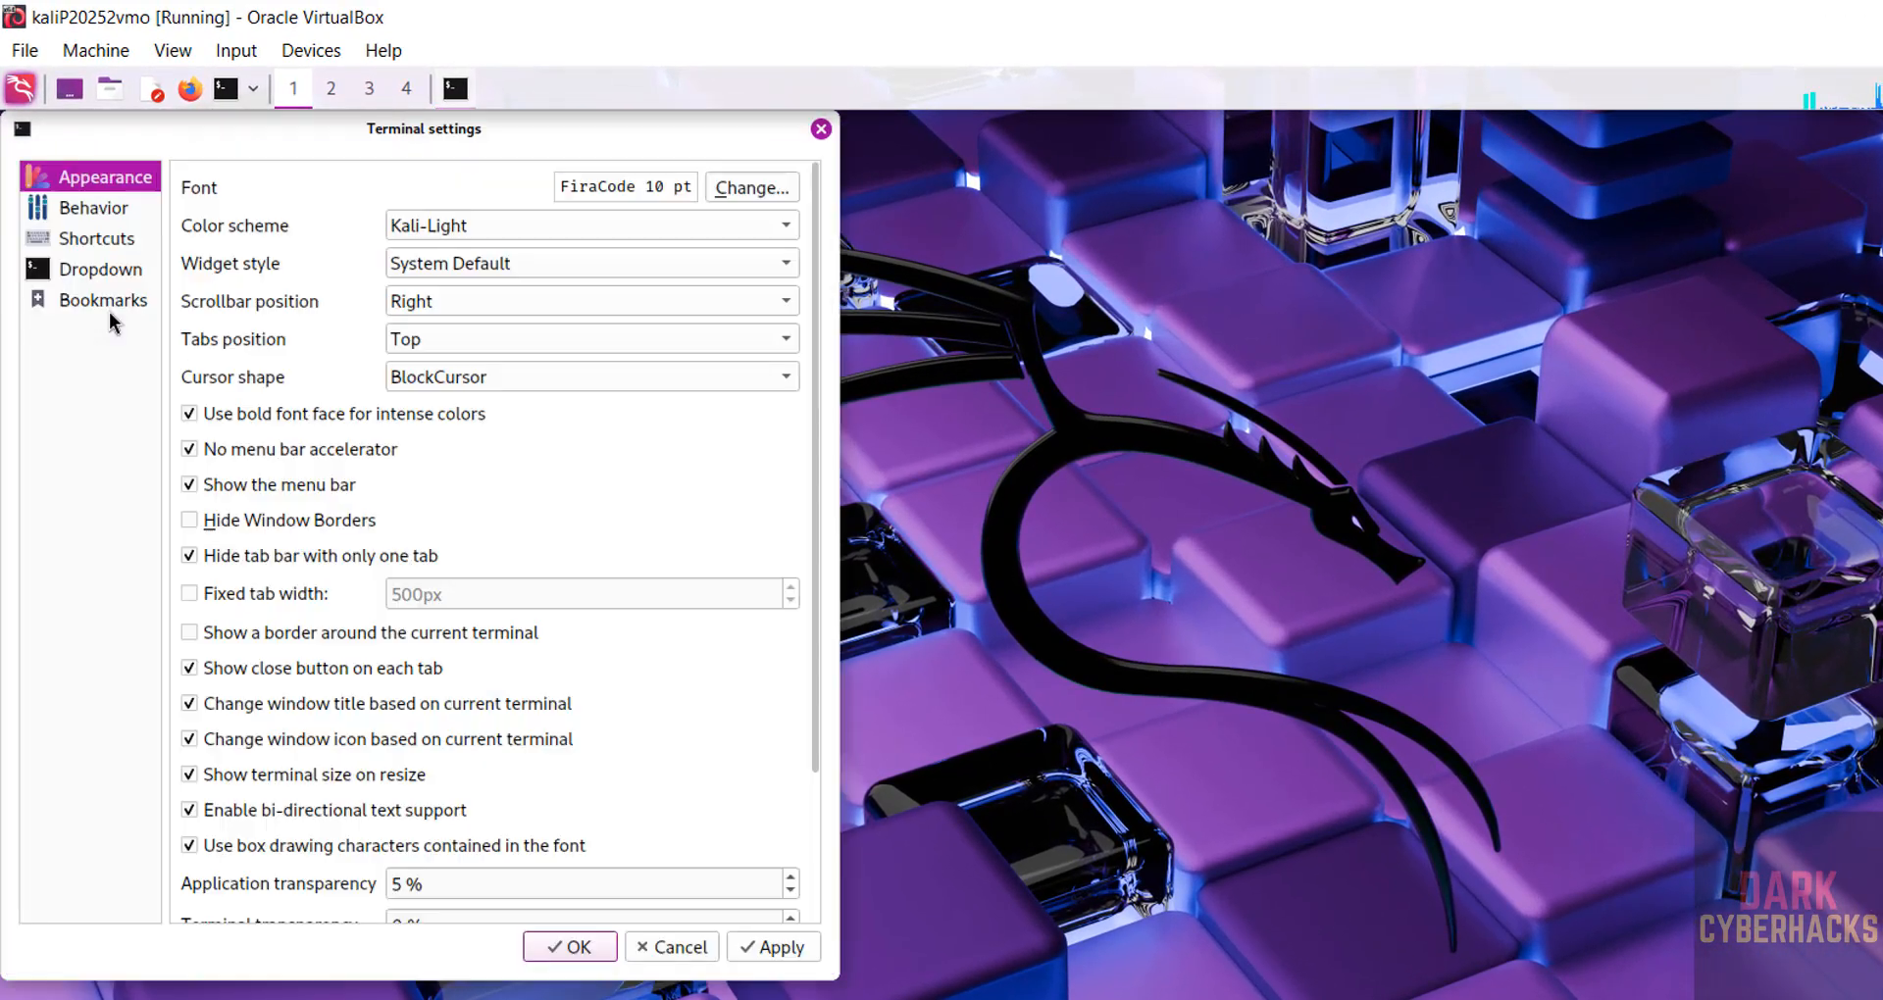
{"action": "left_click", "coordinate": [752, 186]}
{"action": "type", "text": "14"}
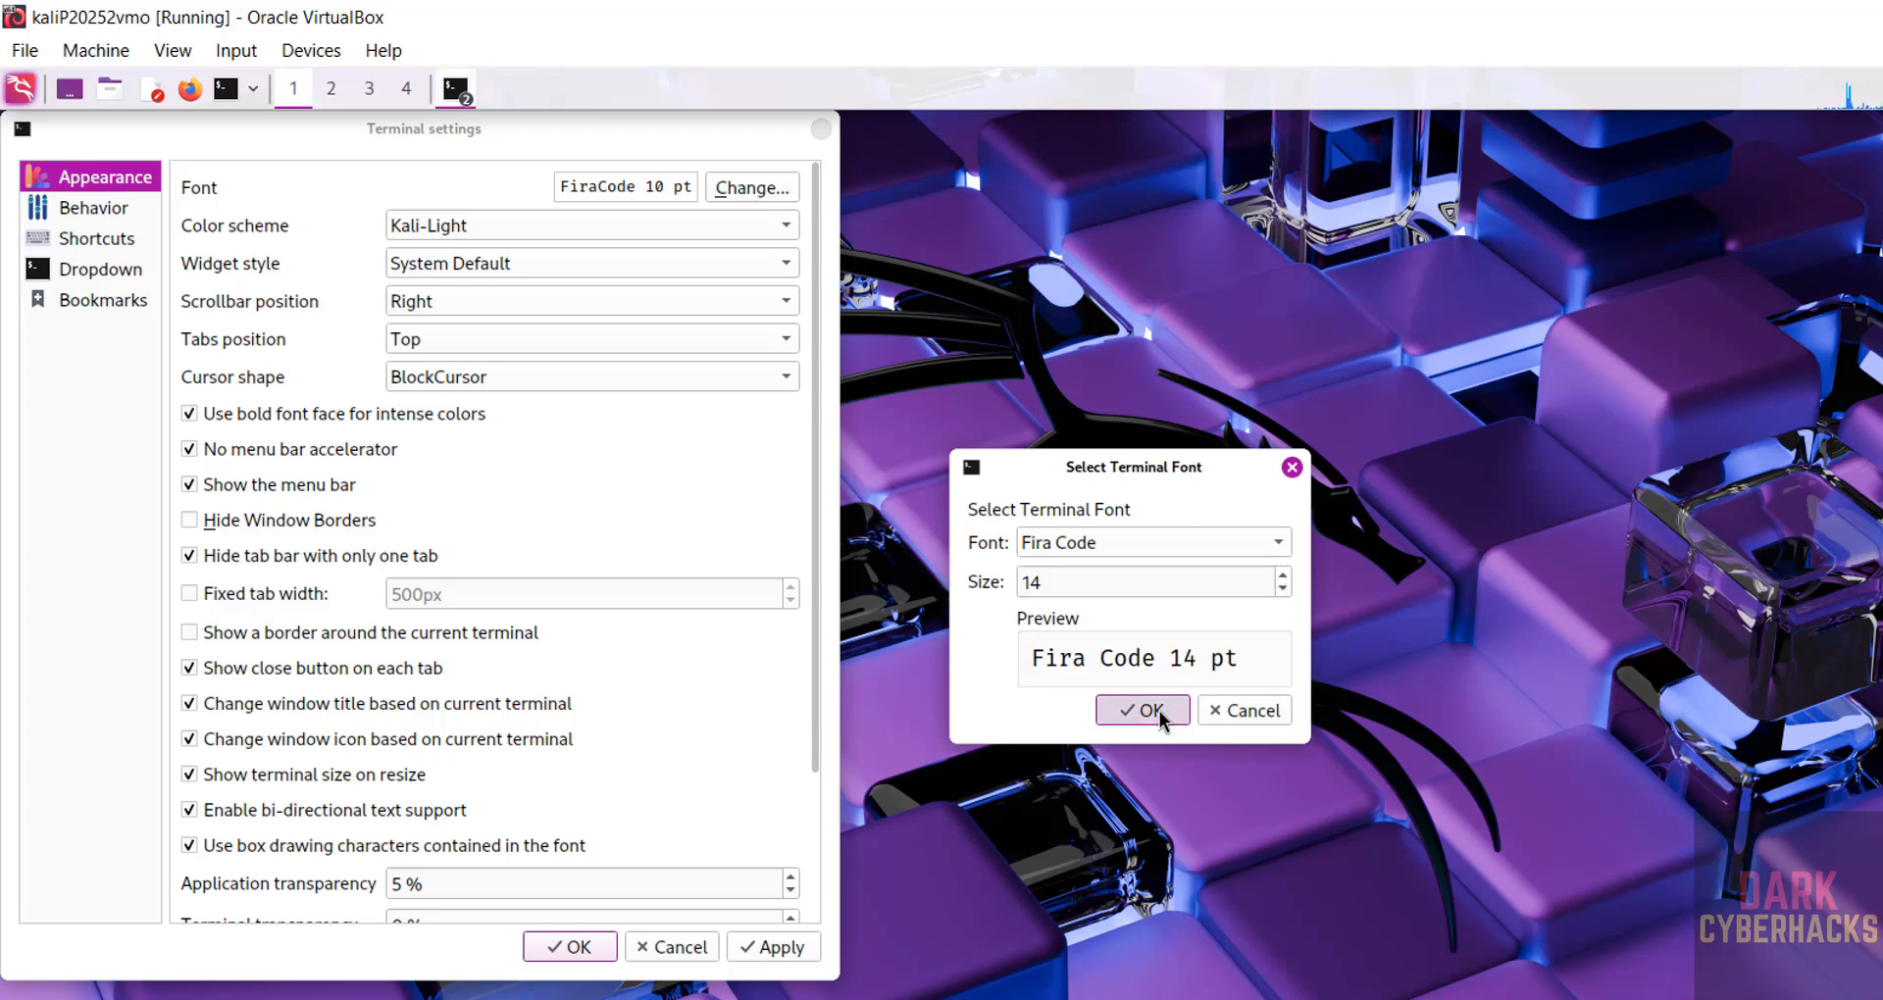
{"action": "left_click", "coordinate": [1142, 710]}
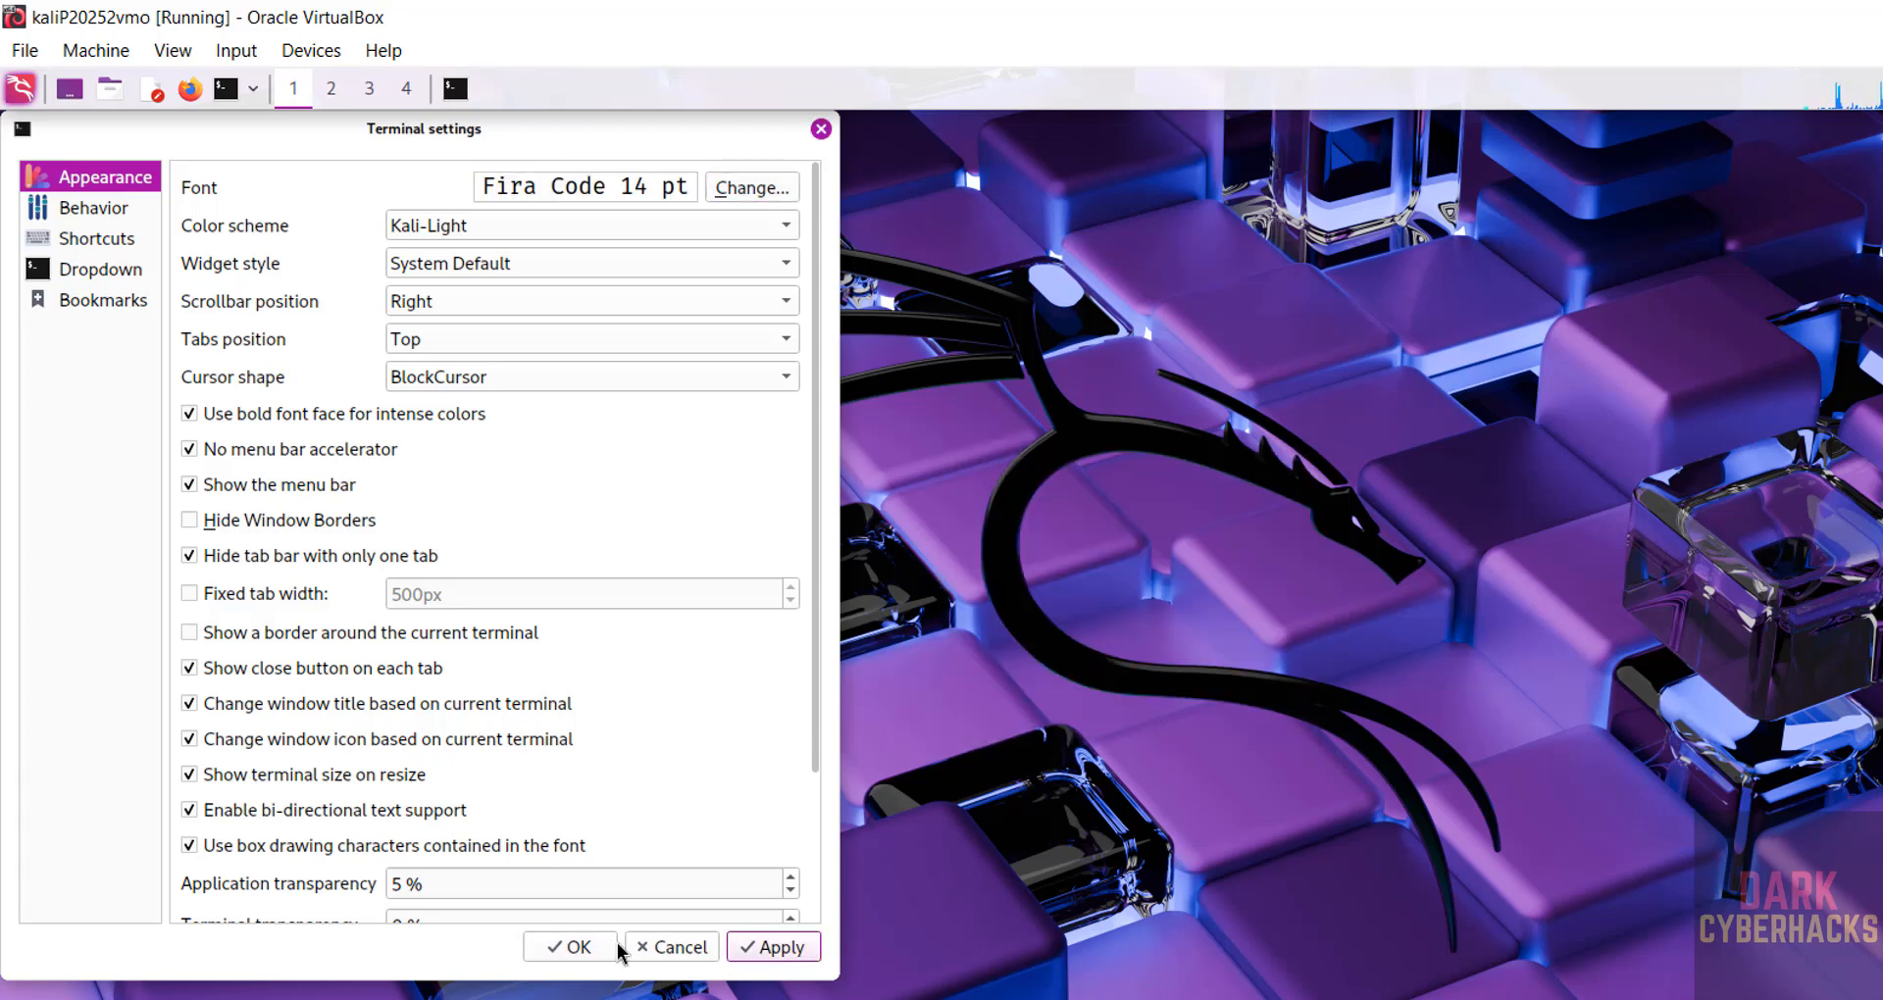
{"action": "left_click", "coordinate": [570, 975]}
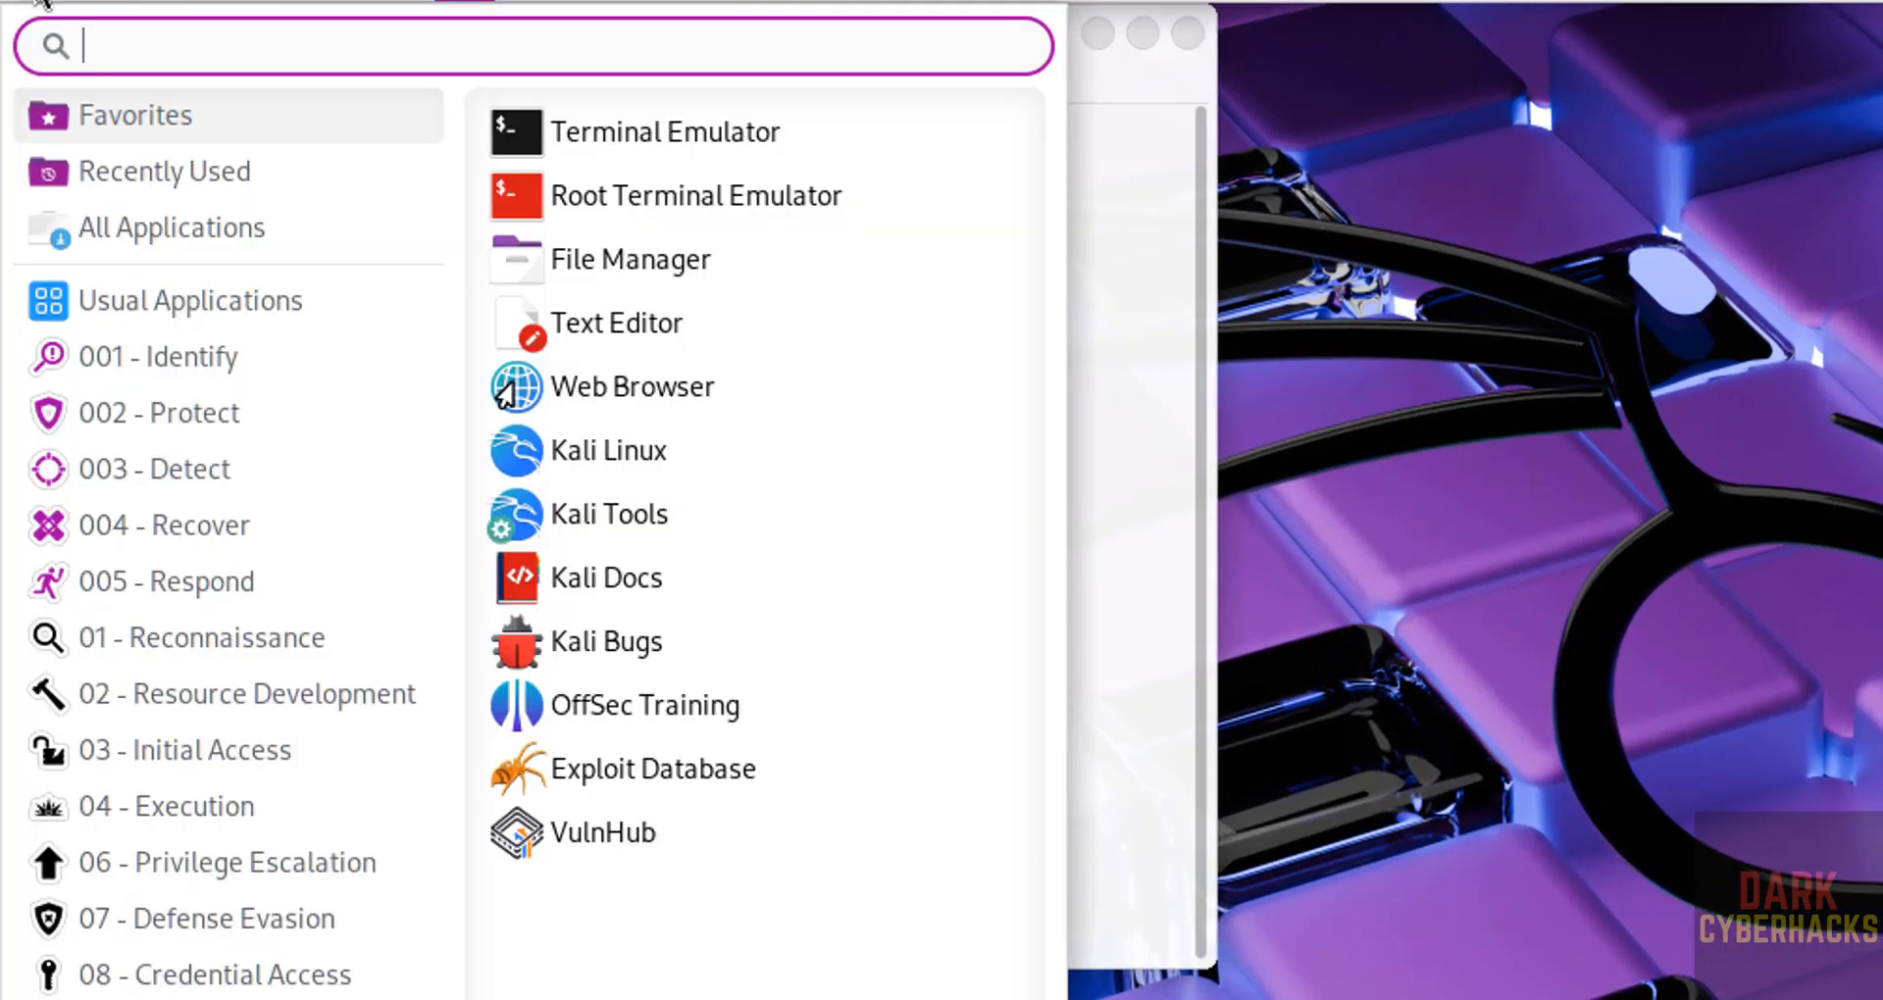
{"action": "left_click", "coordinate": [206, 920]}
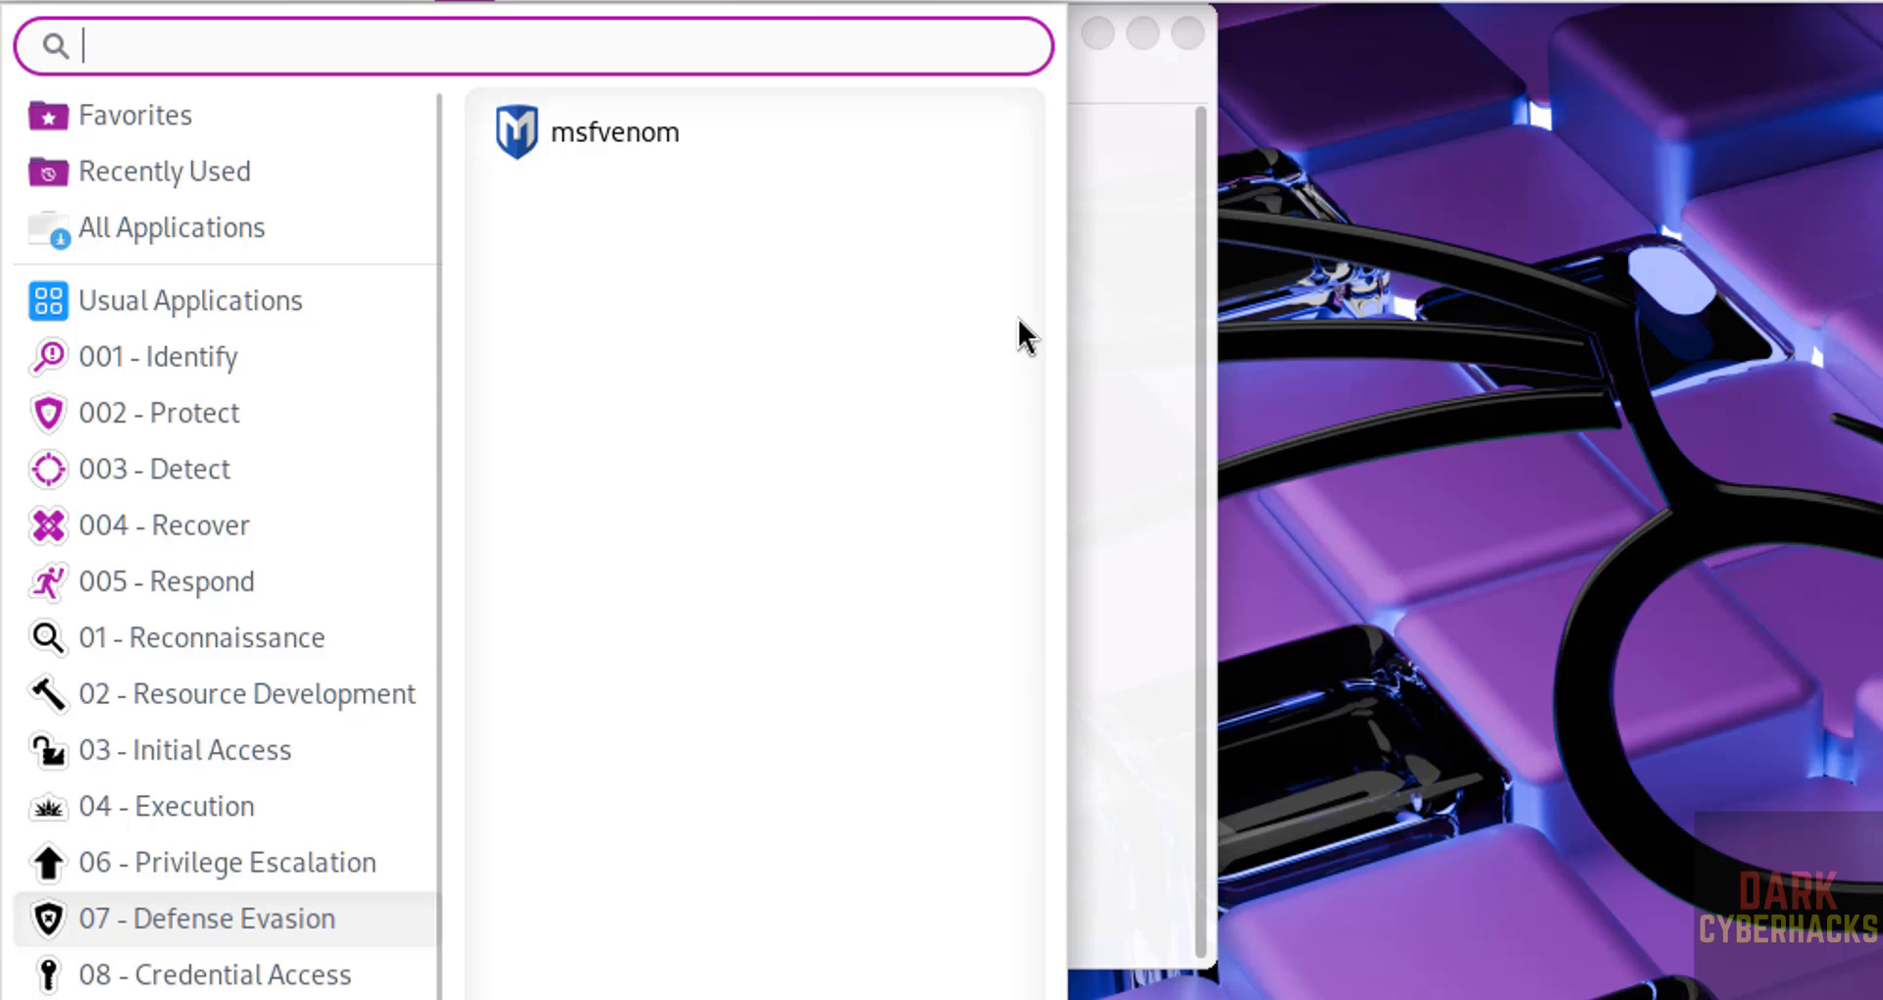
{"action": "left_click", "coordinate": [200, 638]}
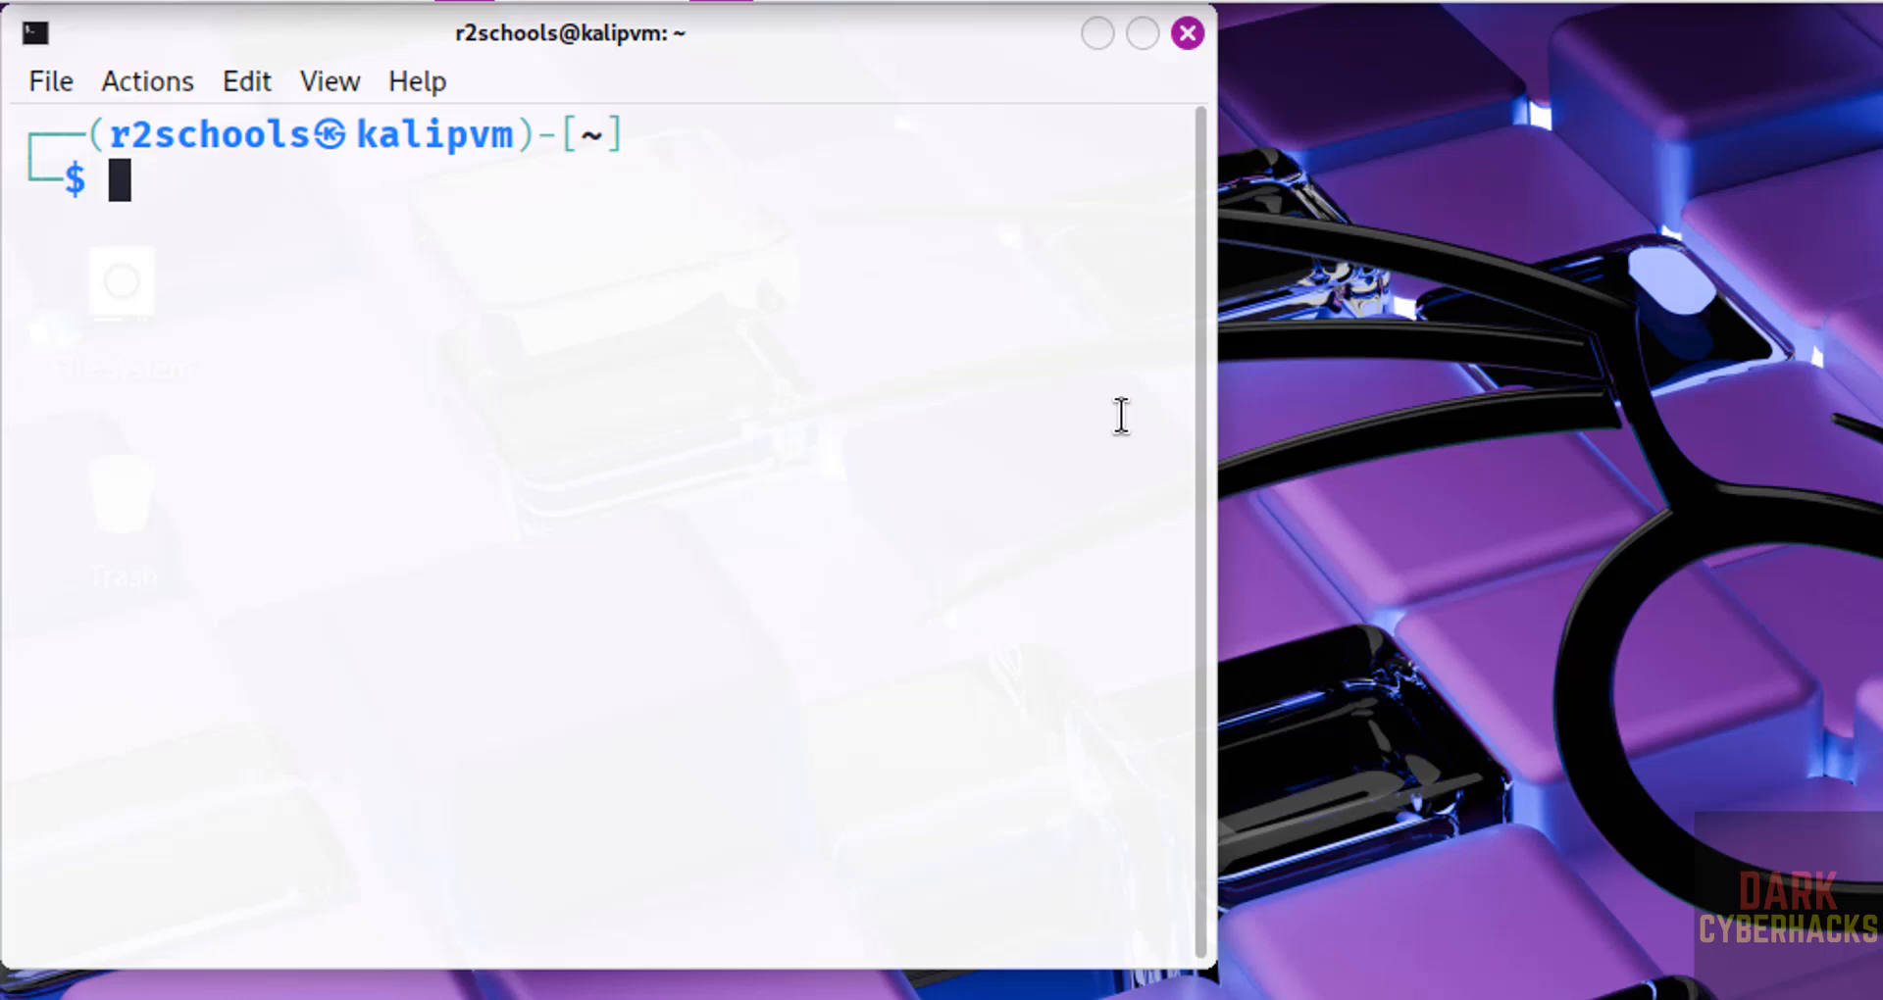
Run more /etc/os-release to confirm Kali version 2025.2.
{"action": "type", "text": "more /et"}
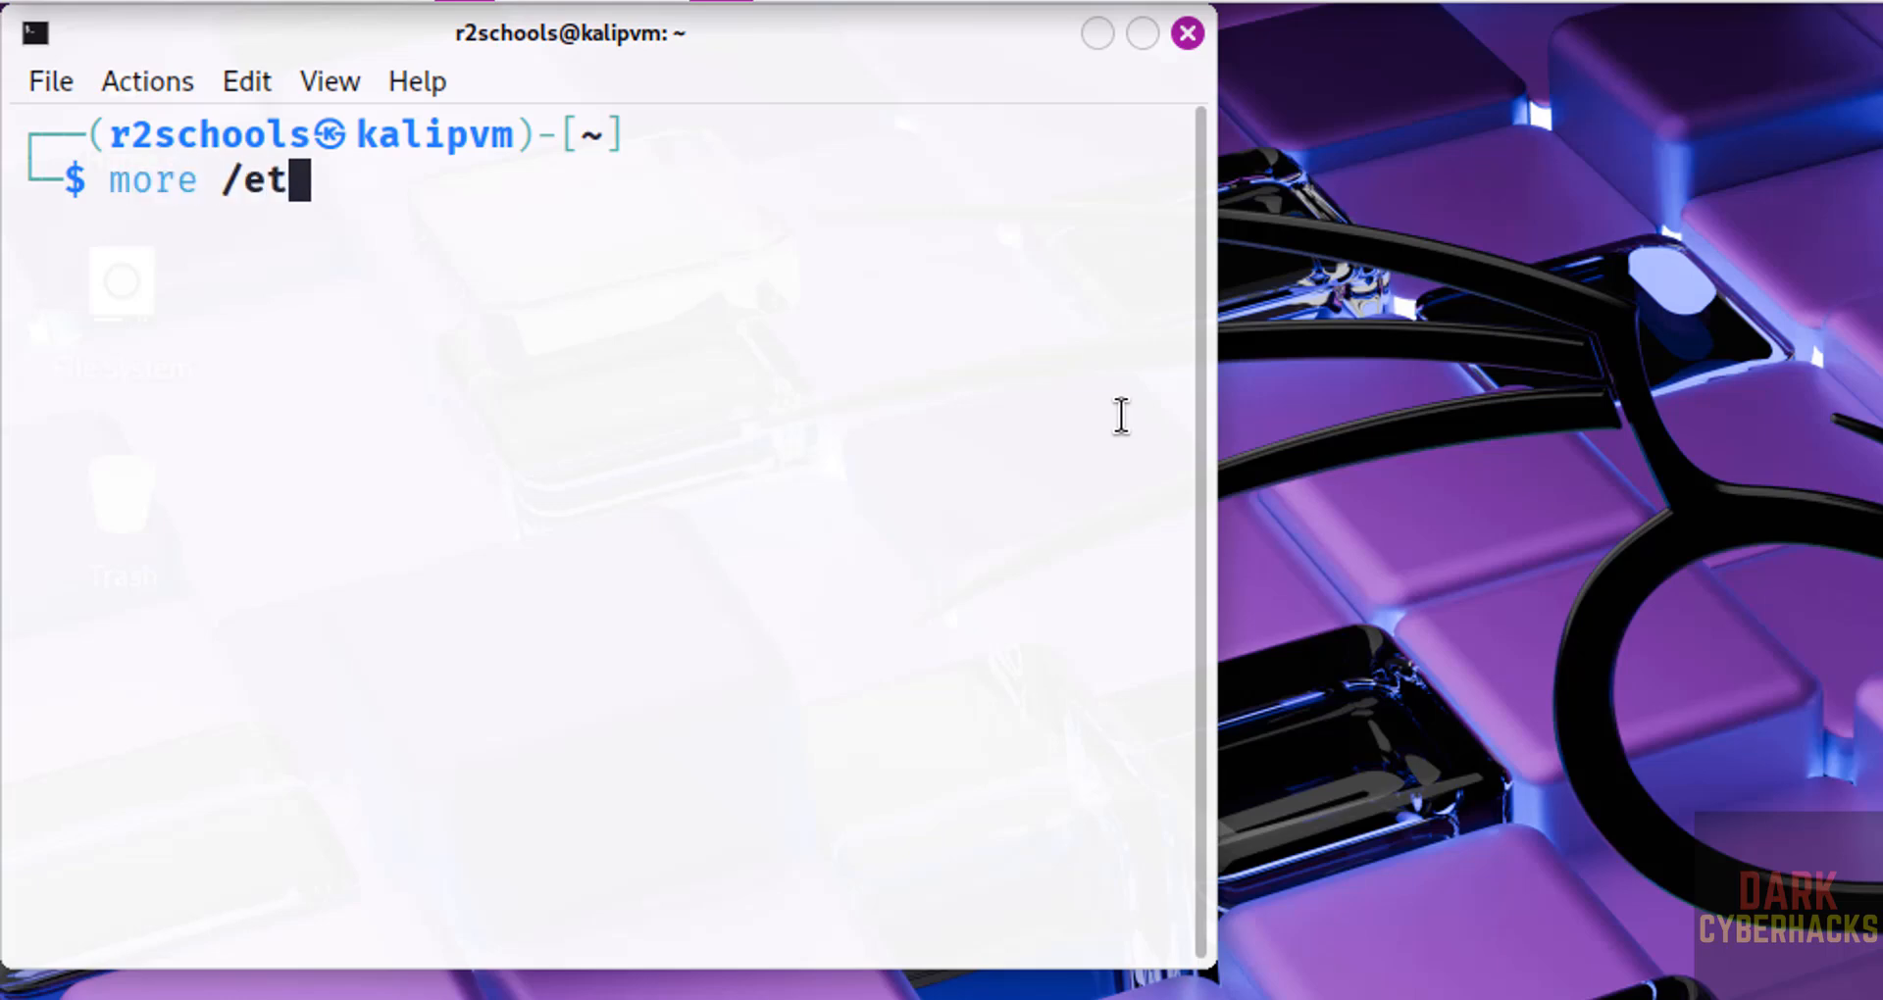
{"action": "type", "text": "c/os-release"}
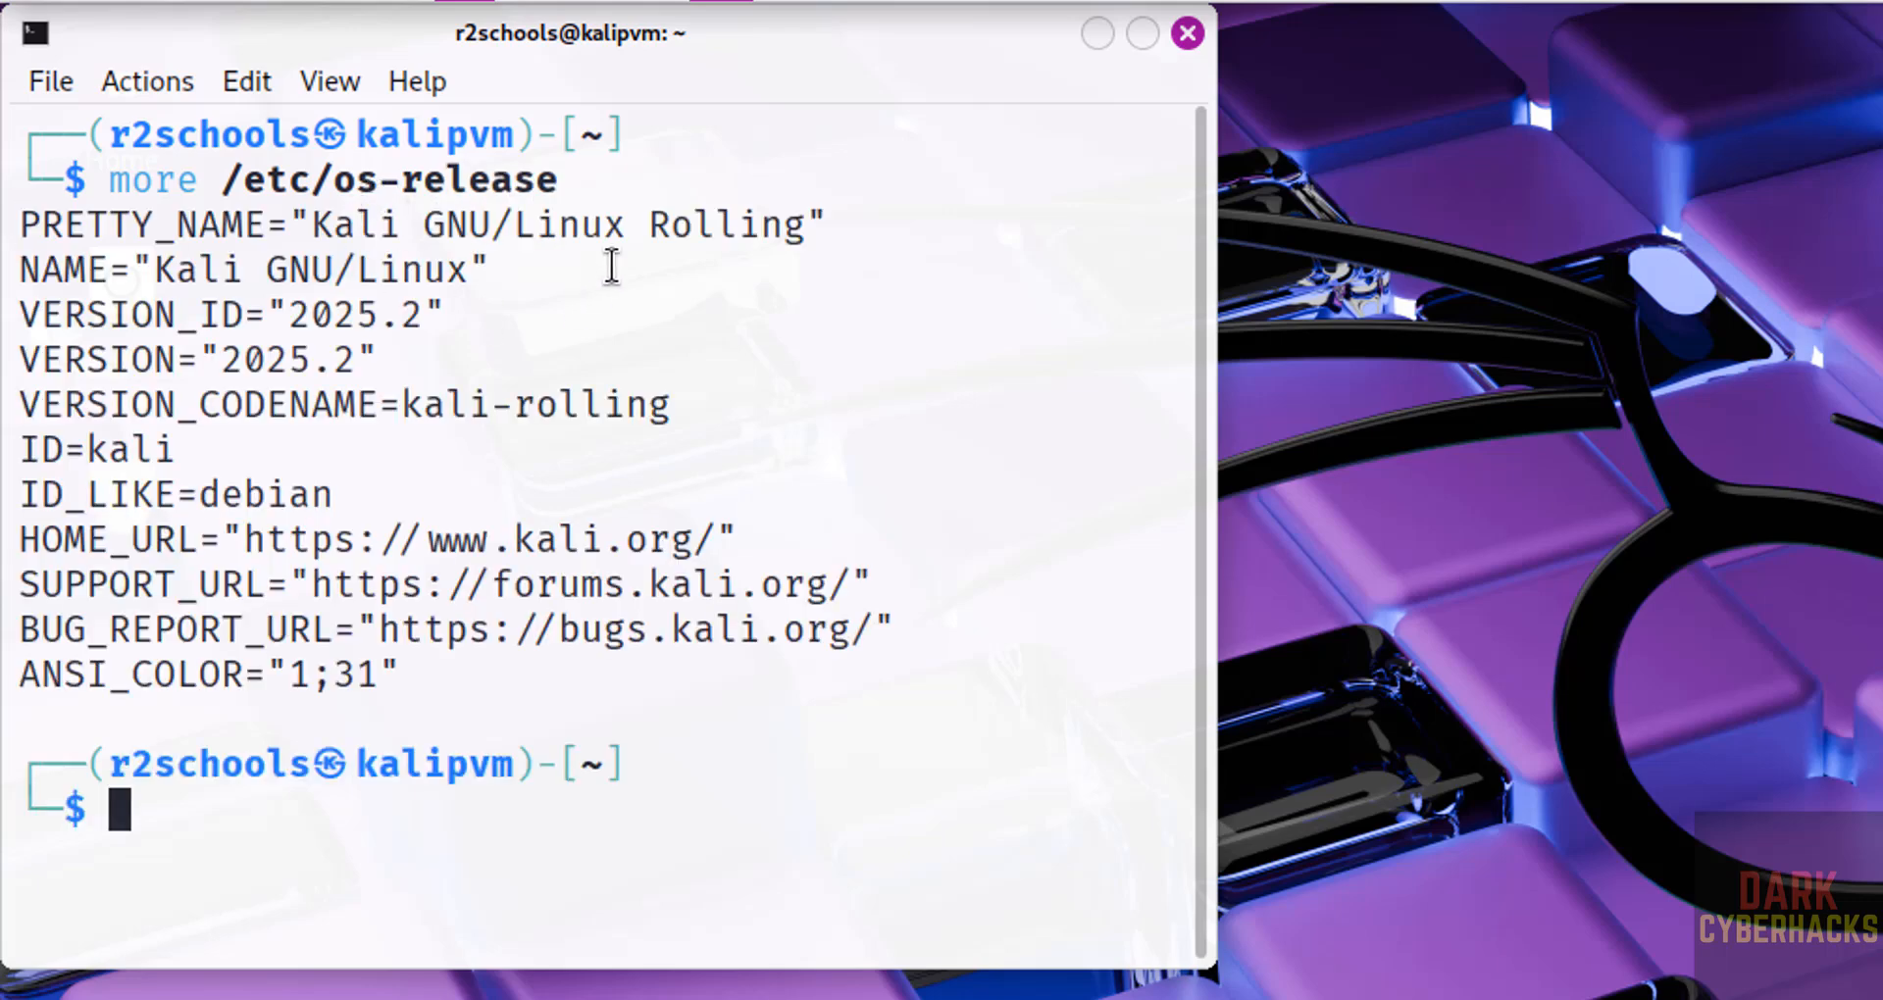
{"action": "mouse_move", "coordinate": [912, 844]}
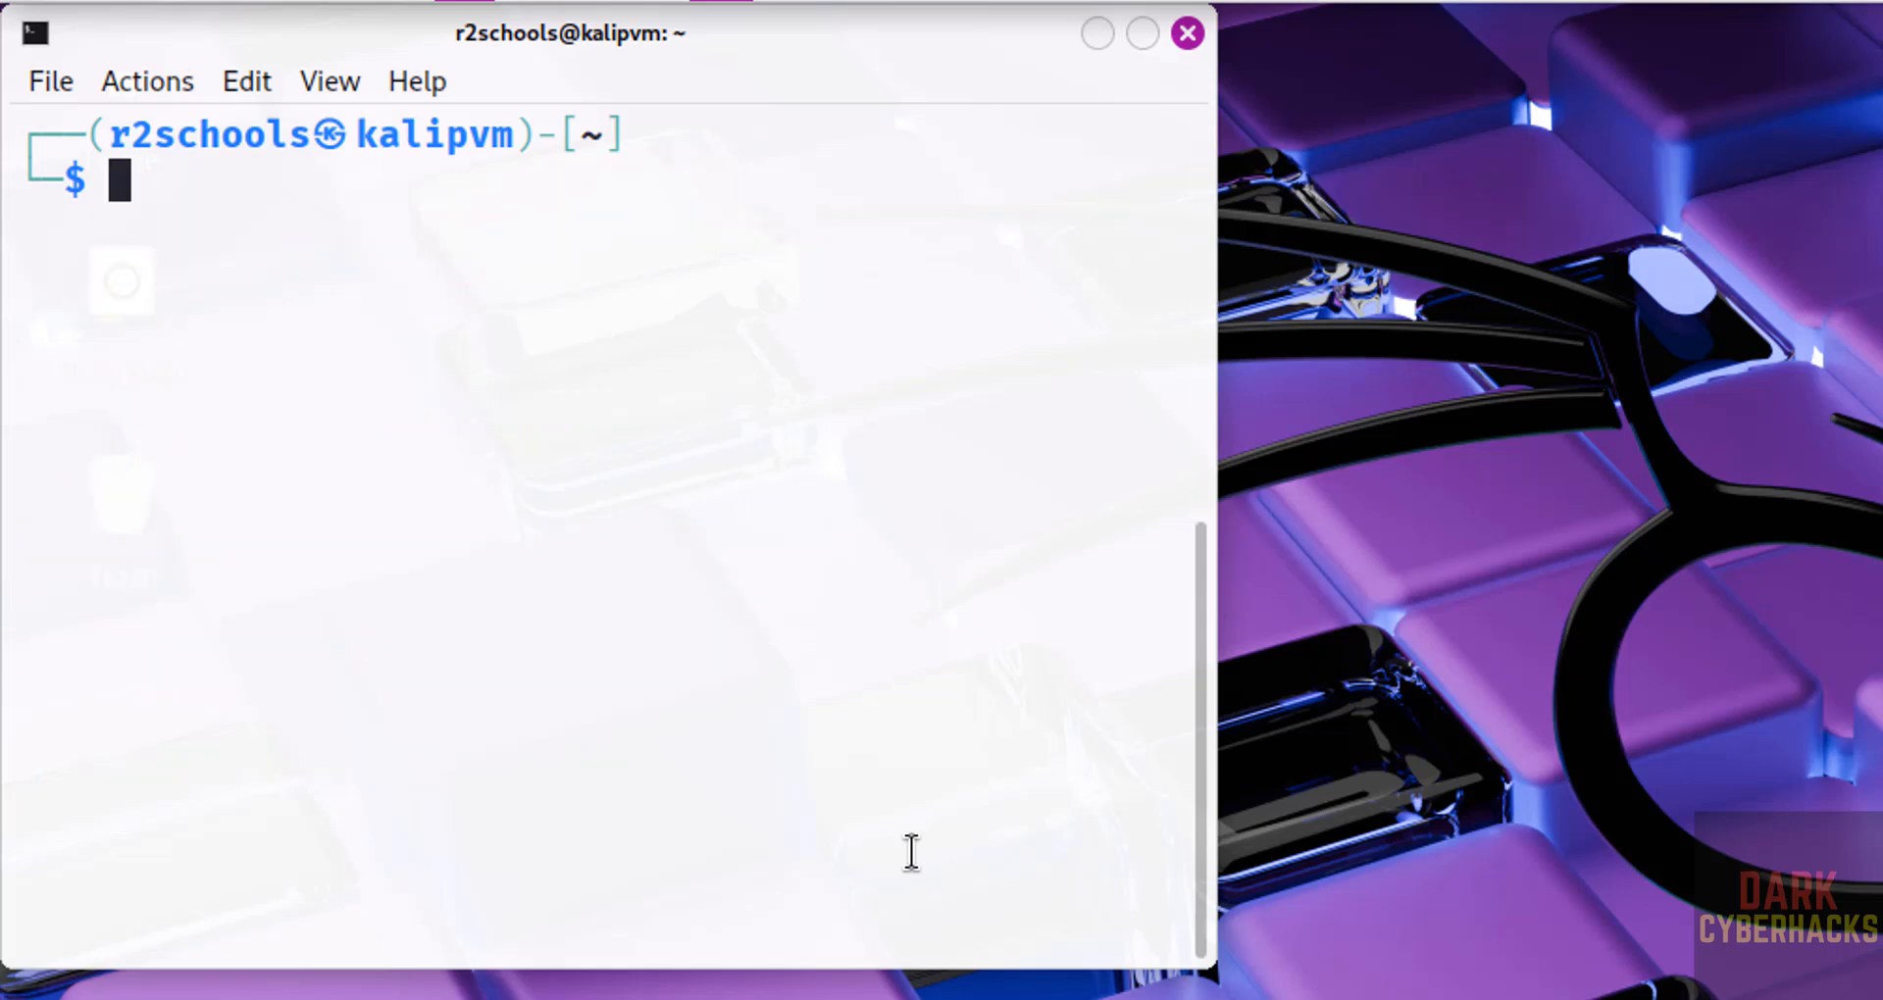
Run 'sudo apt update && sudo apt upgrade' to reach the 129-package, 280 MB confirmation prompt.
{"action": "type", "text": "s"}
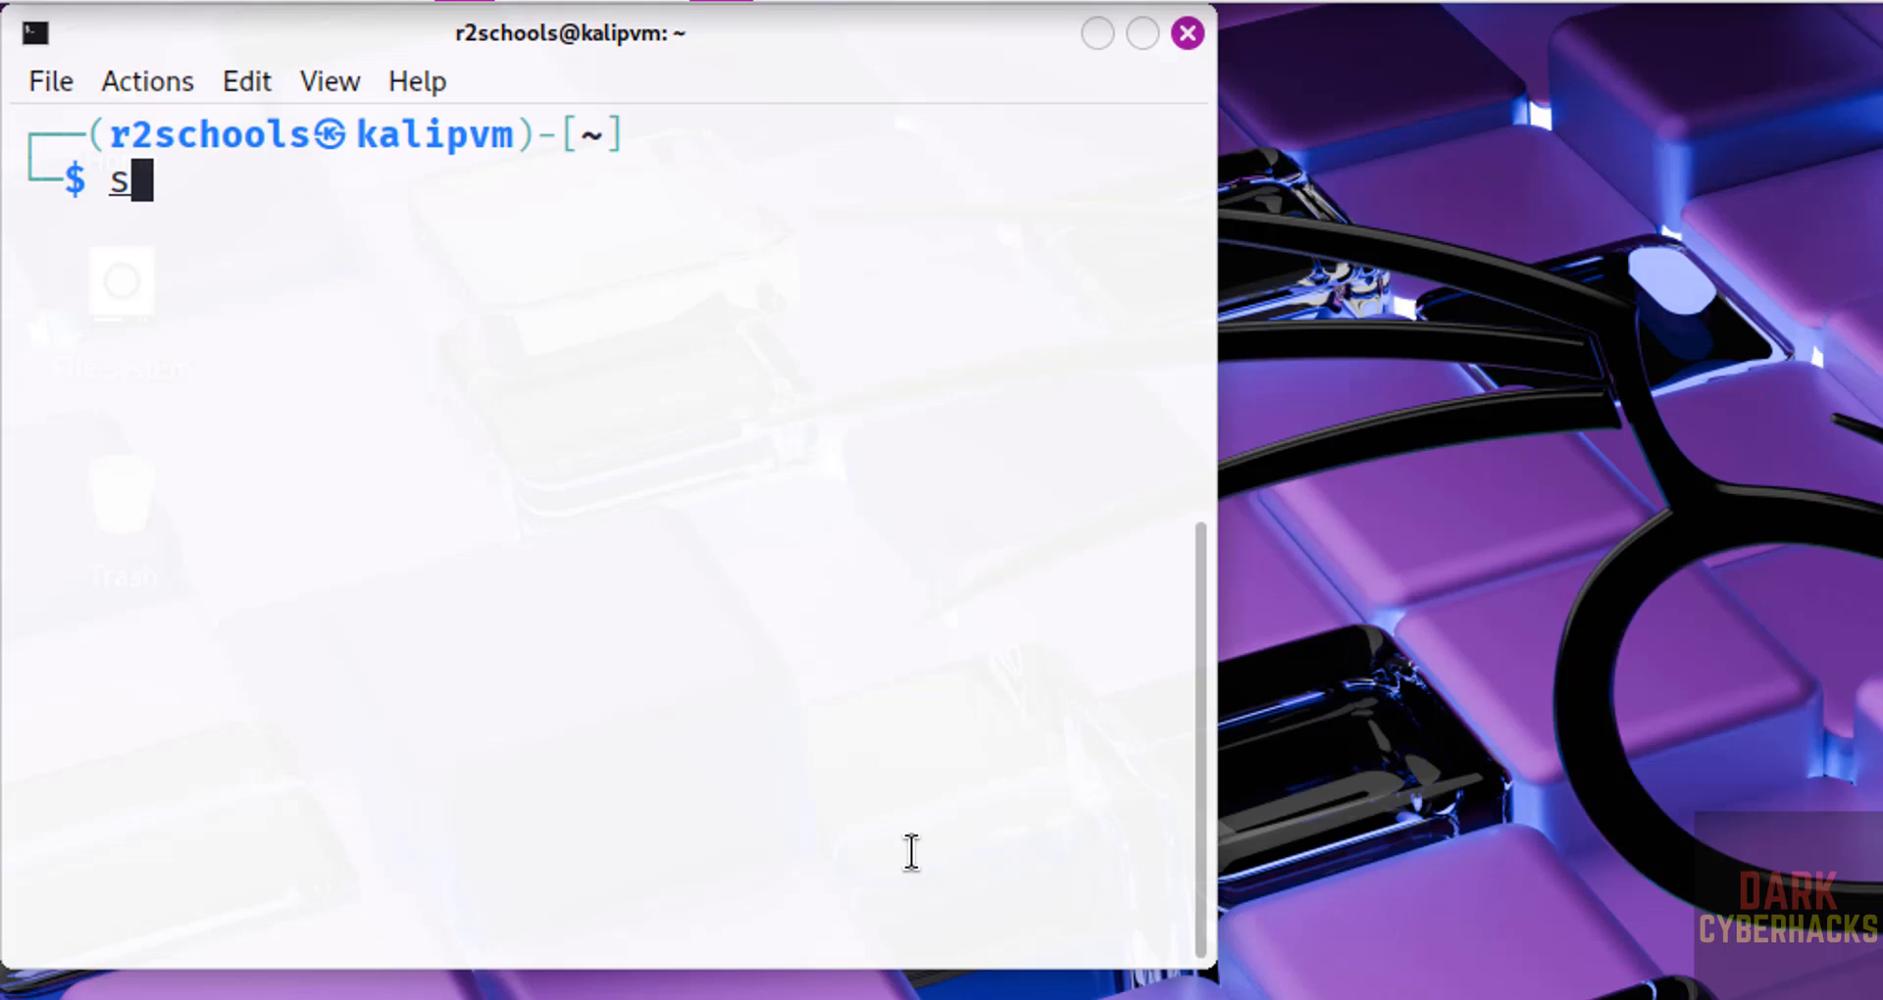
{"action": "type", "text": "udo"}
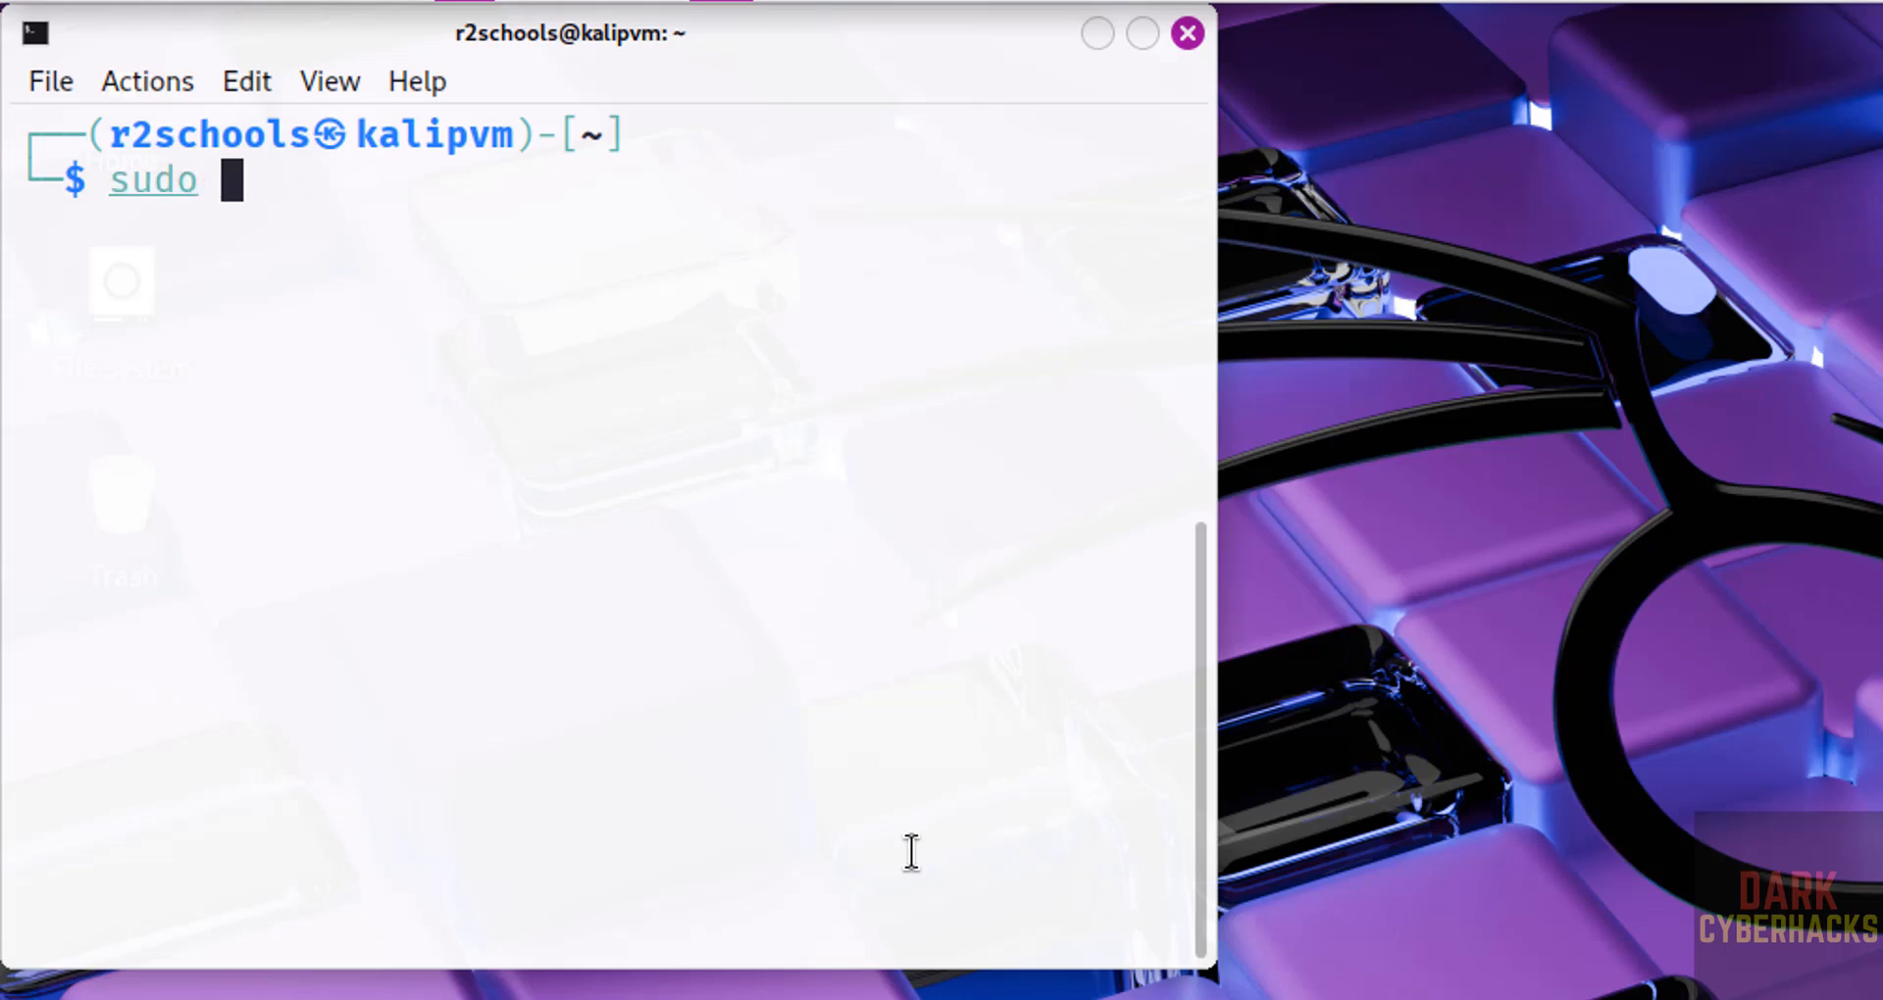
{"action": "type", "text": "apt update"}
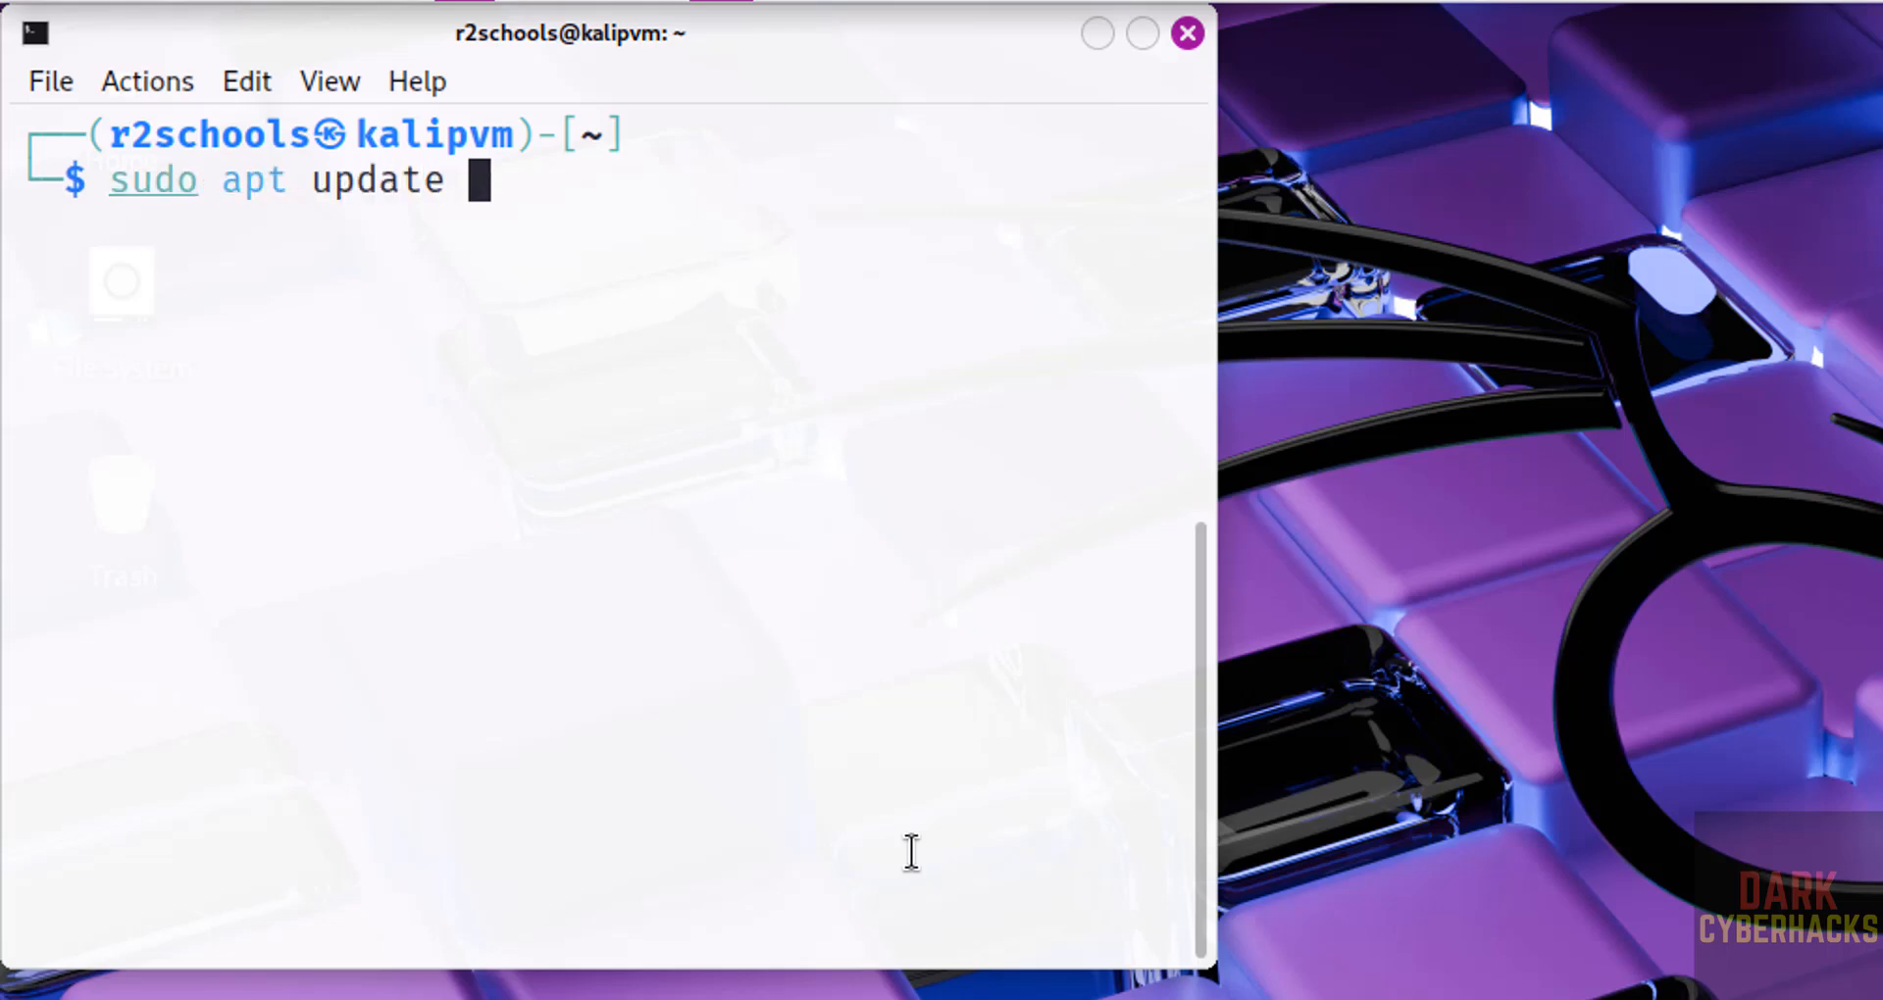
{"action": "type", "text": "&& sudo apt"}
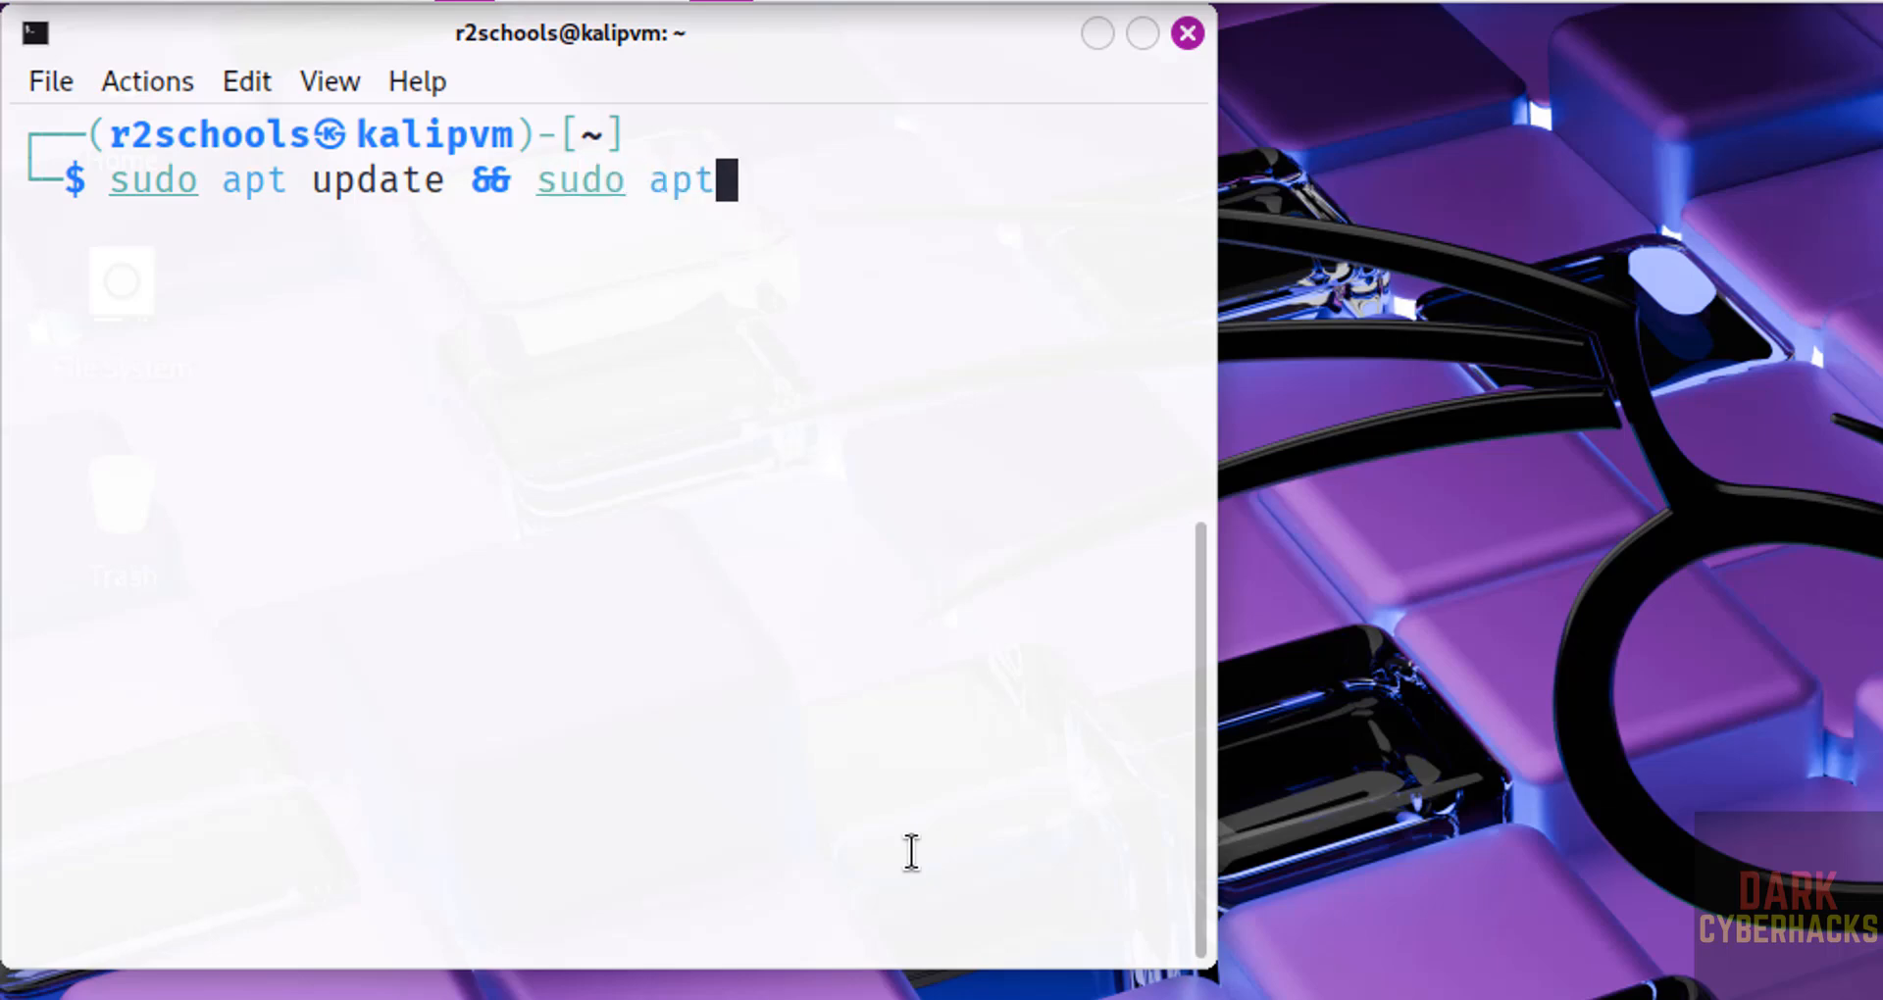
{"action": "type", "text": "upghrad"}
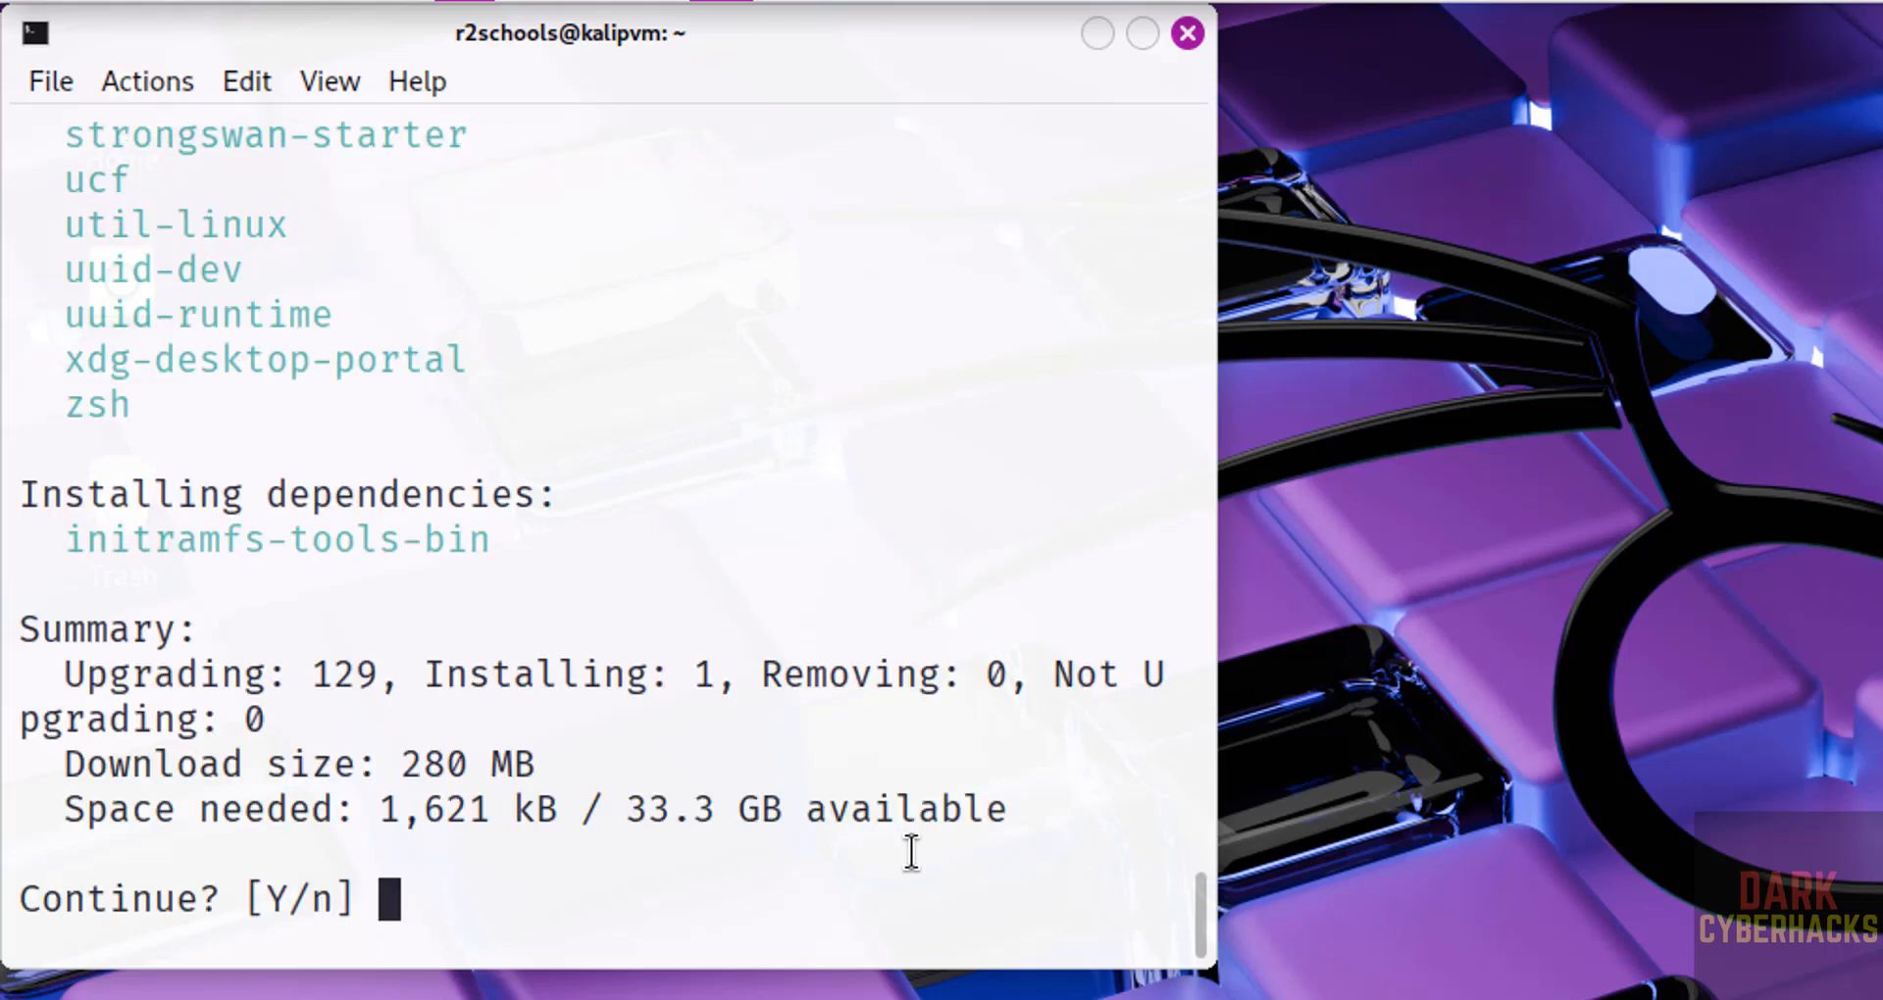
{"action": "mouse_move", "coordinate": [311, 675]}
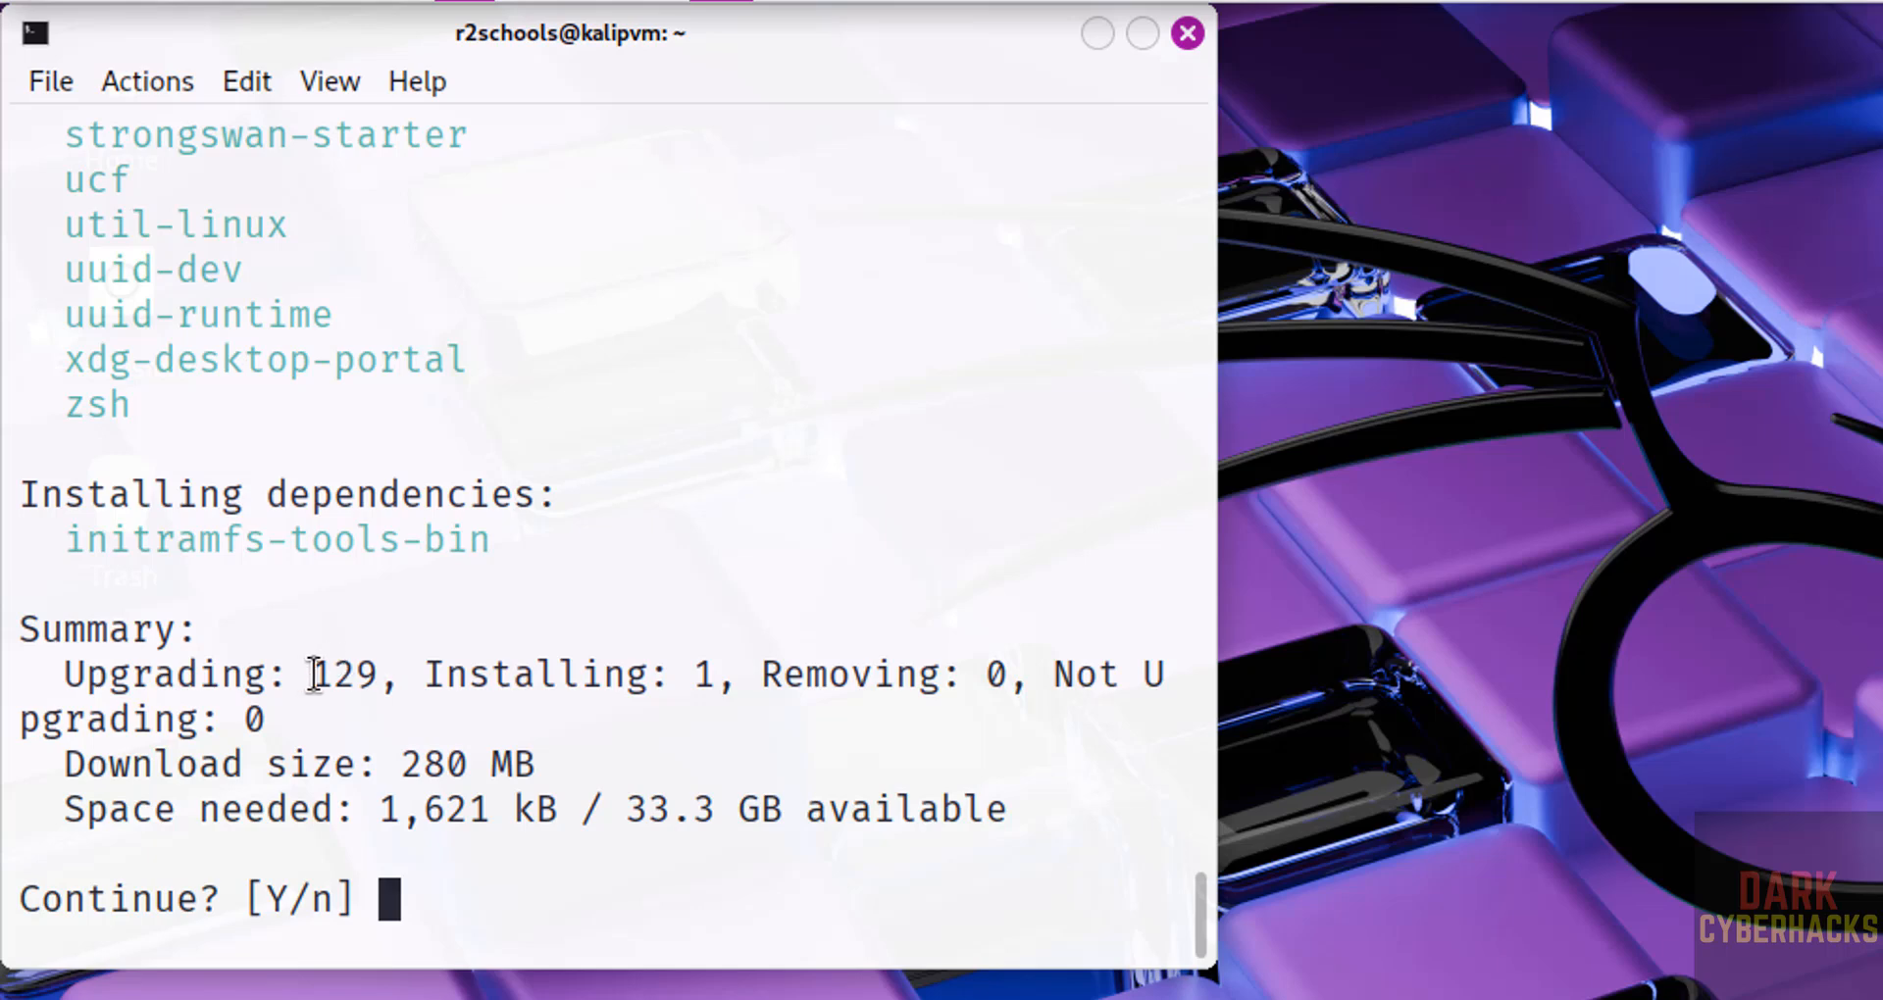
{"action": "mouse_move", "coordinate": [553, 694]}
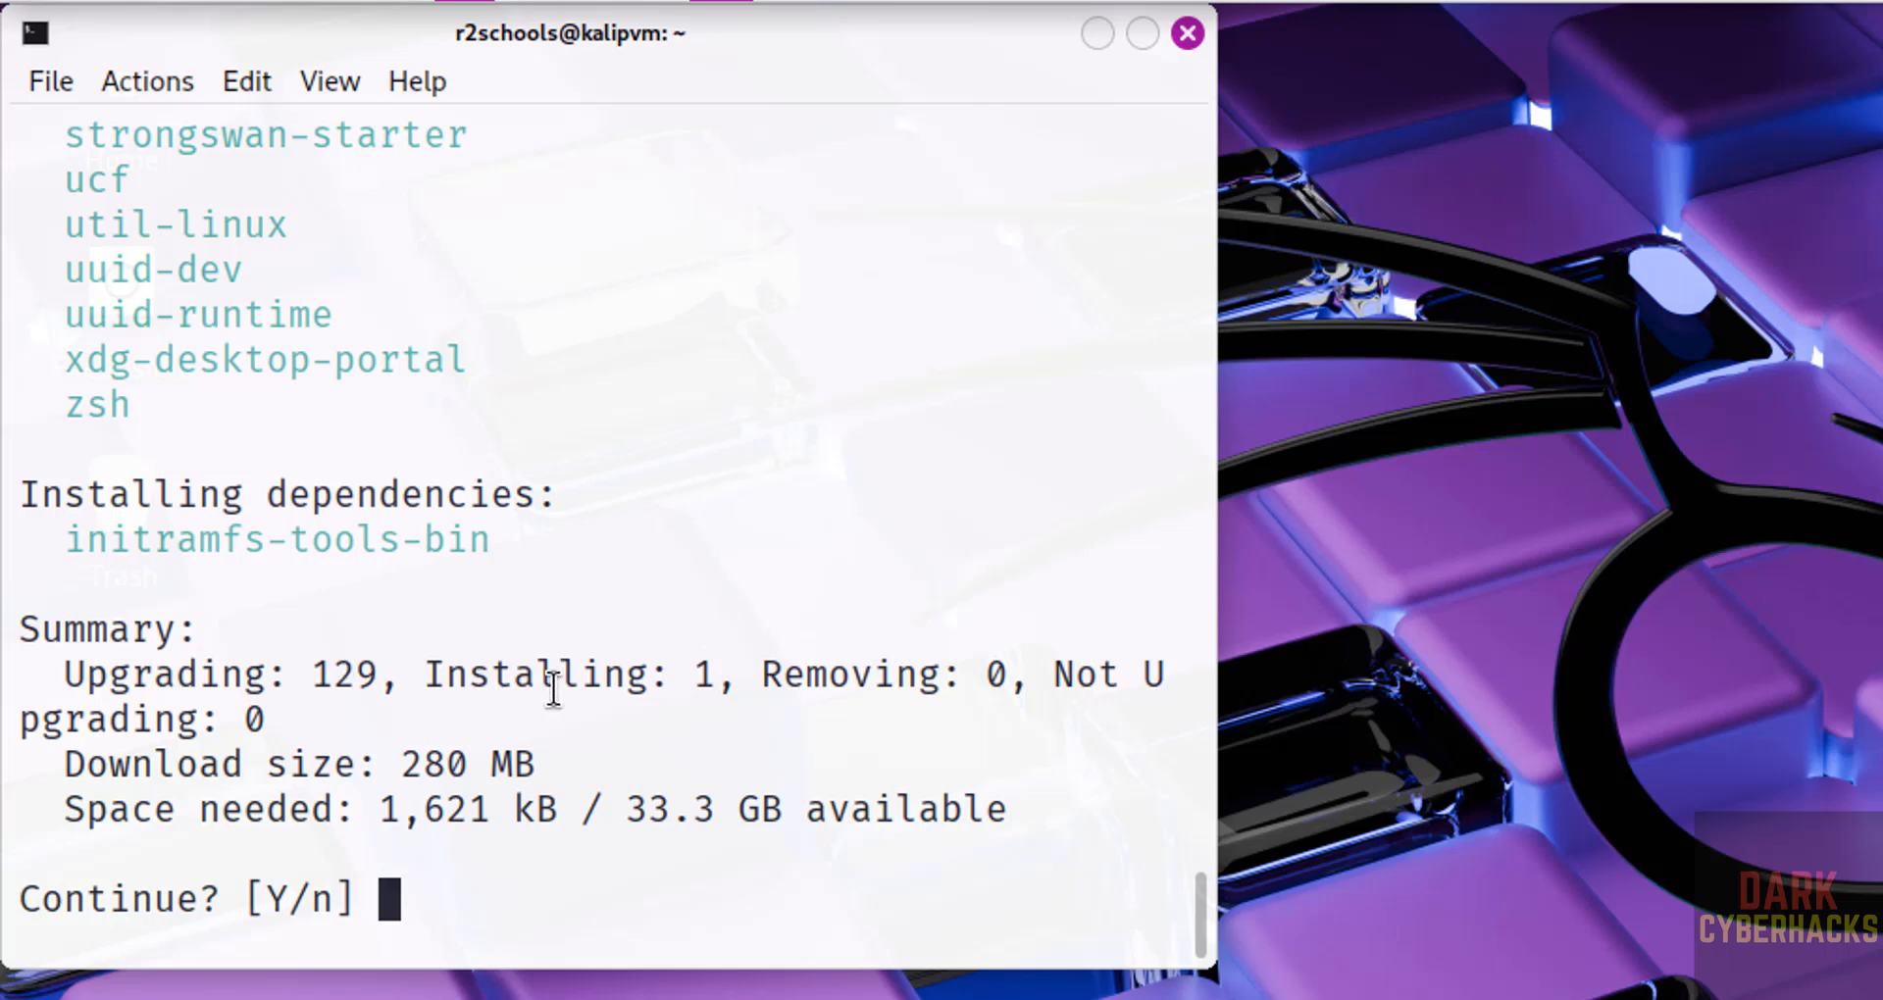
{"action": "mouse_move", "coordinate": [353, 623]}
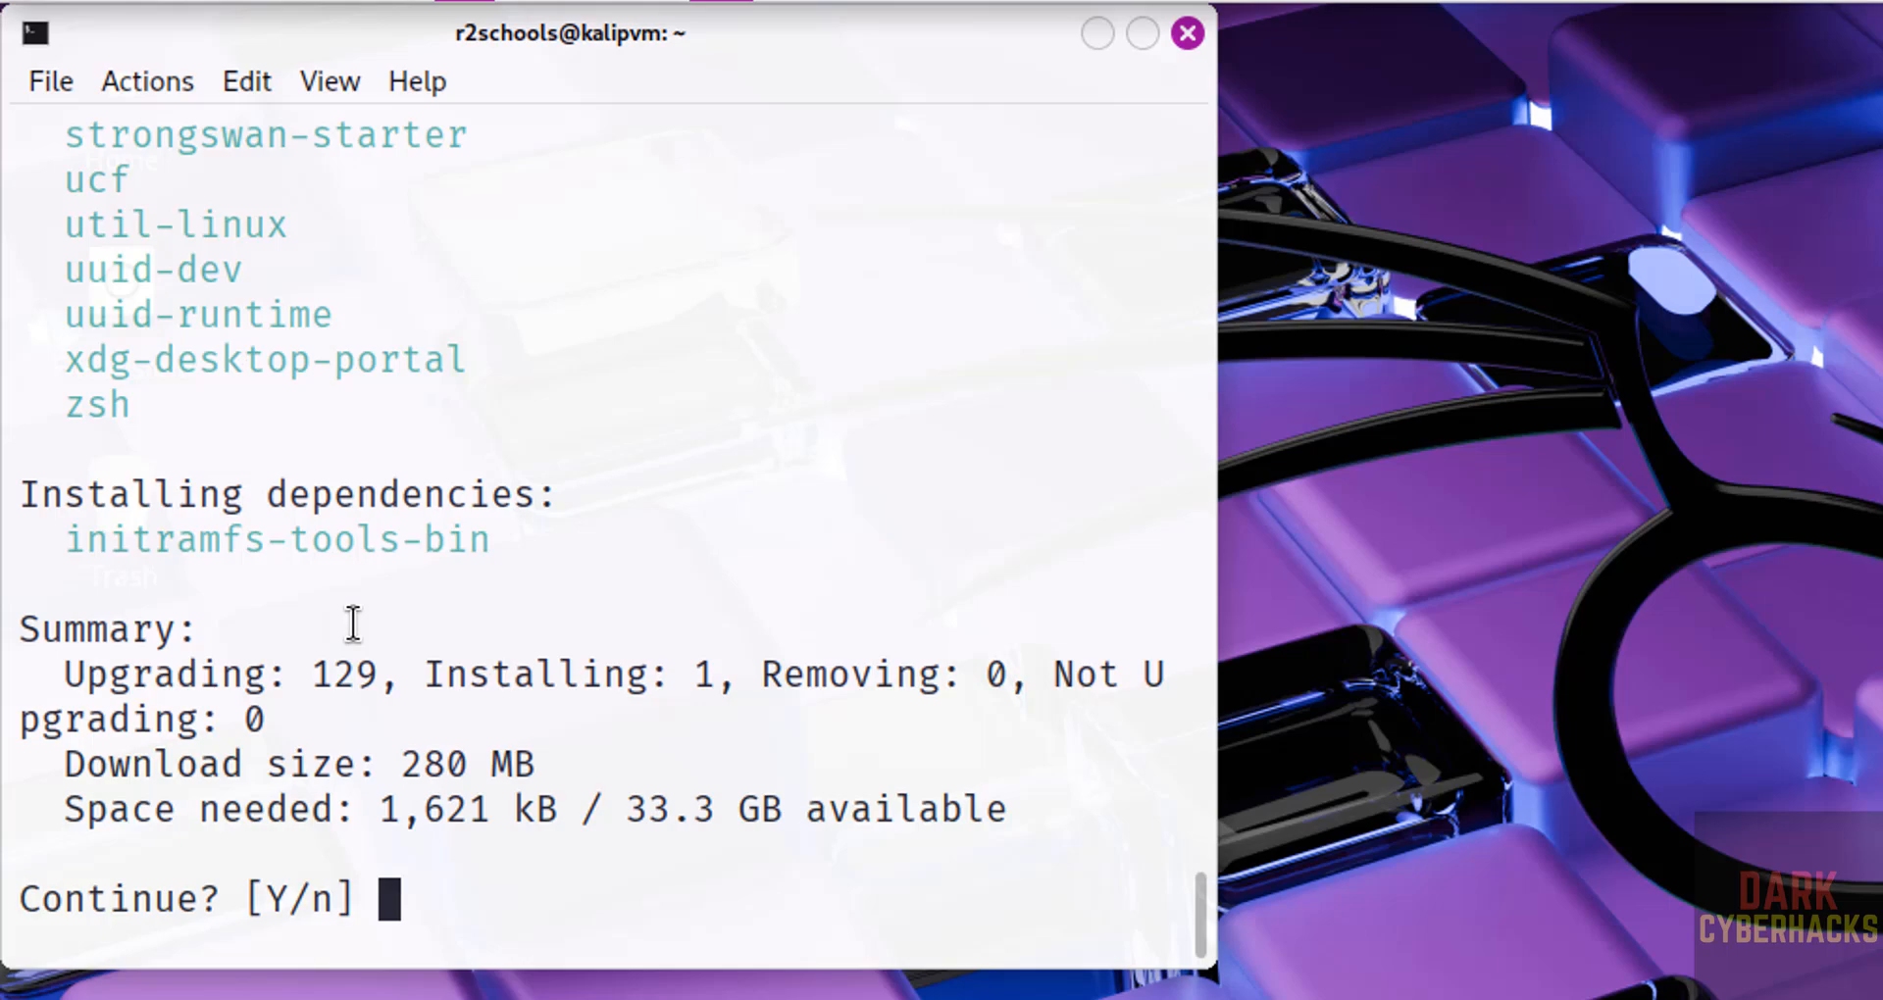
{"action": "mouse_move", "coordinate": [620, 593]}
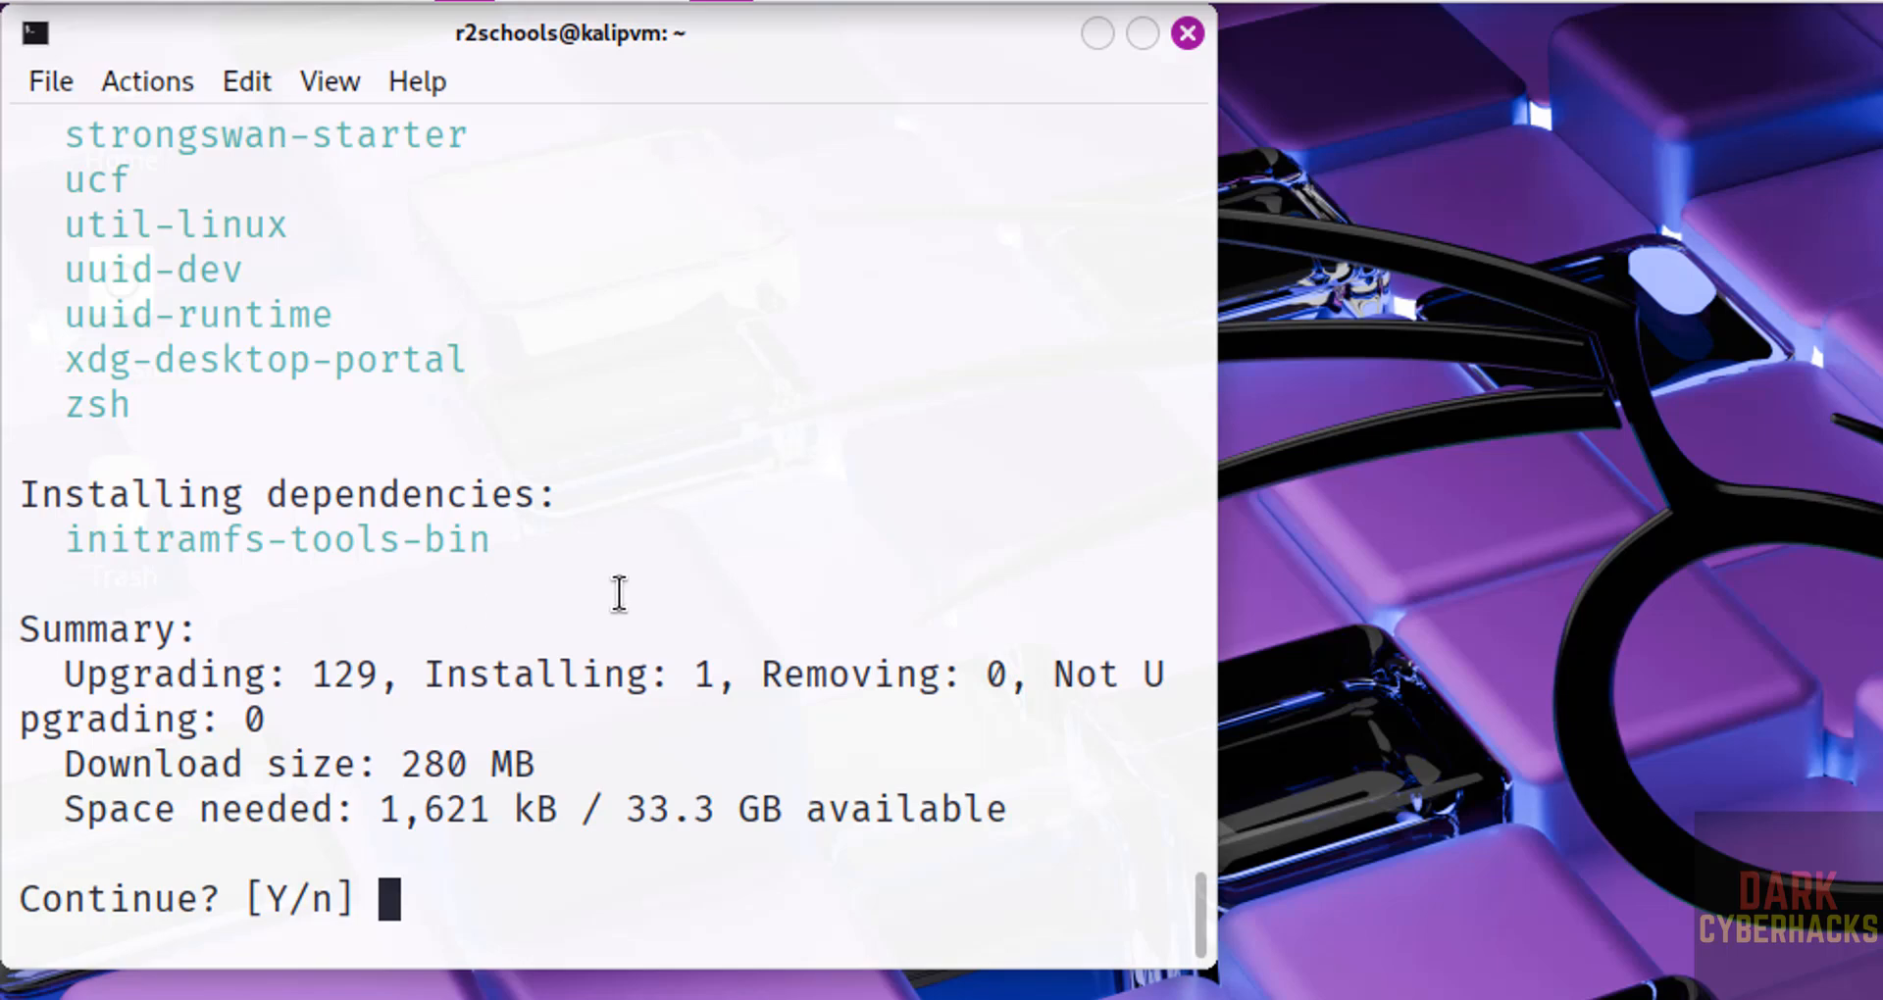